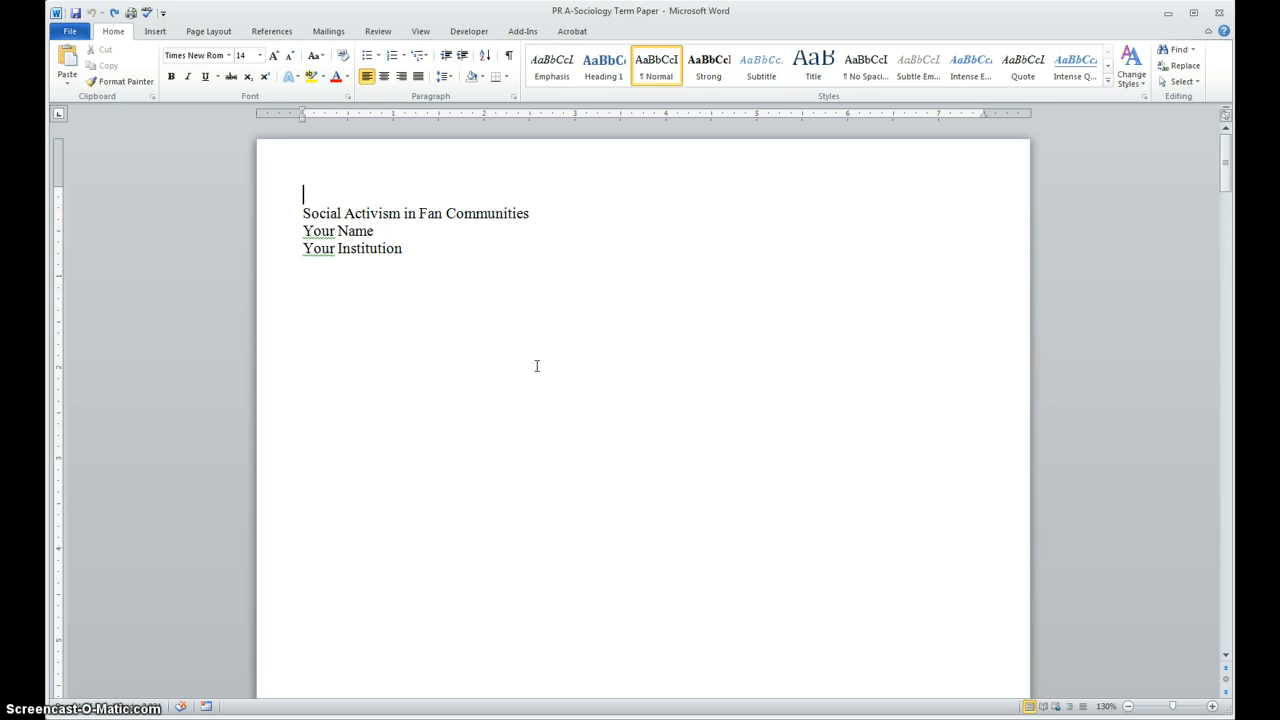
{"action": "mouse_move", "coordinate": [554, 342]}
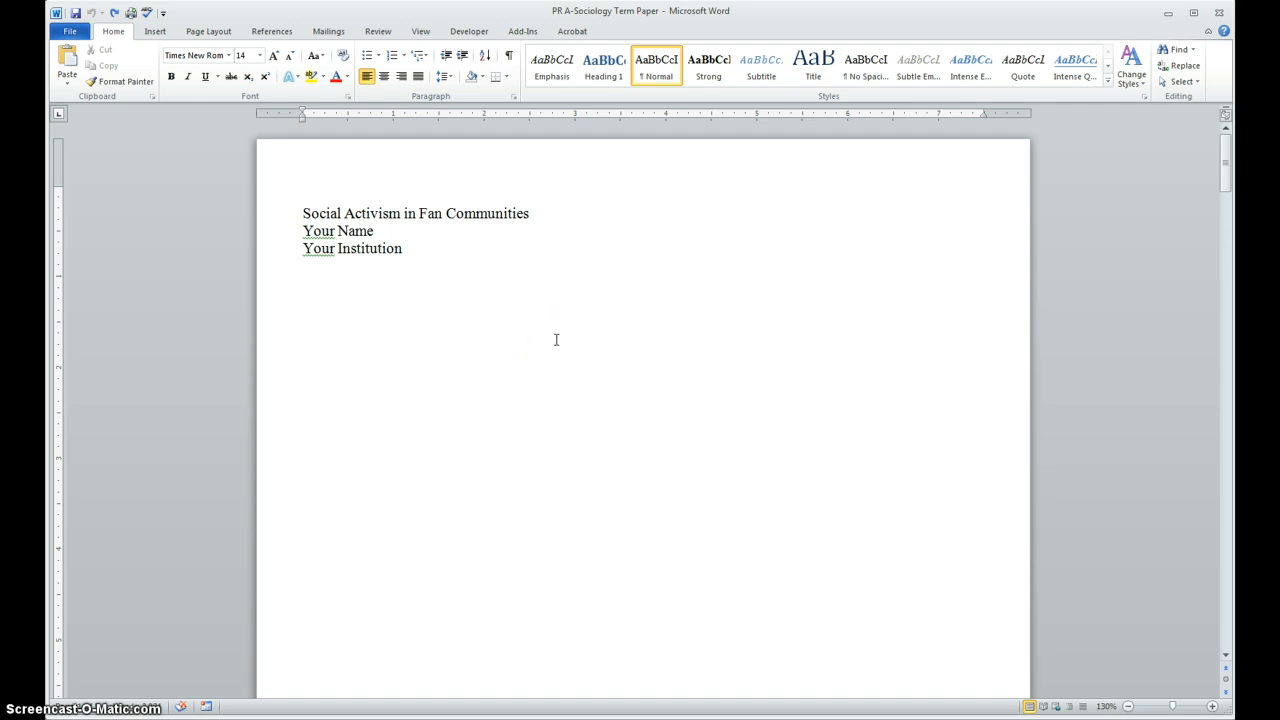
Select all text in the paper via Select All in the Editing group.
{"action": "left_click", "coordinate": [566, 334]}
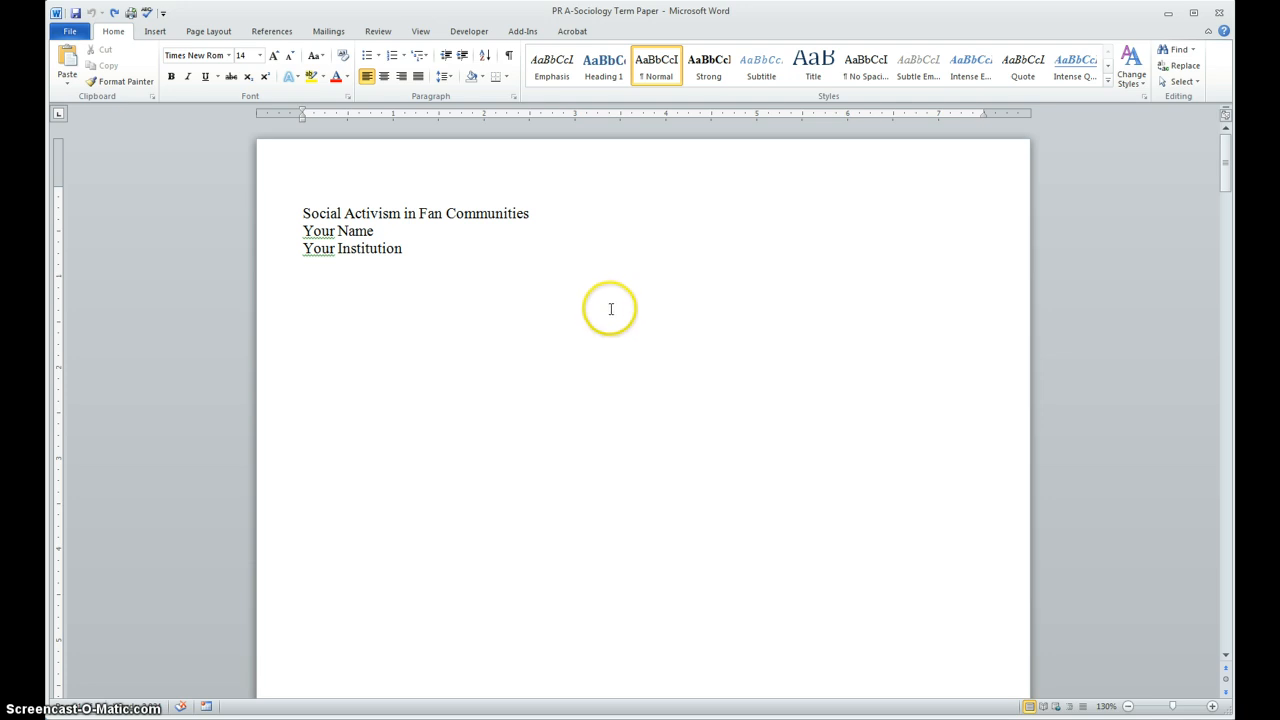
{"action": "mouse_move", "coordinate": [632, 312]}
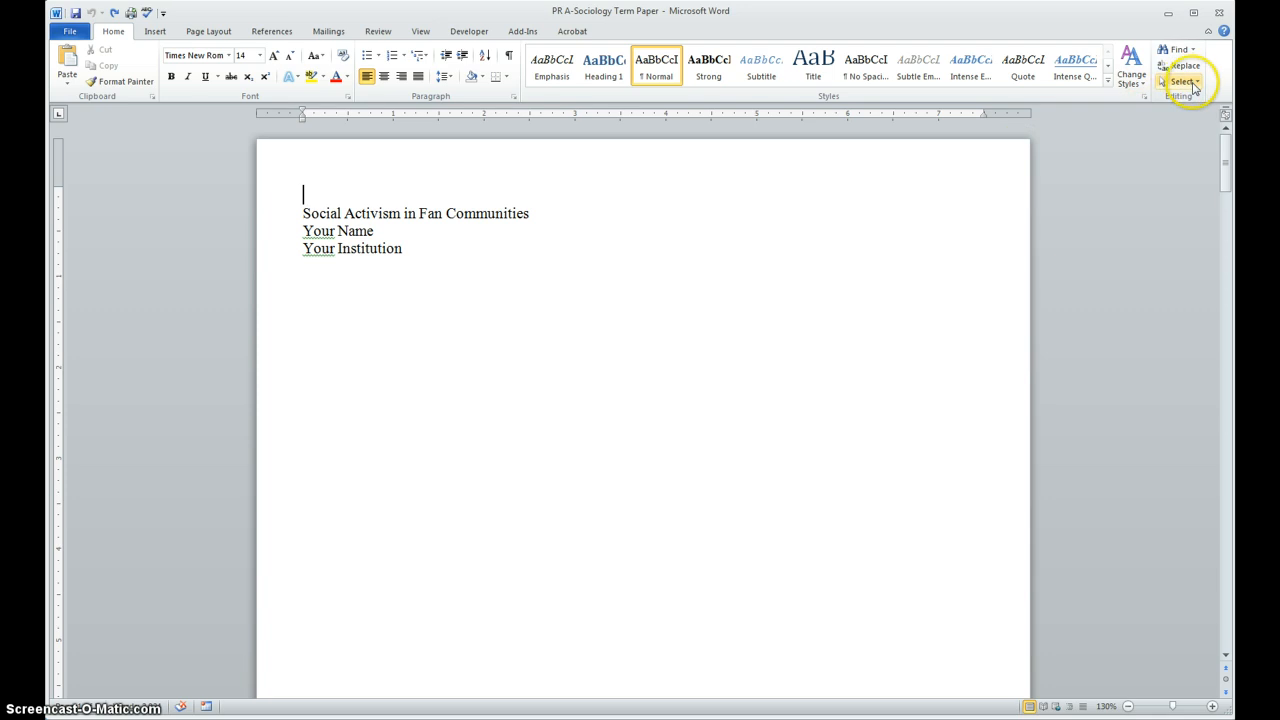
{"action": "left_click", "coordinate": [1180, 82]}
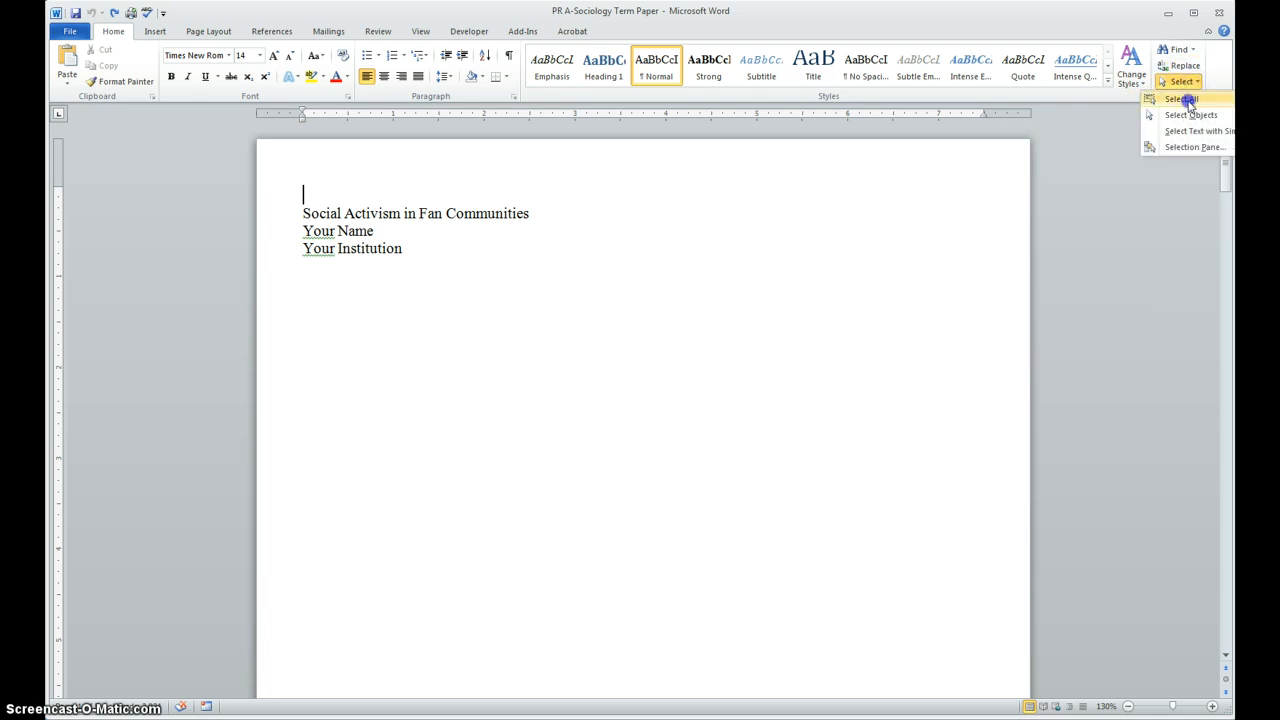
{"action": "left_click", "coordinate": [1184, 98]}
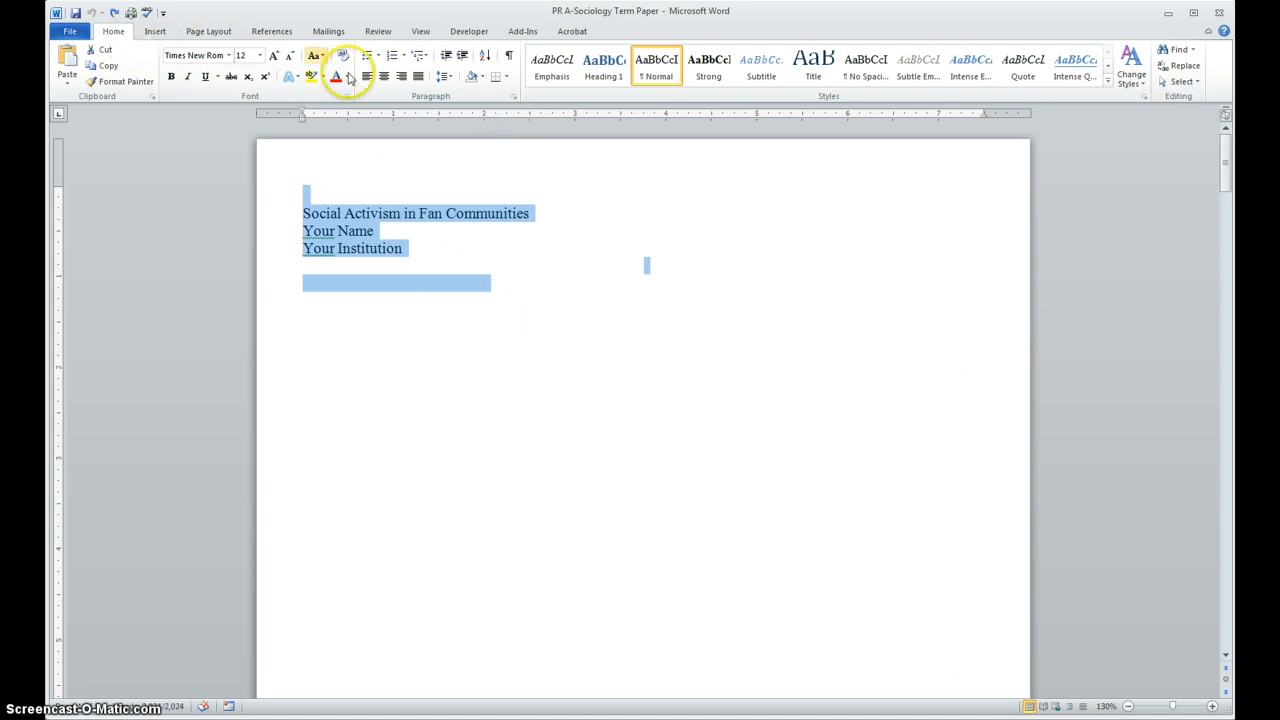
{"action": "mouse_move", "coordinate": [490, 98]}
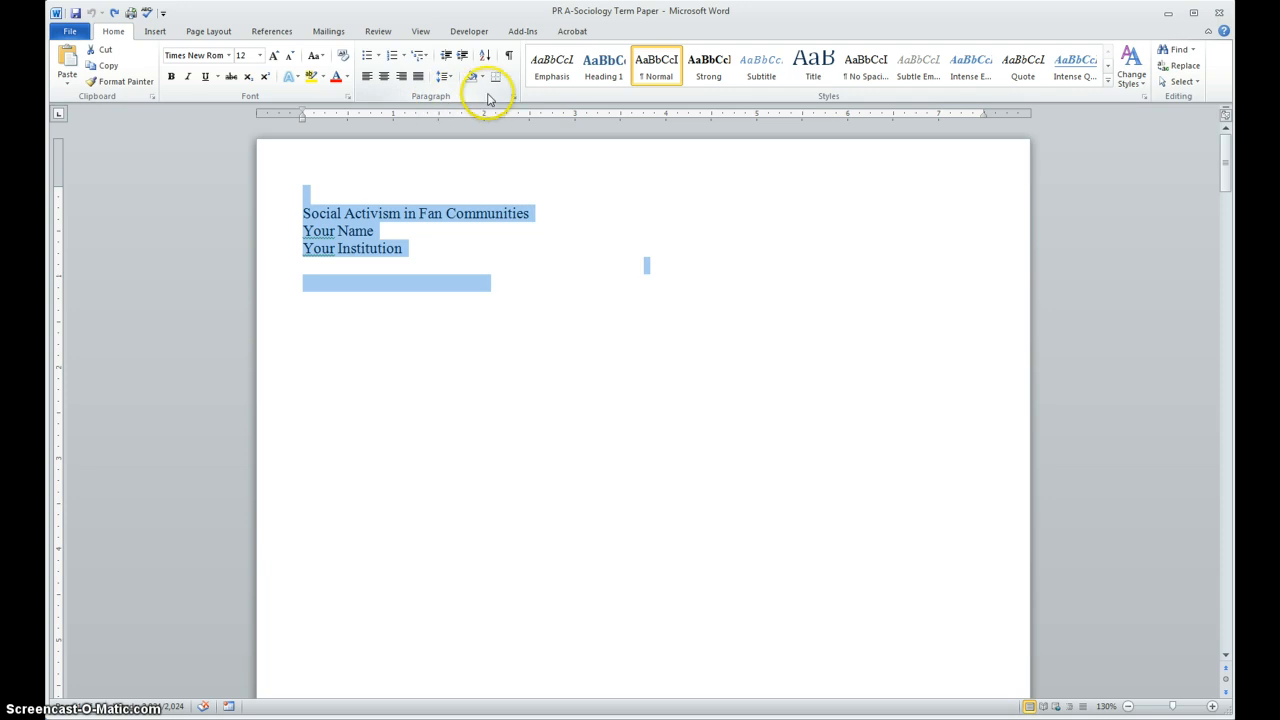
Set Double line spacing, no space between same-style paragraphs, First line special indent and 0.5-inch left indent.
{"action": "left_click", "coordinate": [488, 96]}
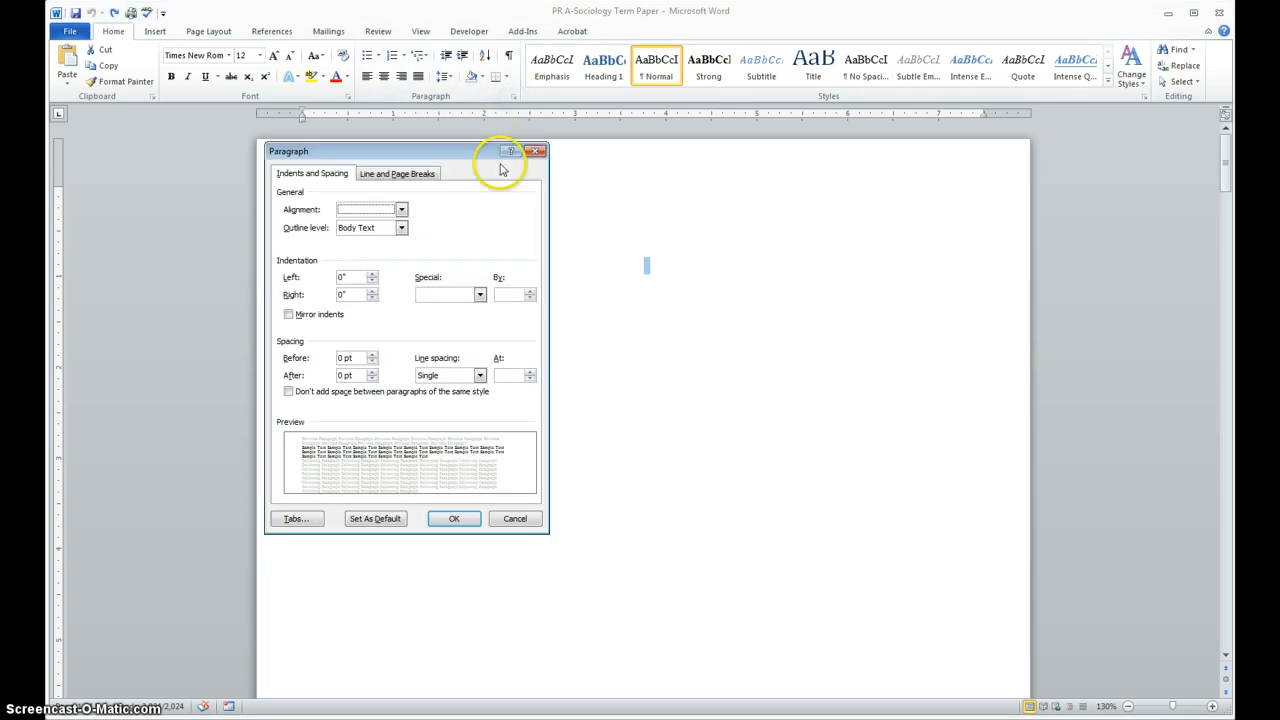
{"action": "mouse_move", "coordinate": [482, 260]}
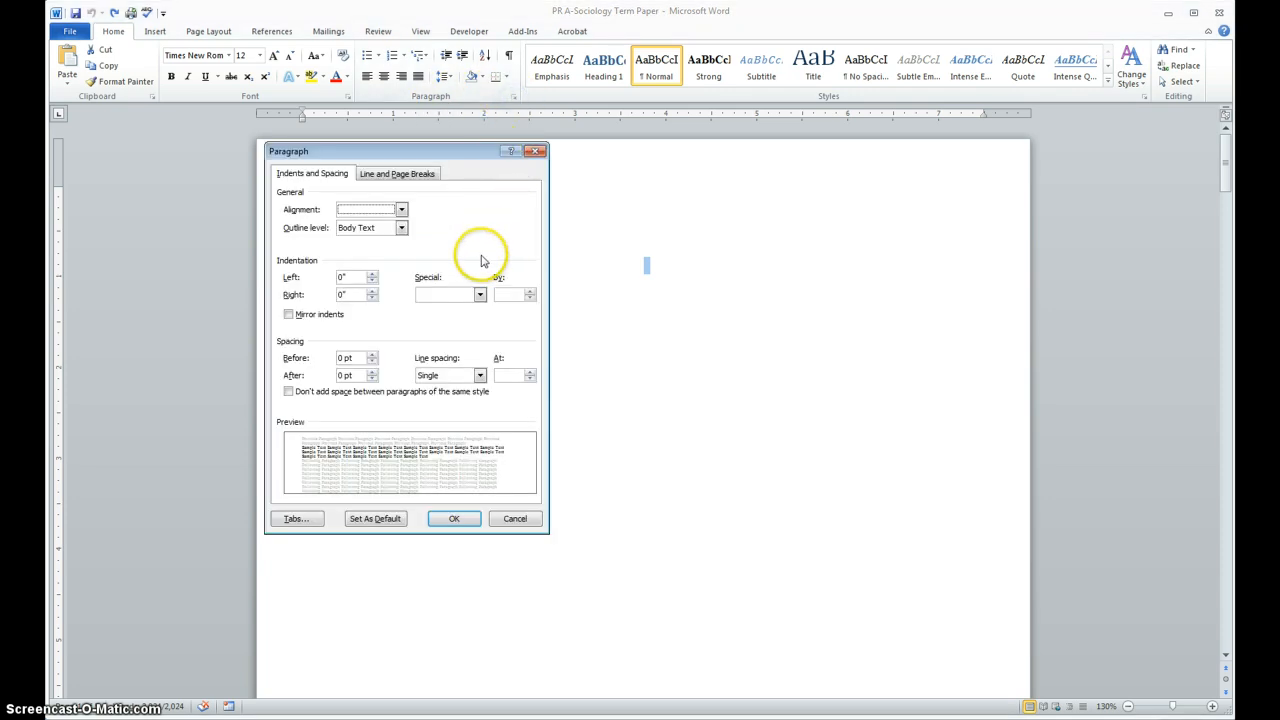
{"action": "mouse_move", "coordinate": [480, 376]}
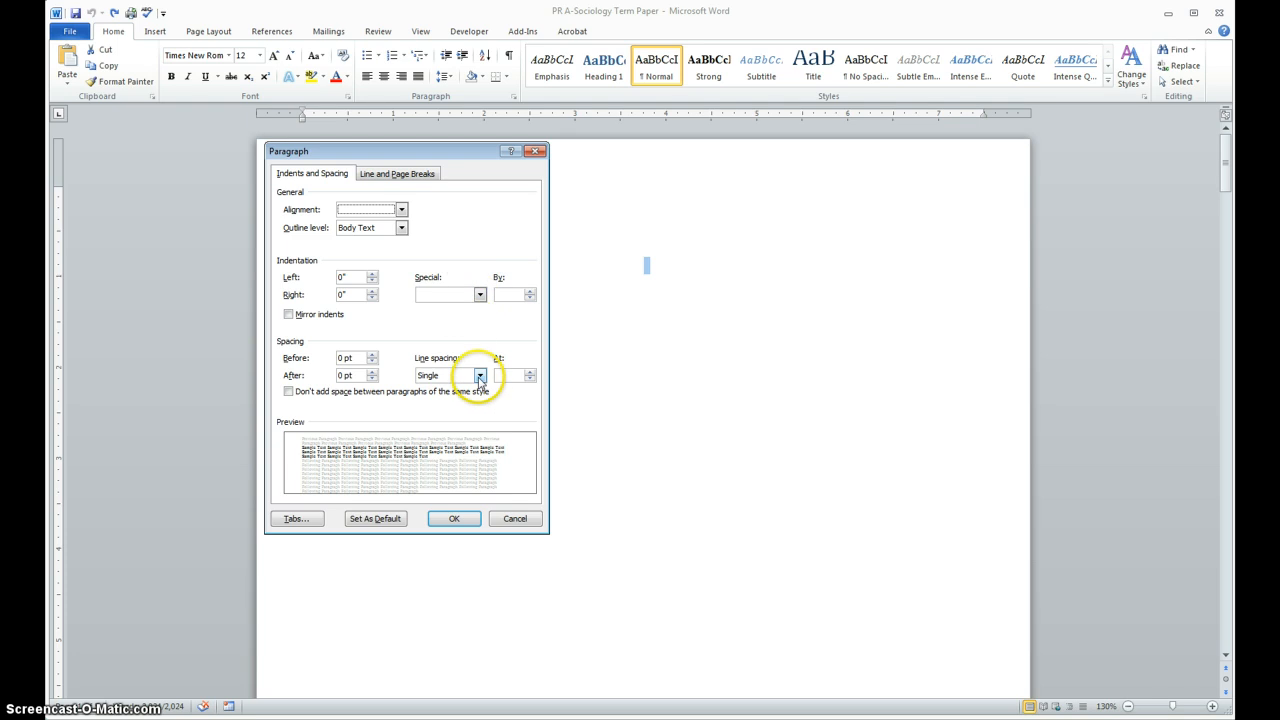
{"action": "left_click", "coordinate": [480, 376]}
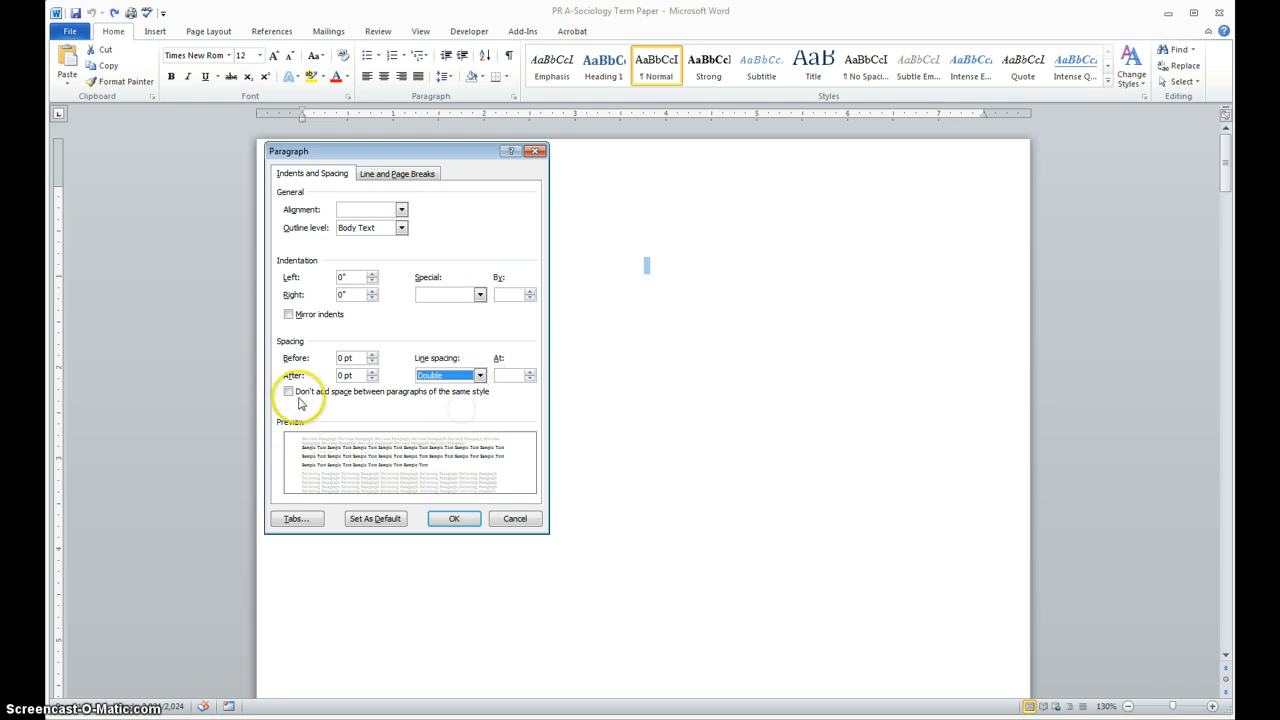
{"action": "left_click", "coordinate": [288, 390]}
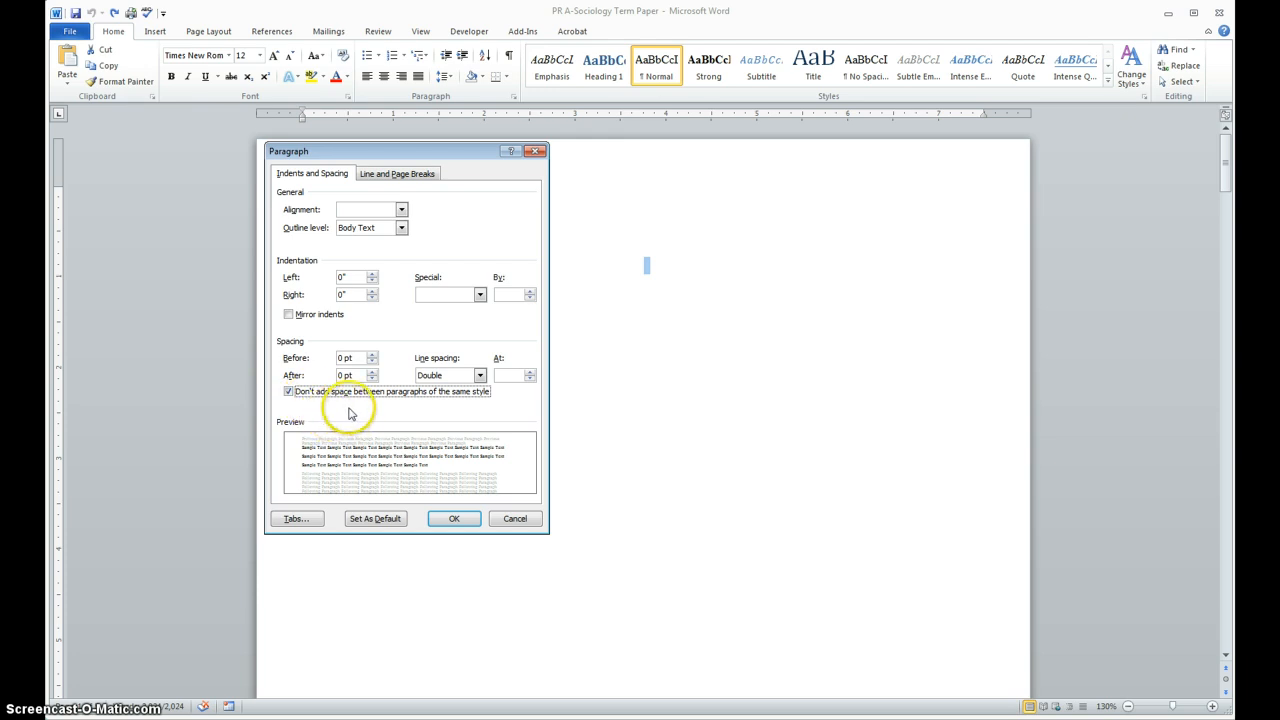
{"action": "mouse_move", "coordinate": [350, 408]}
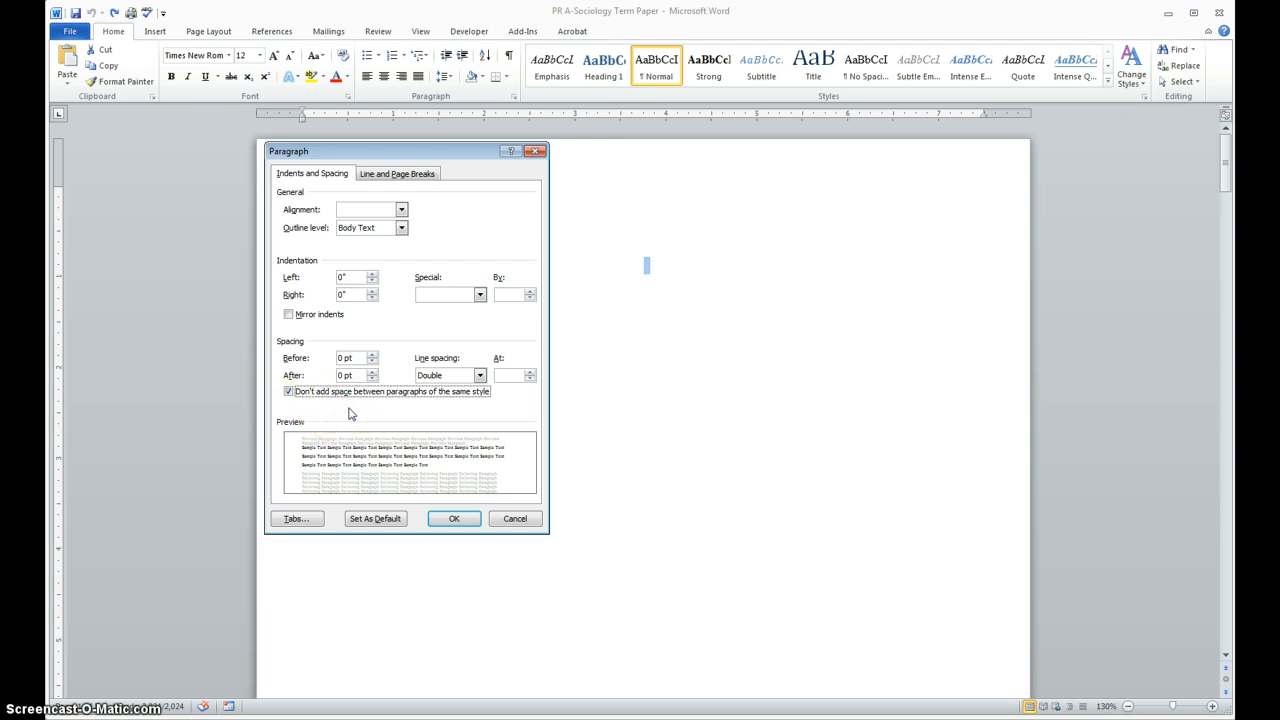
{"action": "mouse_move", "coordinate": [376, 404]}
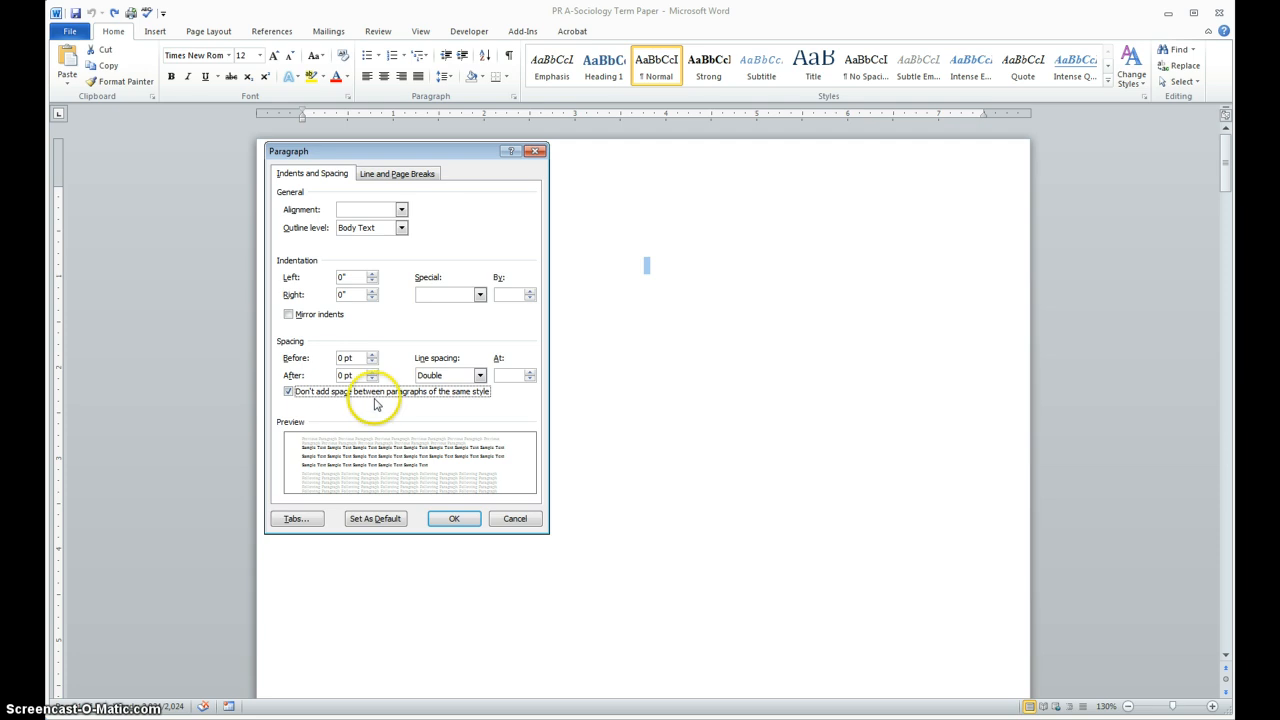
{"action": "mouse_move", "coordinate": [422, 418]}
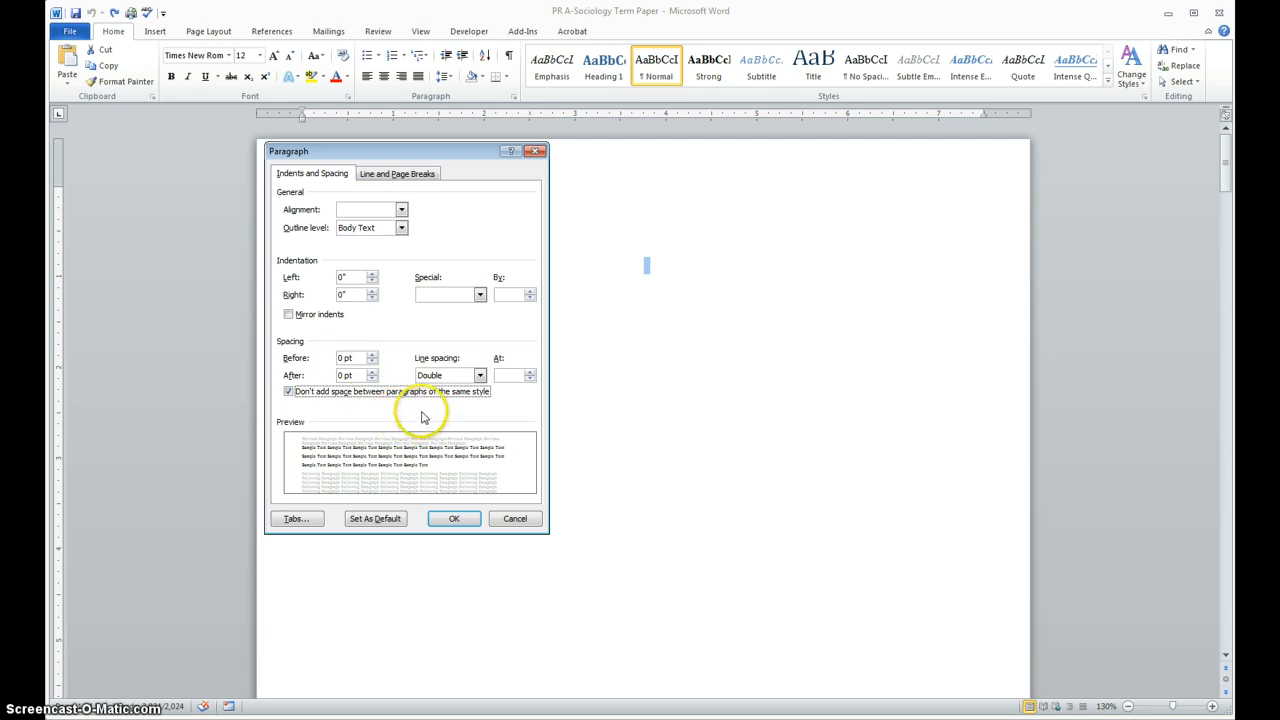
{"action": "mouse_move", "coordinate": [436, 414]}
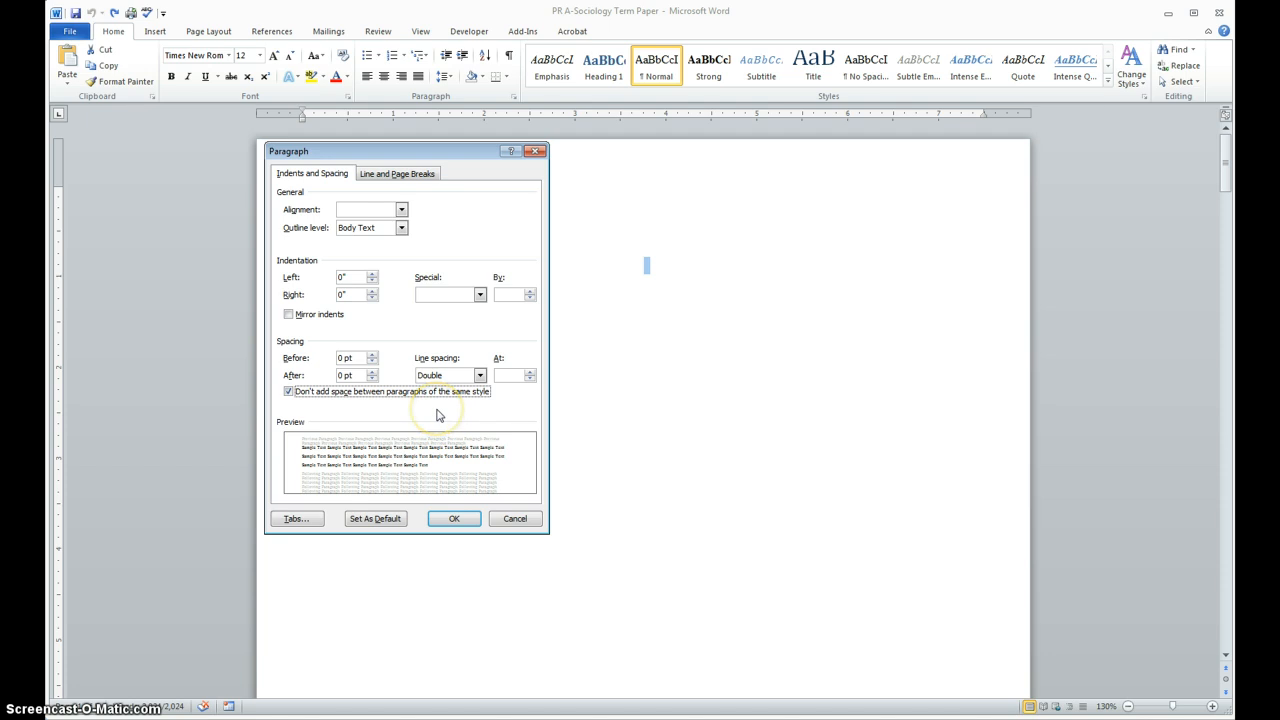
{"action": "mouse_move", "coordinate": [464, 418]}
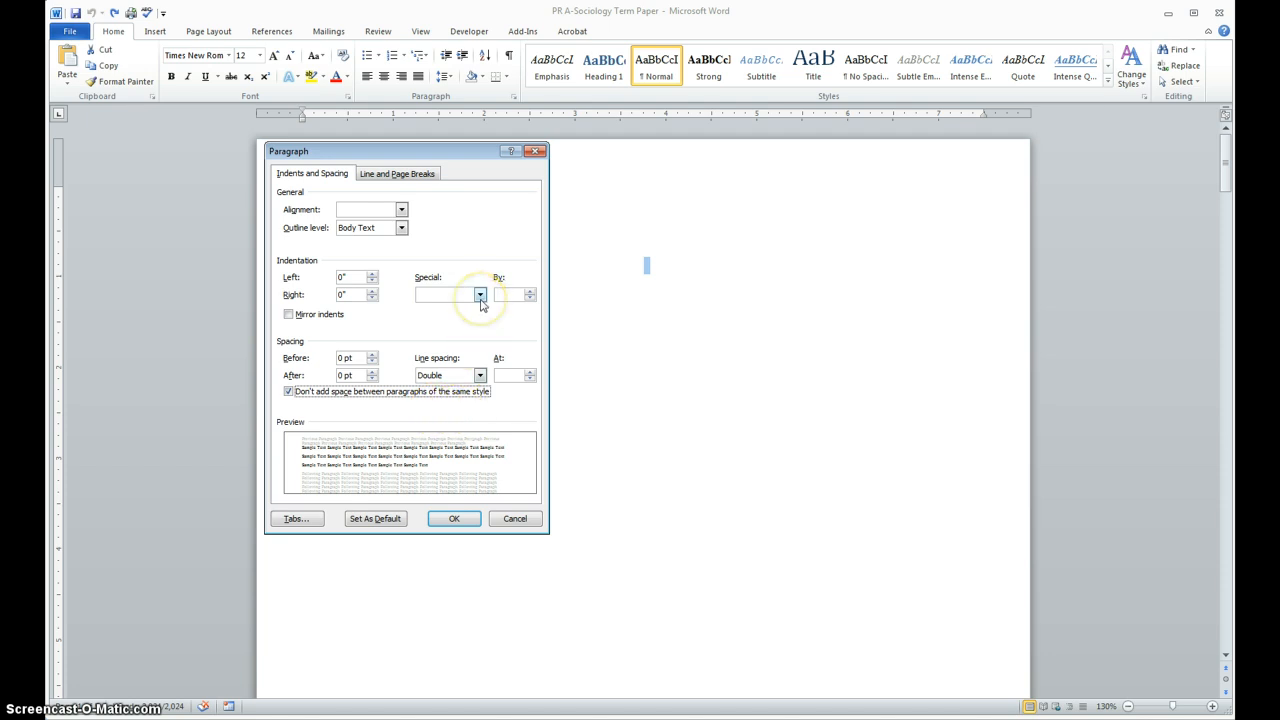
{"action": "left_click", "coordinate": [480, 294]}
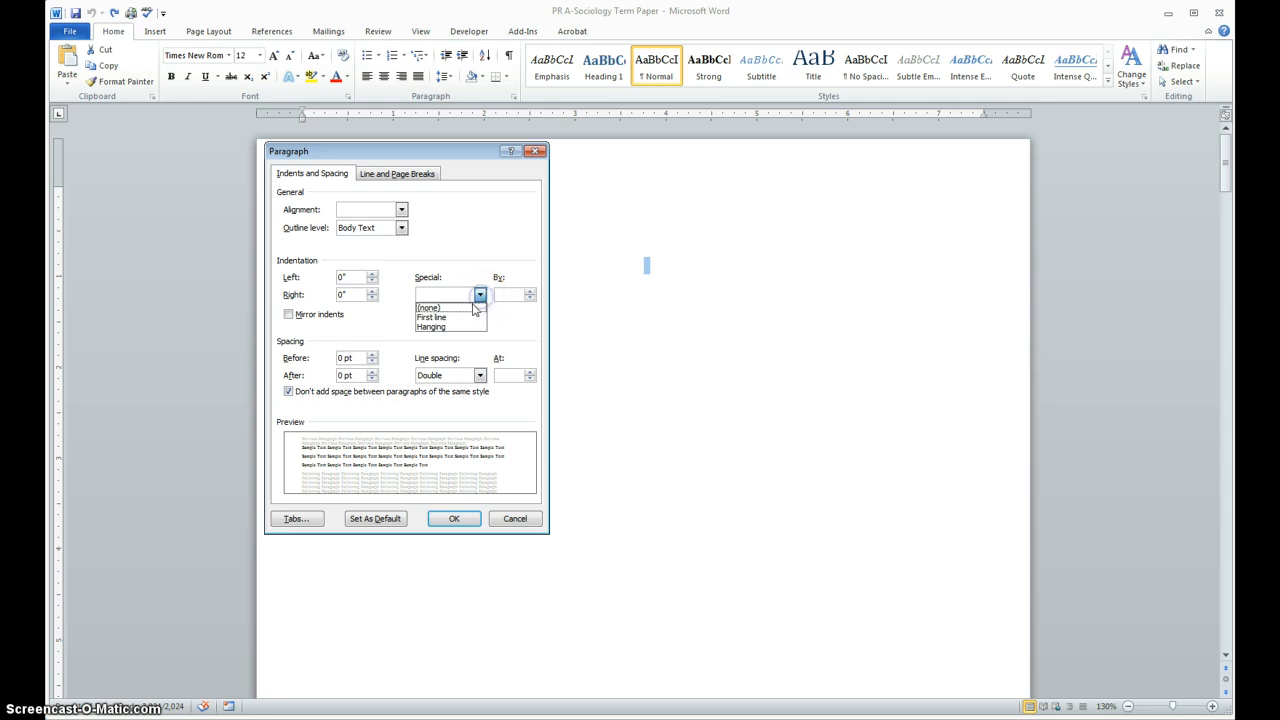
{"action": "left_click", "coordinate": [432, 316]}
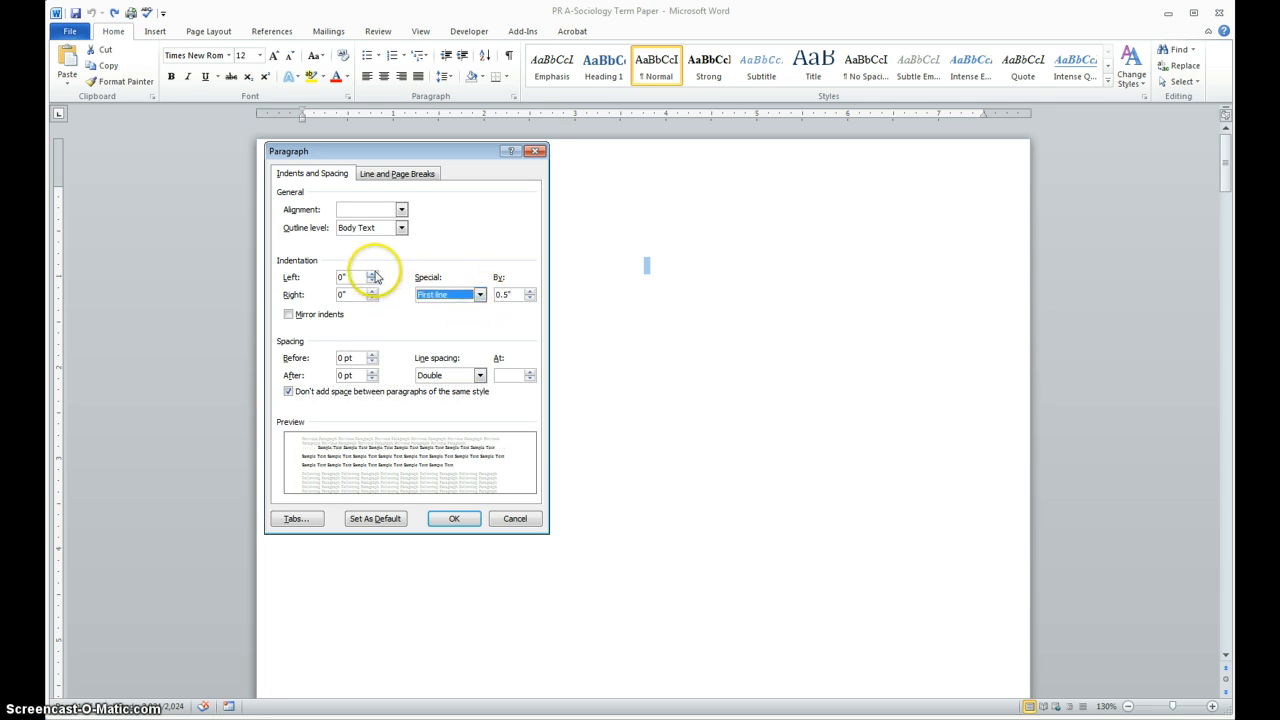
{"action": "left_click", "coordinate": [372, 274]}
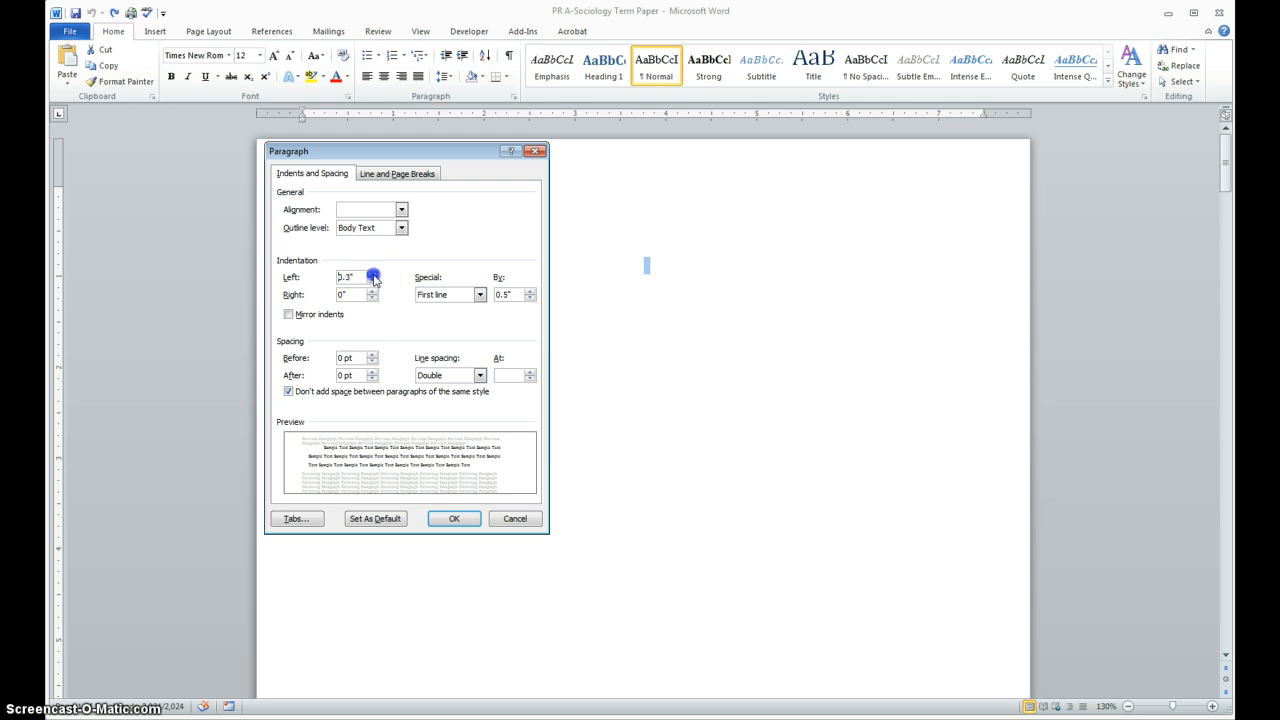
{"action": "left_click", "coordinate": [372, 274]}
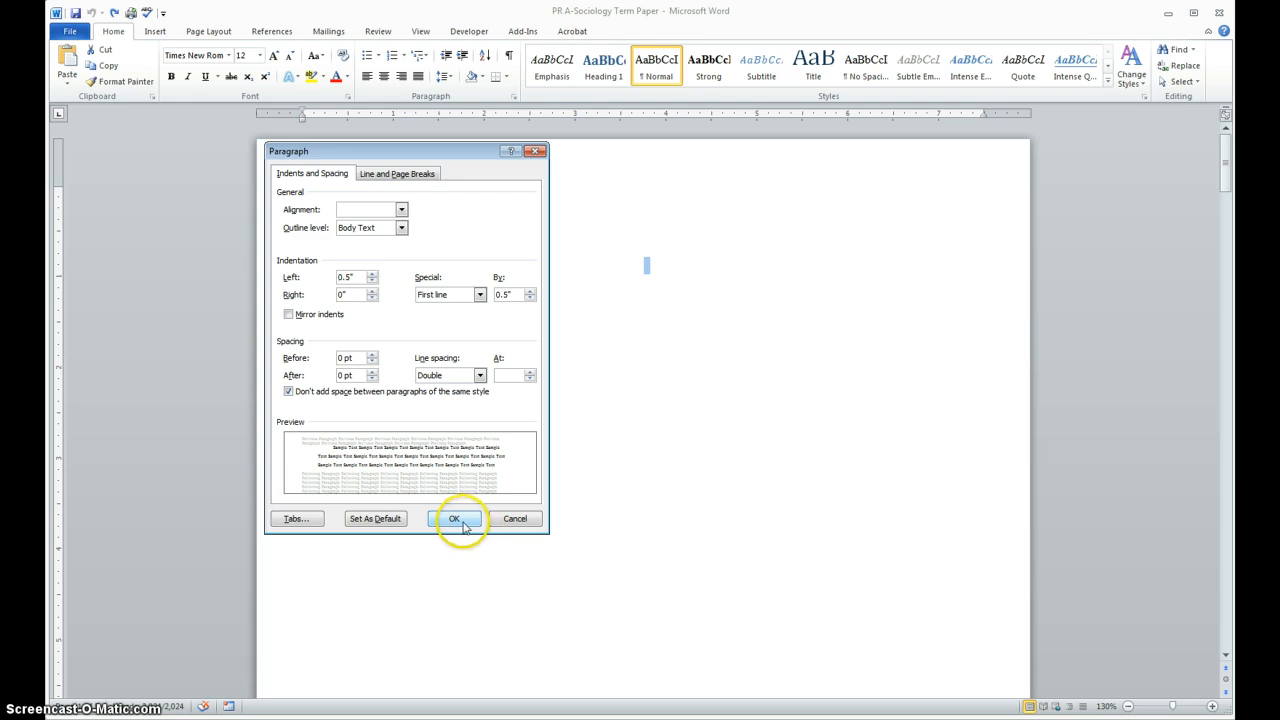
{"action": "left_click", "coordinate": [452, 518]}
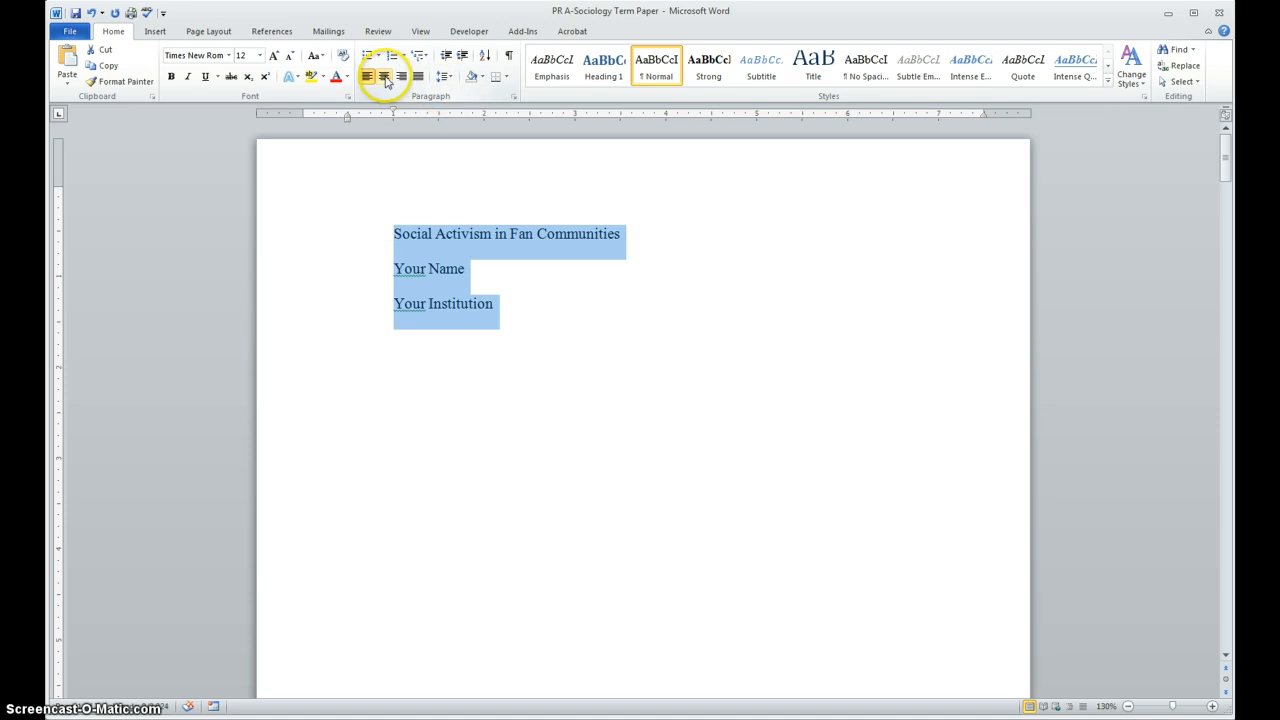
Centre the title, name and institution lines on the page.
{"action": "left_click", "coordinate": [384, 76]}
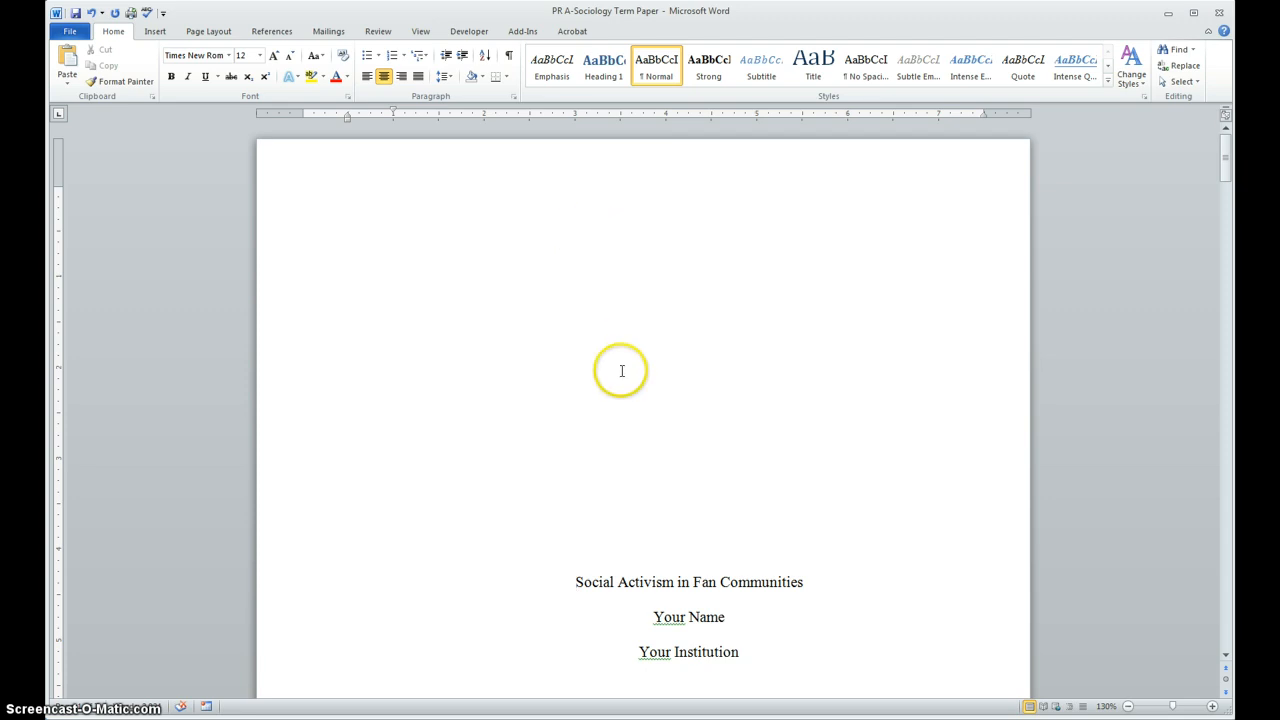
{"action": "mouse_move", "coordinate": [592, 378]}
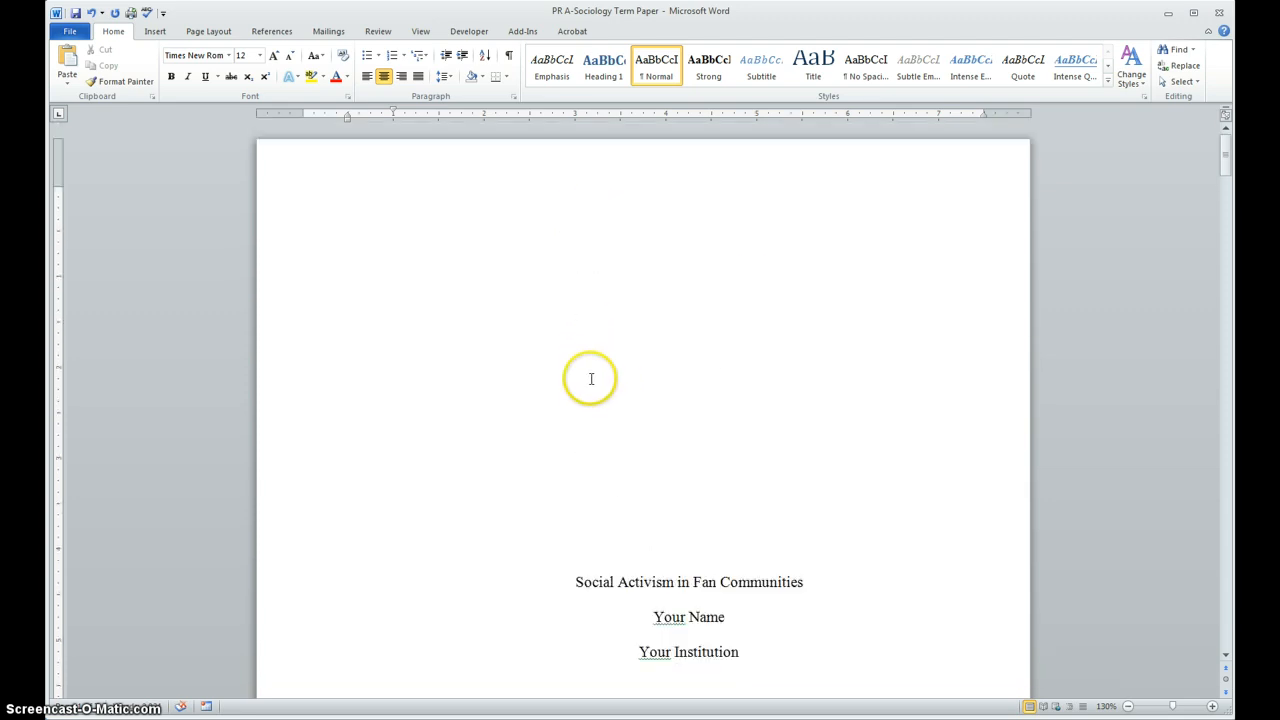
{"action": "mouse_move", "coordinate": [538, 452]}
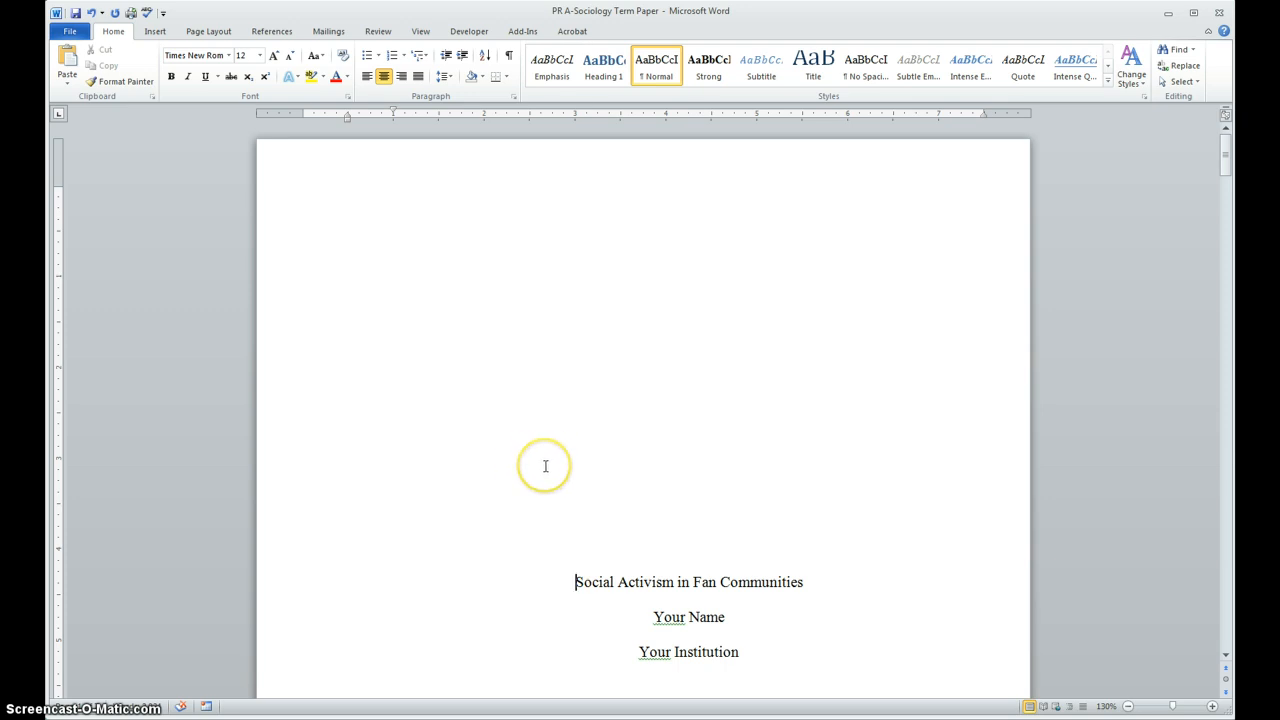
{"action": "mouse_move", "coordinate": [576, 454]}
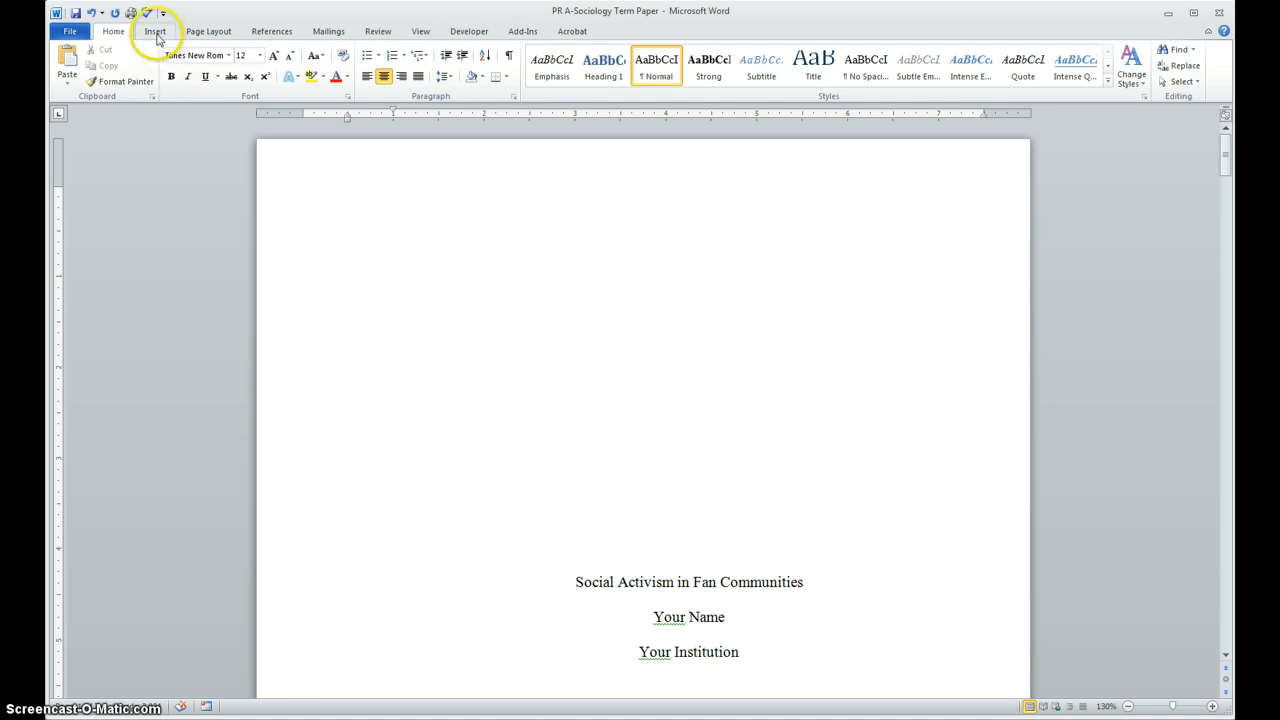
Show the built-in header gallery from the Insert tab.
{"action": "left_click", "coordinate": [156, 32]}
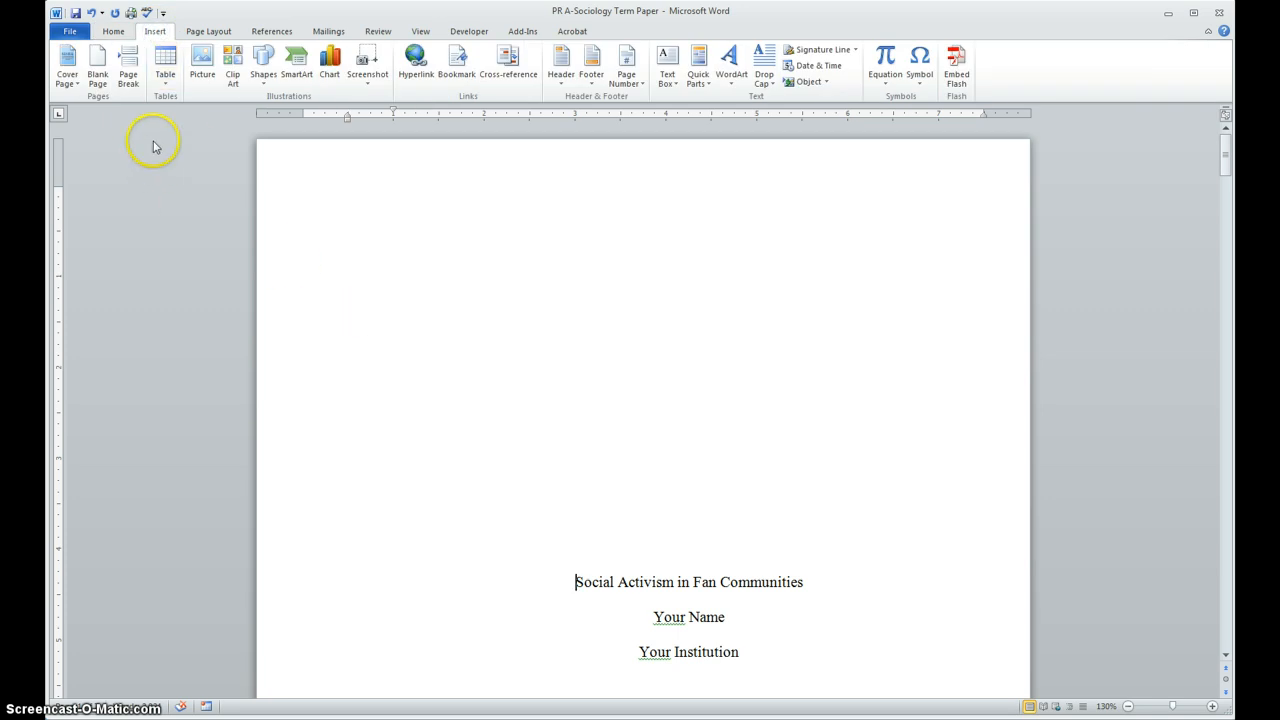
{"action": "mouse_move", "coordinate": [424, 152]}
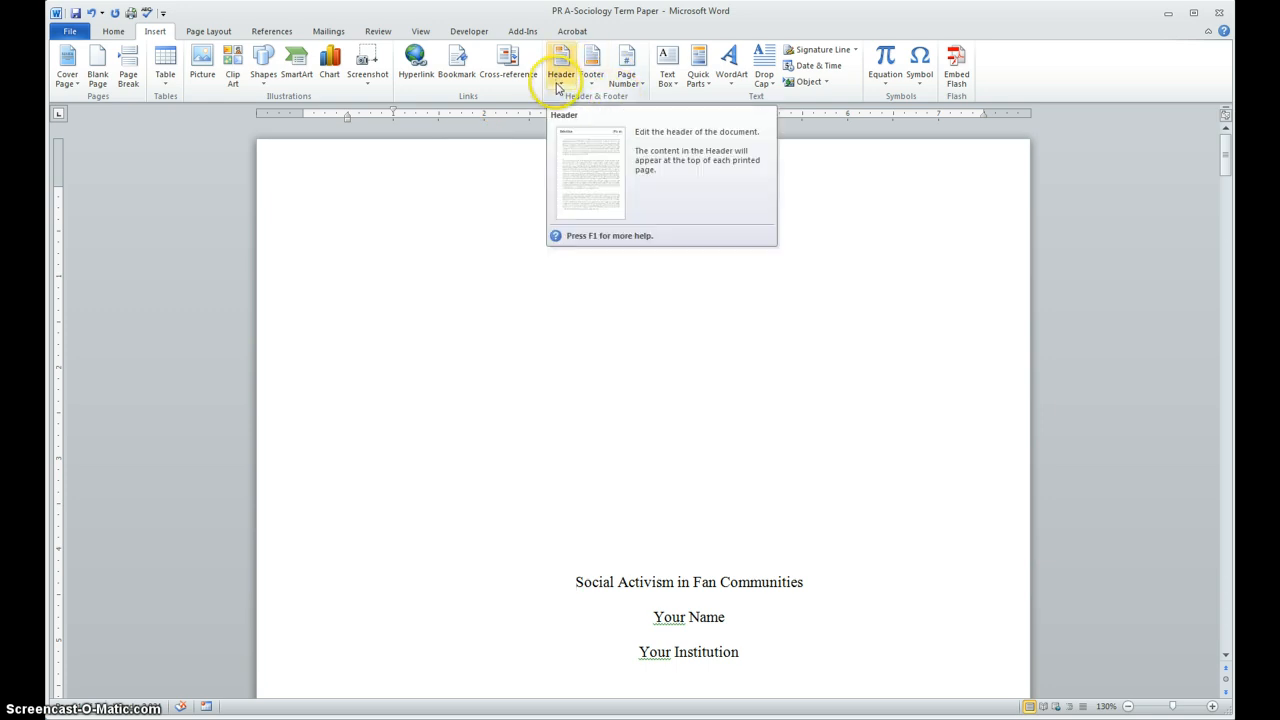
{"action": "left_click", "coordinate": [560, 64]}
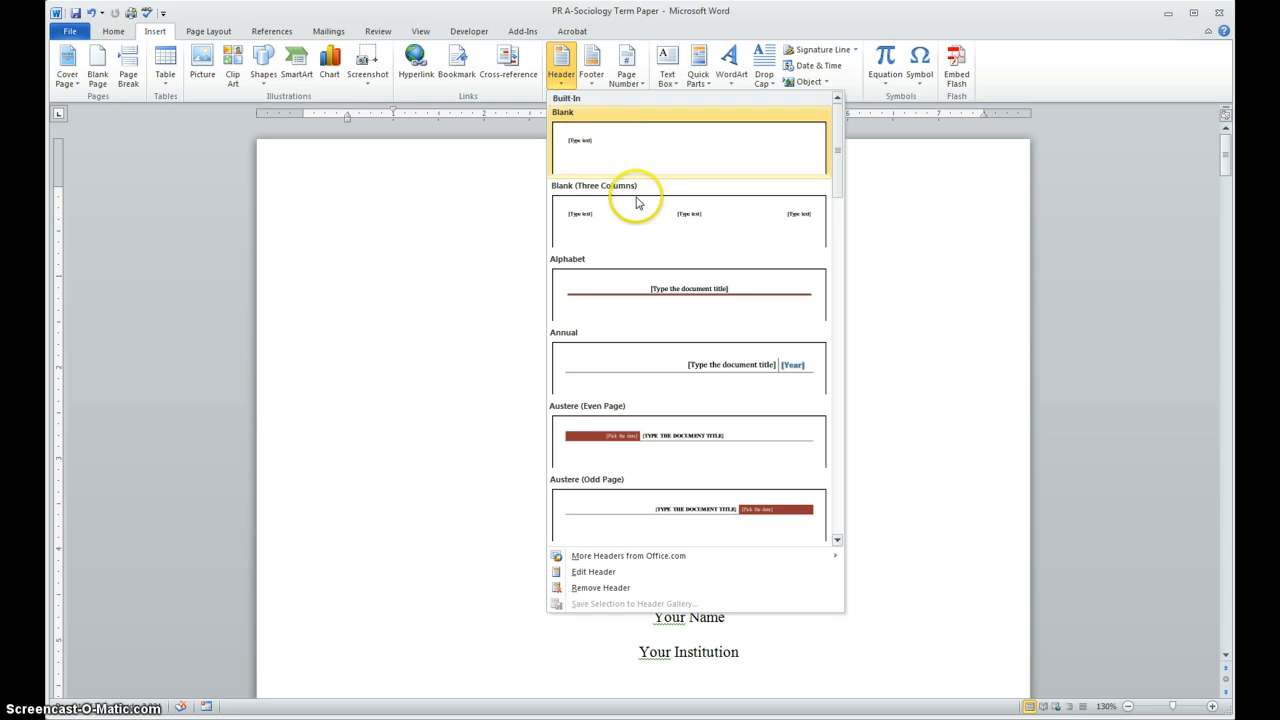
{"action": "mouse_move", "coordinate": [656, 222]}
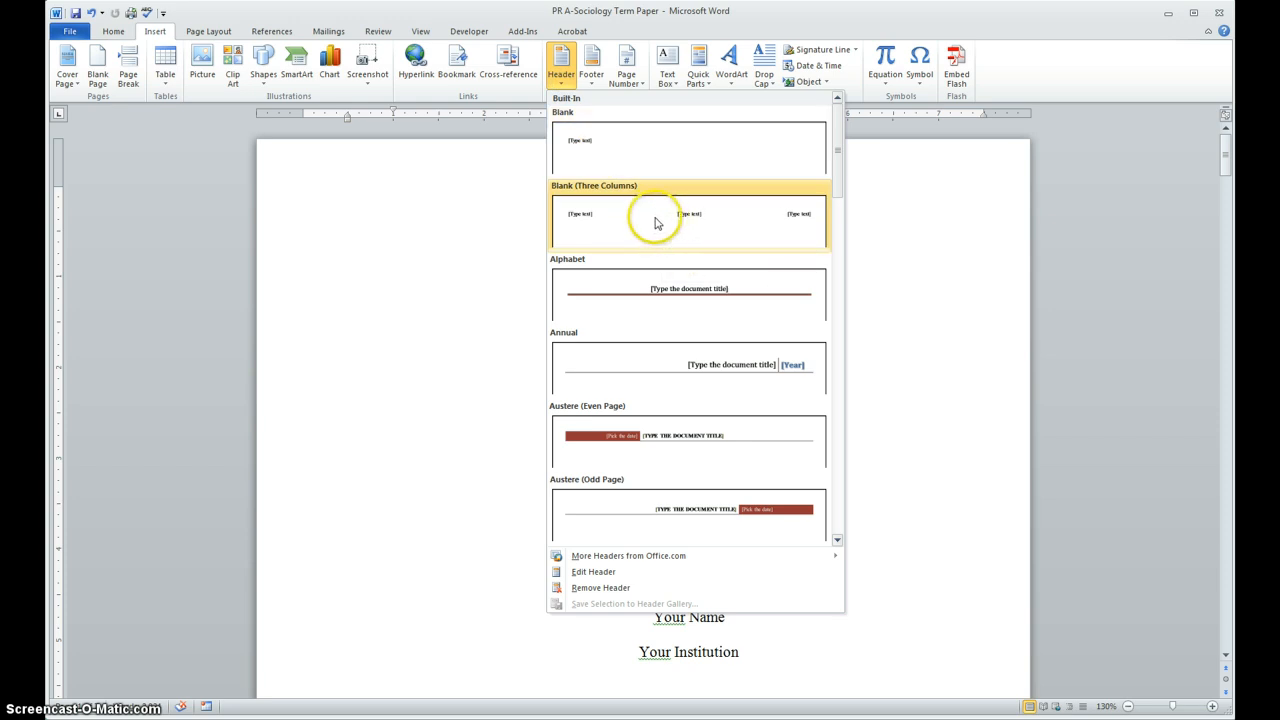
{"action": "mouse_move", "coordinate": [696, 228]}
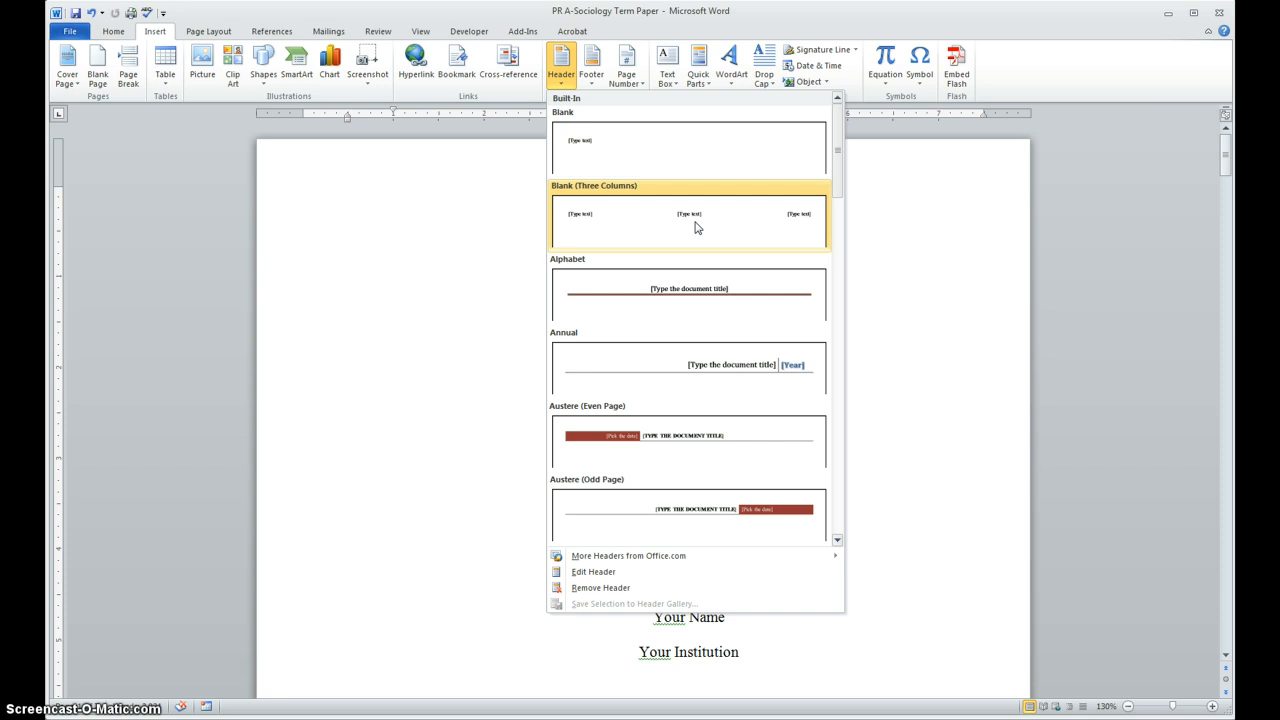
Insert a Blank (Three Columns) header and replace the middle placeholder with 'Running Head:'.
{"action": "left_click", "coordinate": [688, 218]}
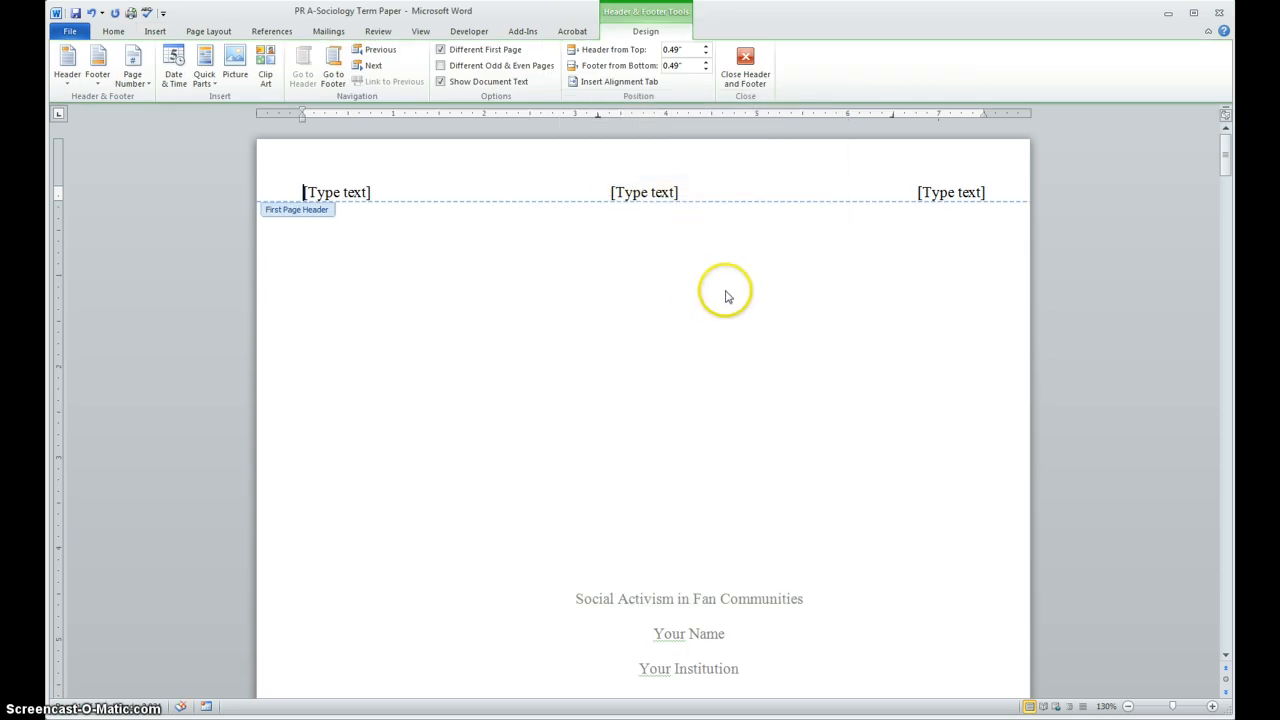
{"action": "mouse_move", "coordinate": [850, 550]}
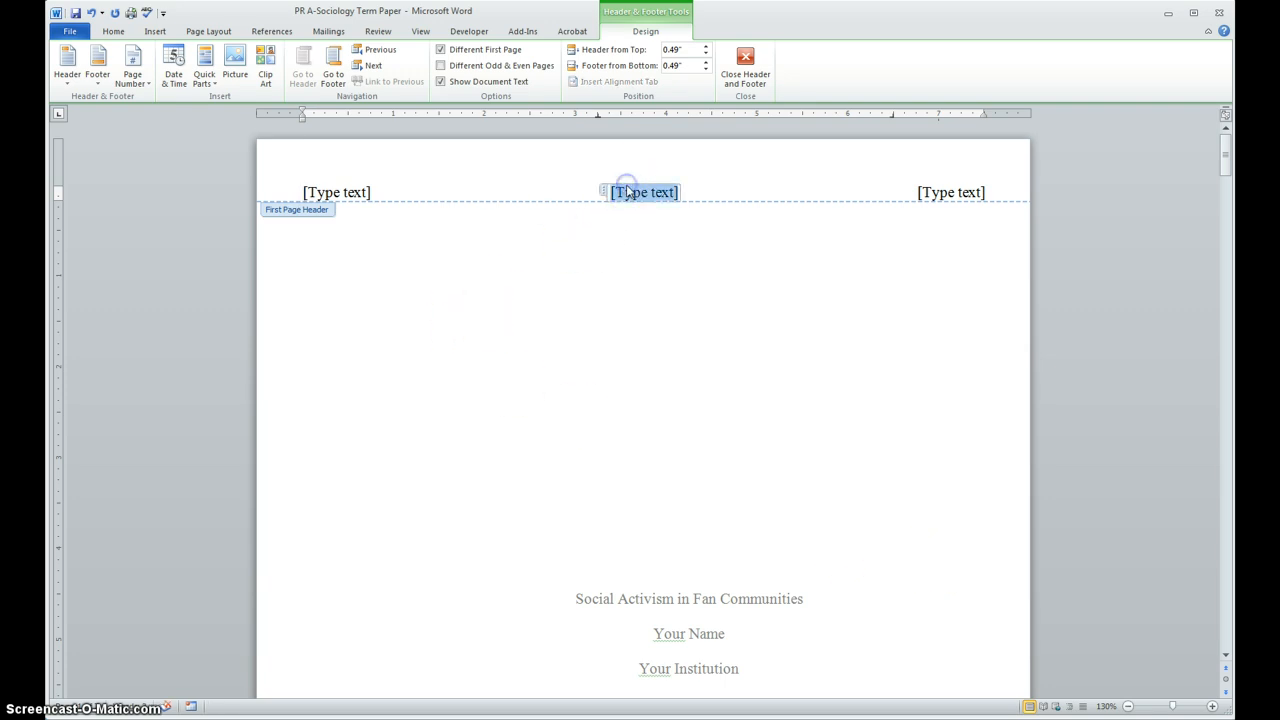
{"action": "left_click", "coordinate": [336, 192]}
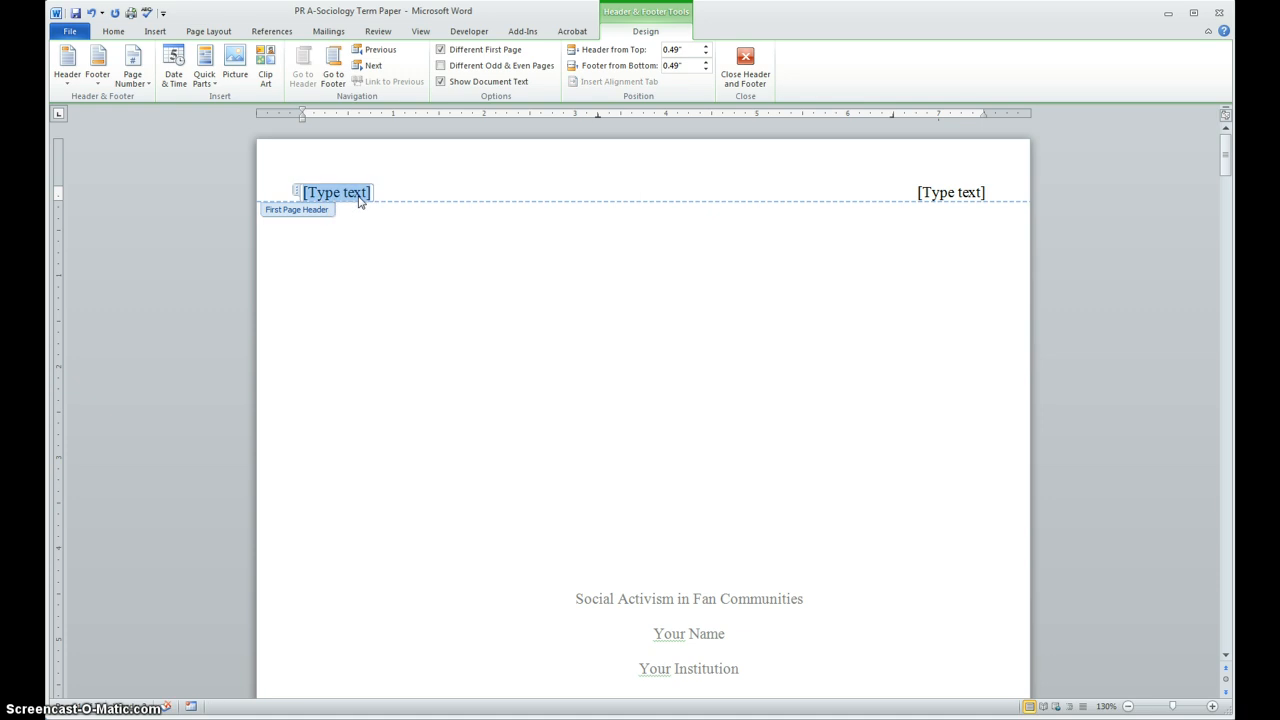
{"action": "type", "text": "Runn"}
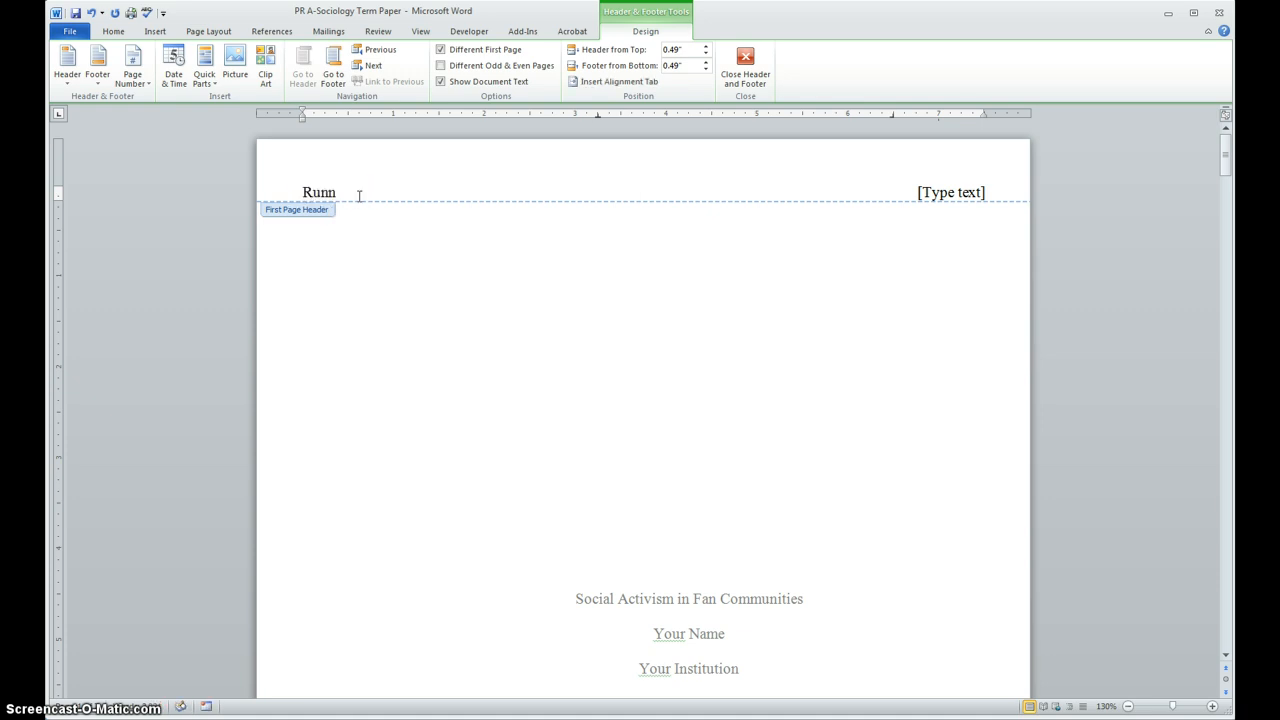
{"action": "type", "text": "ing Head"}
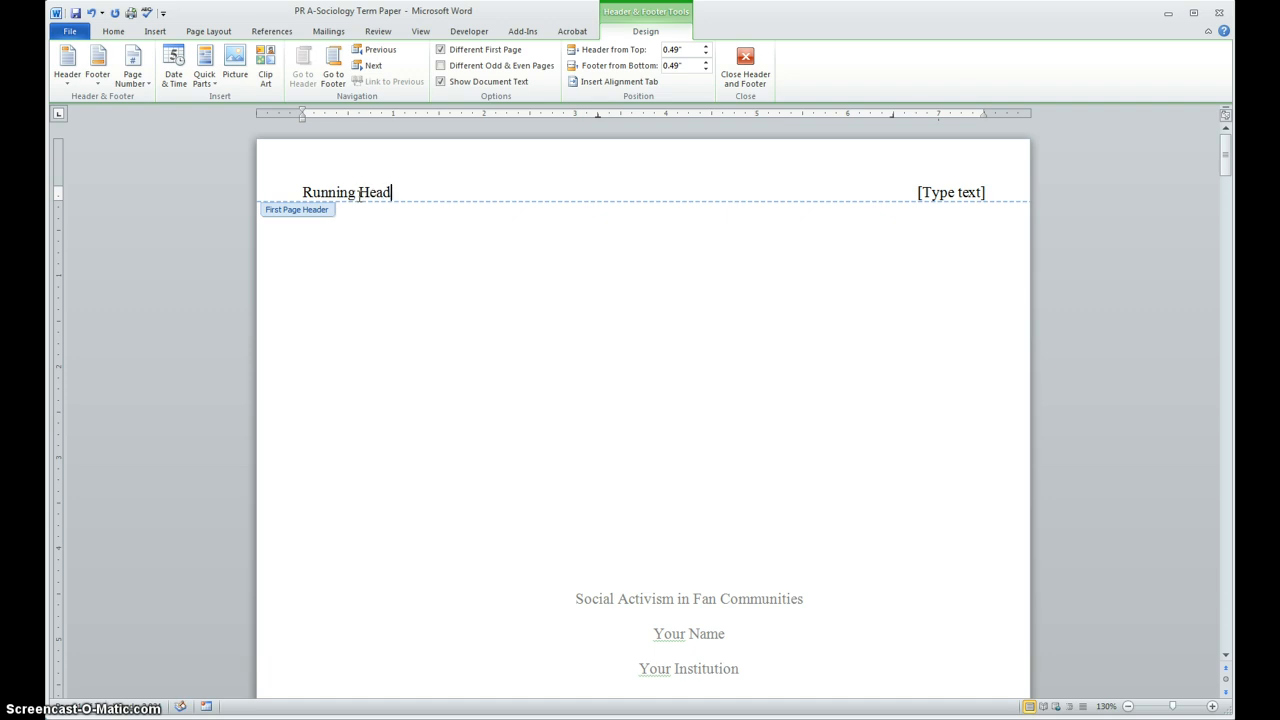
{"action": "type", "text": ":"}
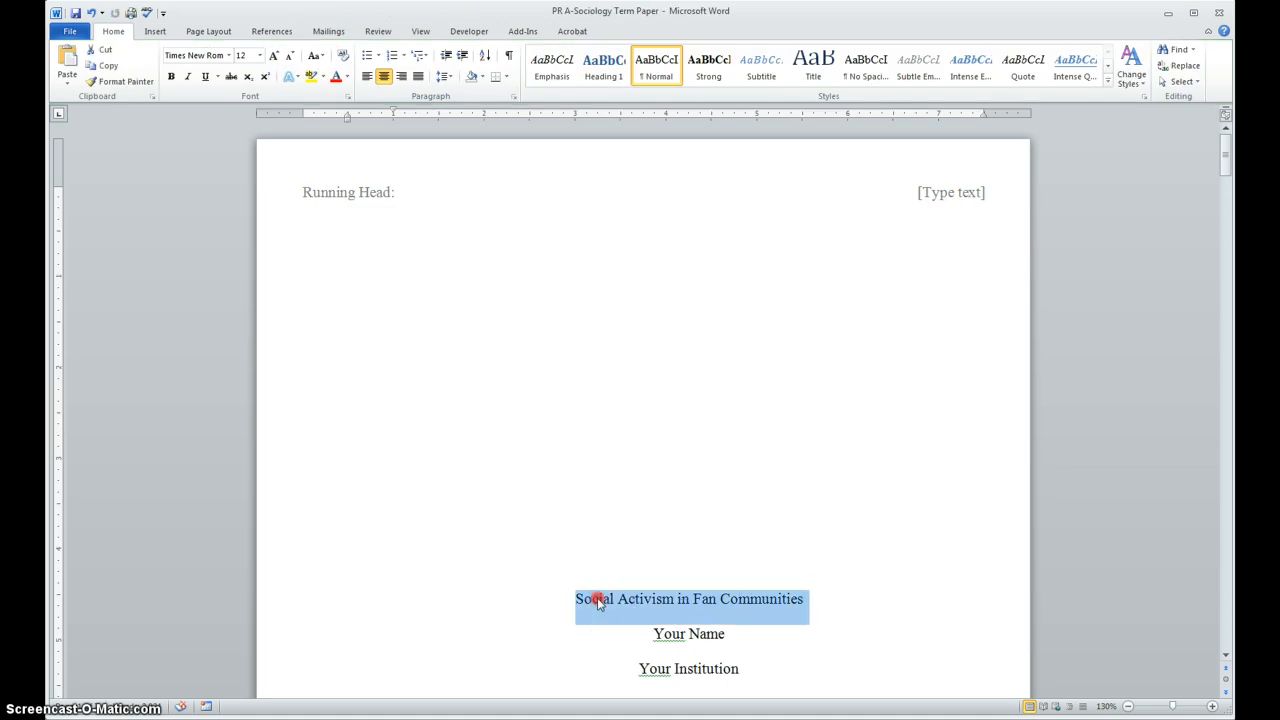
{"action": "mouse_move", "coordinate": [510, 316]}
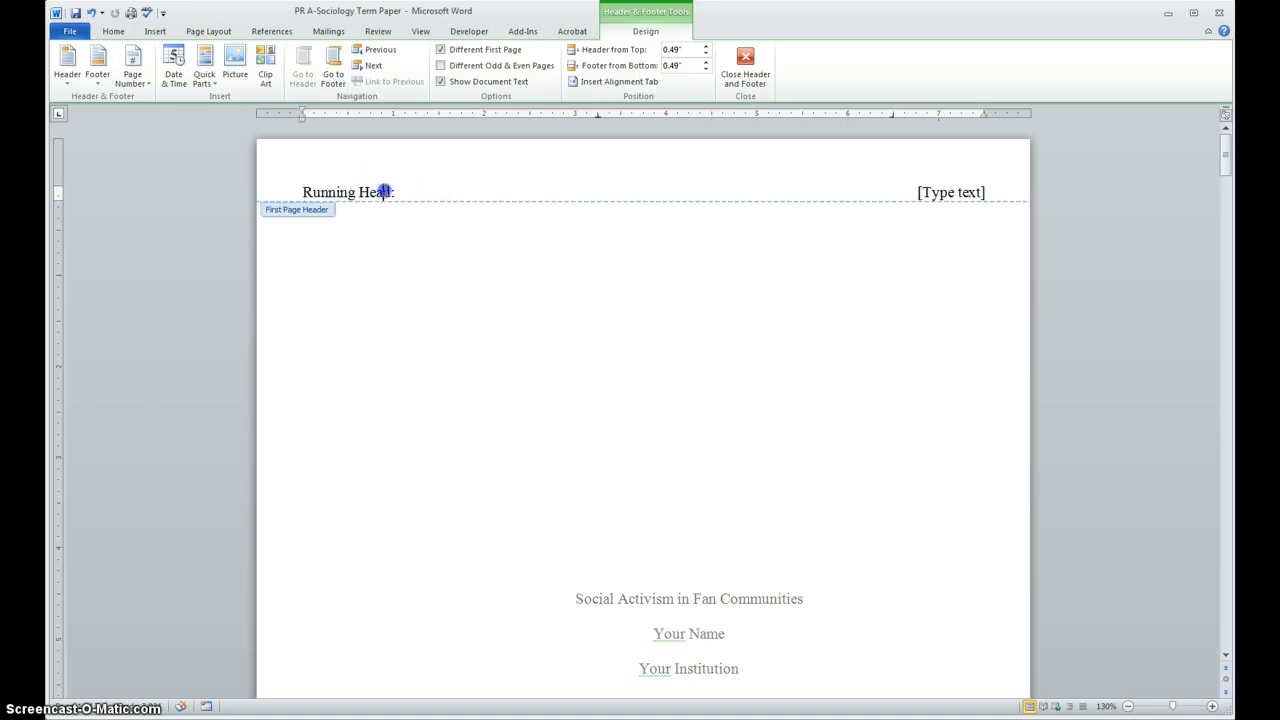
Paste the paper title 'Social Activism in Fan Communities' after the Running Head label.
{"action": "left_click", "coordinate": [398, 192]}
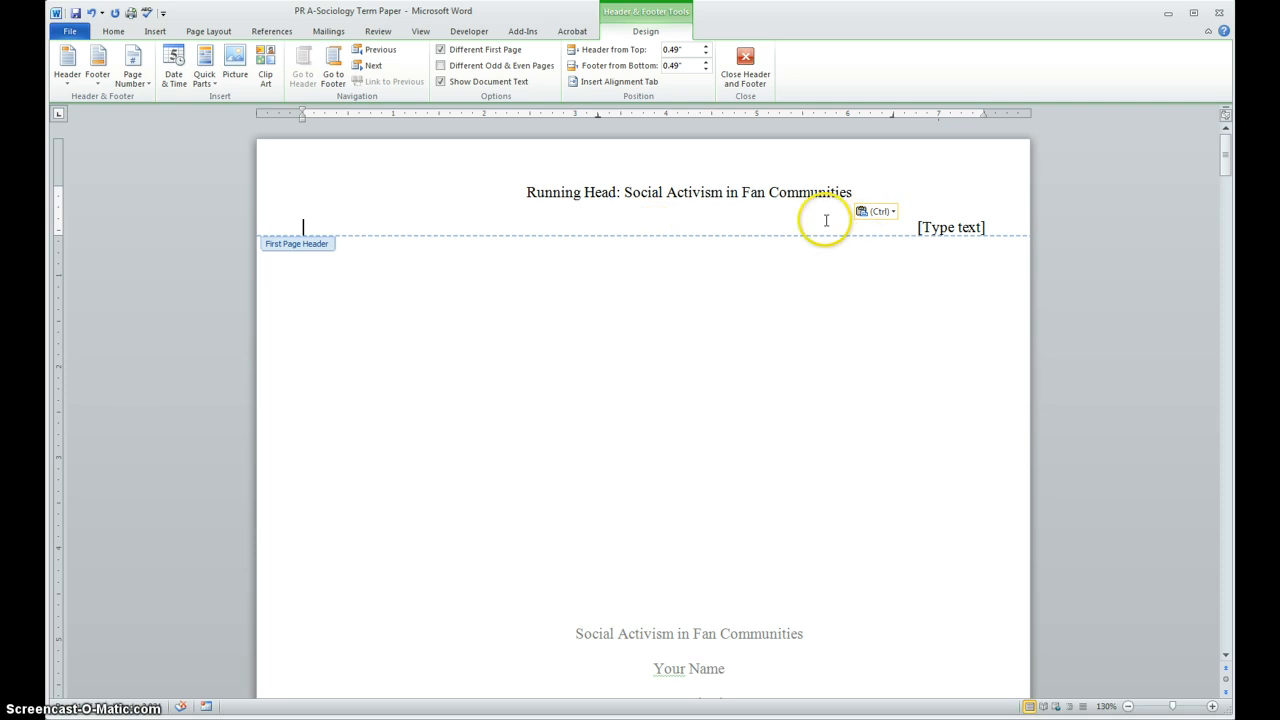
{"action": "mouse_move", "coordinate": [606, 216]}
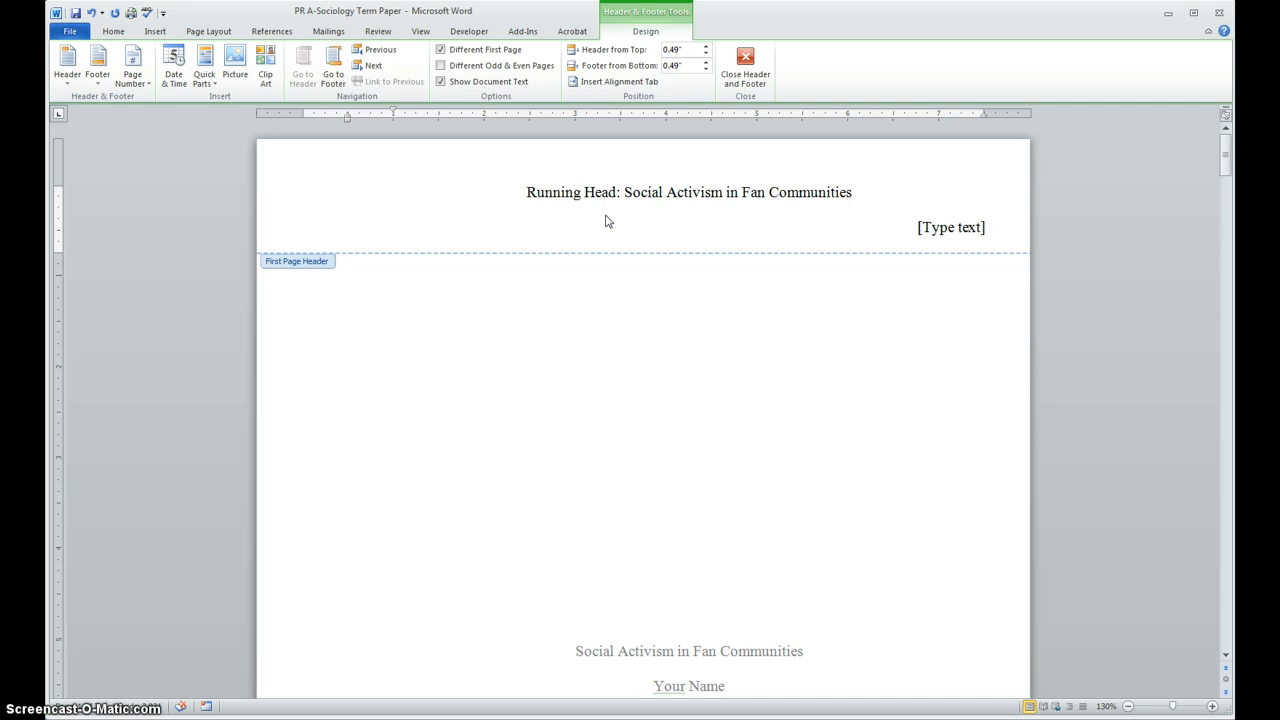
{"action": "left_click", "coordinate": [852, 192]}
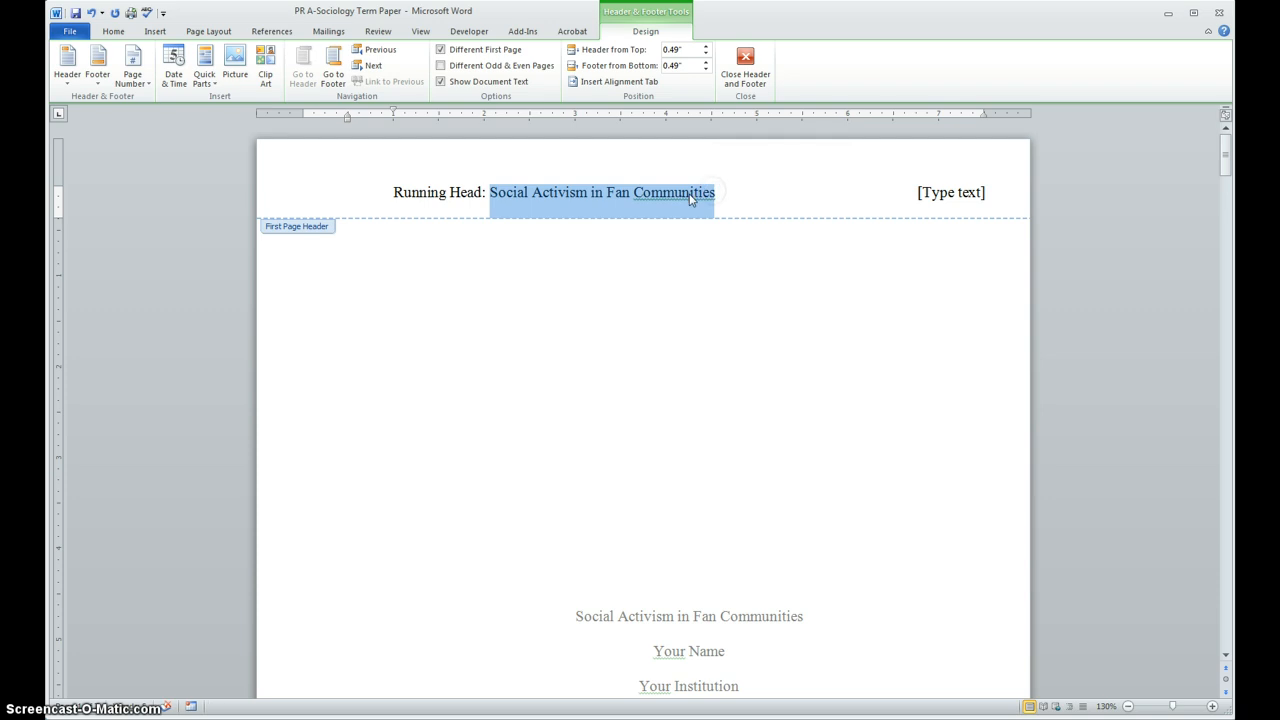
Make the running-head title All caps through Font, then select the right placeholder.
{"action": "right_click", "coordinate": [690, 198]}
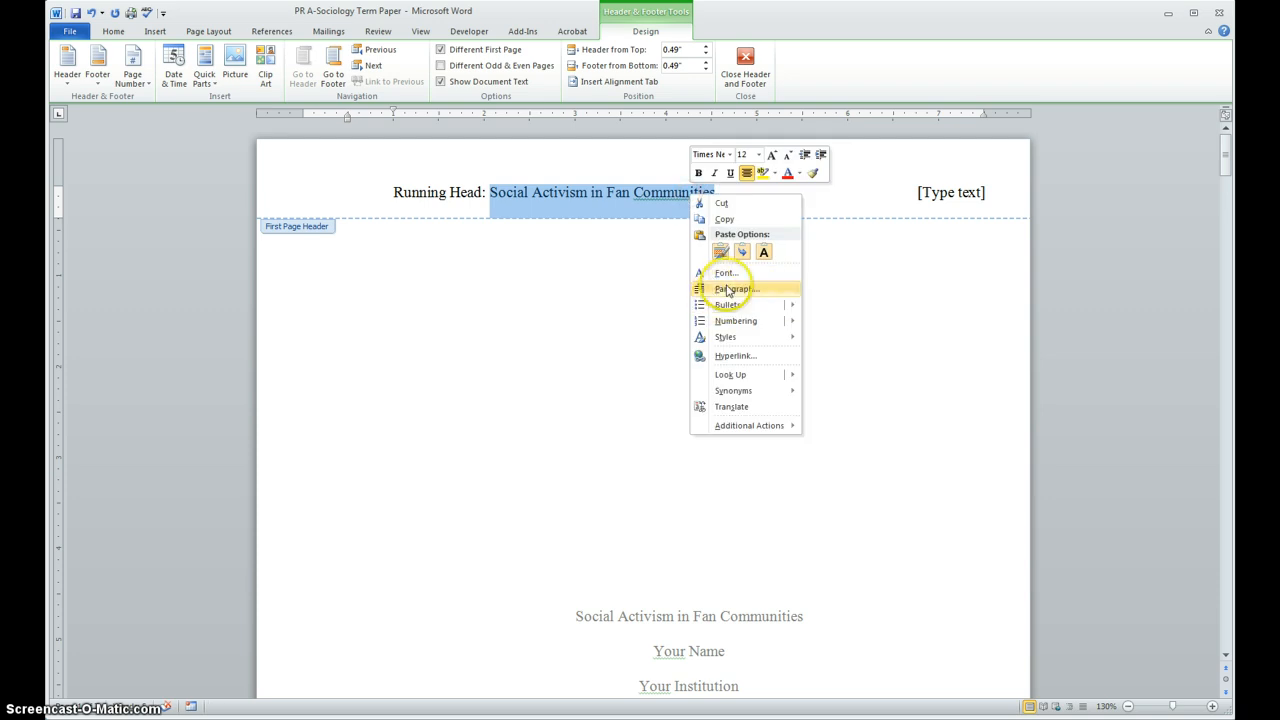
{"action": "left_click", "coordinate": [726, 272]}
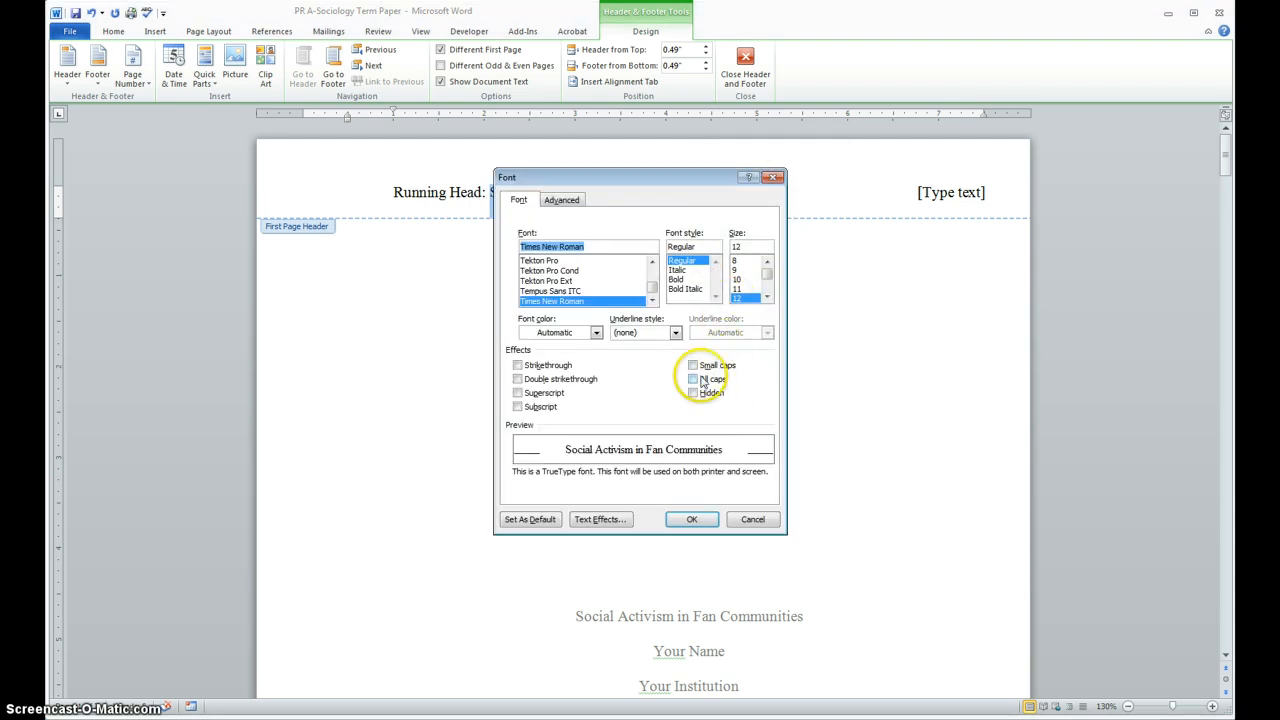
{"action": "left_click", "coordinate": [692, 520]}
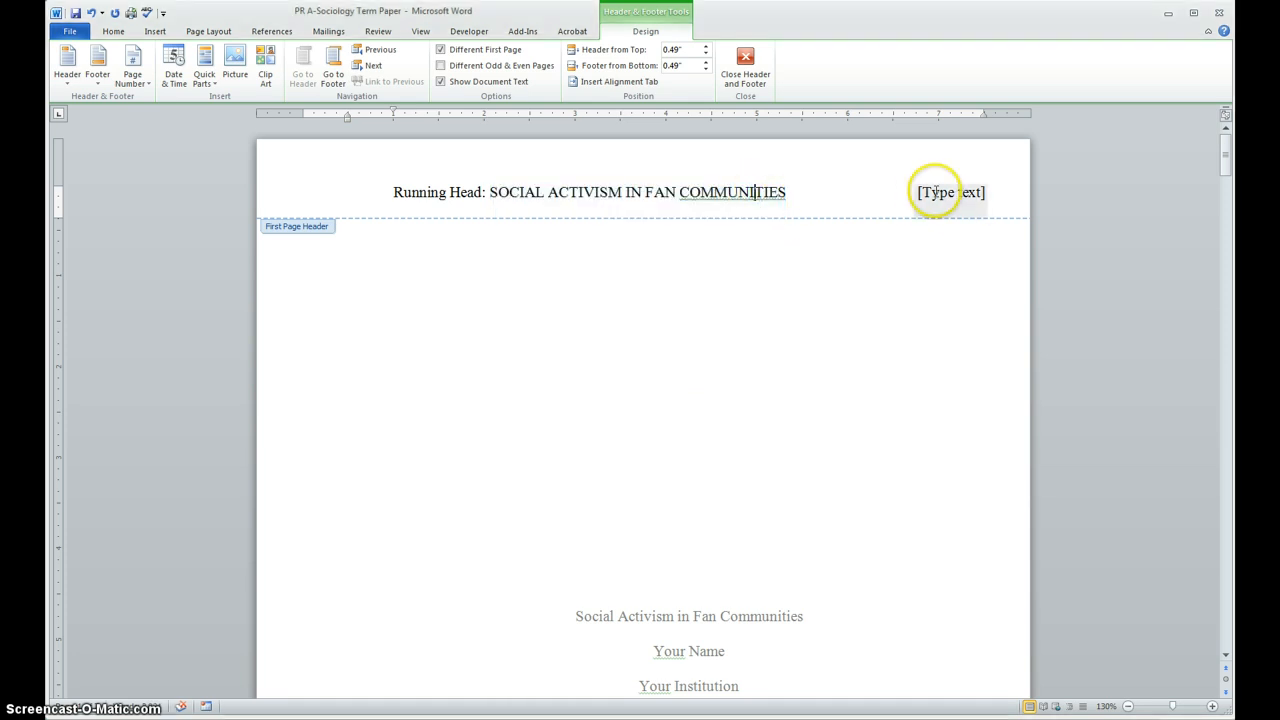
{"action": "left_click", "coordinate": [948, 192]}
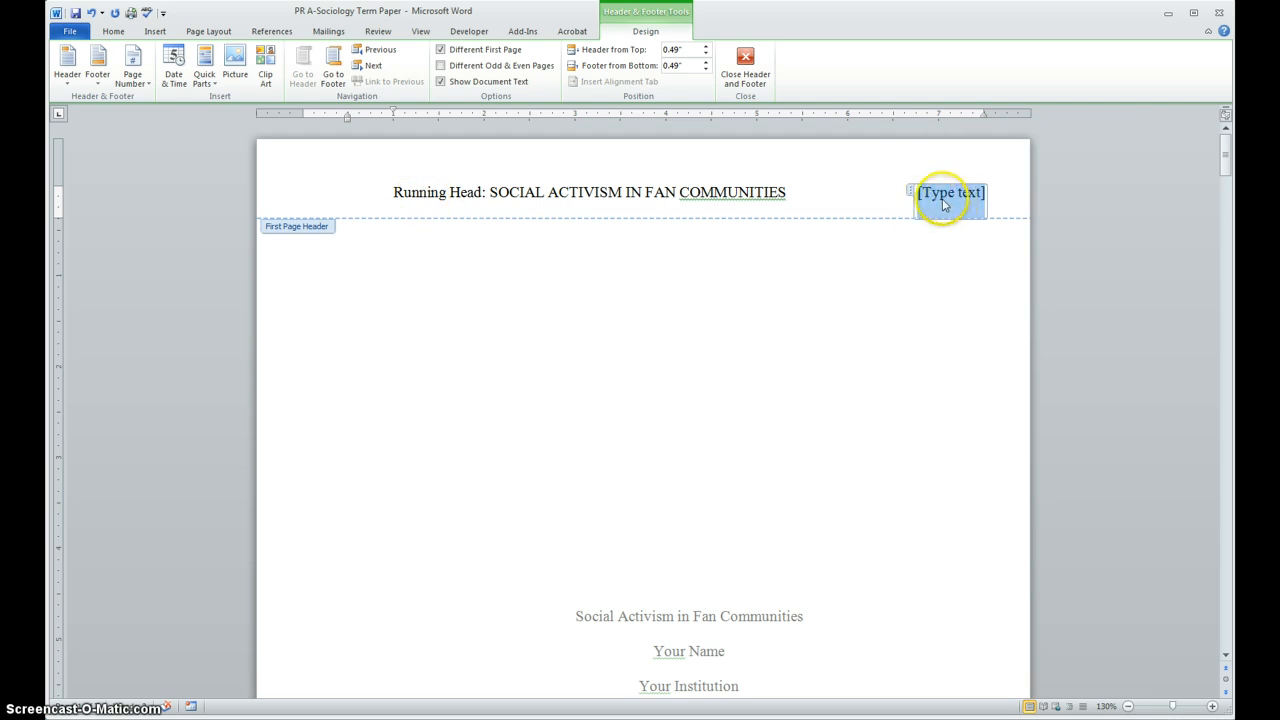
{"action": "mouse_move", "coordinate": [170, 128]}
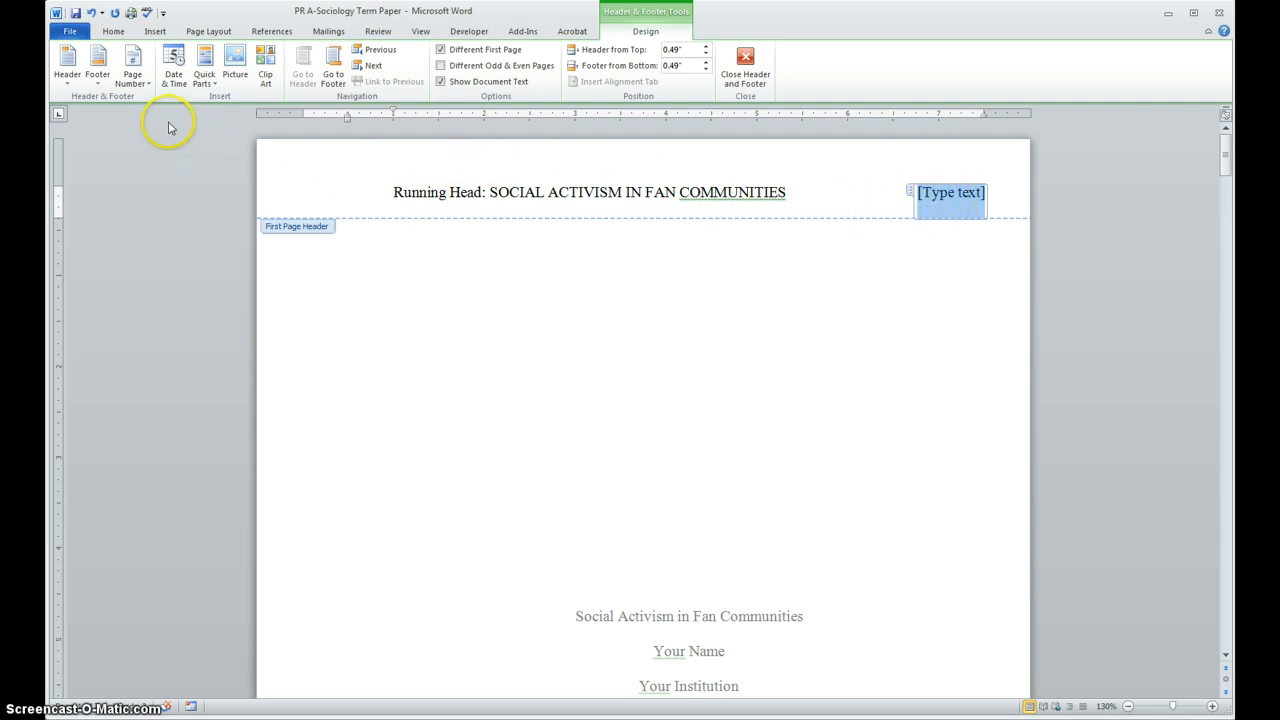
{"action": "mouse_move", "coordinate": [148, 104]}
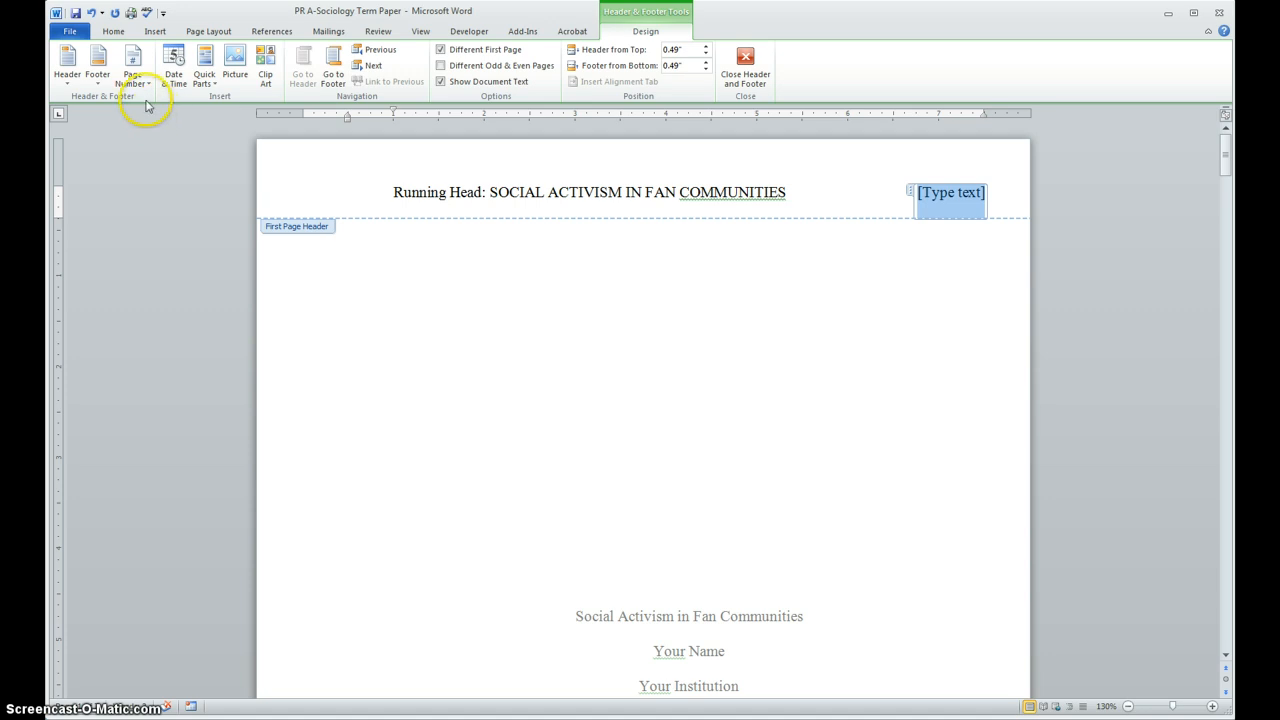
{"action": "mouse_move", "coordinate": [132, 64]}
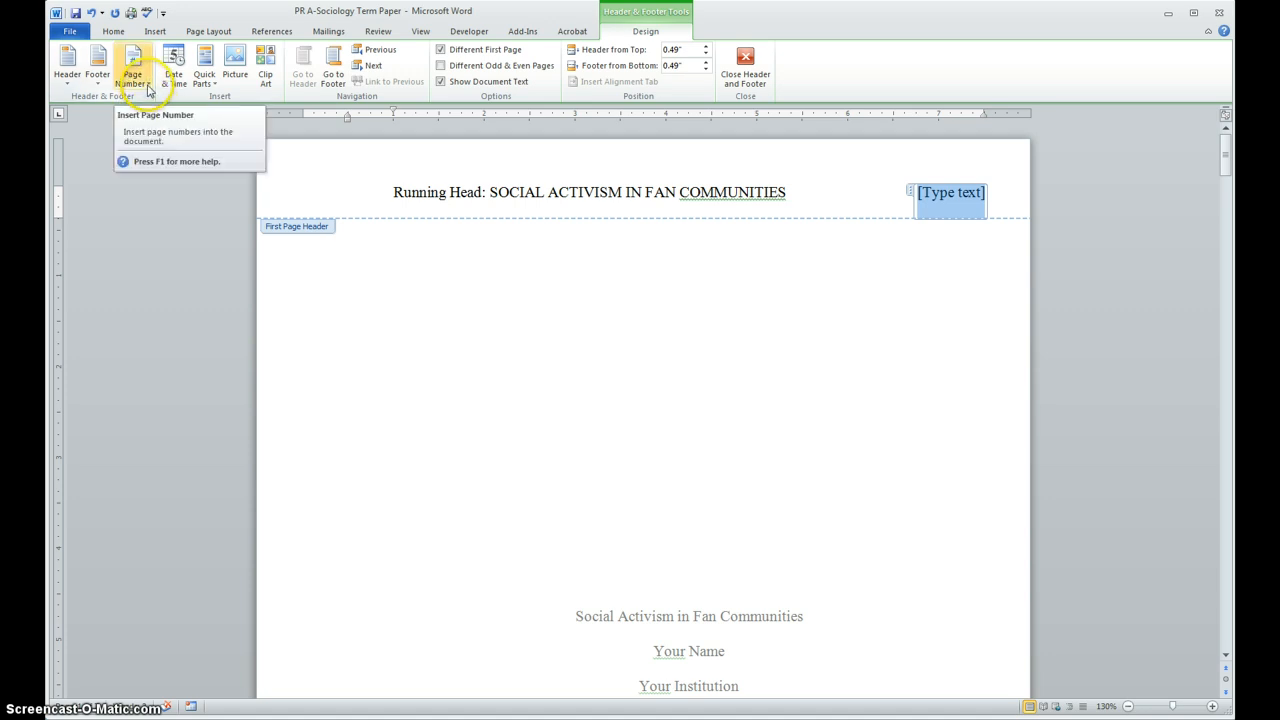
Insert a plain page number 1 at the right header placeholder via Current Position.
{"action": "left_click", "coordinate": [132, 64]}
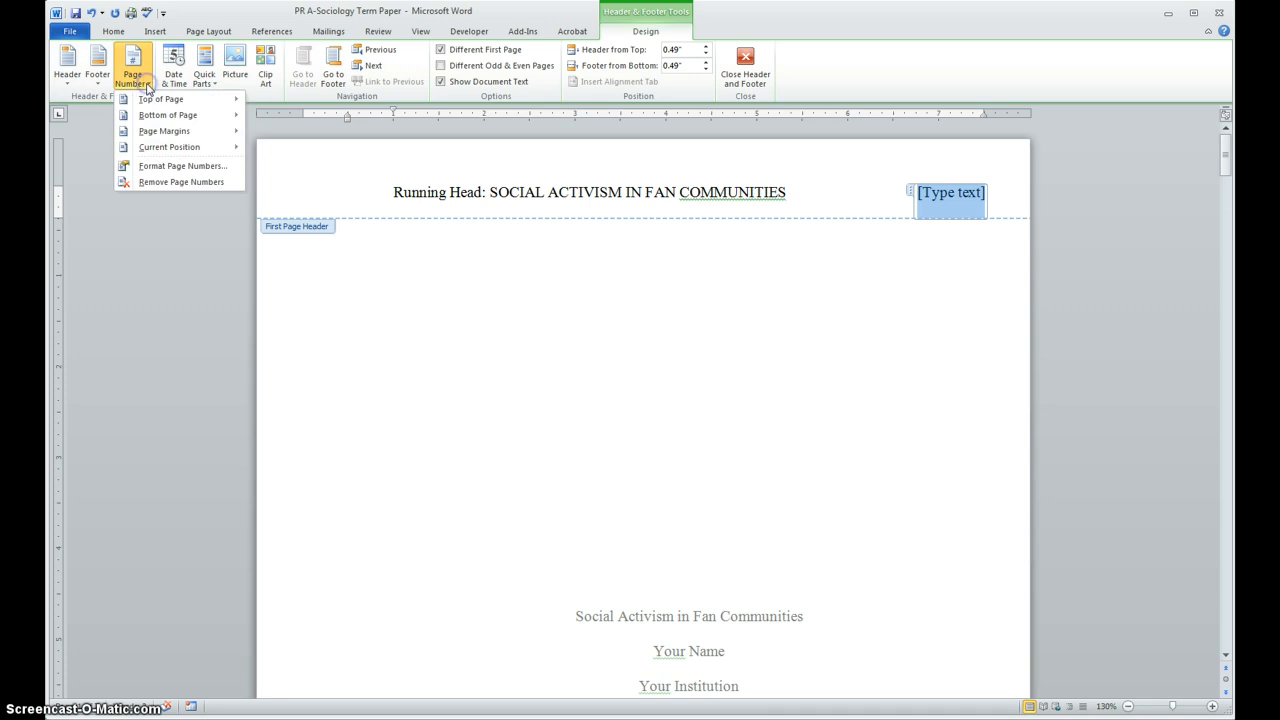
{"action": "left_click", "coordinate": [160, 100]}
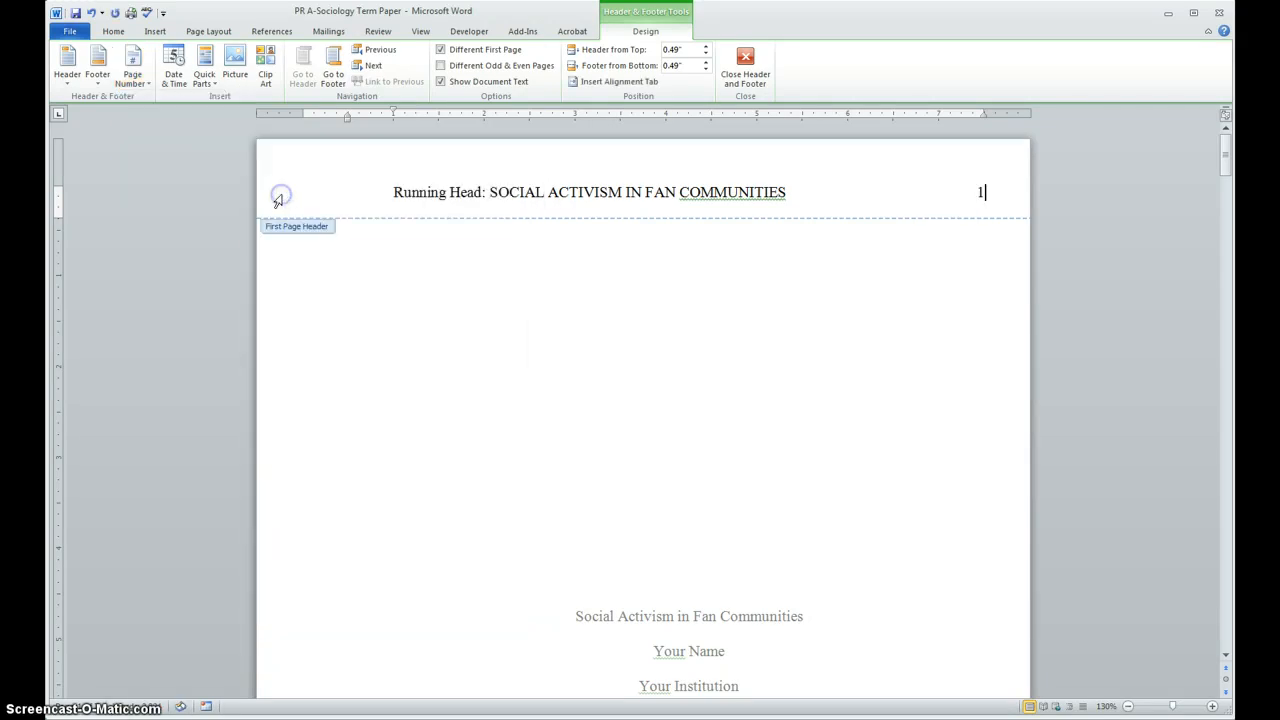
{"action": "mouse_move", "coordinate": [808, 332]}
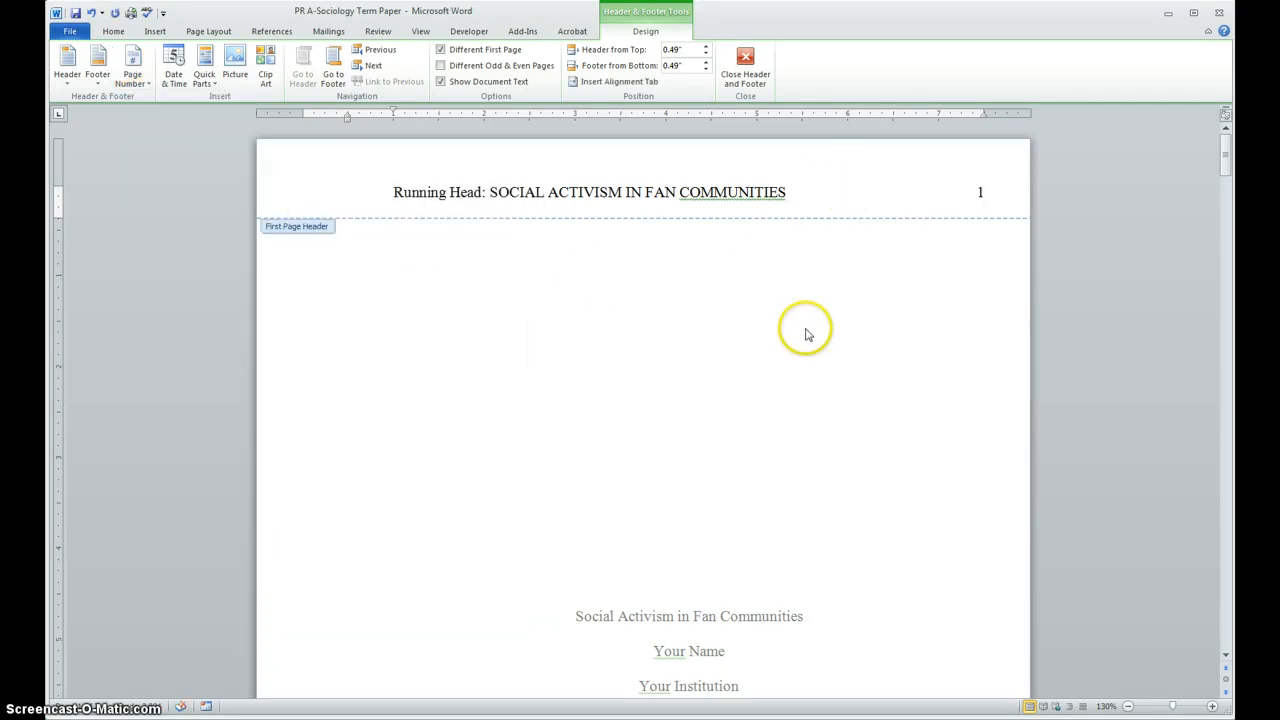
{"action": "mouse_move", "coordinate": [790, 352]}
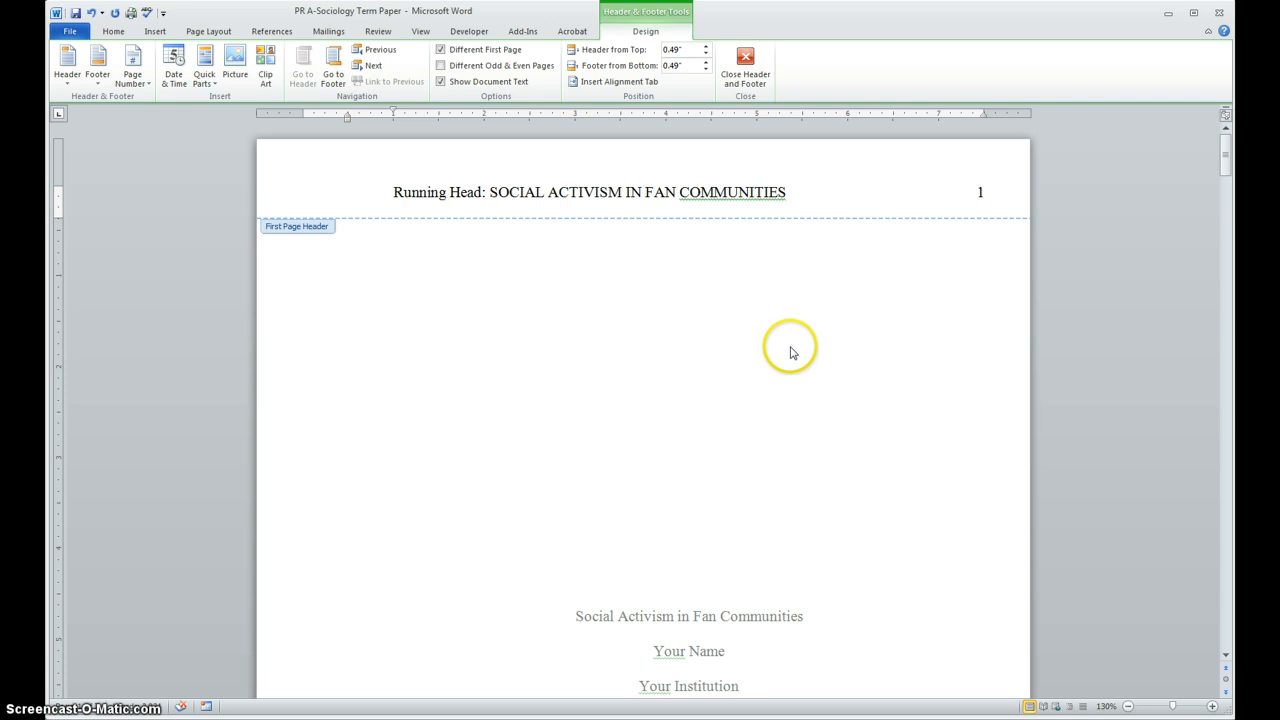
{"action": "mouse_move", "coordinate": [478, 340]}
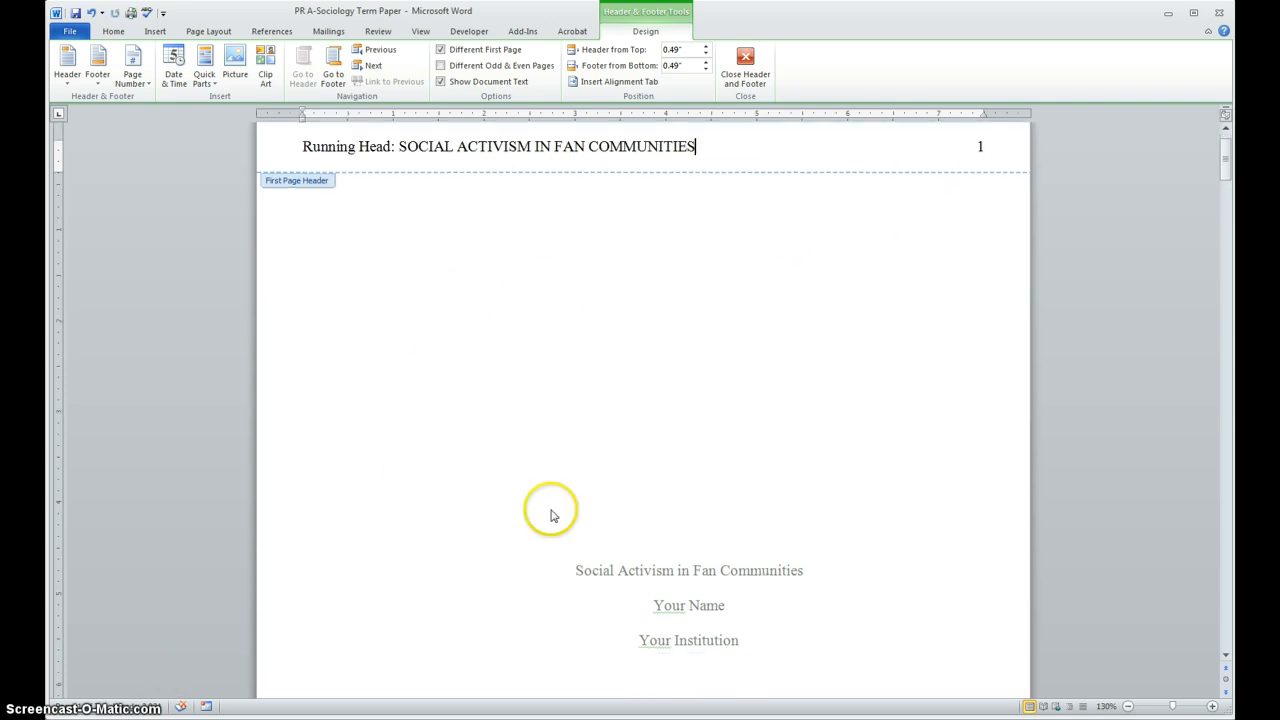
{"action": "mouse_move", "coordinate": [568, 492]}
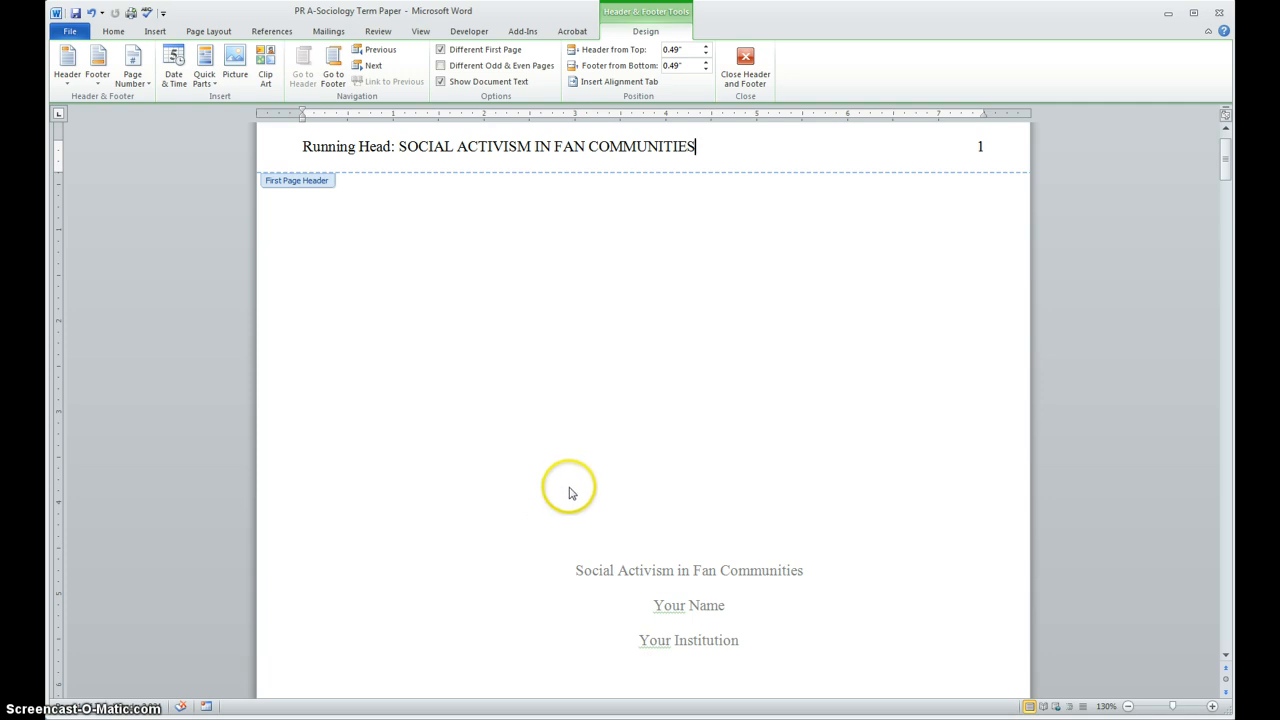
Return to the body and centre the Abstract heading, with its paragraph flush left.
{"action": "double_click", "coordinate": [688, 570]}
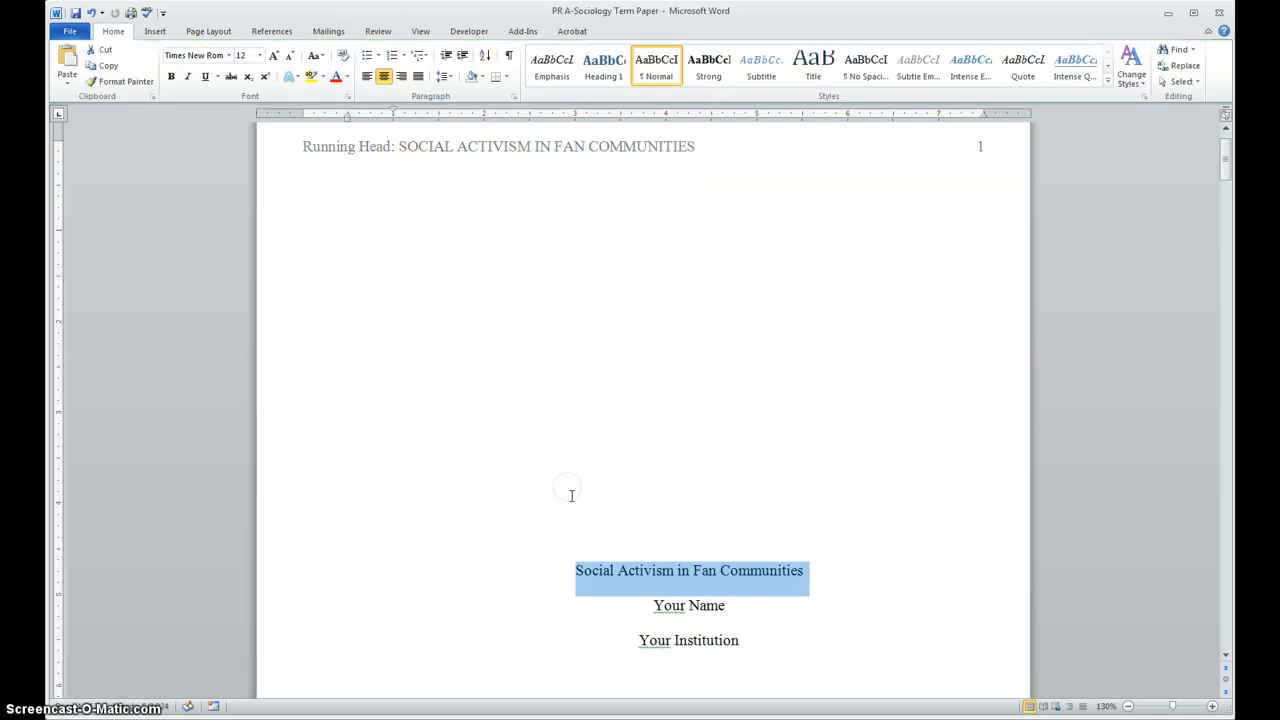
{"action": "scroll", "scroll_direction": "up", "scroll_amount": 3}
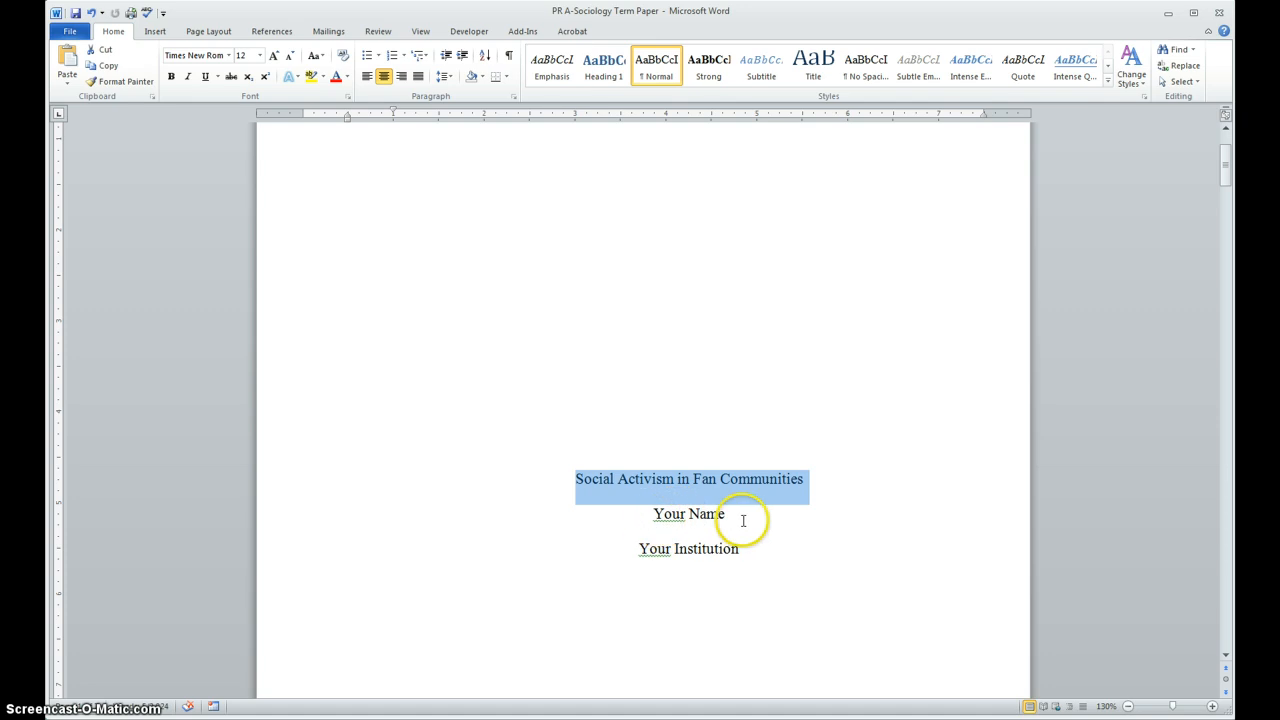
{"action": "mouse_move", "coordinate": [732, 566]}
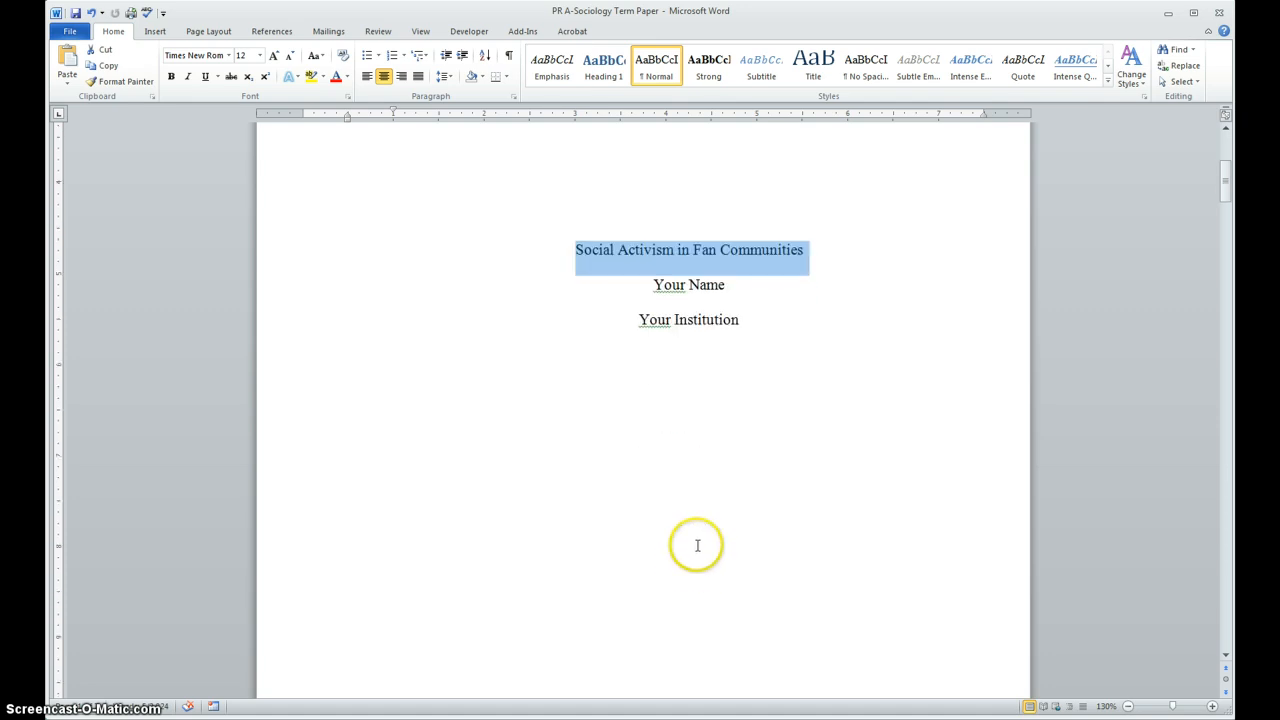
{"action": "scroll", "scroll_direction": "down", "scroll_amount": 3}
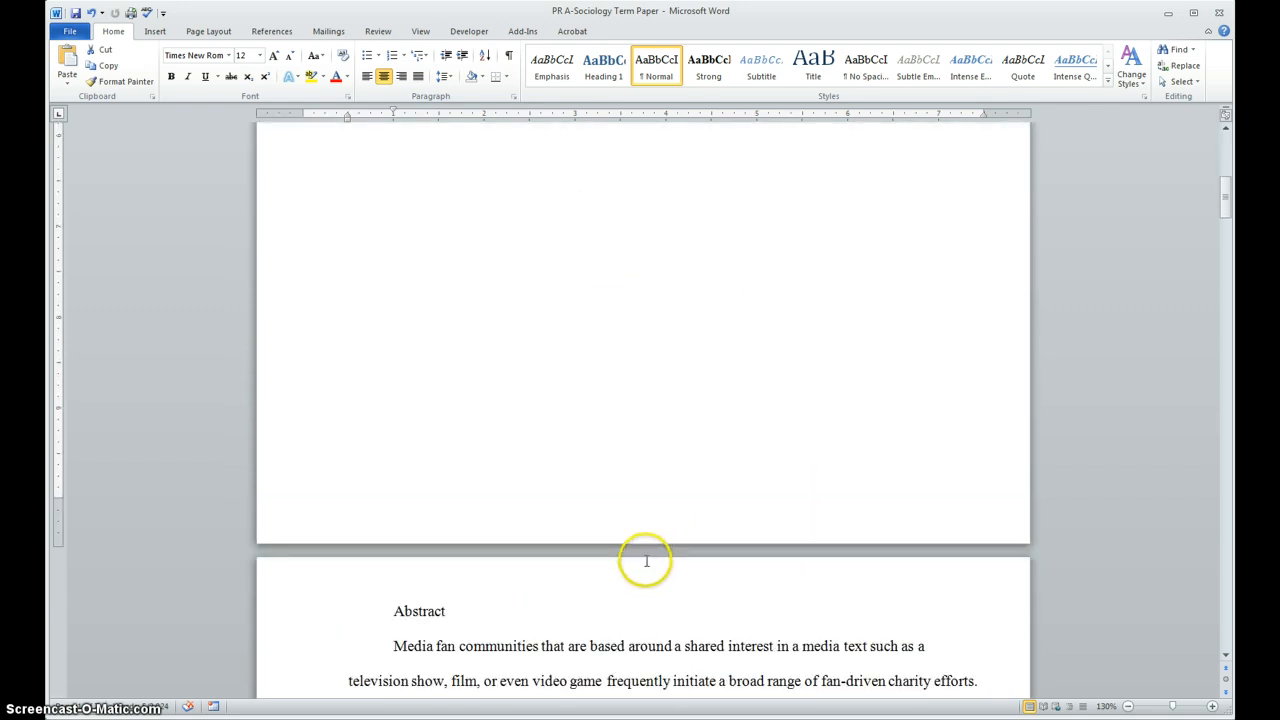
{"action": "scroll", "scroll_direction": "down", "scroll_amount": 3}
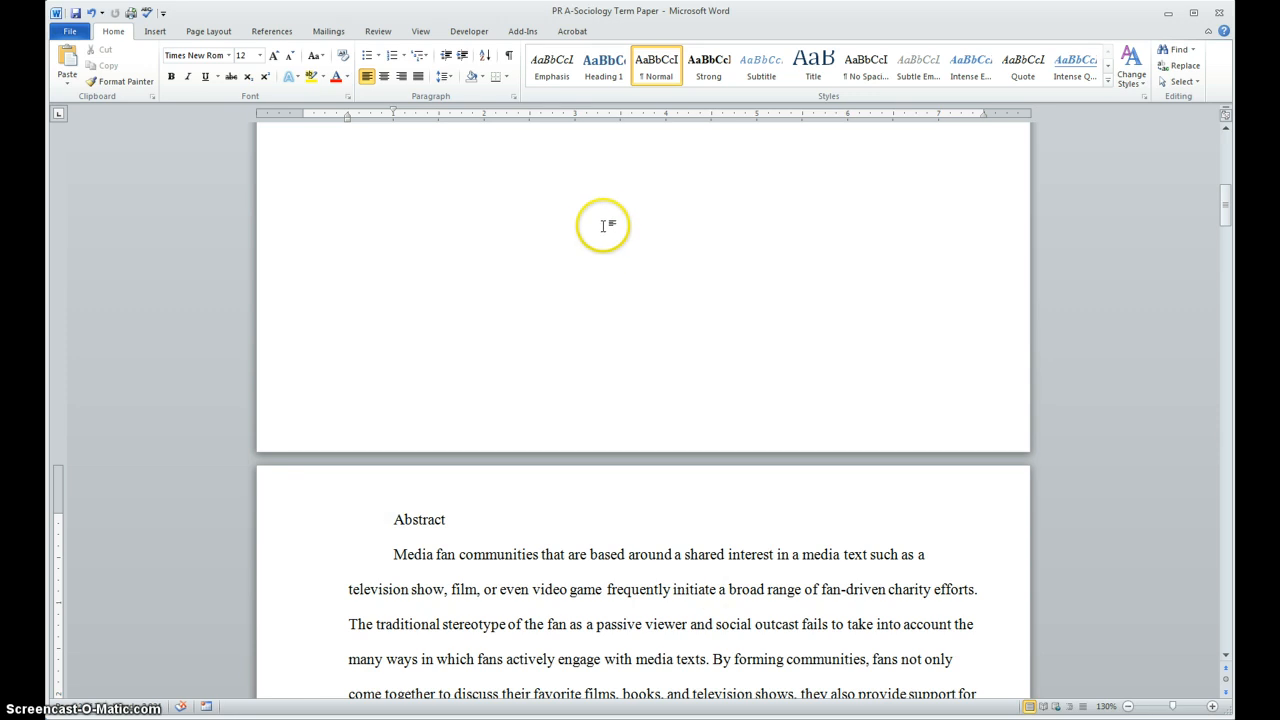
{"action": "mouse_move", "coordinate": [296, 108]}
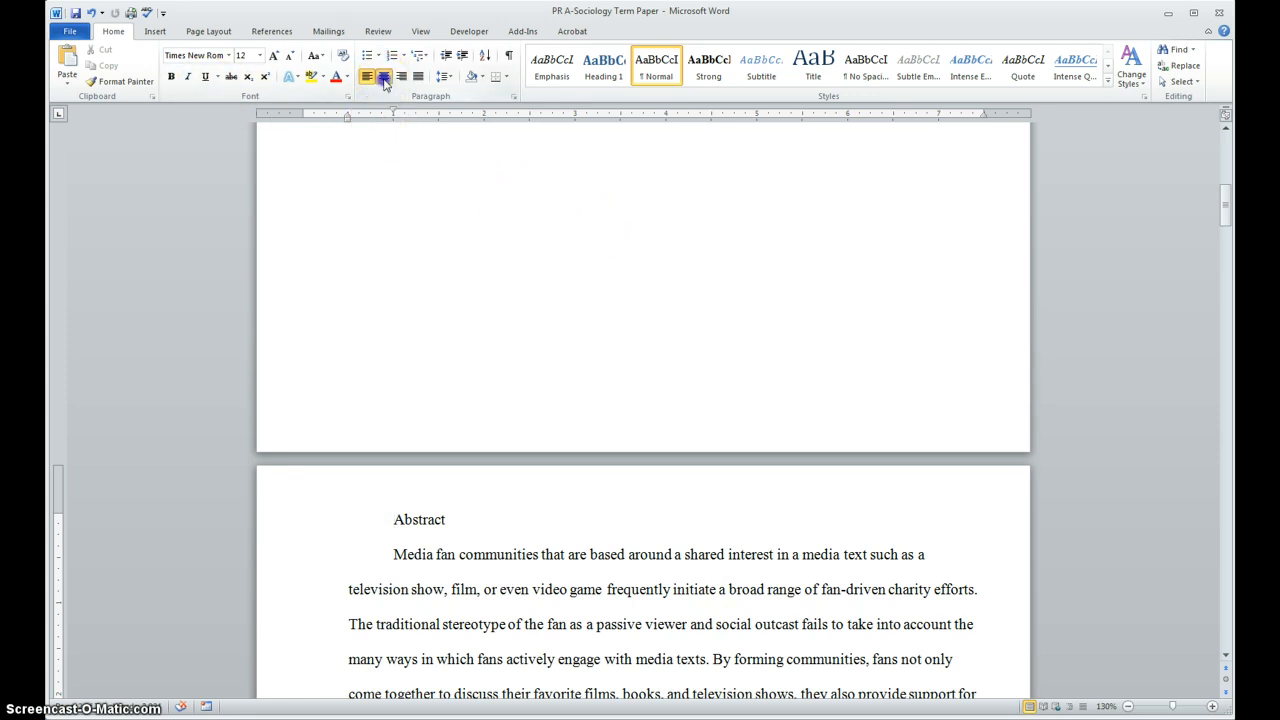
{"action": "left_click", "coordinate": [384, 76]}
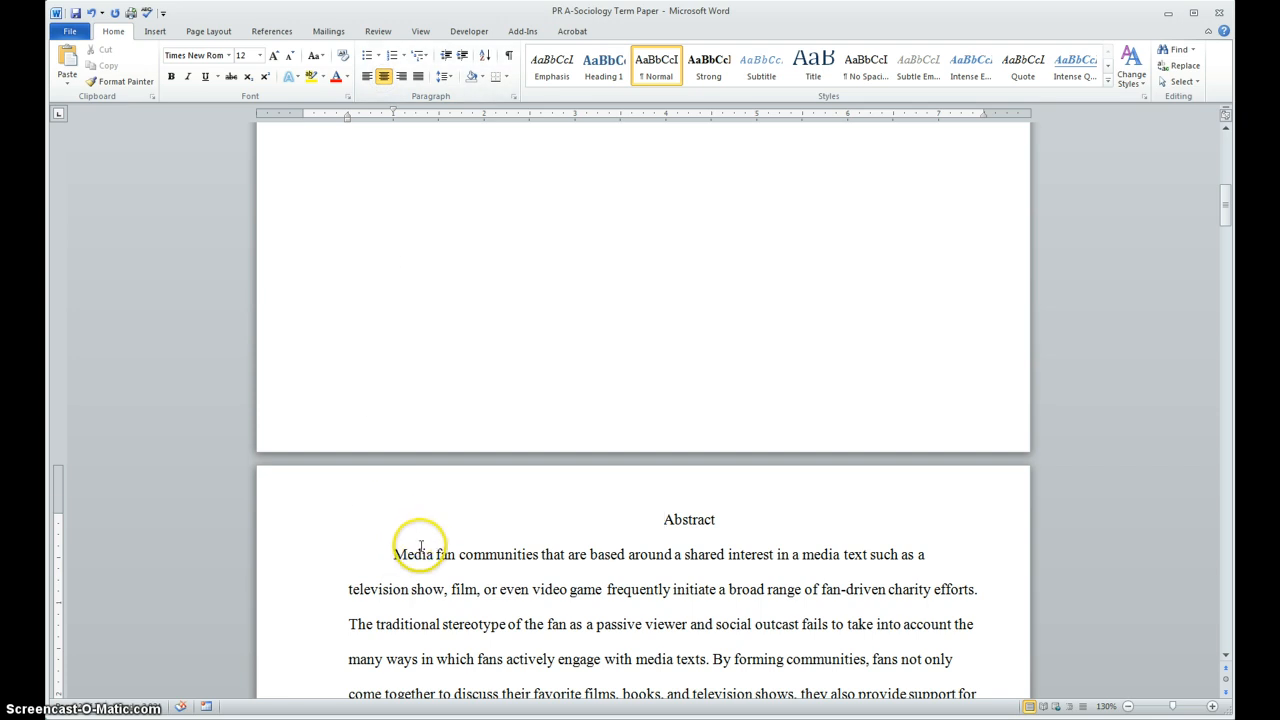
{"action": "mouse_move", "coordinate": [496, 558]}
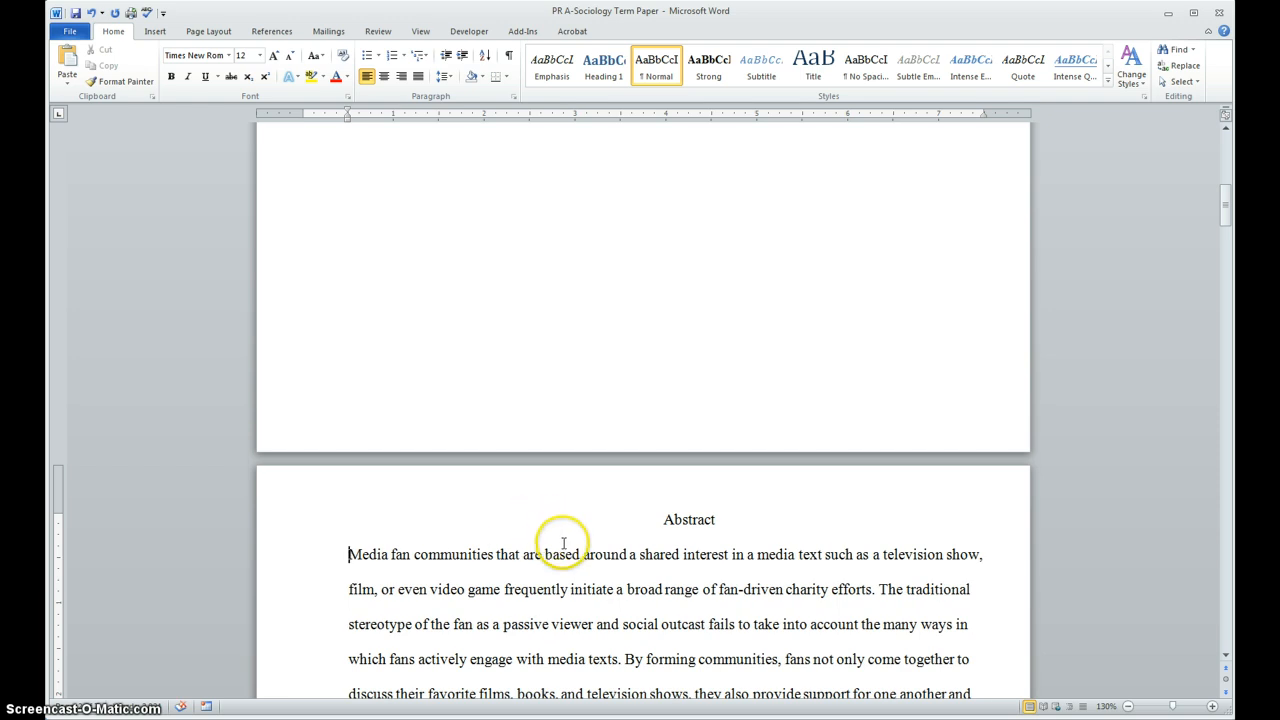
{"action": "mouse_move", "coordinate": [344, 270]}
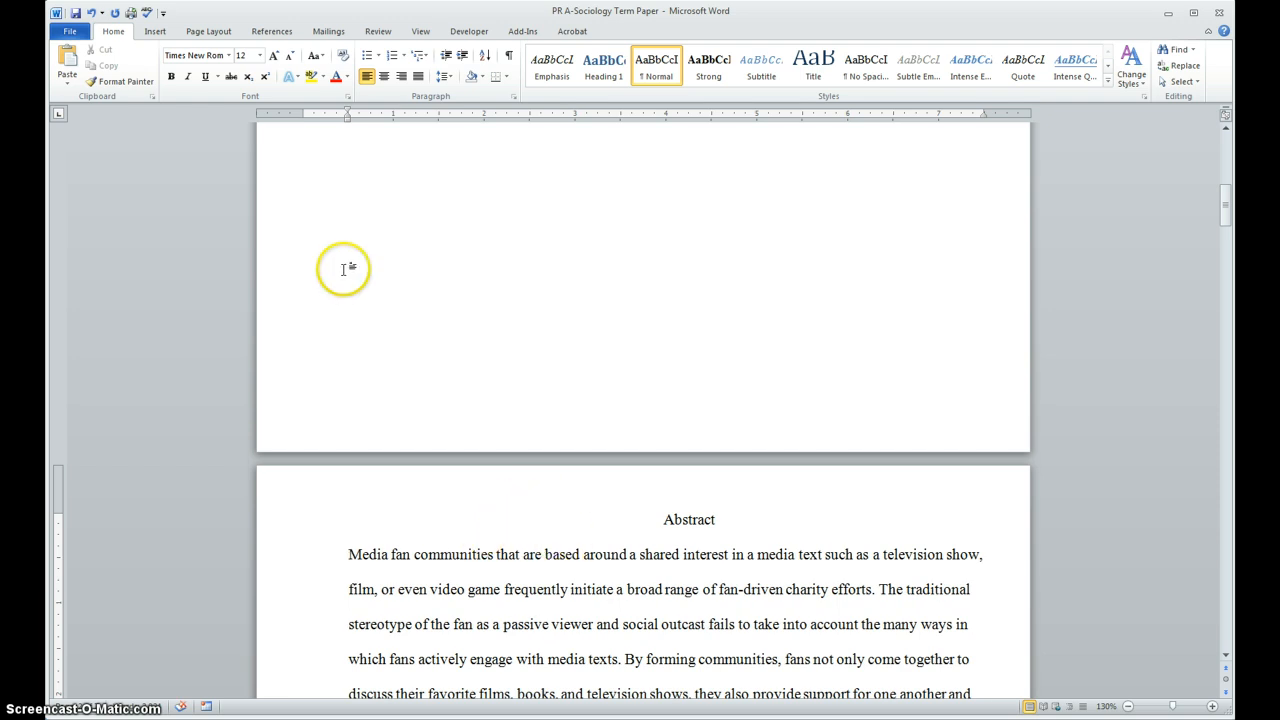
{"action": "mouse_move", "coordinate": [344, 232]}
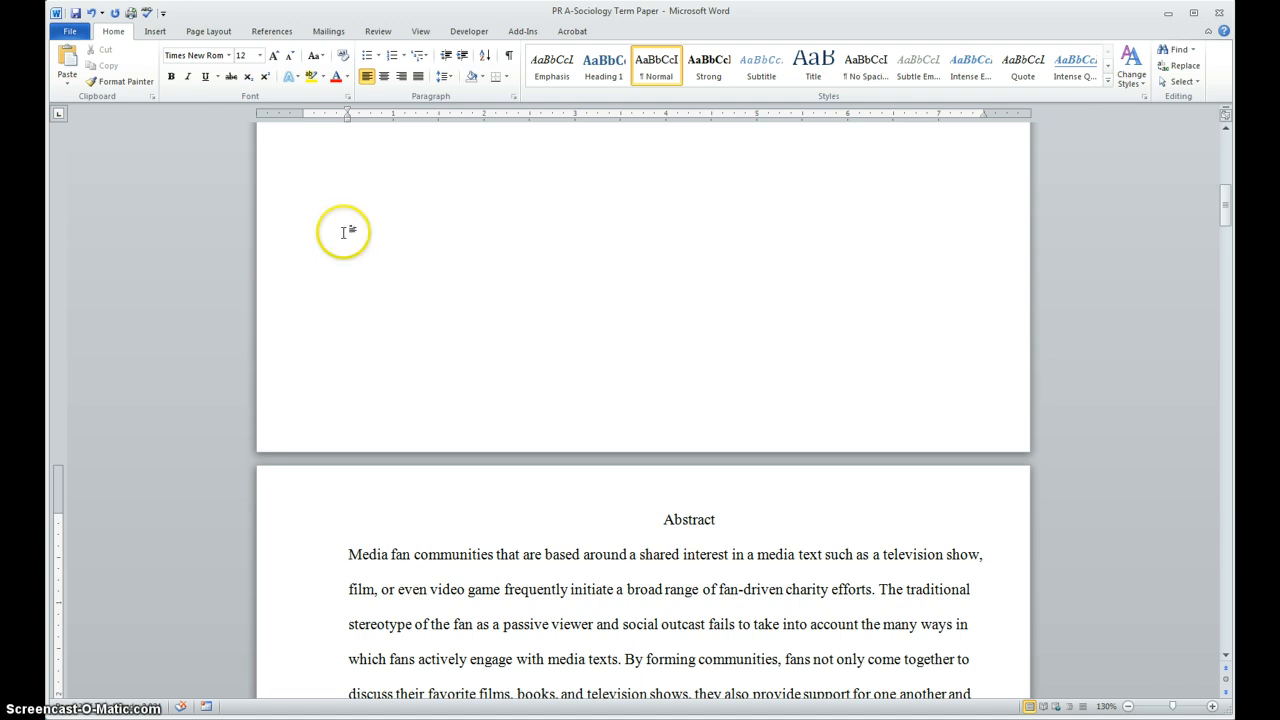
{"action": "scroll", "scroll_direction": "up", "scroll_amount": 3}
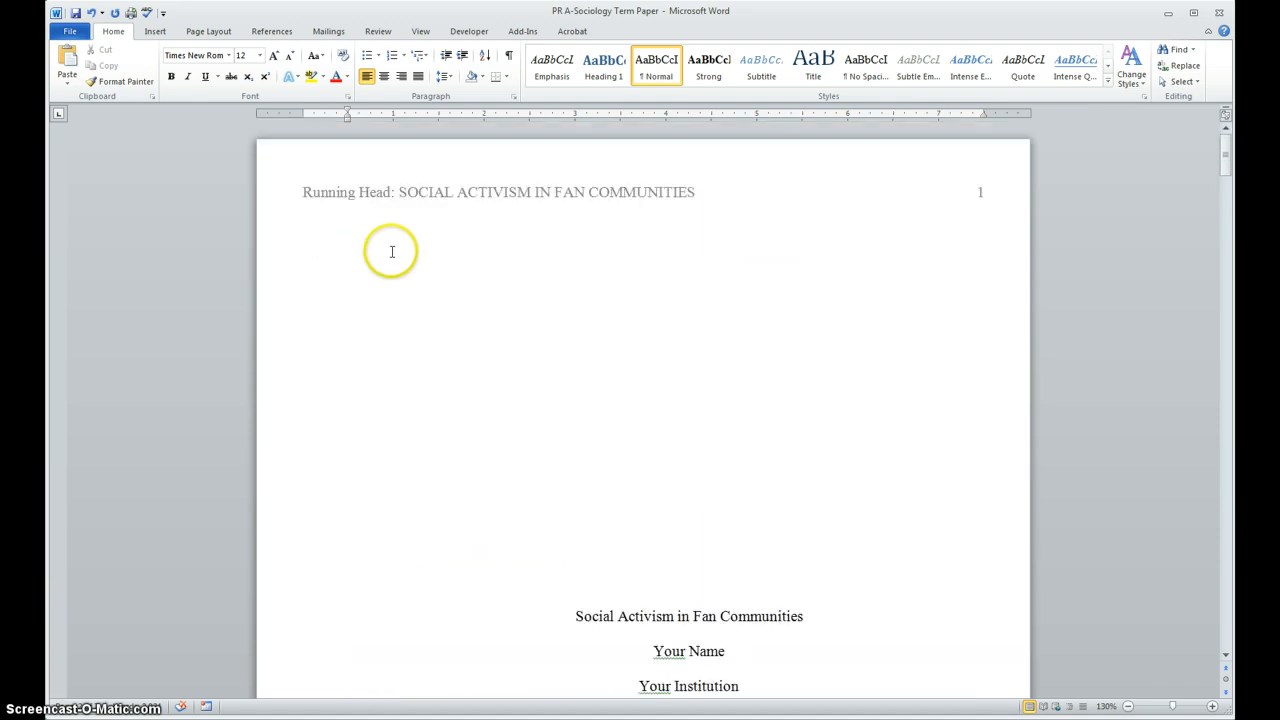
{"action": "scroll", "scroll_direction": "down", "scroll_amount": 3}
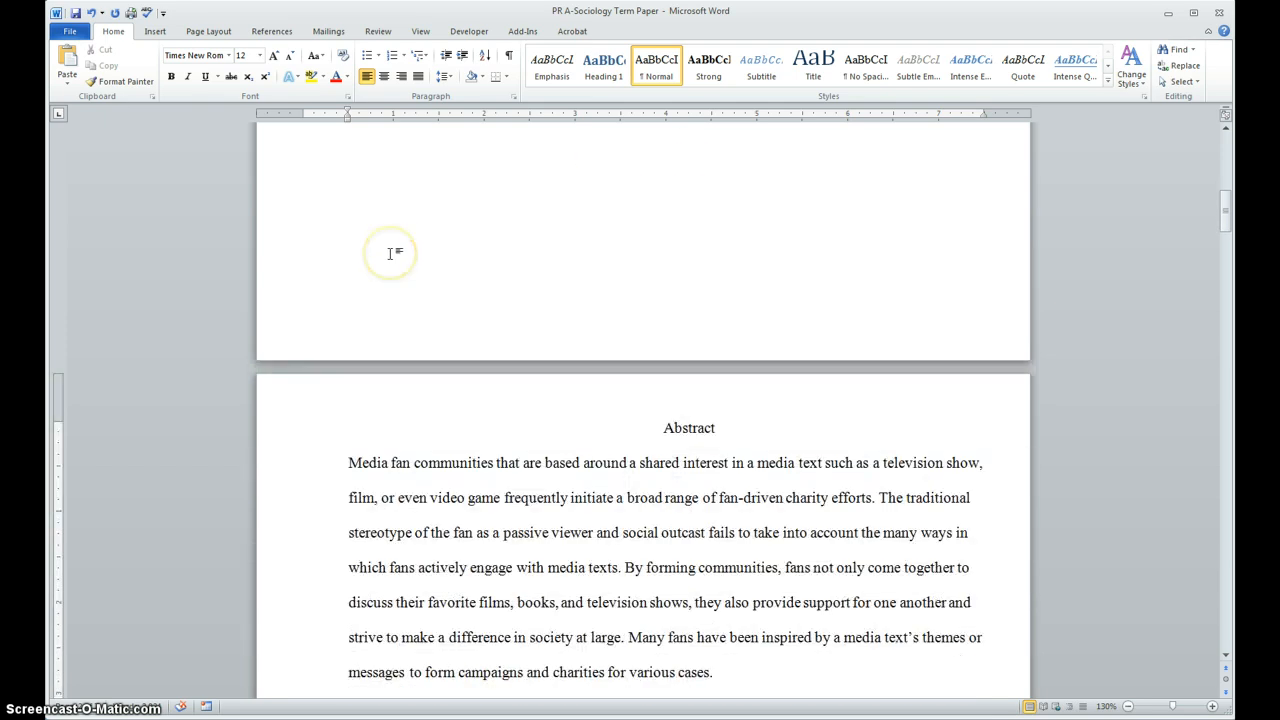
Add a Blank (Three Columns) later-page header with the page number at right and 'Social Activism in Fan Communities' at left.
{"action": "left_click", "coordinate": [156, 32]}
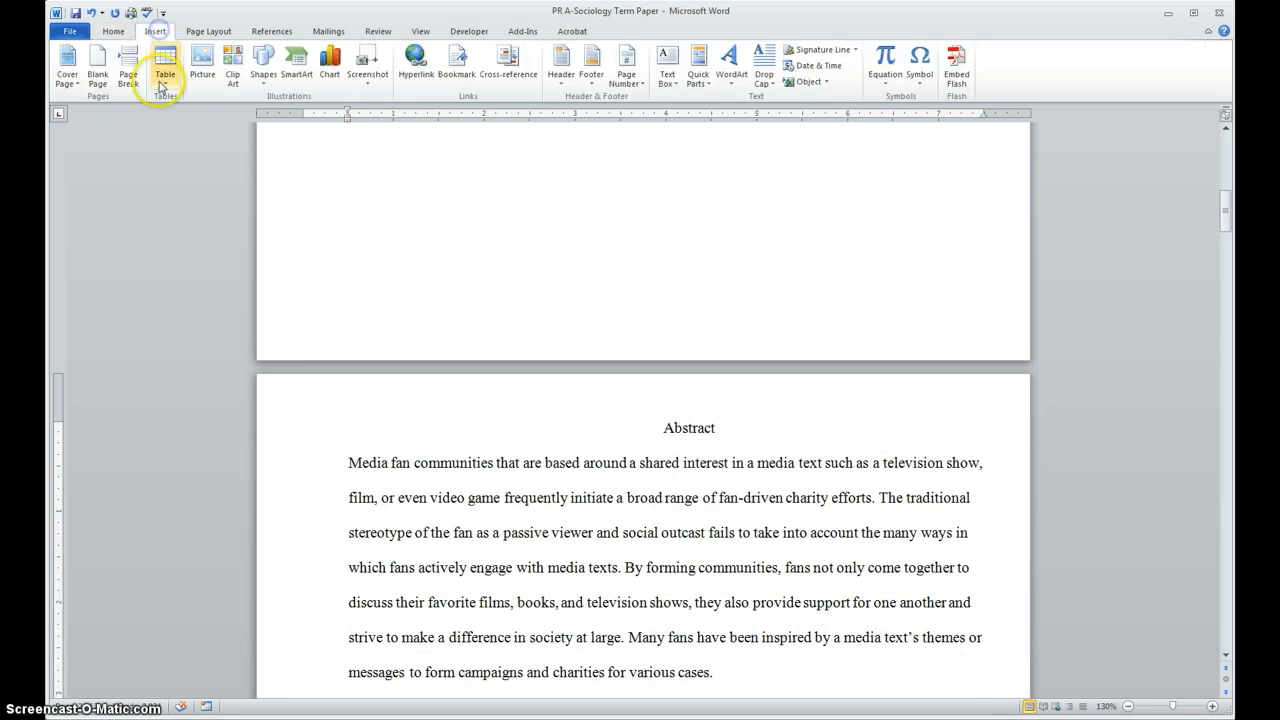
{"action": "mouse_move", "coordinate": [98, 60]}
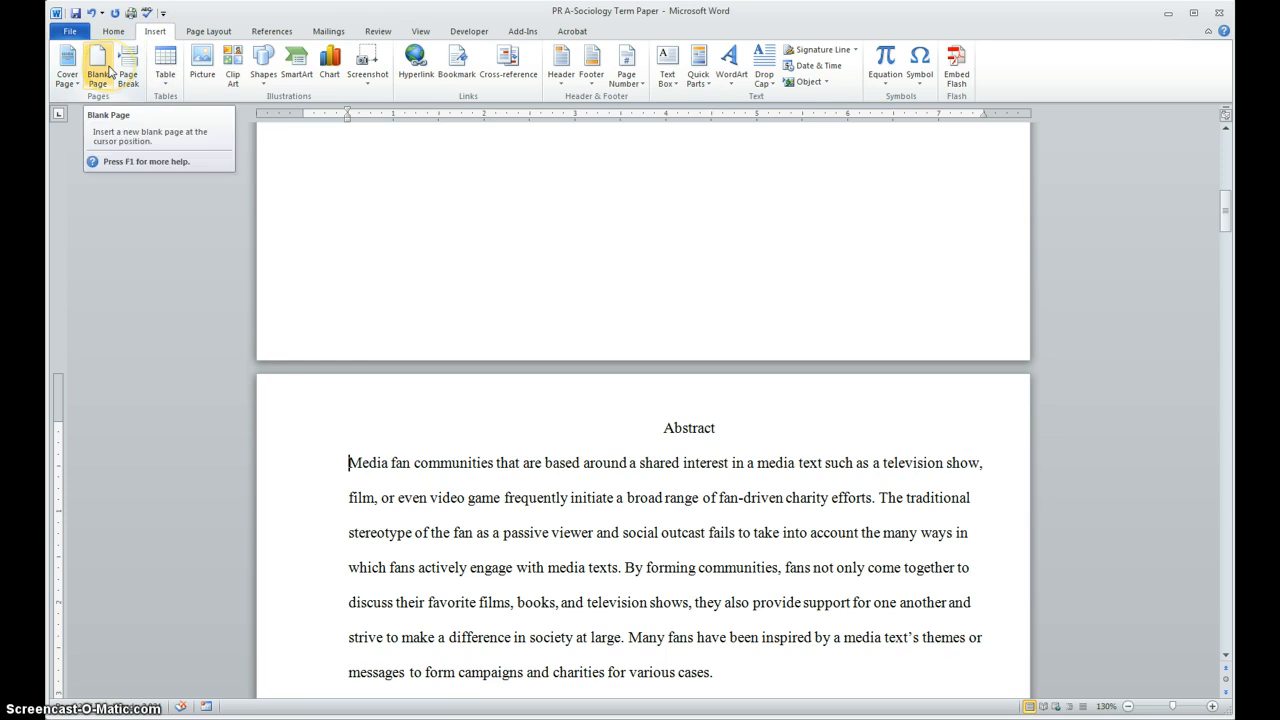
{"action": "left_click", "coordinate": [560, 60]}
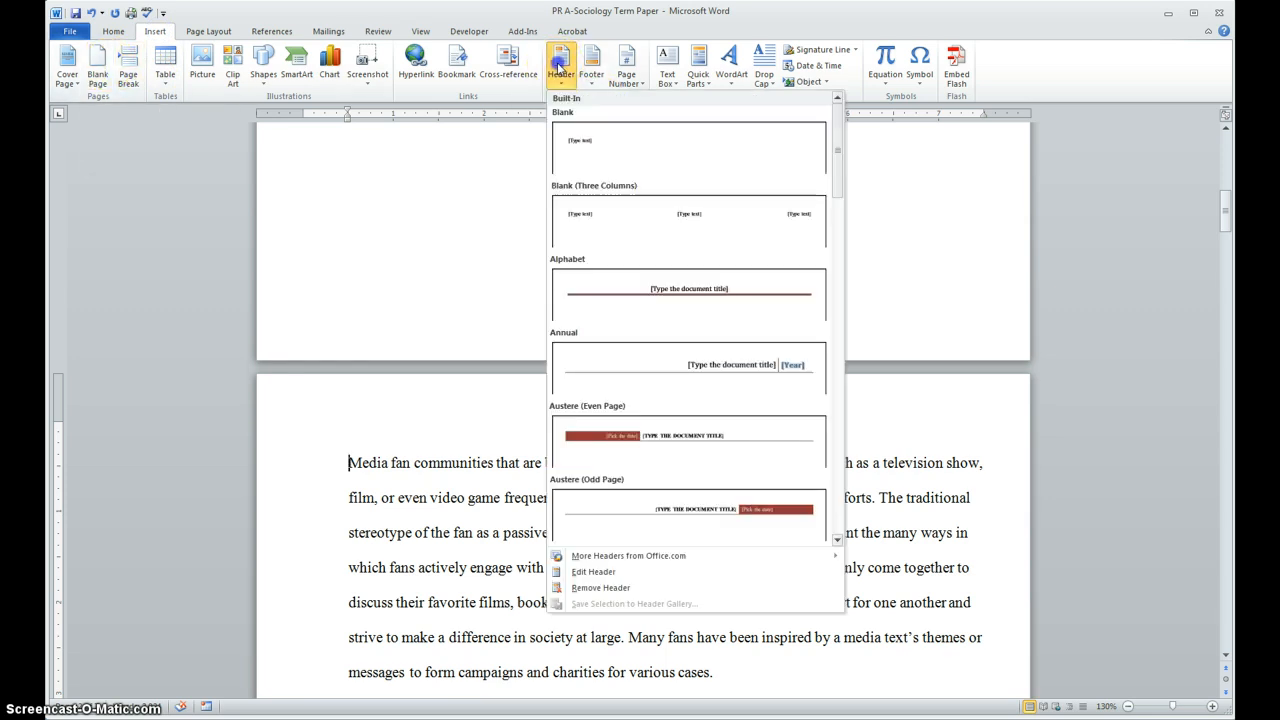
{"action": "mouse_move", "coordinate": [656, 222]}
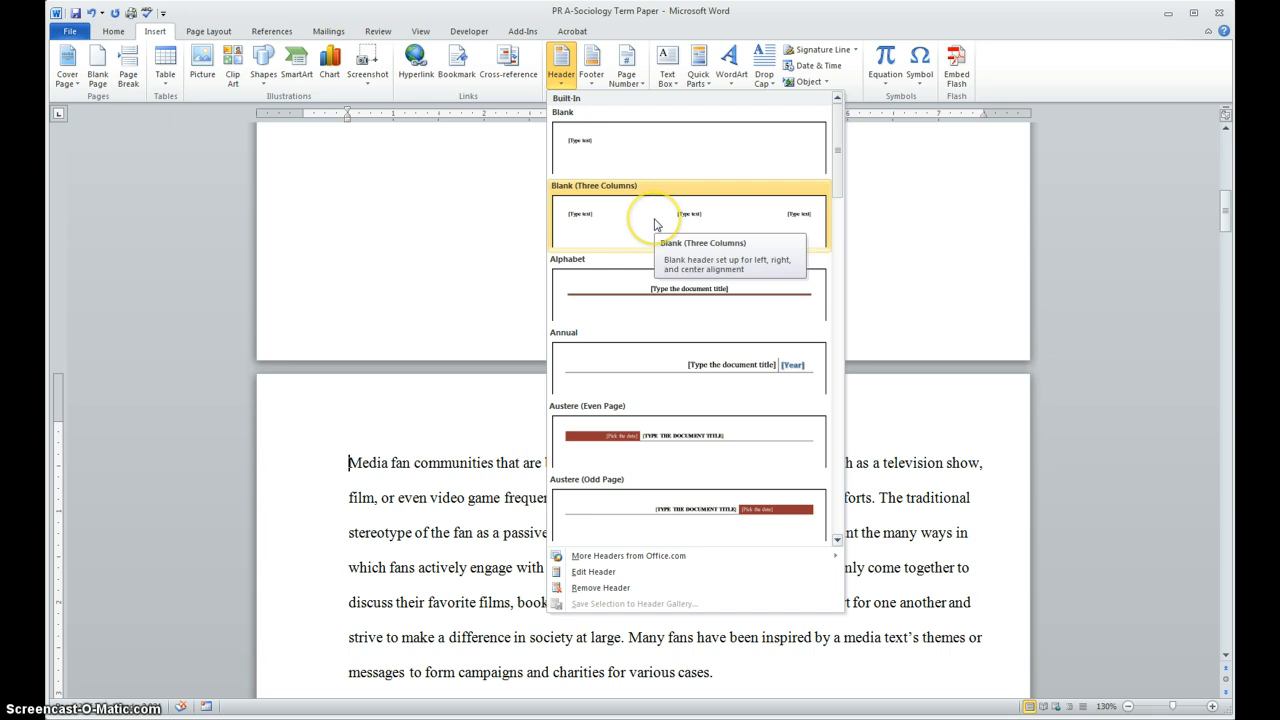
{"action": "mouse_move", "coordinate": [656, 222]}
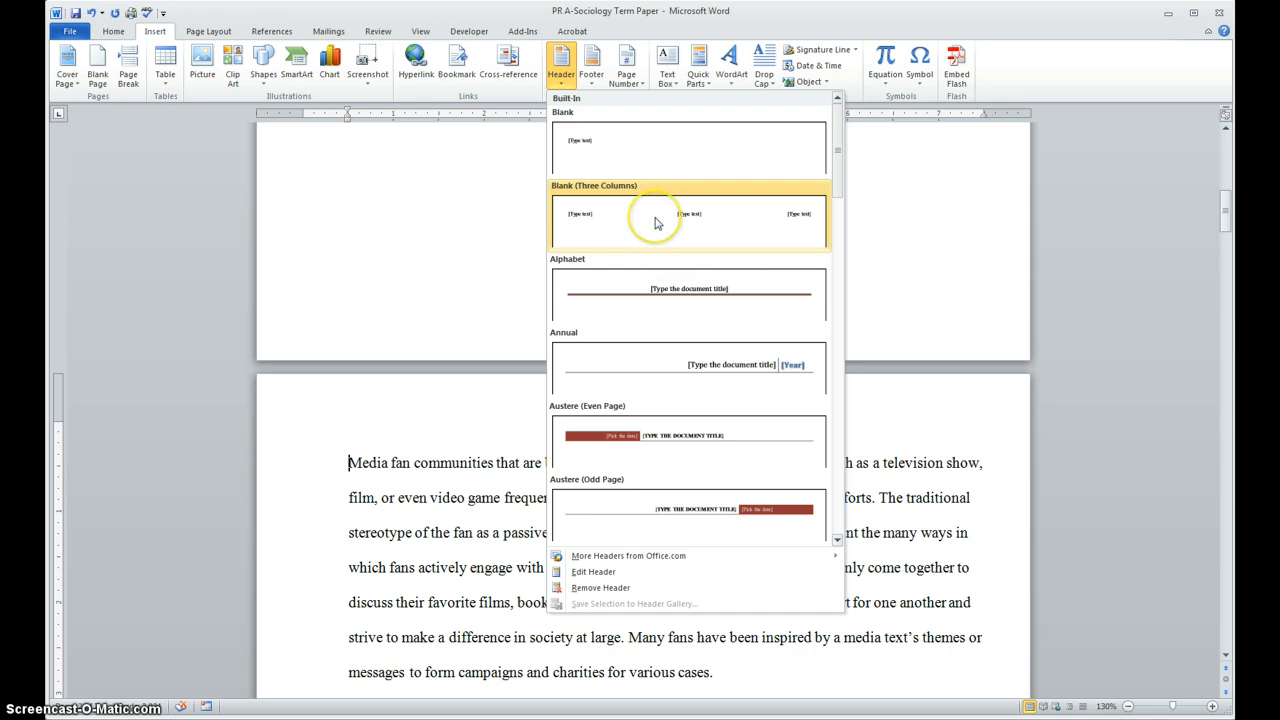
{"action": "mouse_move", "coordinate": [660, 224]}
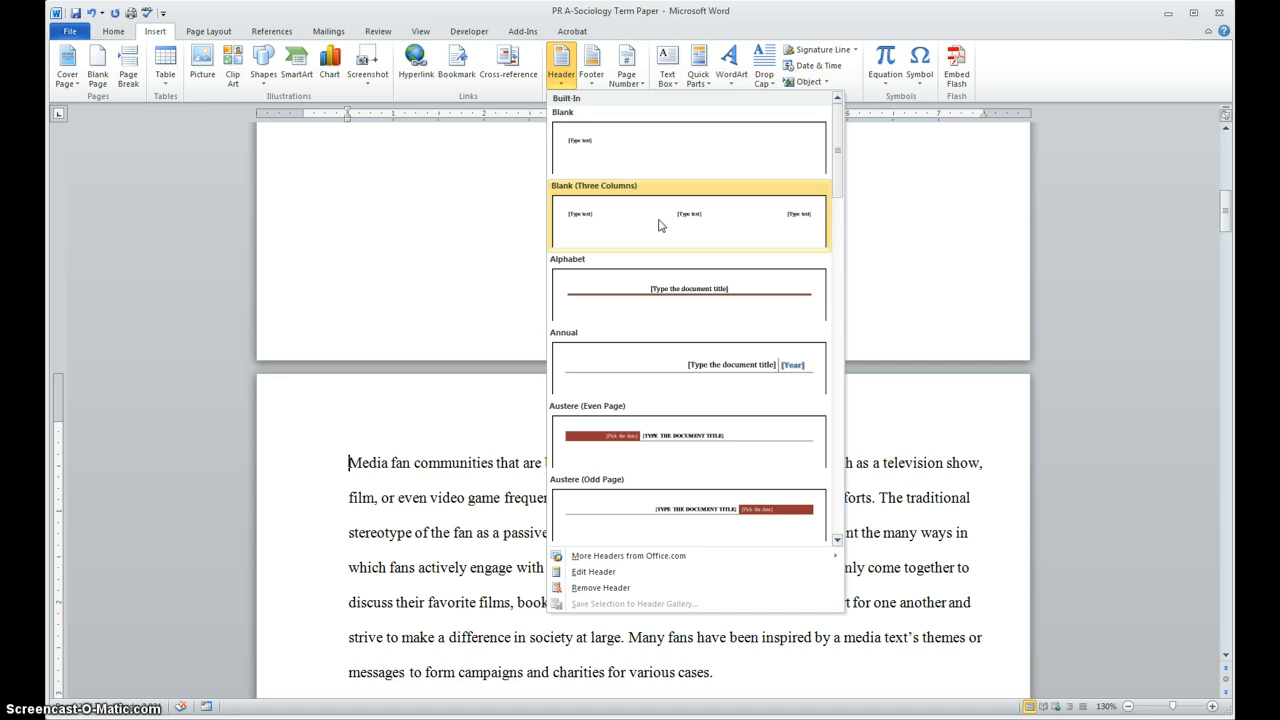
{"action": "left_click", "coordinate": [688, 220]}
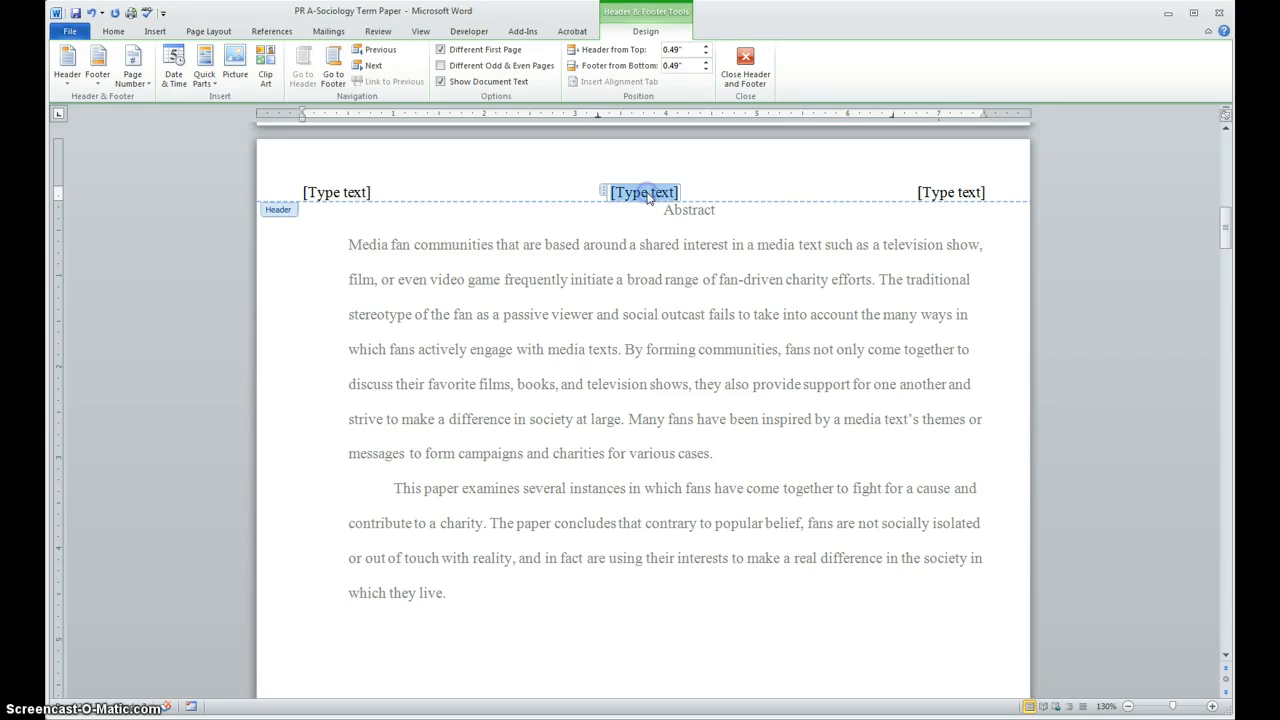
{"action": "left_click", "coordinate": [644, 192]}
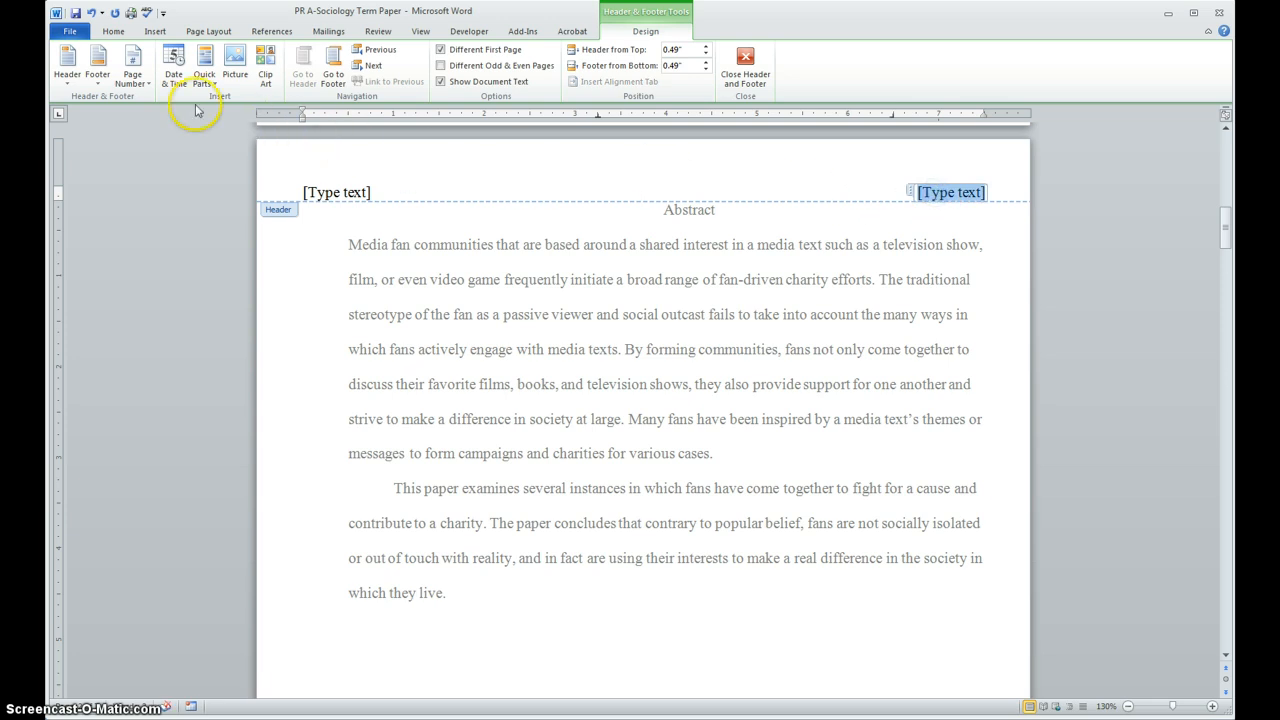
{"action": "mouse_move", "coordinate": [132, 62]}
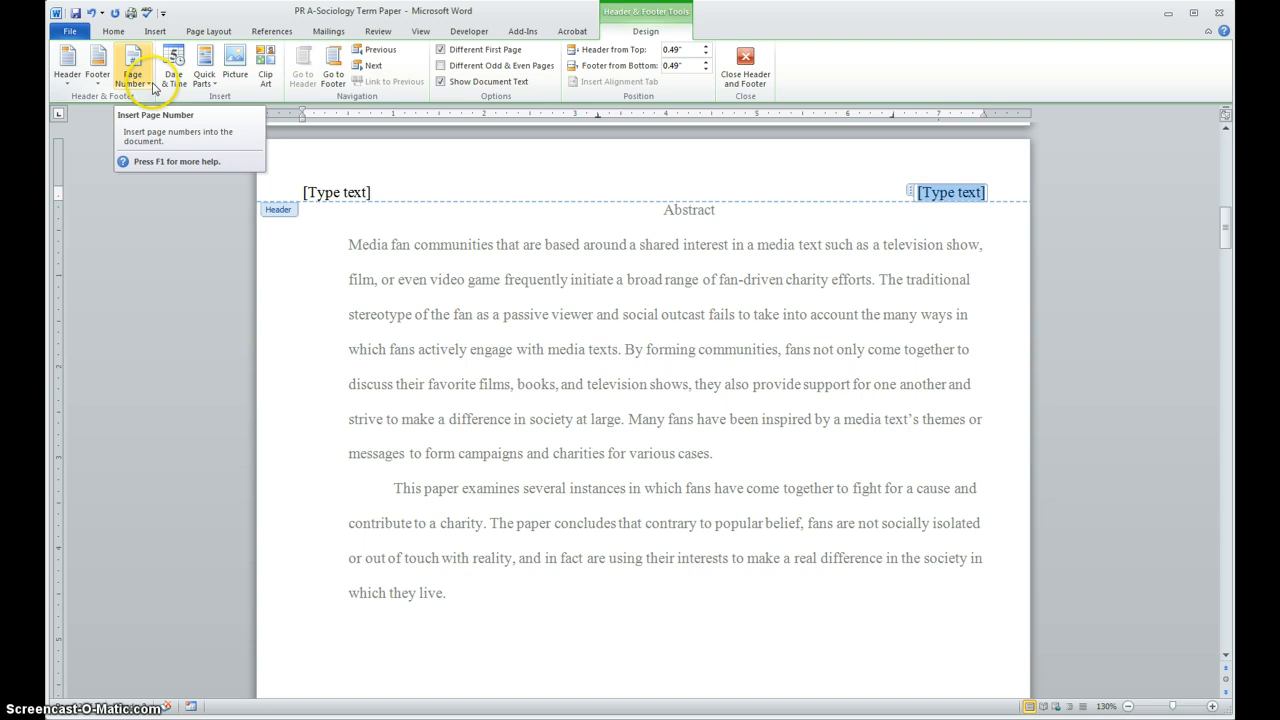
{"action": "left_click", "coordinate": [132, 62]}
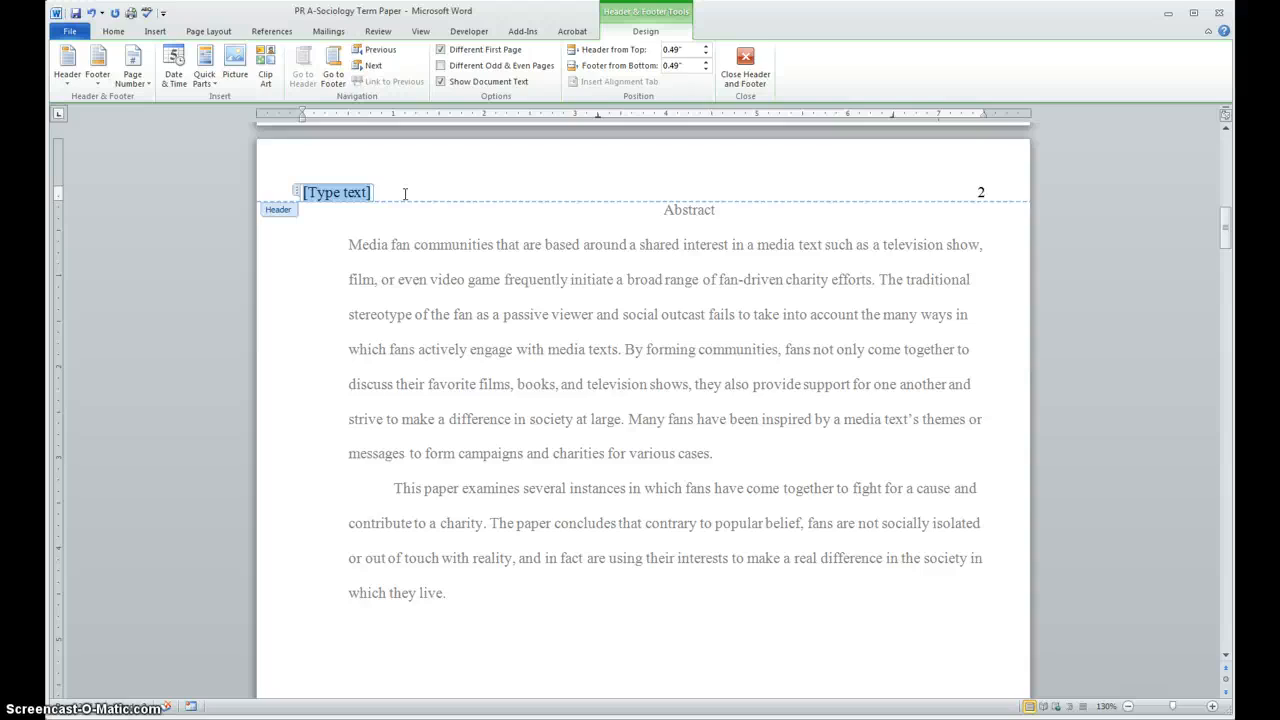
{"action": "type", "text": "Social Activism in Fan Communities"}
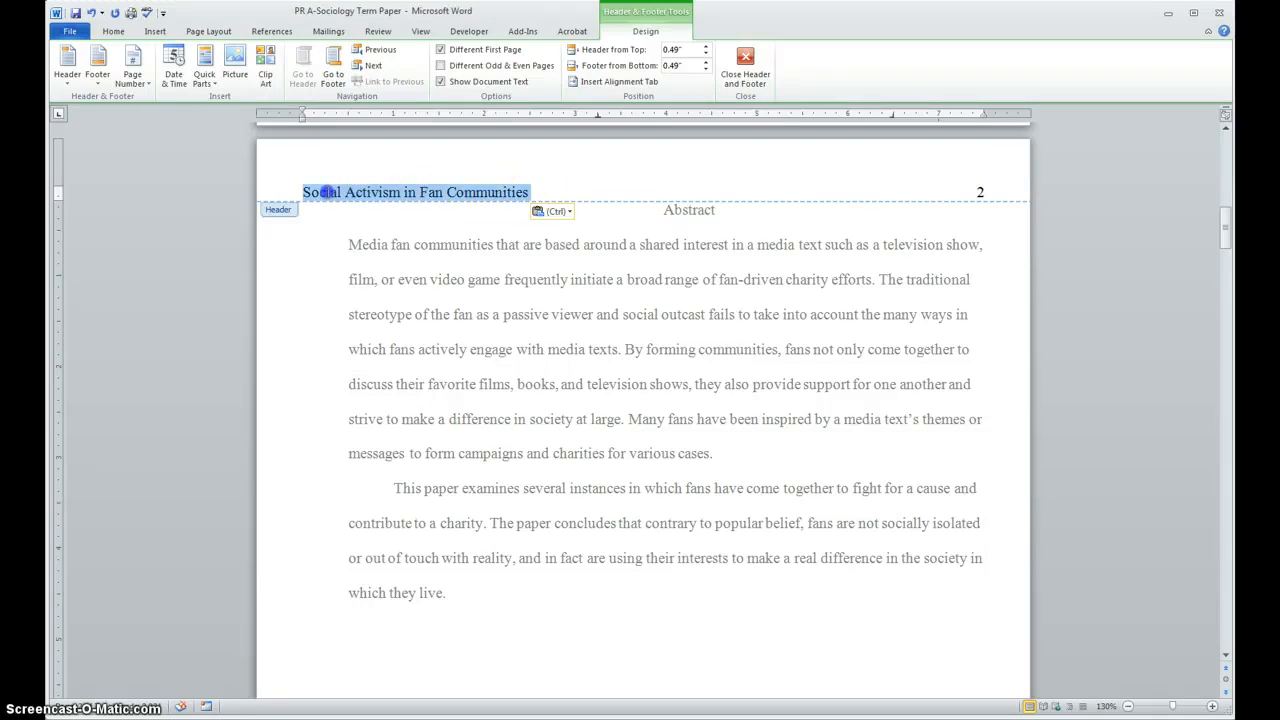
Make the second-page header title All caps through the Font dialog.
{"action": "right_click", "coordinate": [416, 192]}
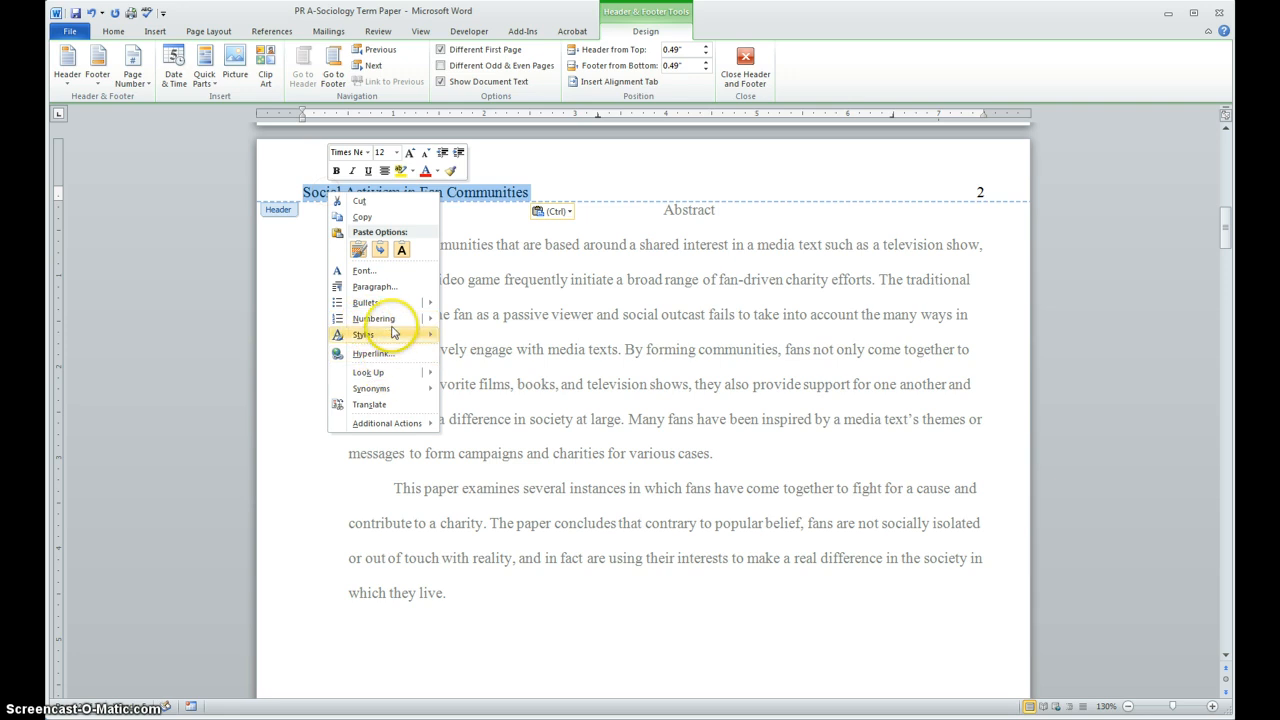
{"action": "left_click", "coordinate": [364, 270]}
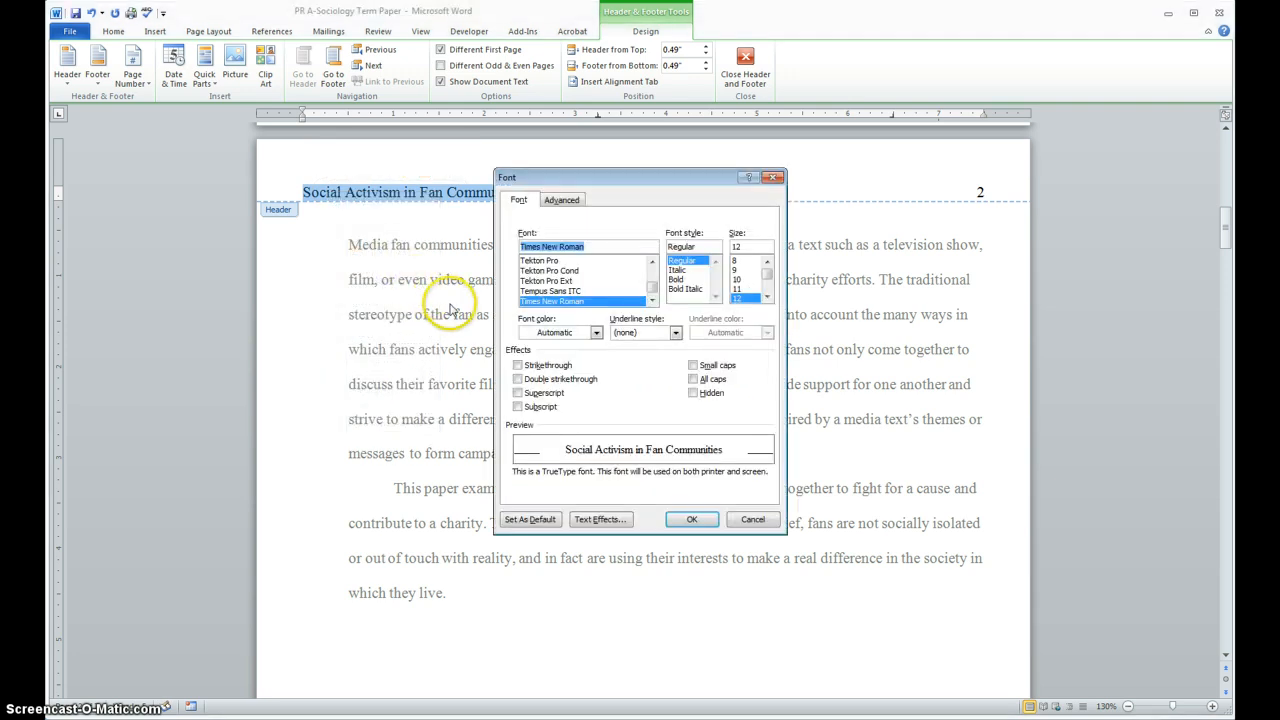
{"action": "mouse_move", "coordinate": [730, 364]}
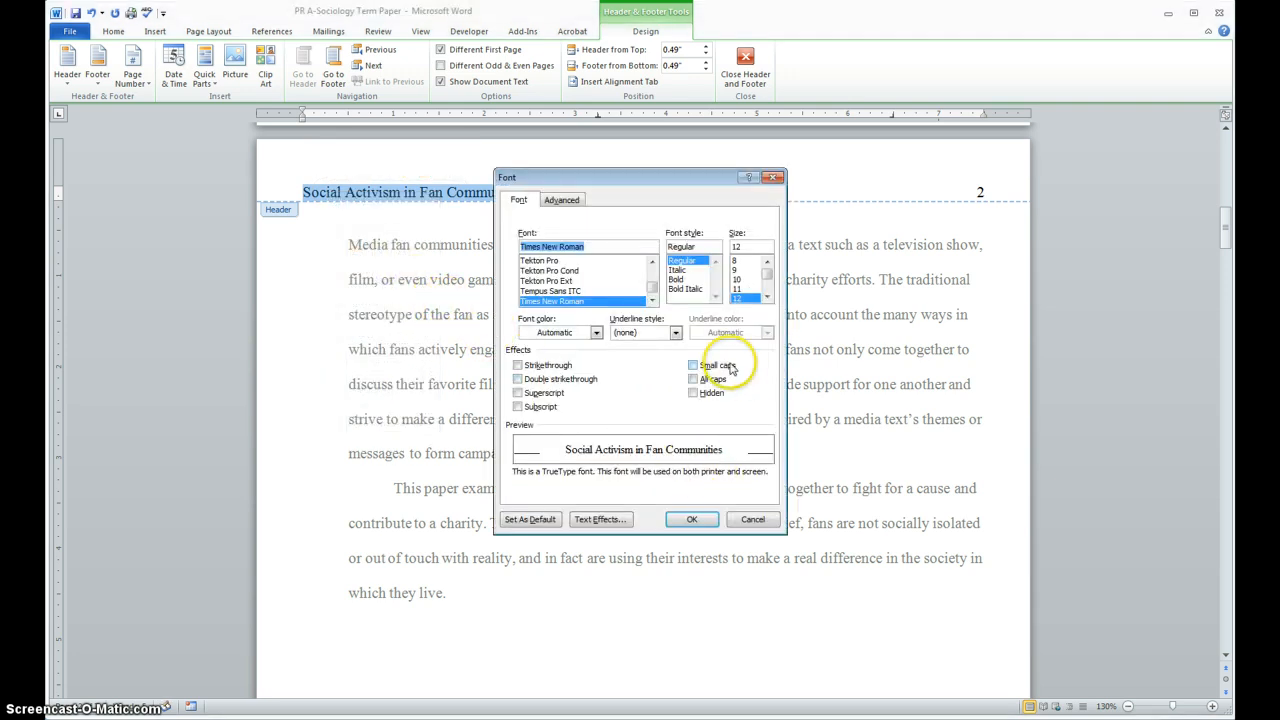
{"action": "left_click", "coordinate": [692, 520]}
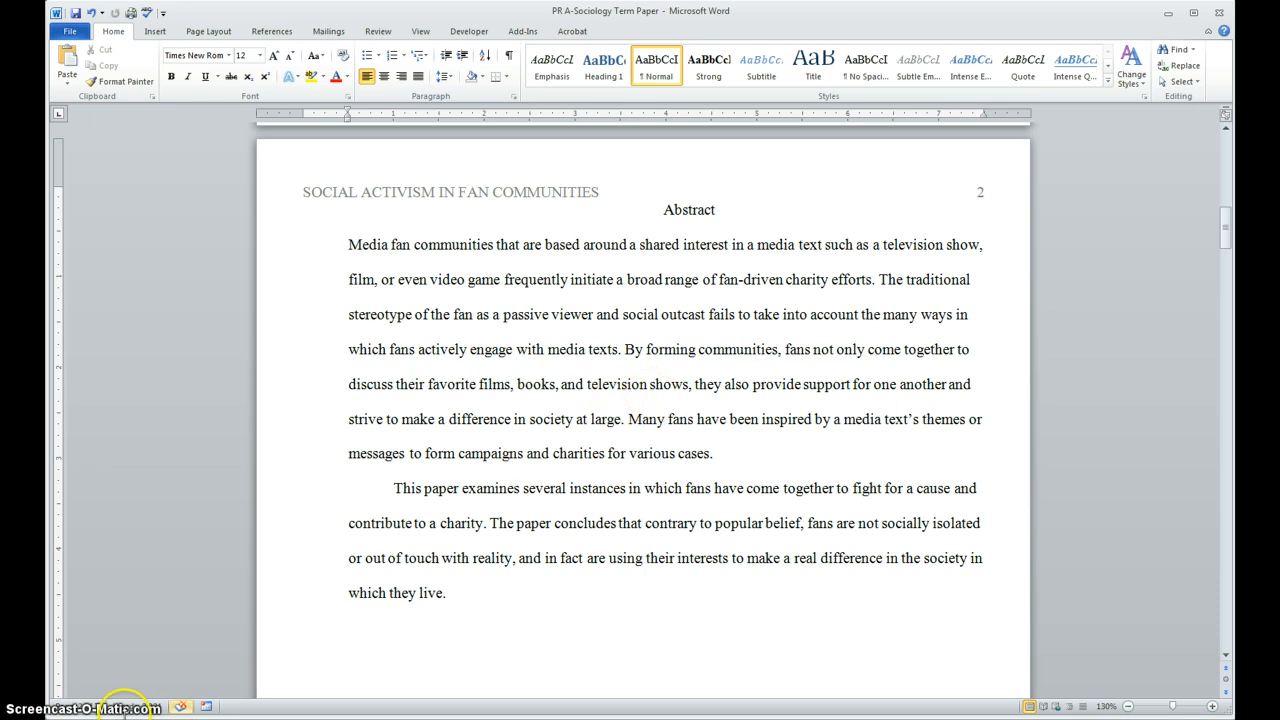
{"action": "mouse_move", "coordinate": [504, 436]}
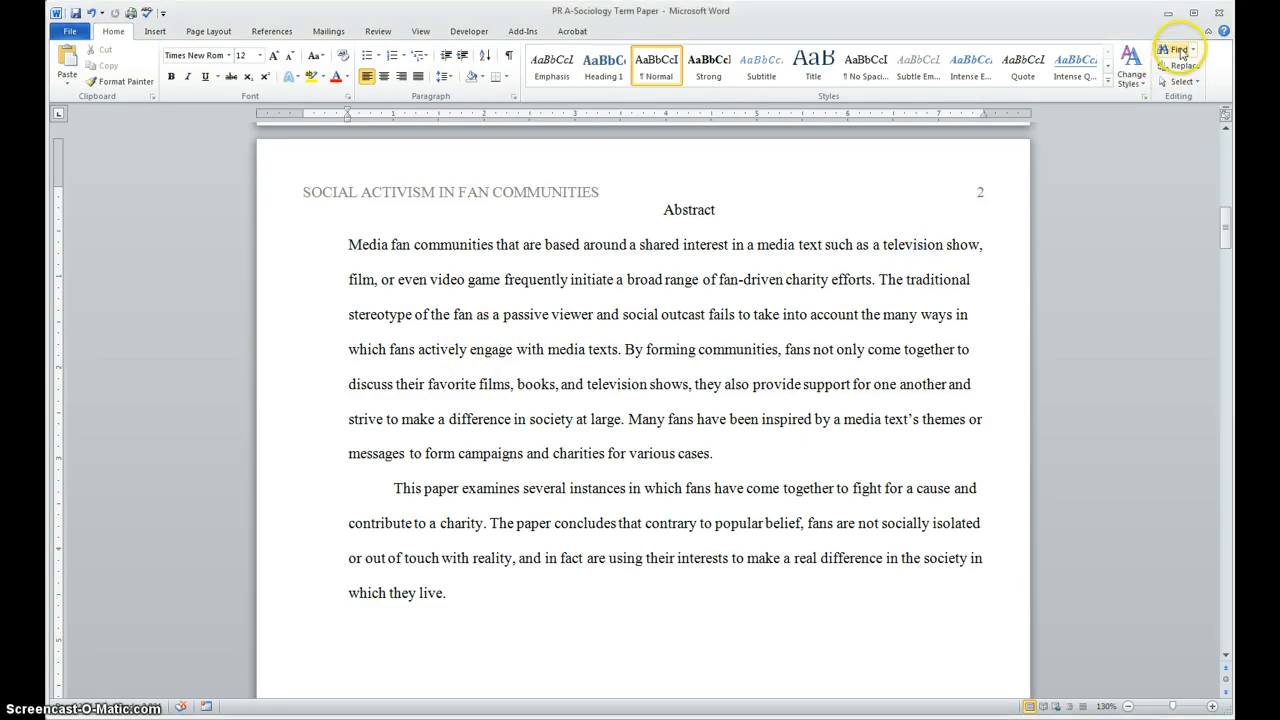
Search the Navigation pane for 'wider so' to locate McQuail's 'wider society' quote.
{"action": "left_click", "coordinate": [1176, 48]}
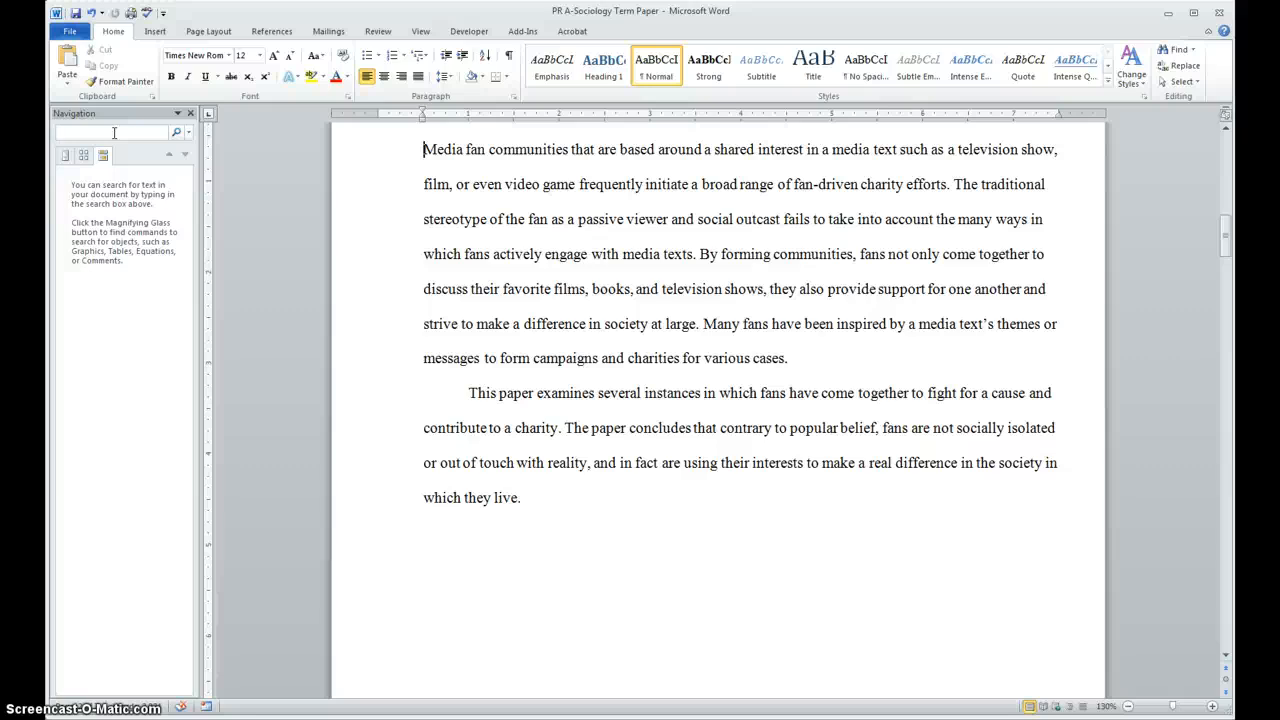
{"action": "type", "text": "wider"}
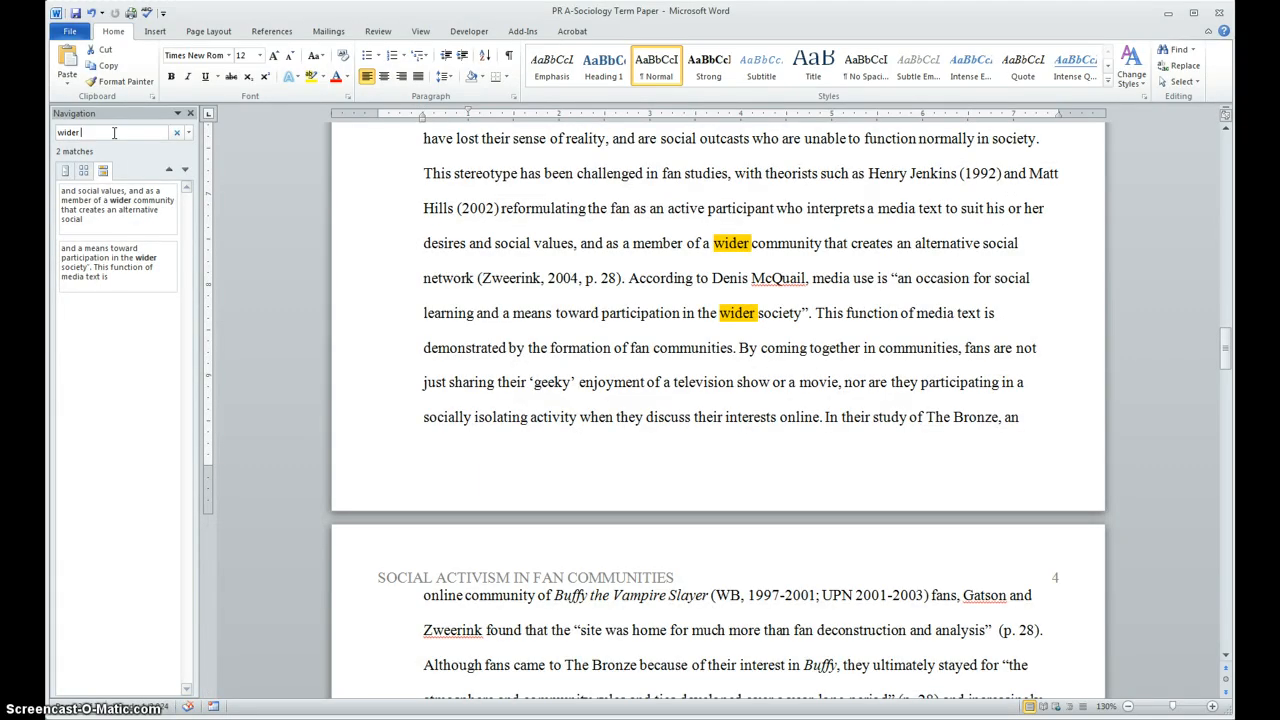
{"action": "type", "text": "co"}
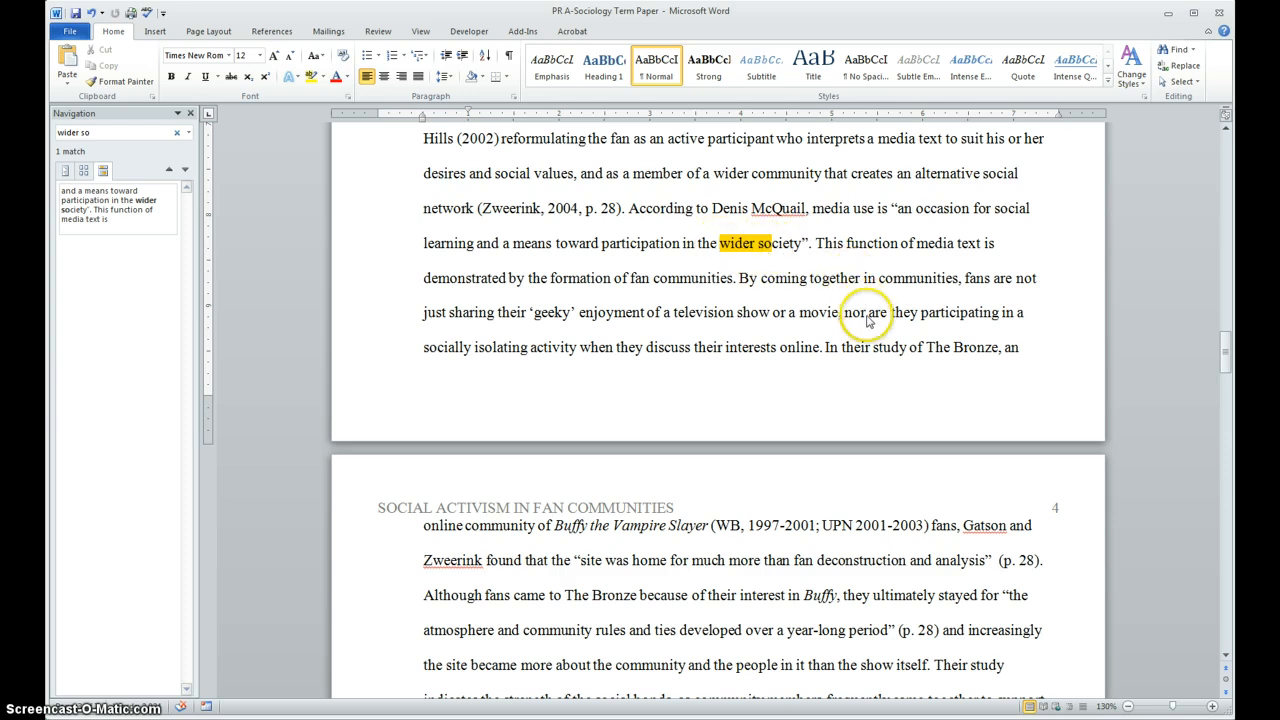
{"action": "scroll", "scroll_direction": "down", "scroll_amount": 3}
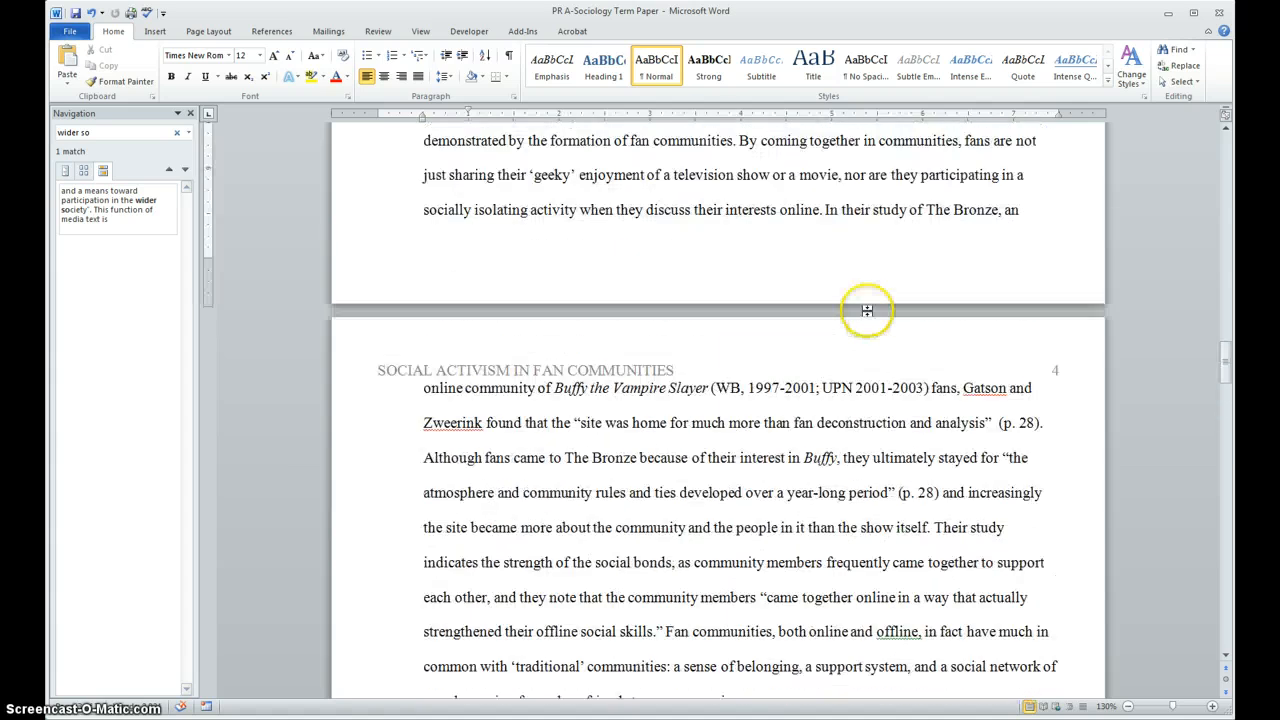
{"action": "scroll", "scroll_direction": "up", "scroll_amount": 3}
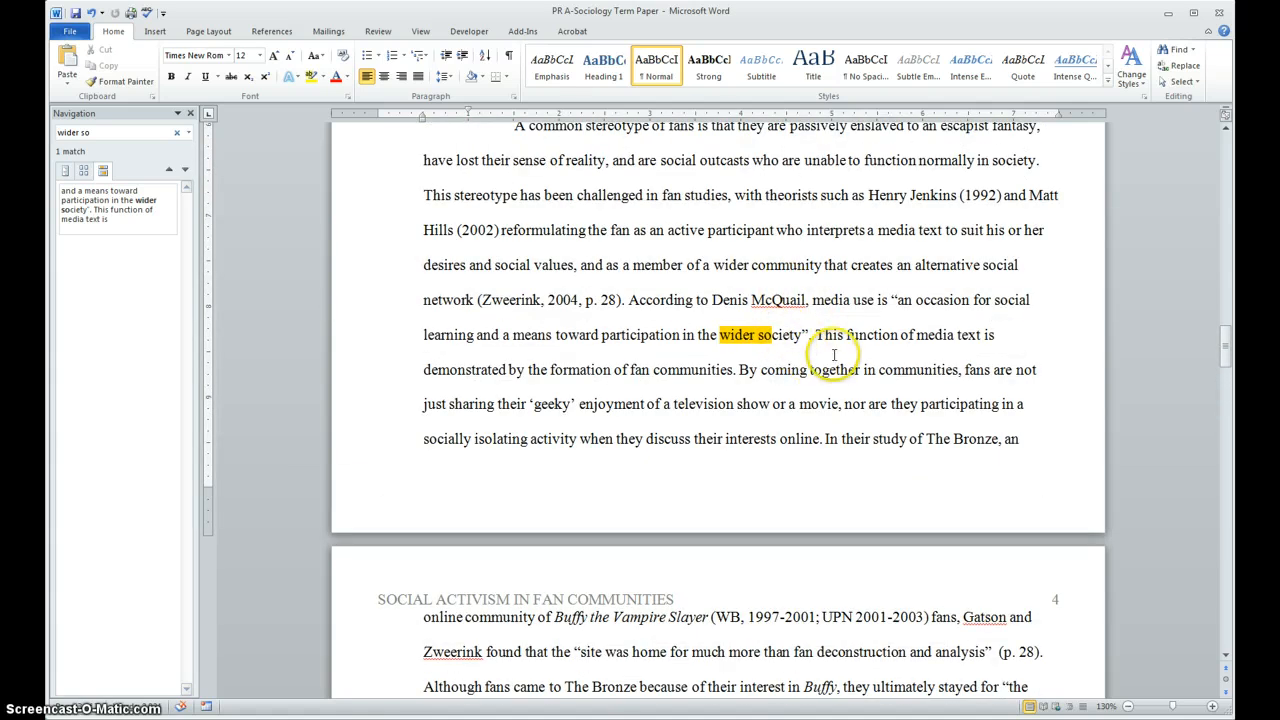
{"action": "mouse_move", "coordinate": [828, 356]}
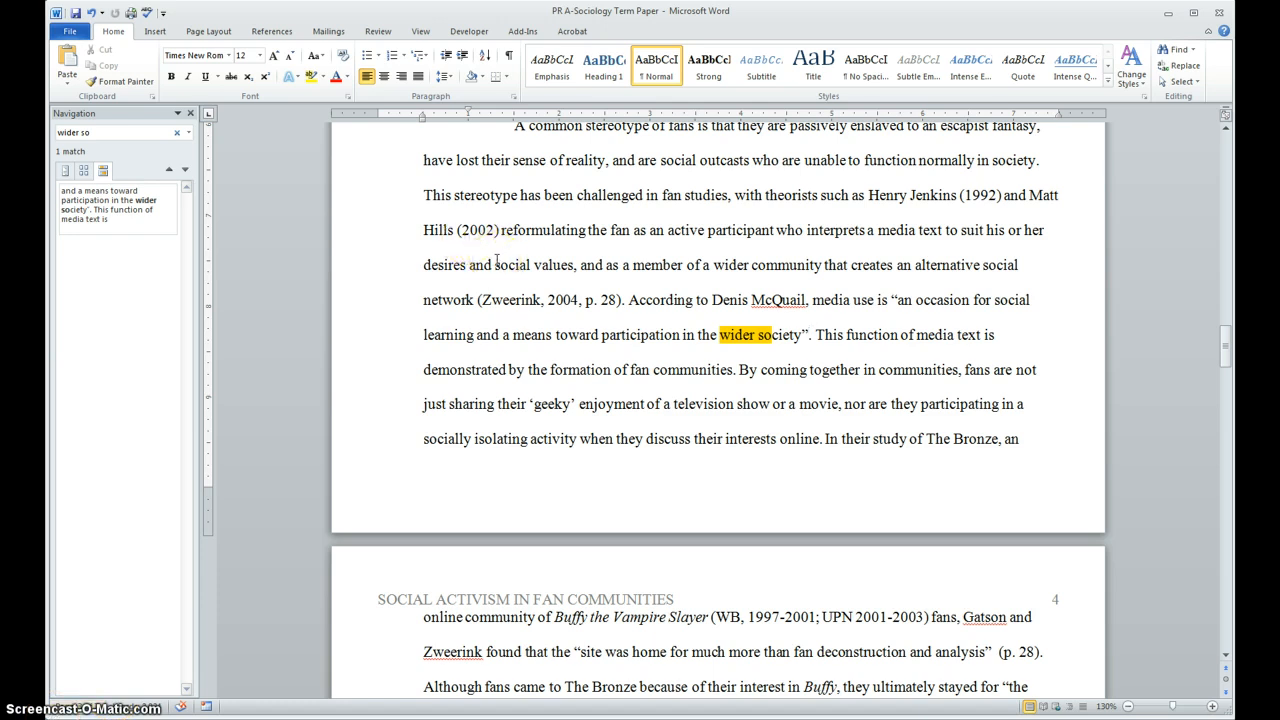
{"action": "mouse_move", "coordinate": [508, 248]}
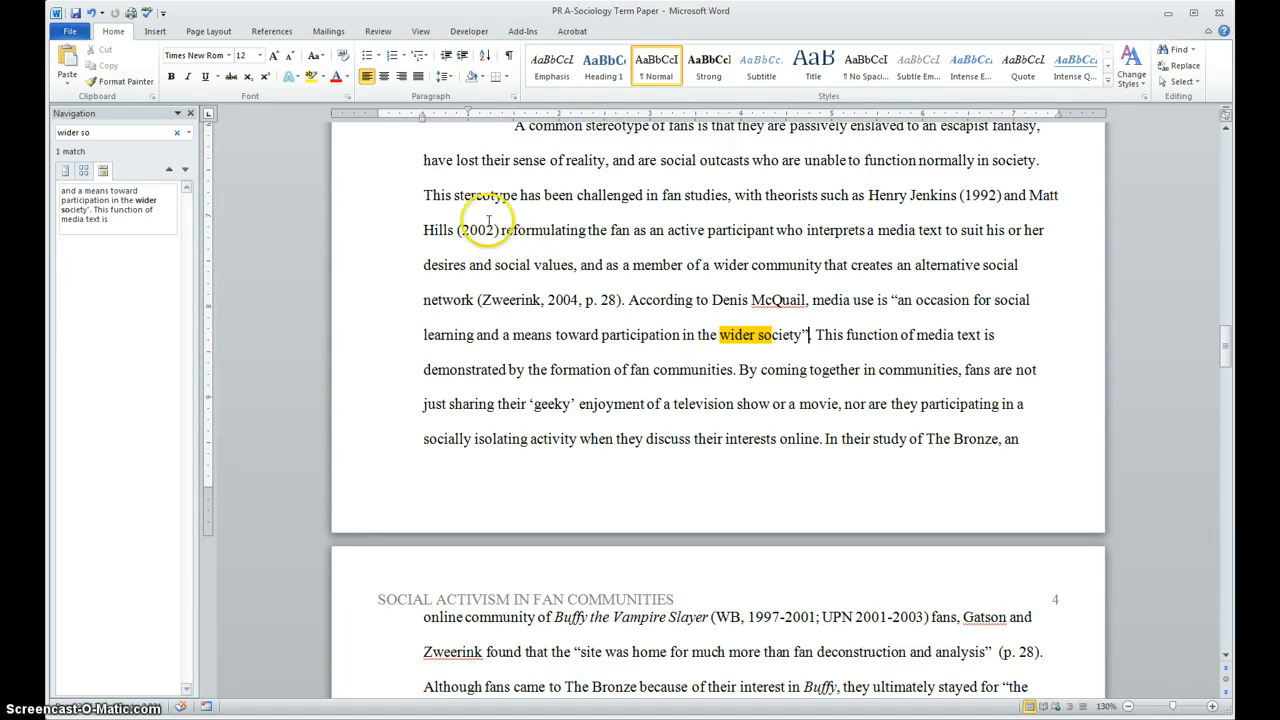
{"action": "mouse_move", "coordinate": [378, 32]}
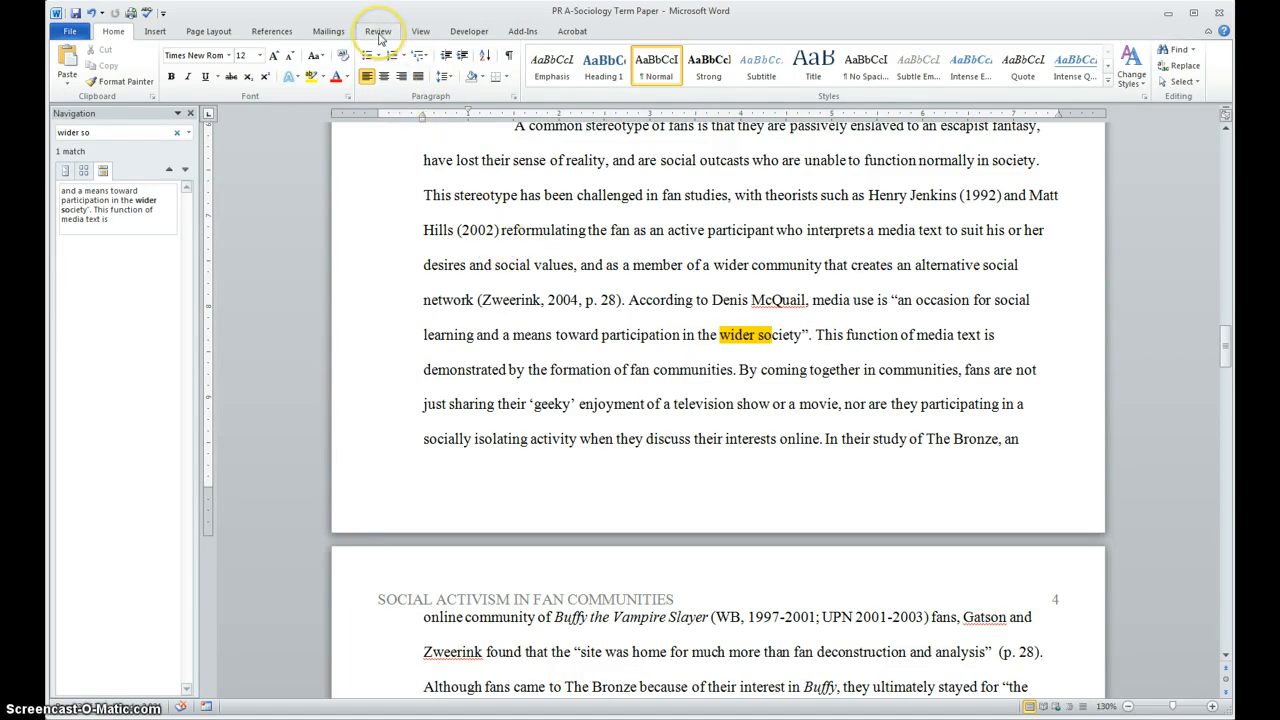
{"action": "mouse_move", "coordinate": [272, 32]}
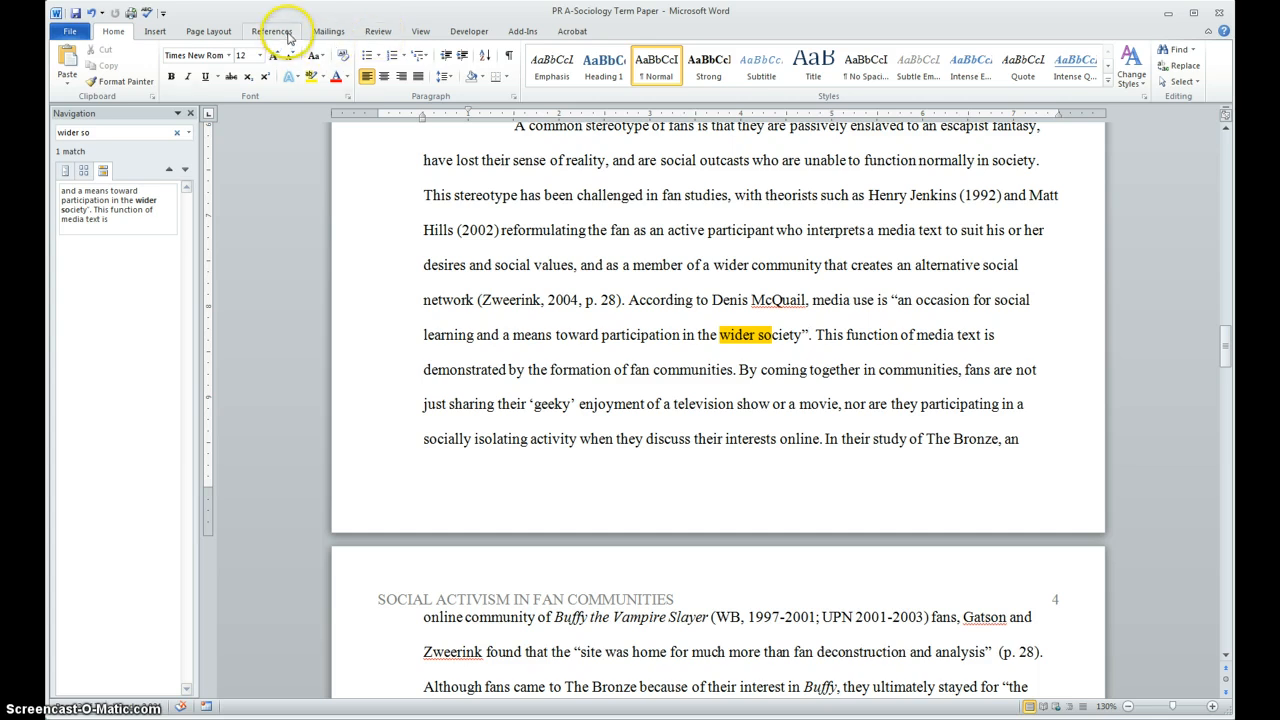
Show the References ribbon with the insertion point after the McQuail quote.
{"action": "left_click", "coordinate": [272, 32]}
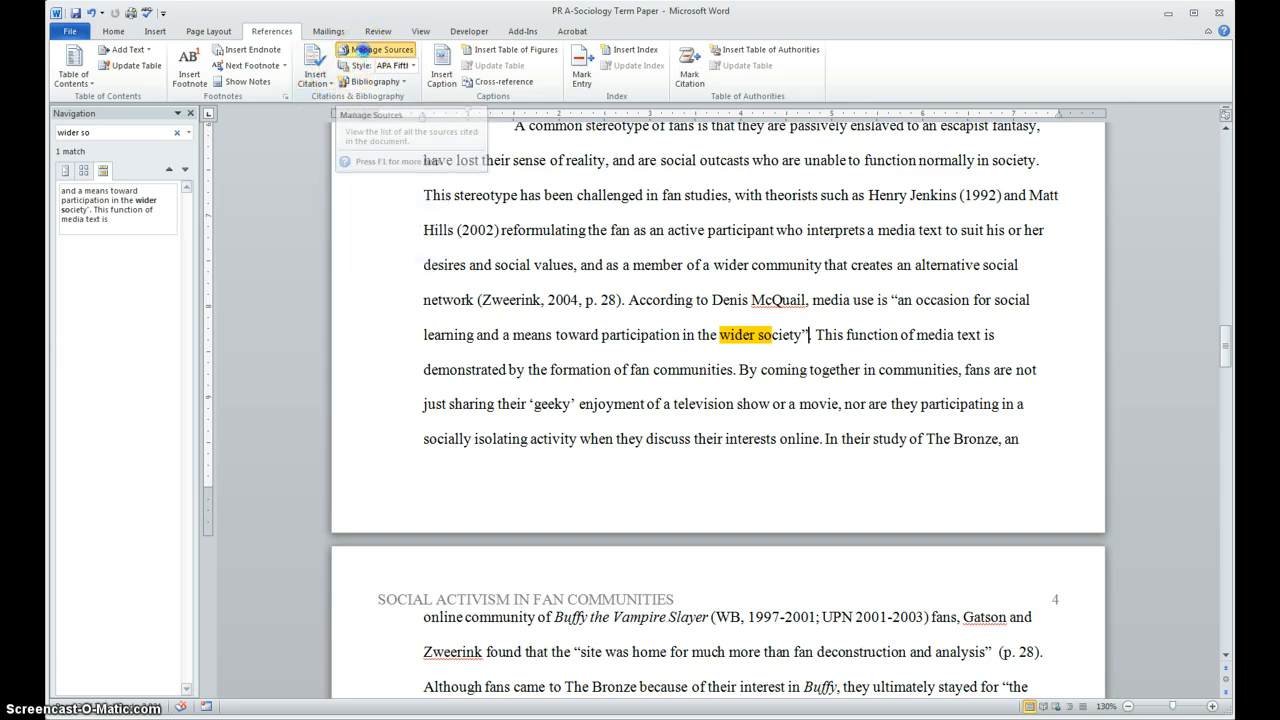
Bring up the Source Manager listing McQuail's Audience Analysis (1997).
{"action": "left_click", "coordinate": [378, 48]}
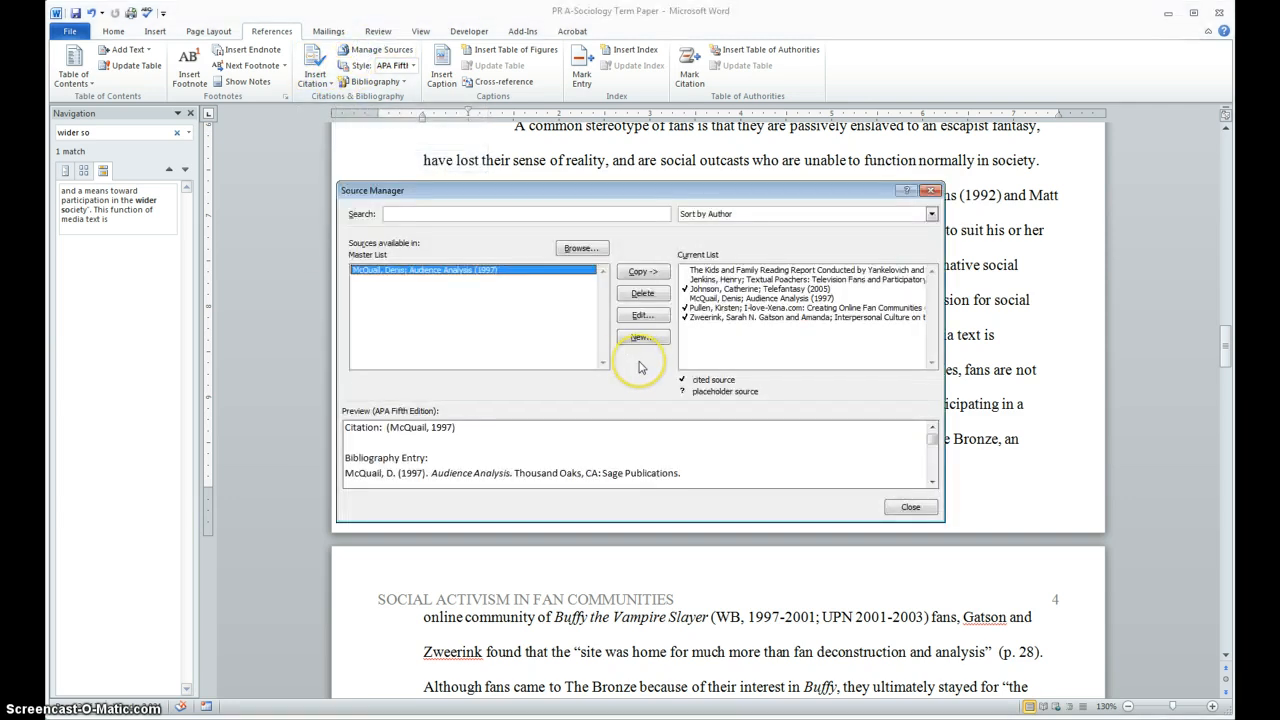
{"action": "mouse_move", "coordinate": [644, 360]}
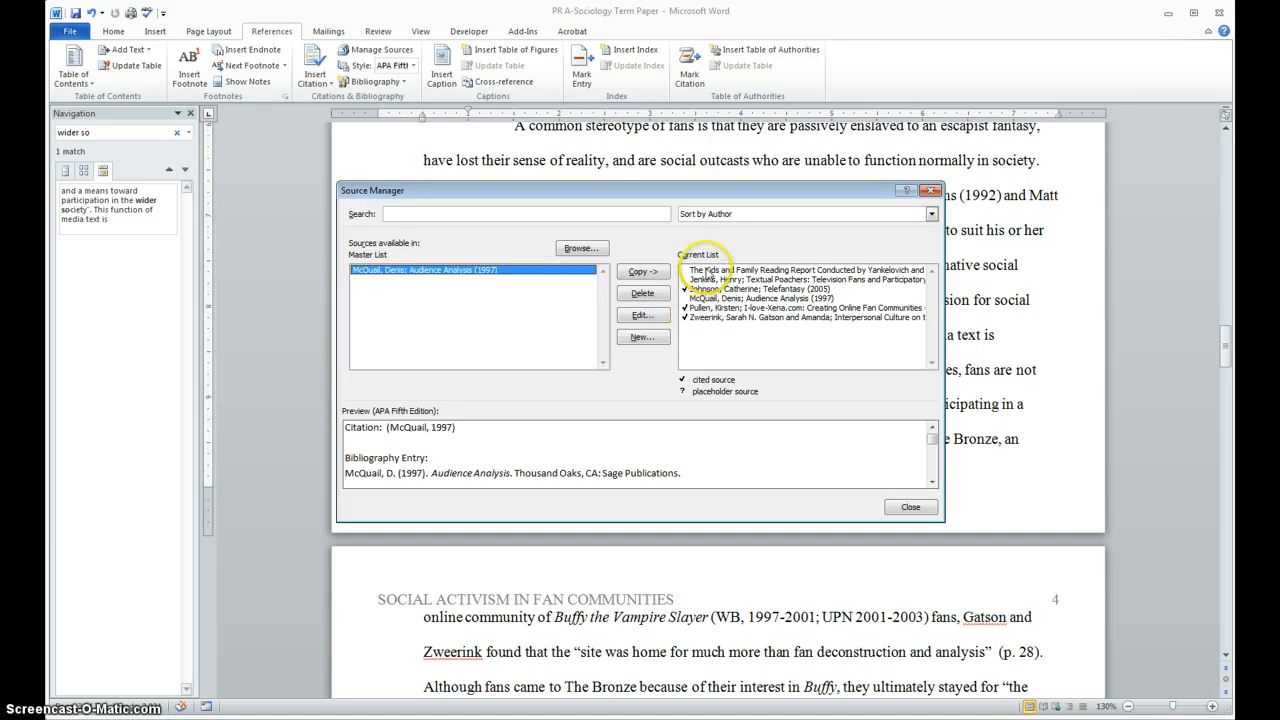
{"action": "mouse_move", "coordinate": [710, 320]}
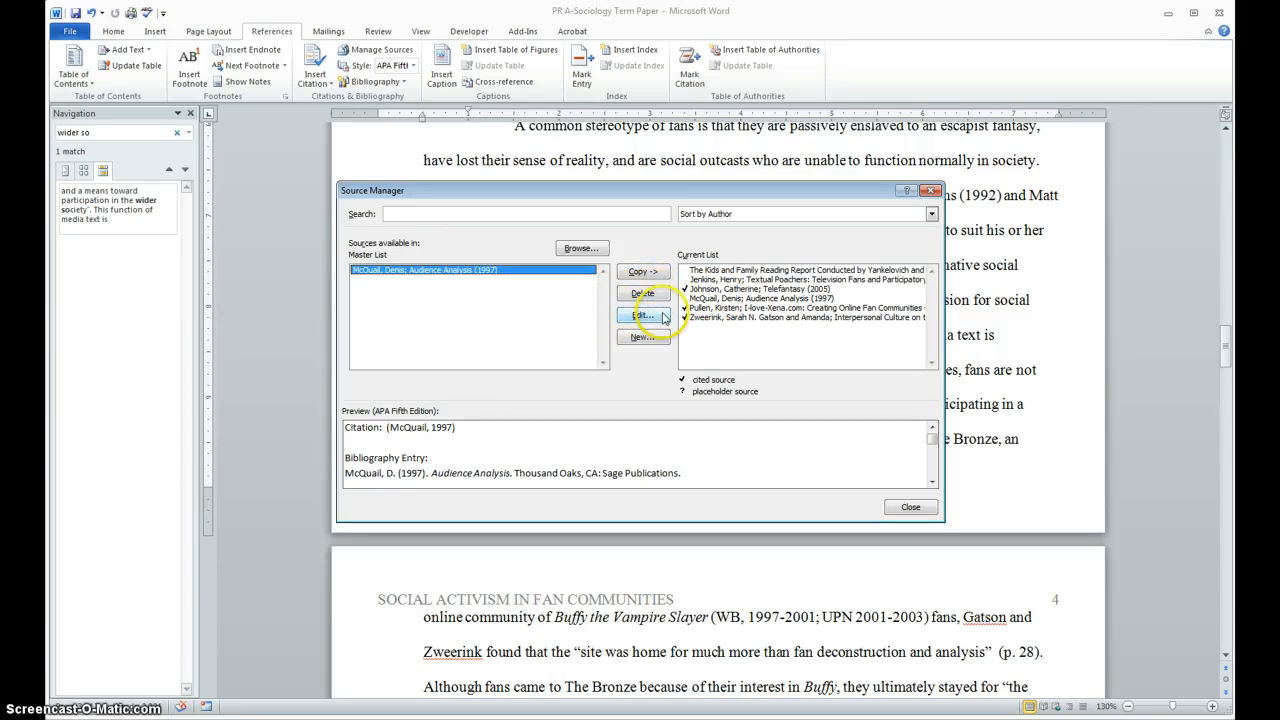
{"action": "mouse_move", "coordinate": [642, 336]}
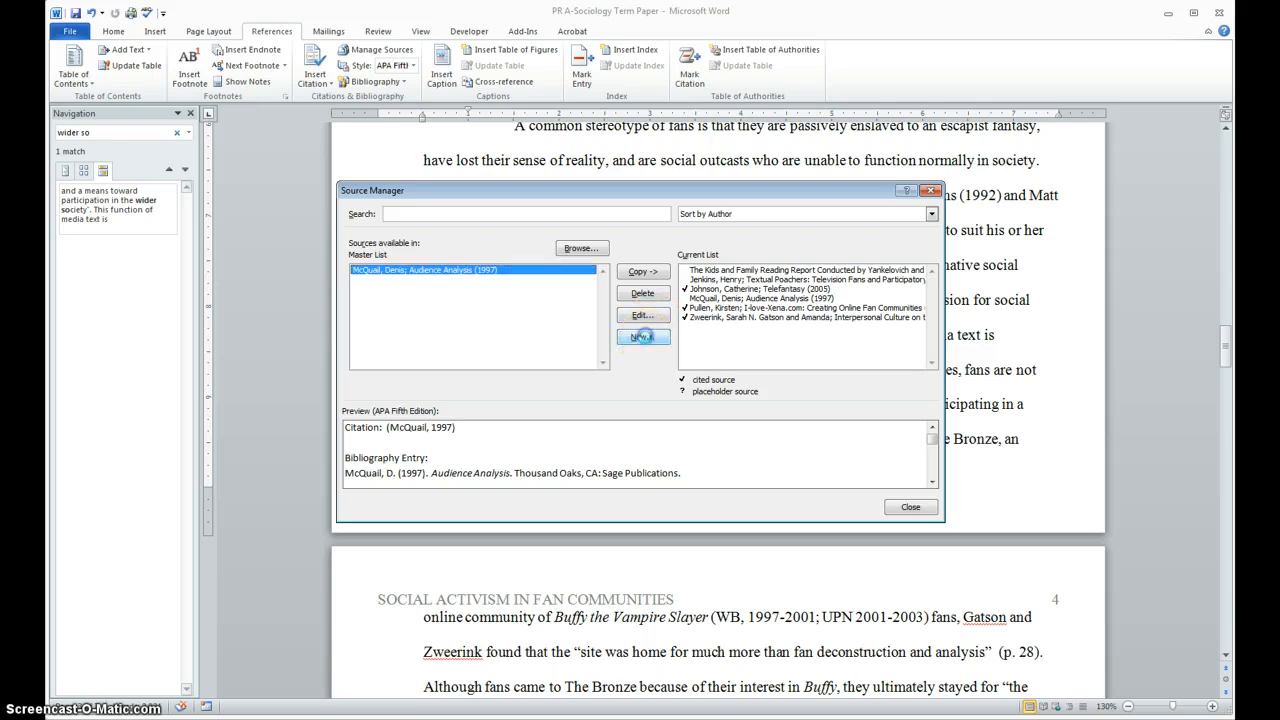
Start a new source of type Web site, trying Corporate Author on then off.
{"action": "left_click", "coordinate": [642, 336]}
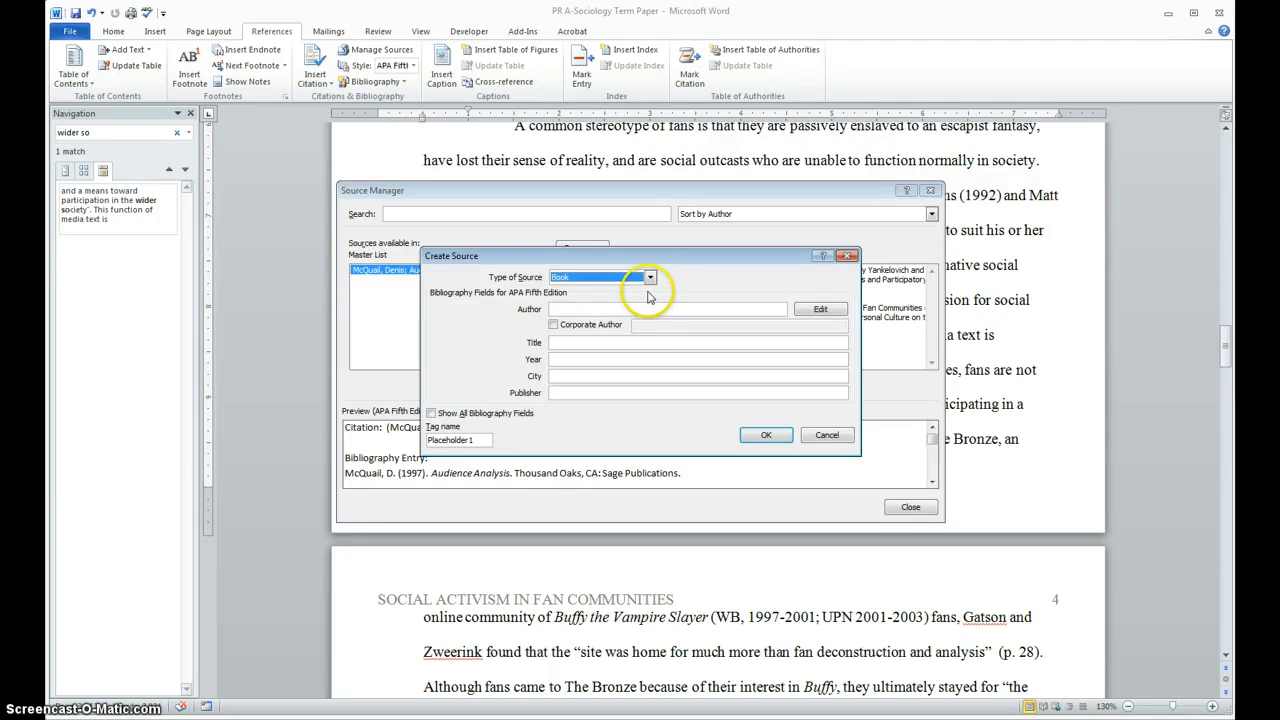
{"action": "left_click", "coordinate": [650, 276]}
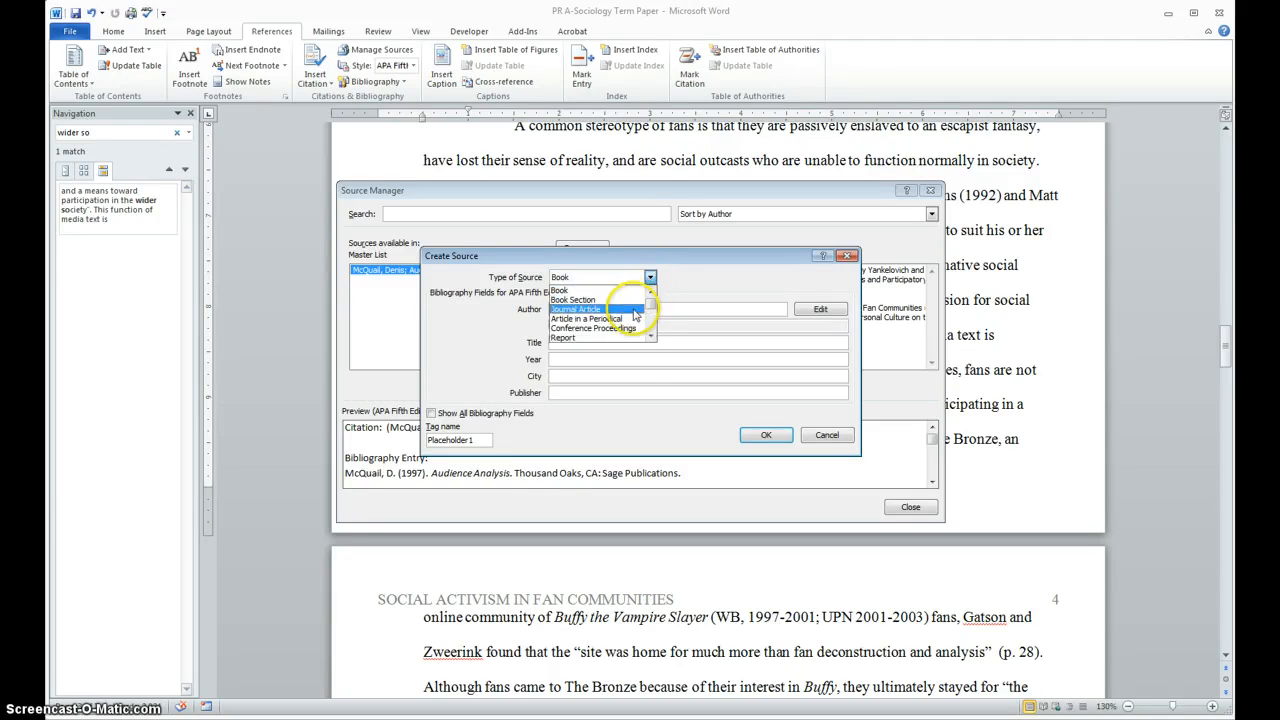
{"action": "mouse_move", "coordinate": [650, 336]}
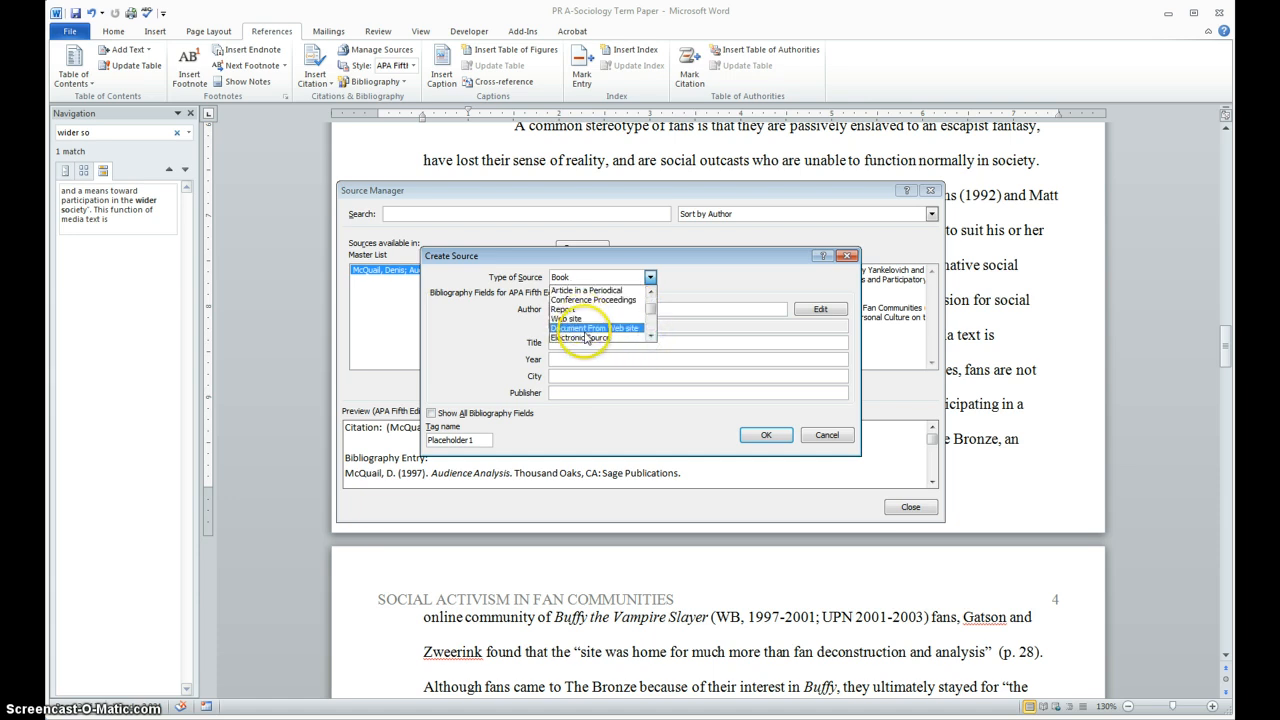
{"action": "mouse_move", "coordinate": [592, 308]}
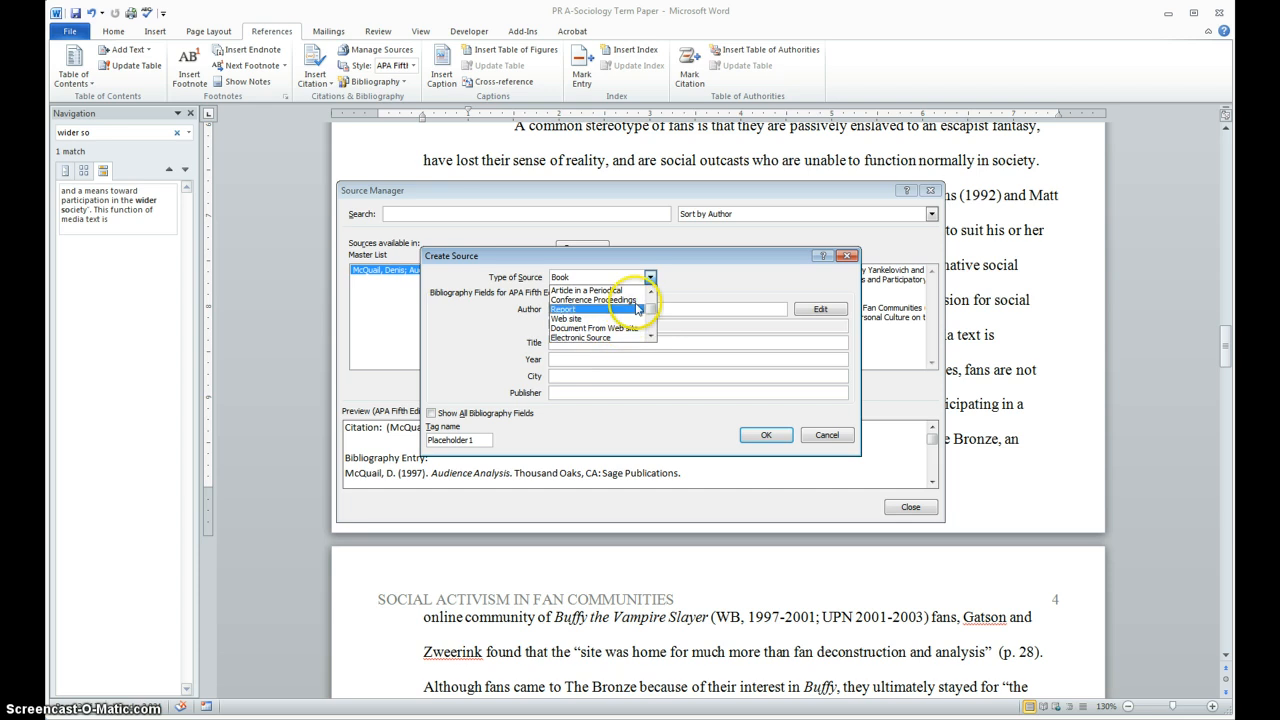
{"action": "mouse_move", "coordinate": [580, 328]}
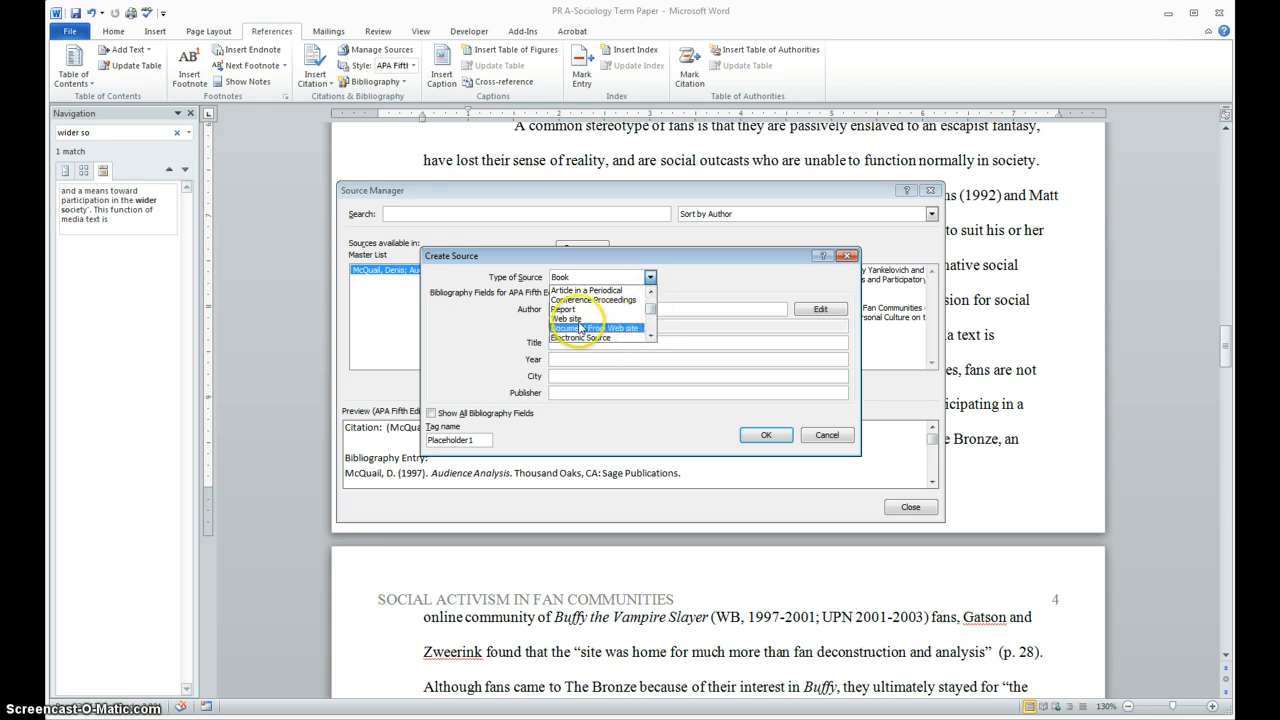
{"action": "left_click", "coordinate": [588, 328]}
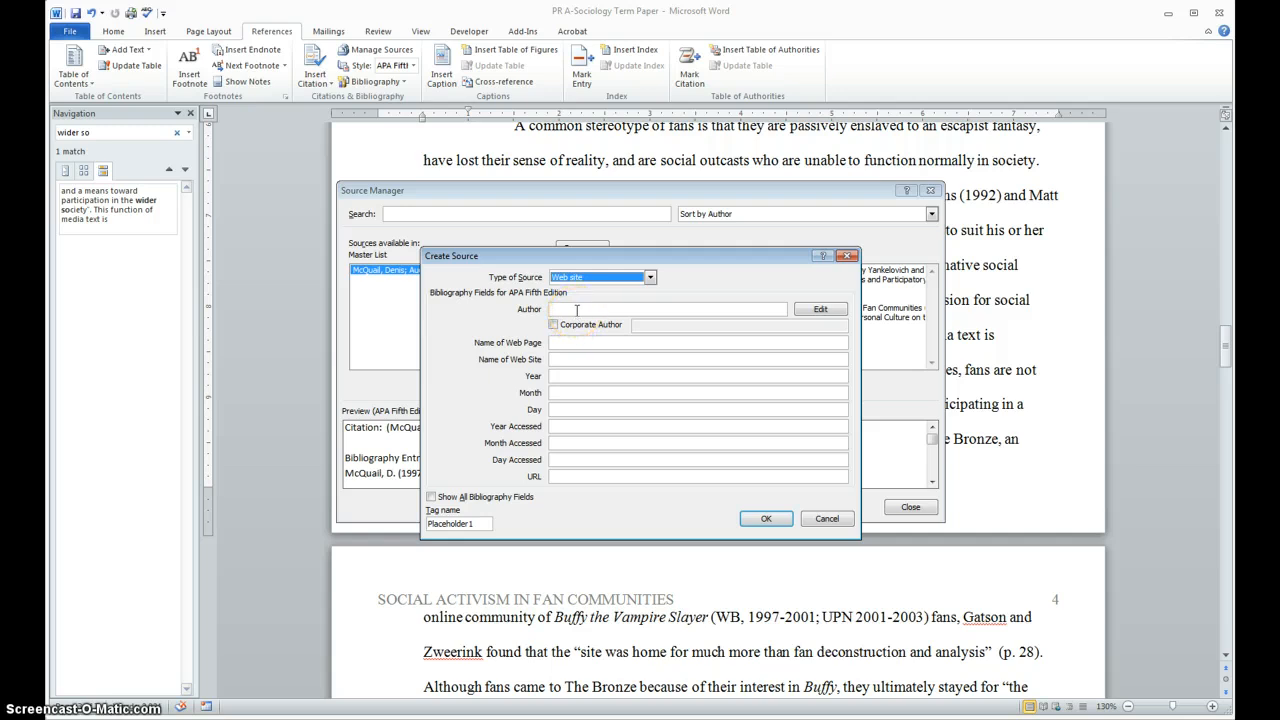
{"action": "mouse_move", "coordinate": [608, 304]}
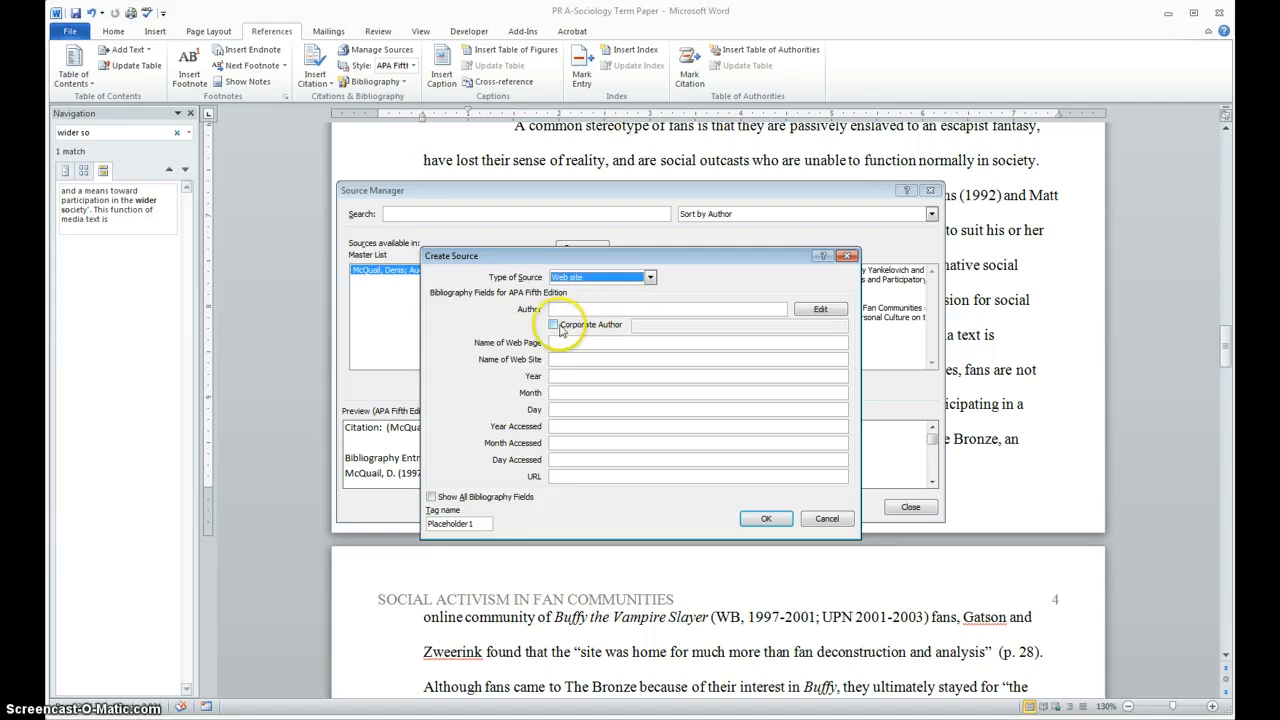
{"action": "left_click", "coordinate": [552, 324]}
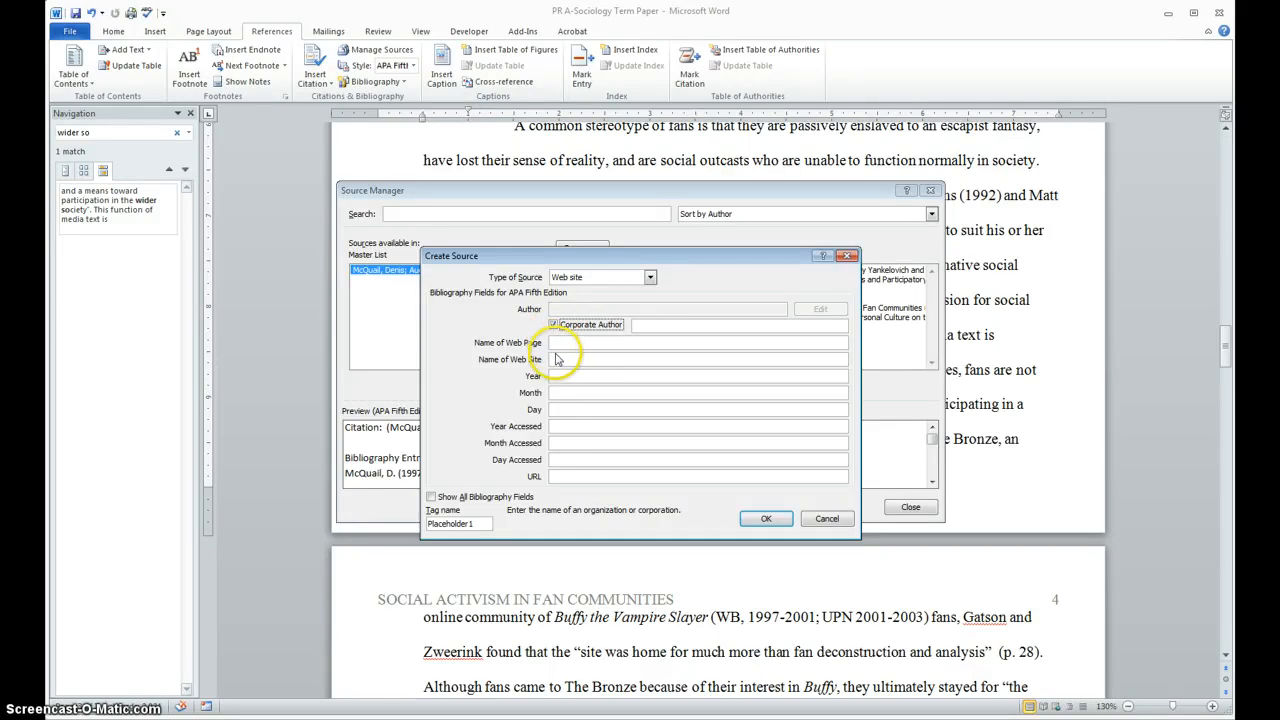
{"action": "left_click", "coordinate": [700, 476]}
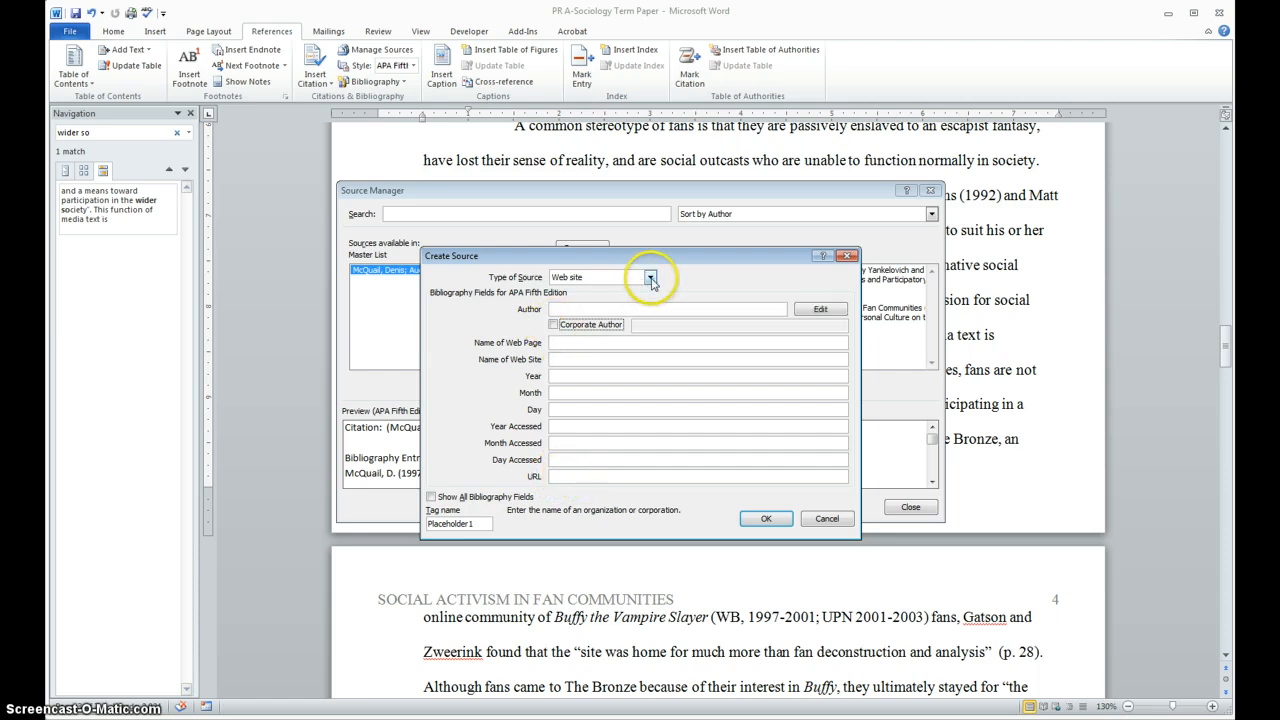
{"action": "left_click", "coordinate": [650, 276]}
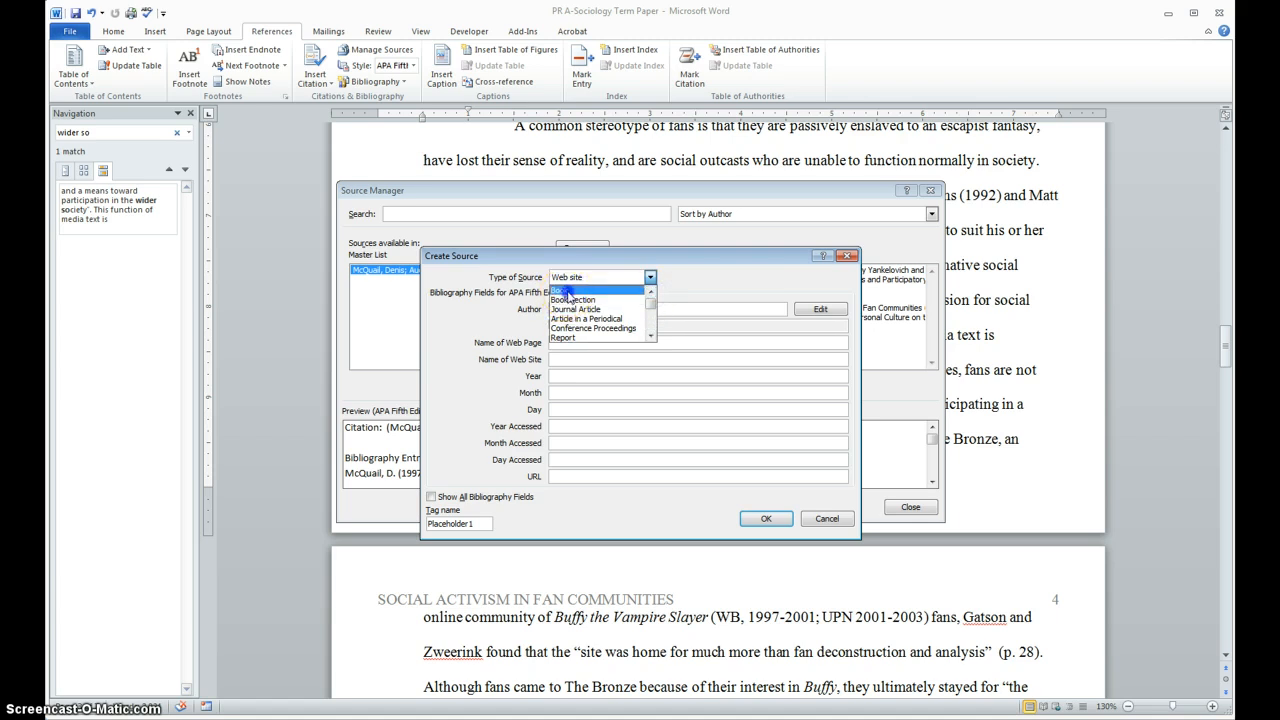
Make the source a Book by Denis McQuail titled Audience Analysis, year 1997.
{"action": "left_click", "coordinate": [572, 292]}
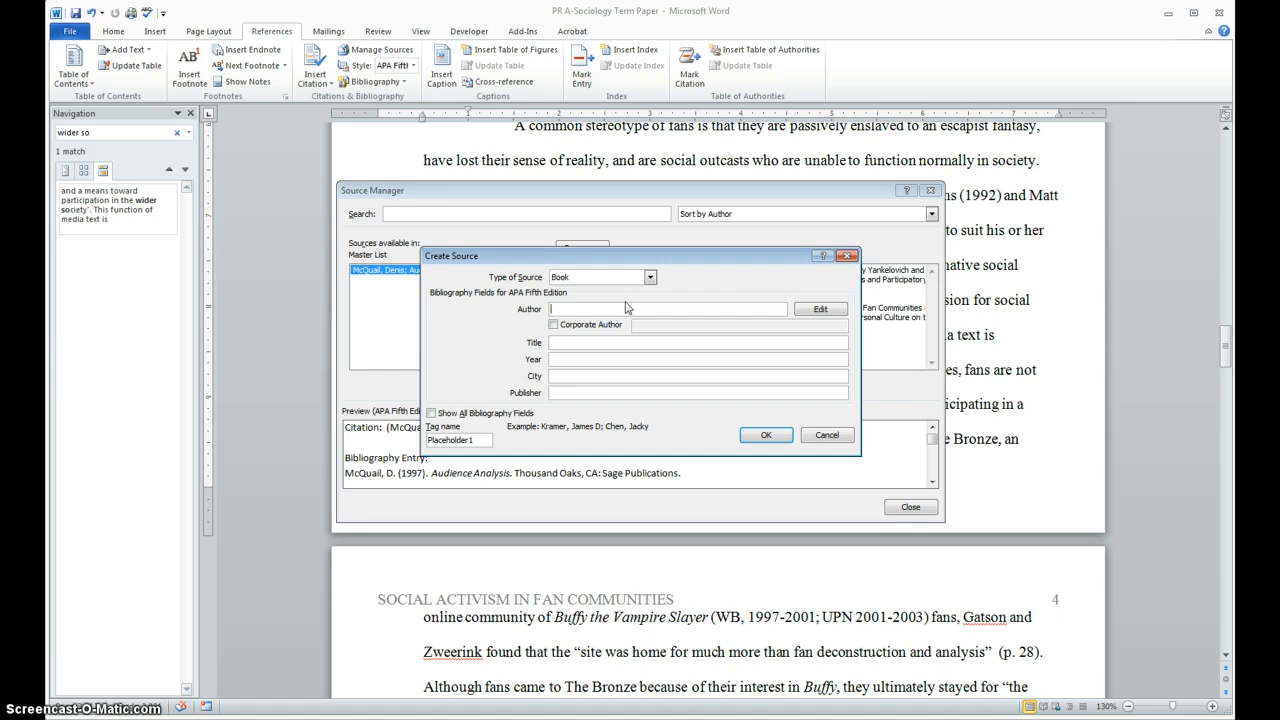
{"action": "type", "text": "Di"}
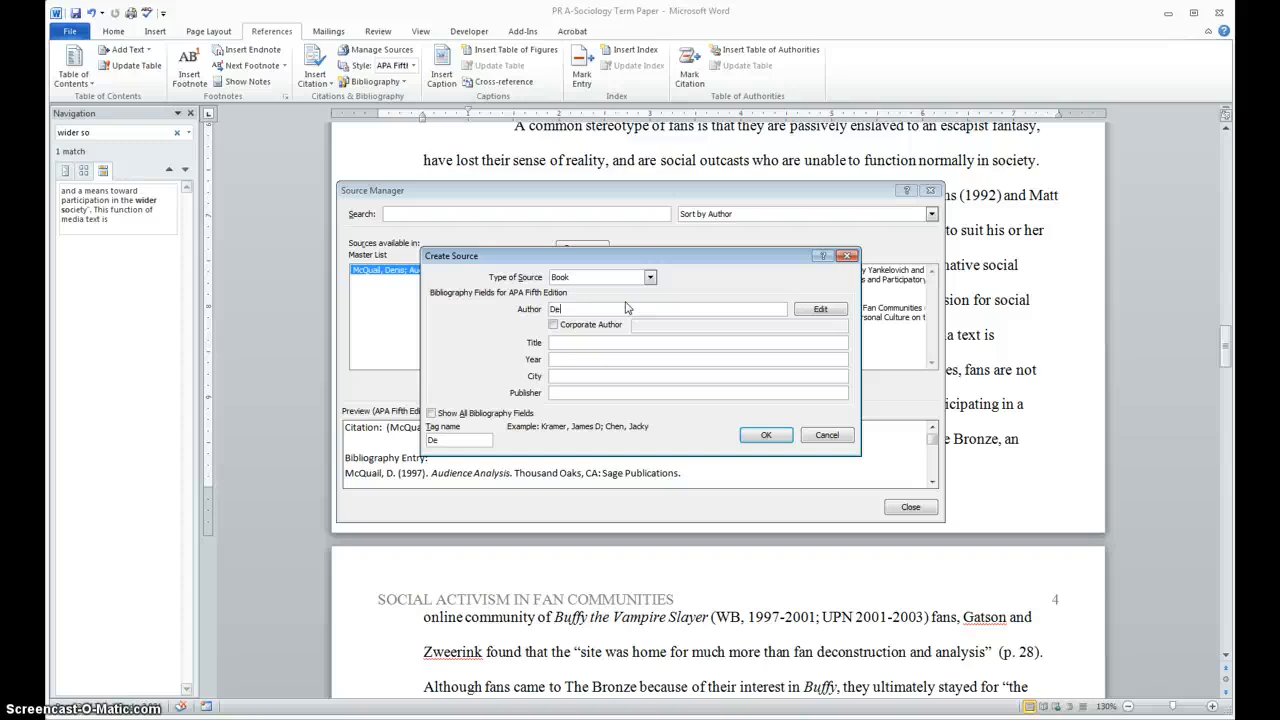
{"action": "type", "text": "nis"}
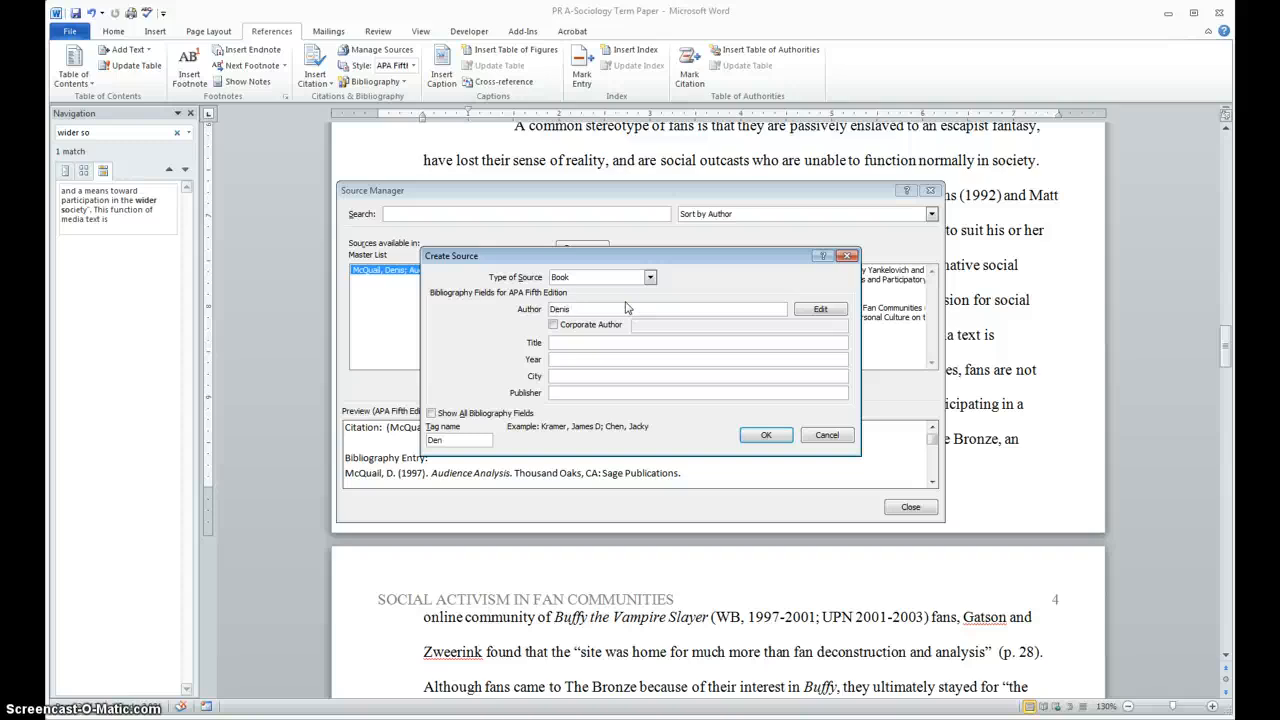
{"action": "type", "text": "McQuail"}
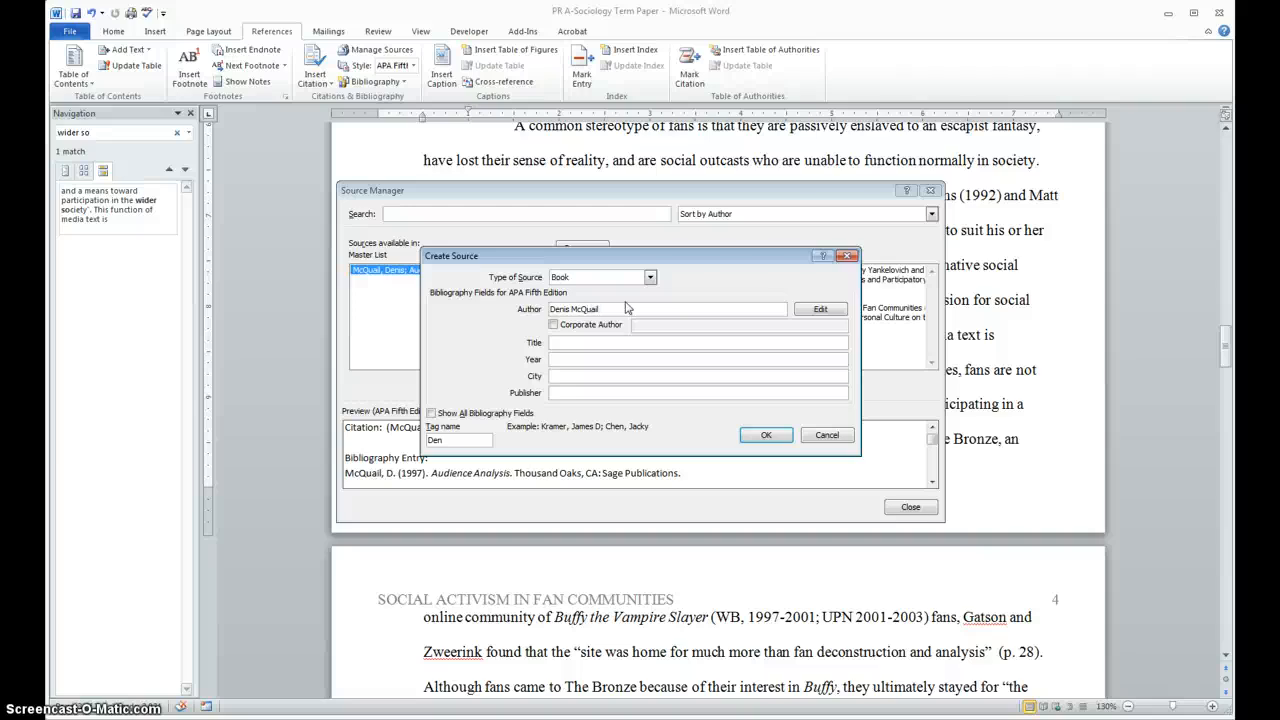
{"action": "left_click", "coordinate": [696, 342]}
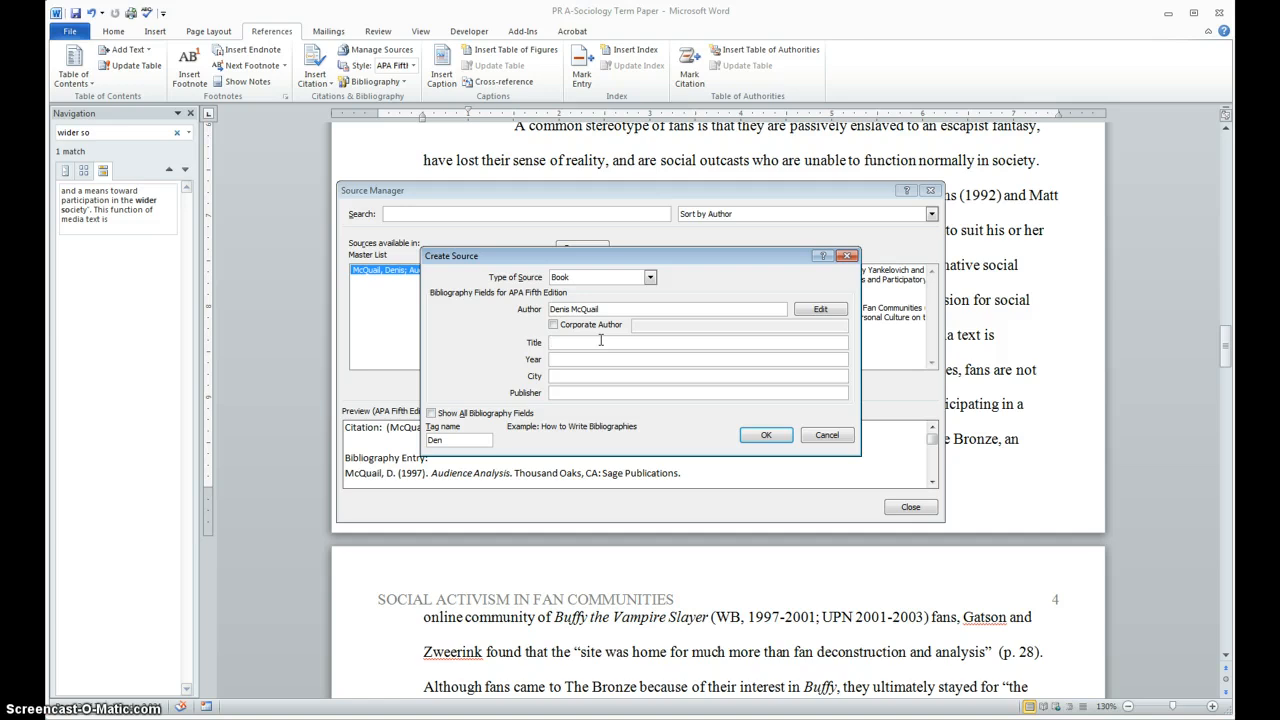
{"action": "type", "text": "Audienc"}
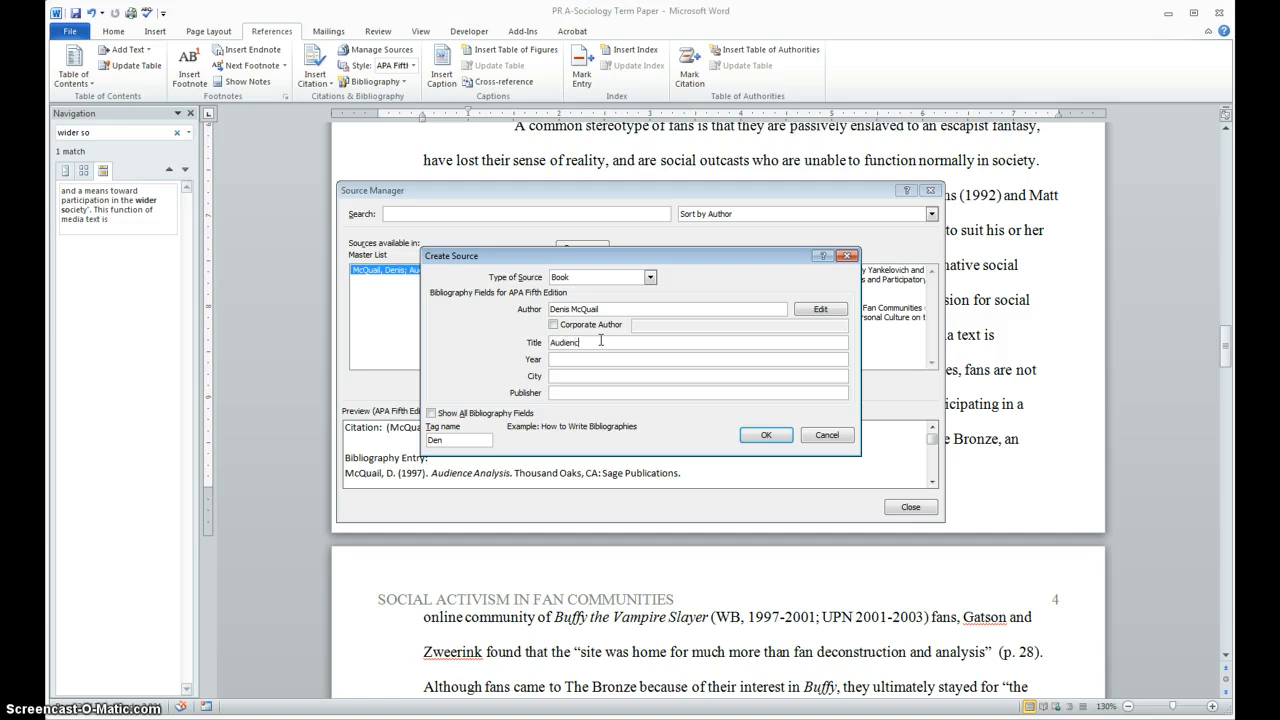
{"action": "type", "text": "e"}
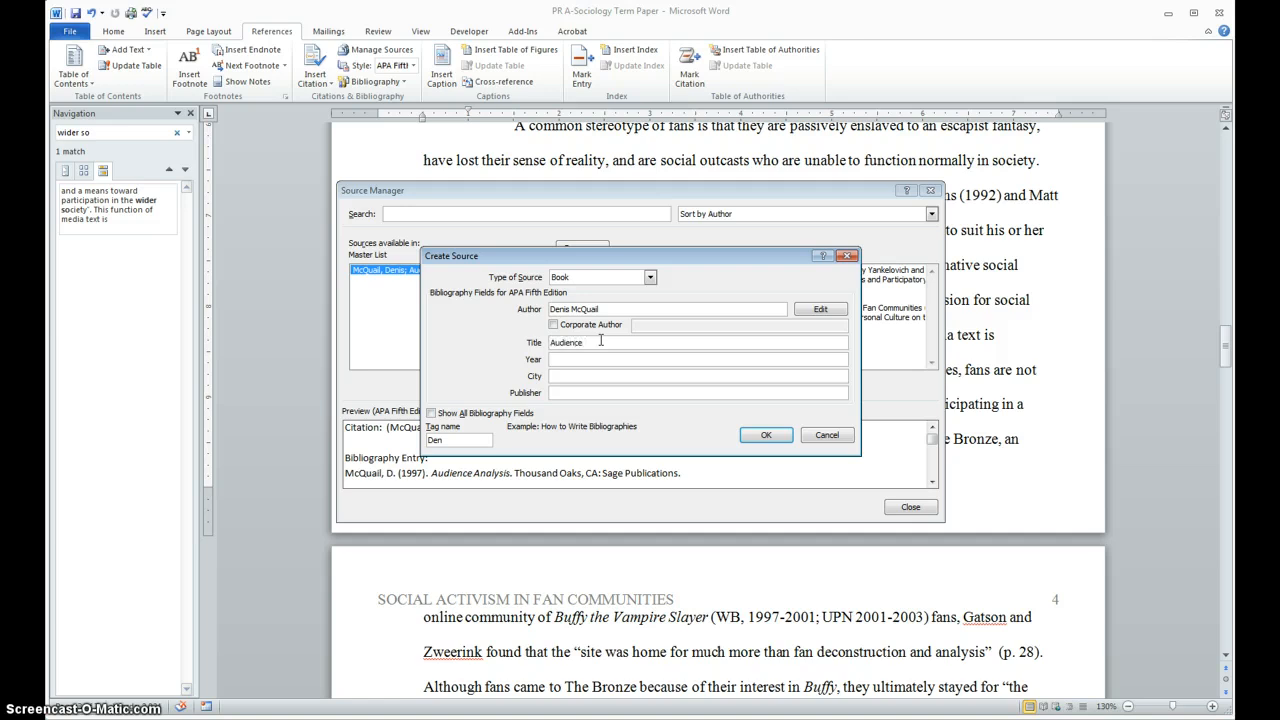
{"action": "type", "text": "Analysis"}
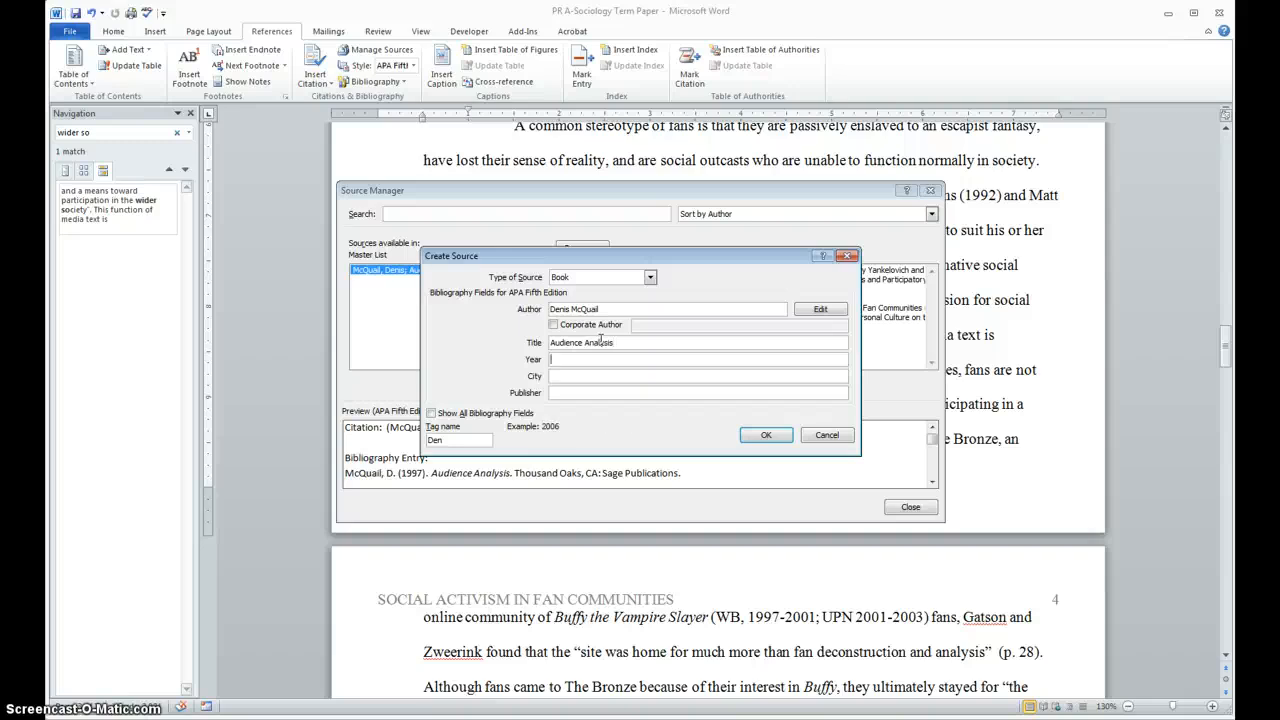
{"action": "type", "text": "1997"}
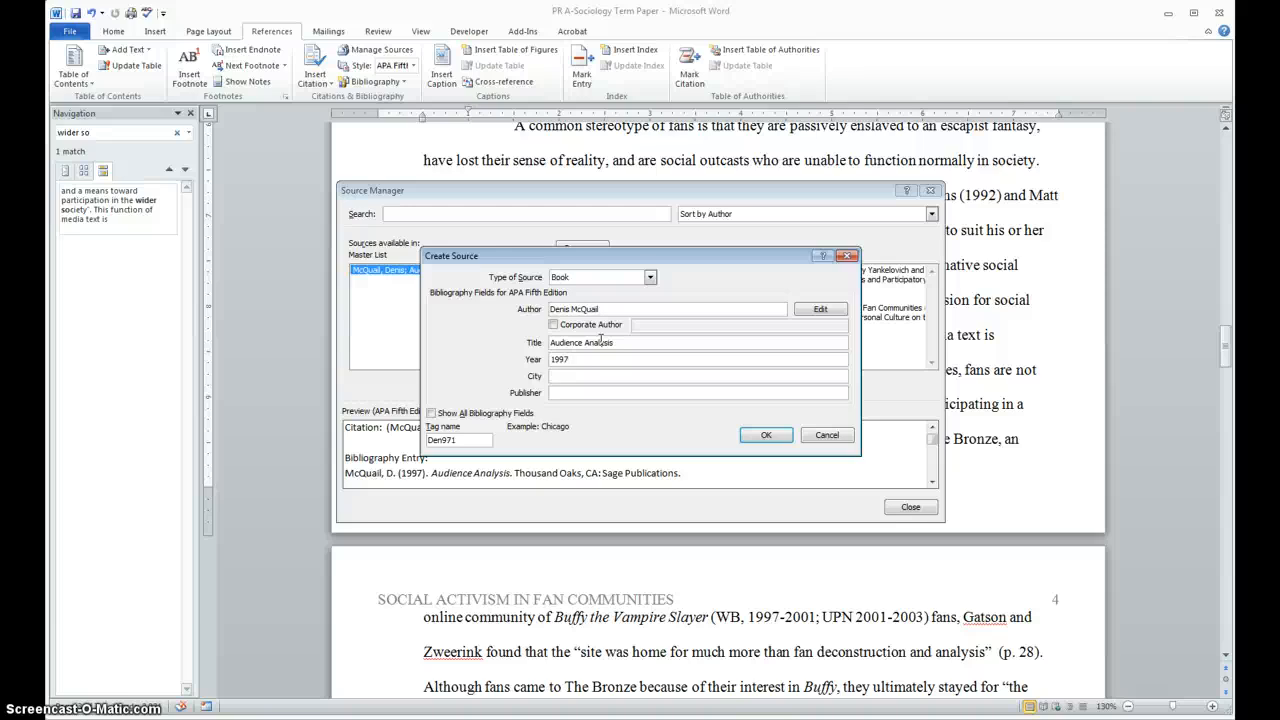
Enter Thousand Oaks, CA as the city and Sage Publications as the publisher.
{"action": "type", "text": "T"}
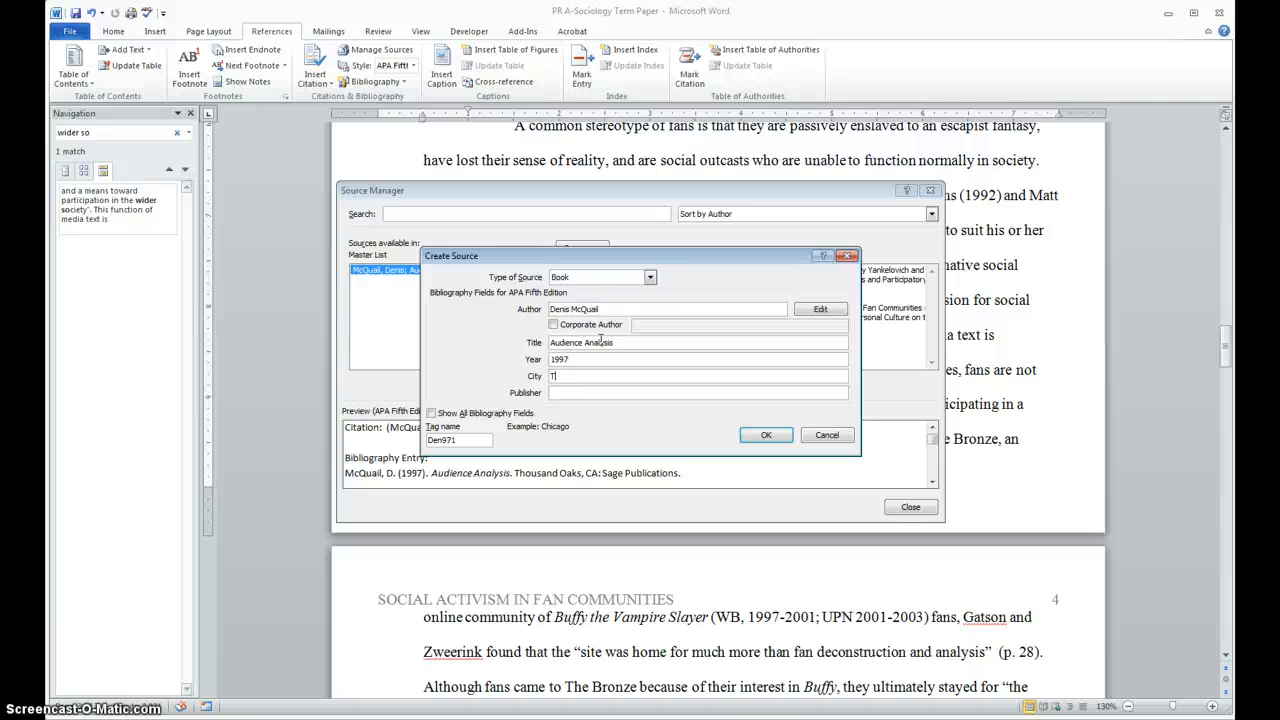
{"action": "type", "text": "housand"}
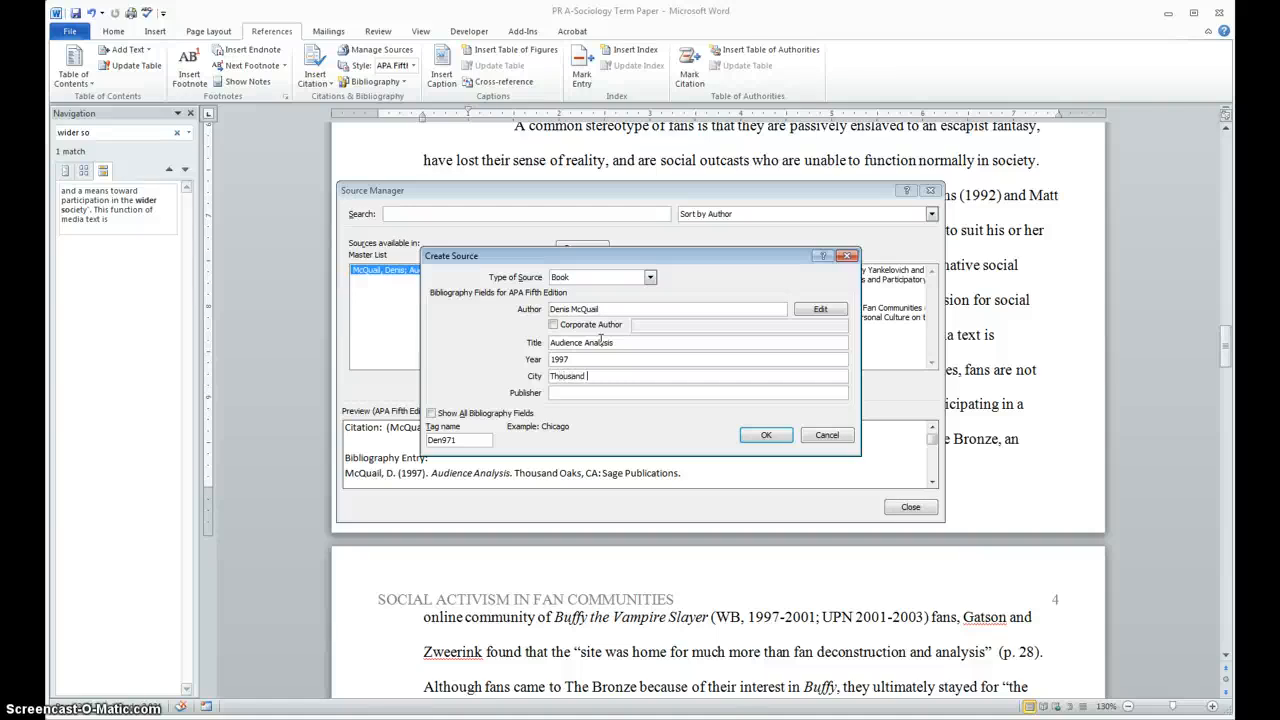
{"action": "type", "text": "Oaks"}
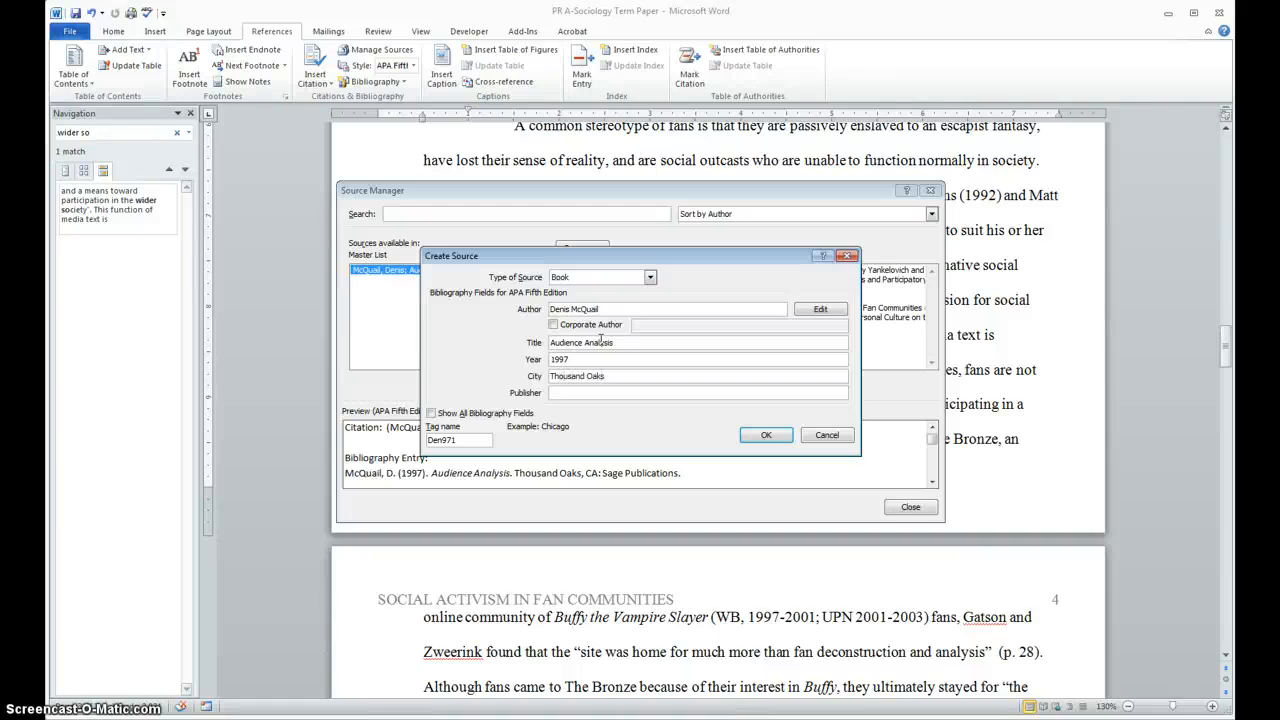
{"action": "type", "text": ", CA"}
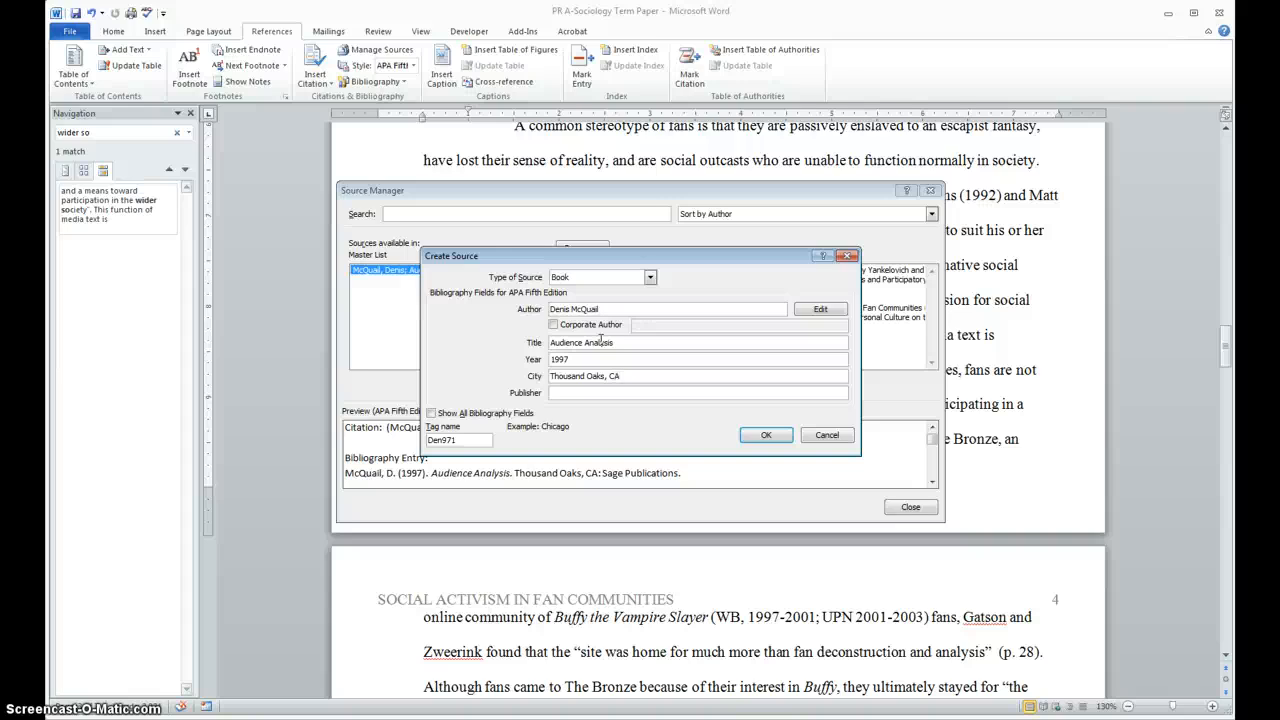
{"action": "left_click", "coordinate": [696, 392]}
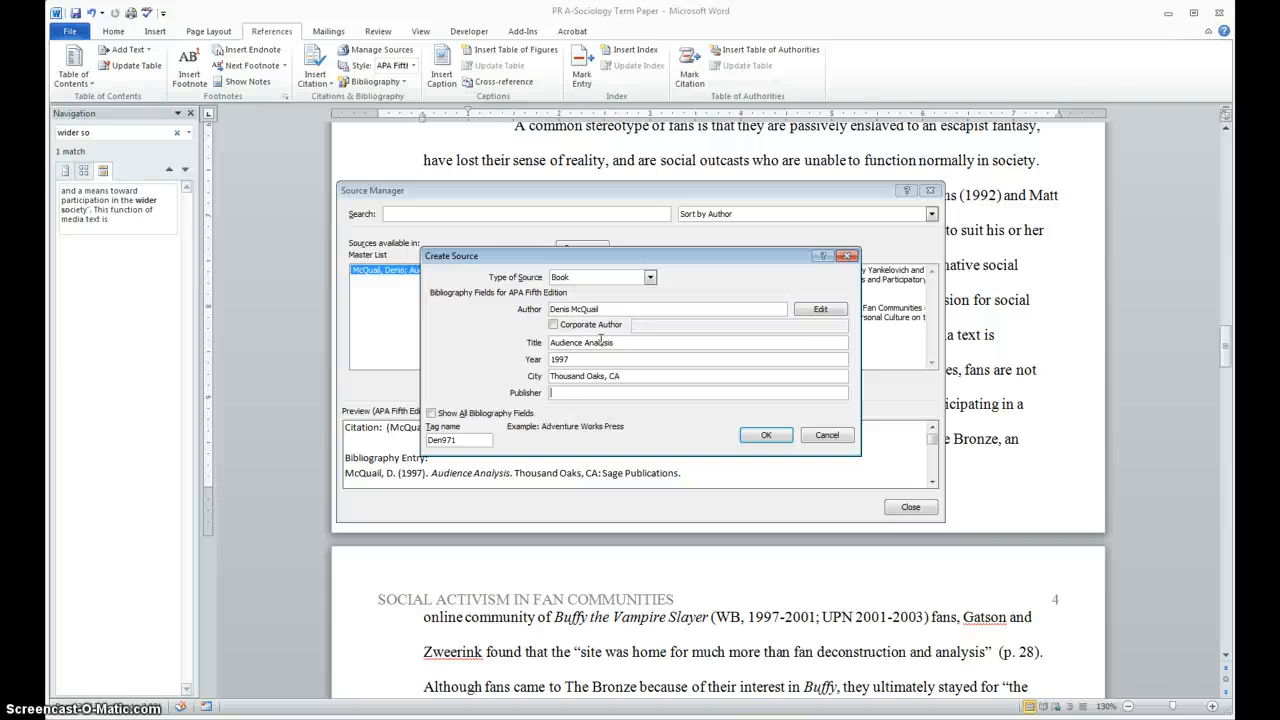
{"action": "type", "text": "Sage Publica"}
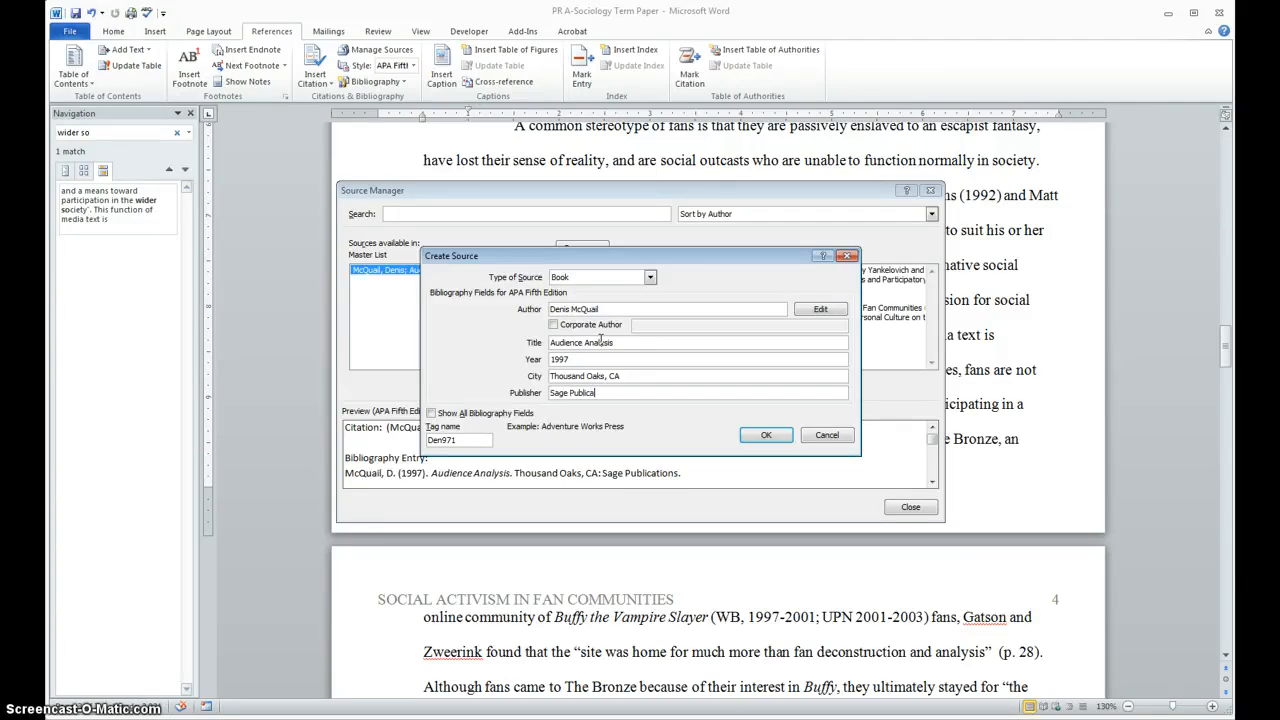
{"action": "type", "text": "tions"}
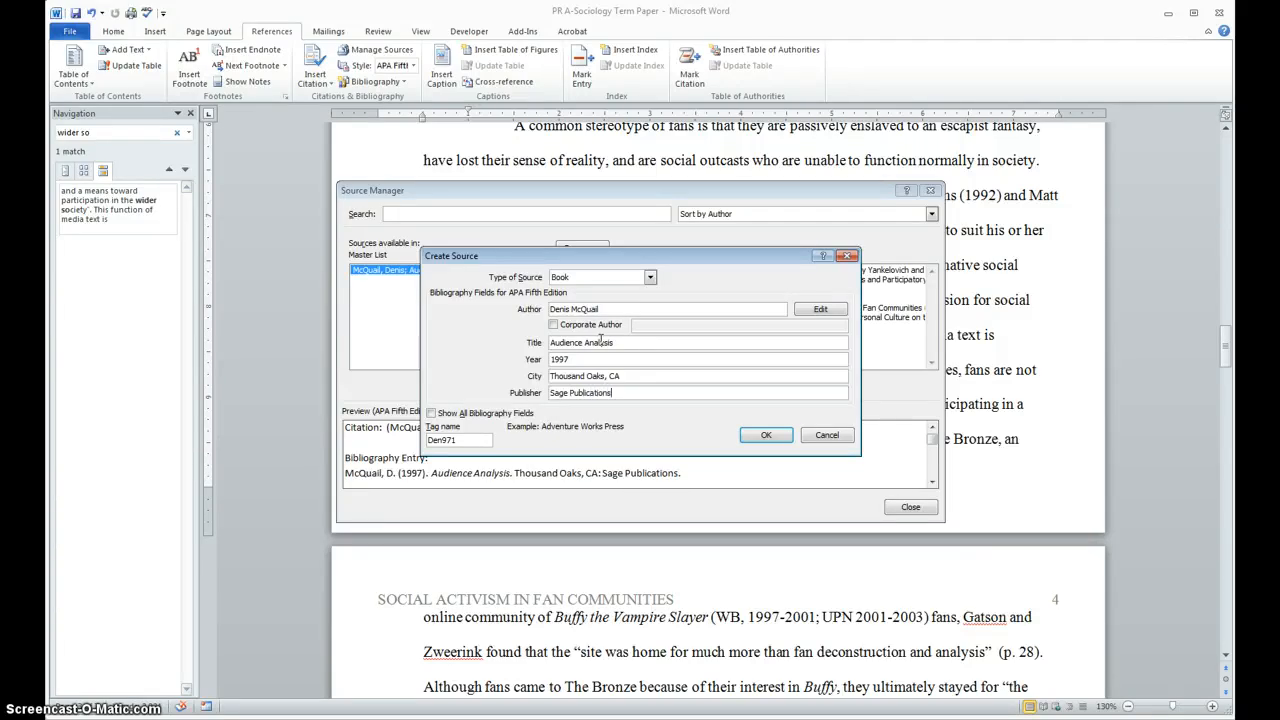
{"action": "mouse_move", "coordinate": [730, 428]}
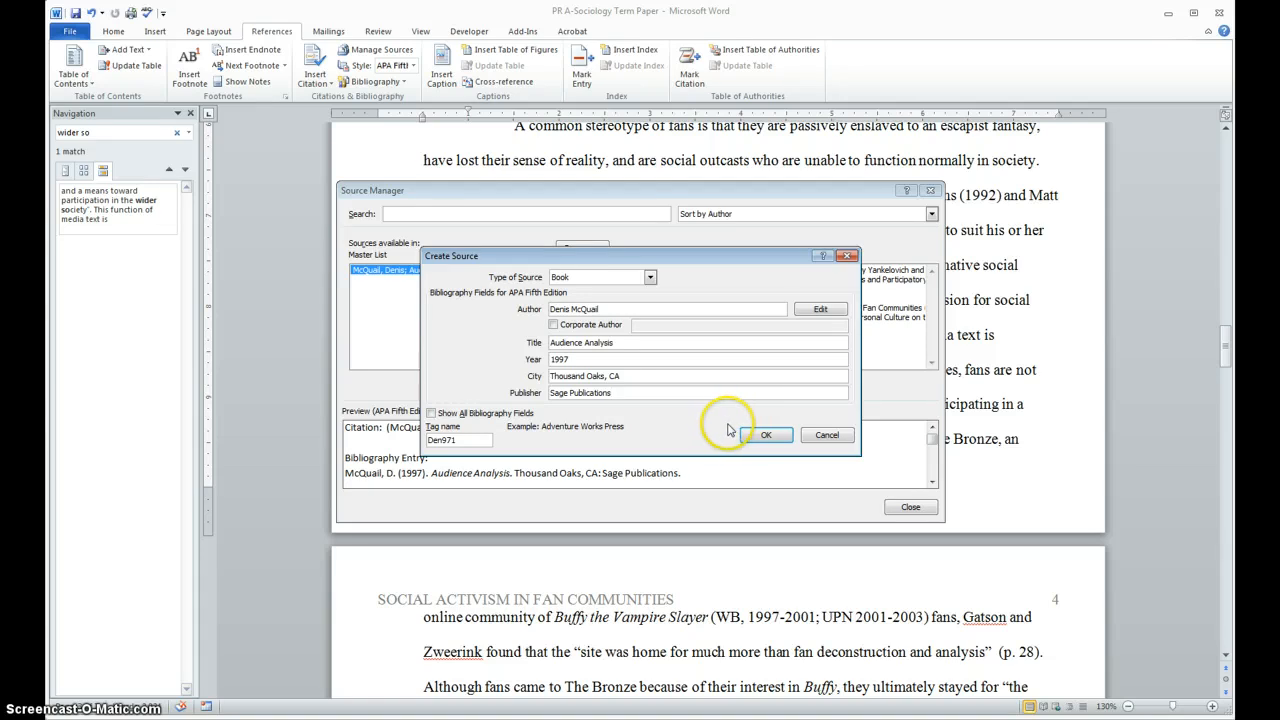
Save the McQuail source, delete its duplicate entry, and return to the paper.
{"action": "left_click", "coordinate": [766, 434]}
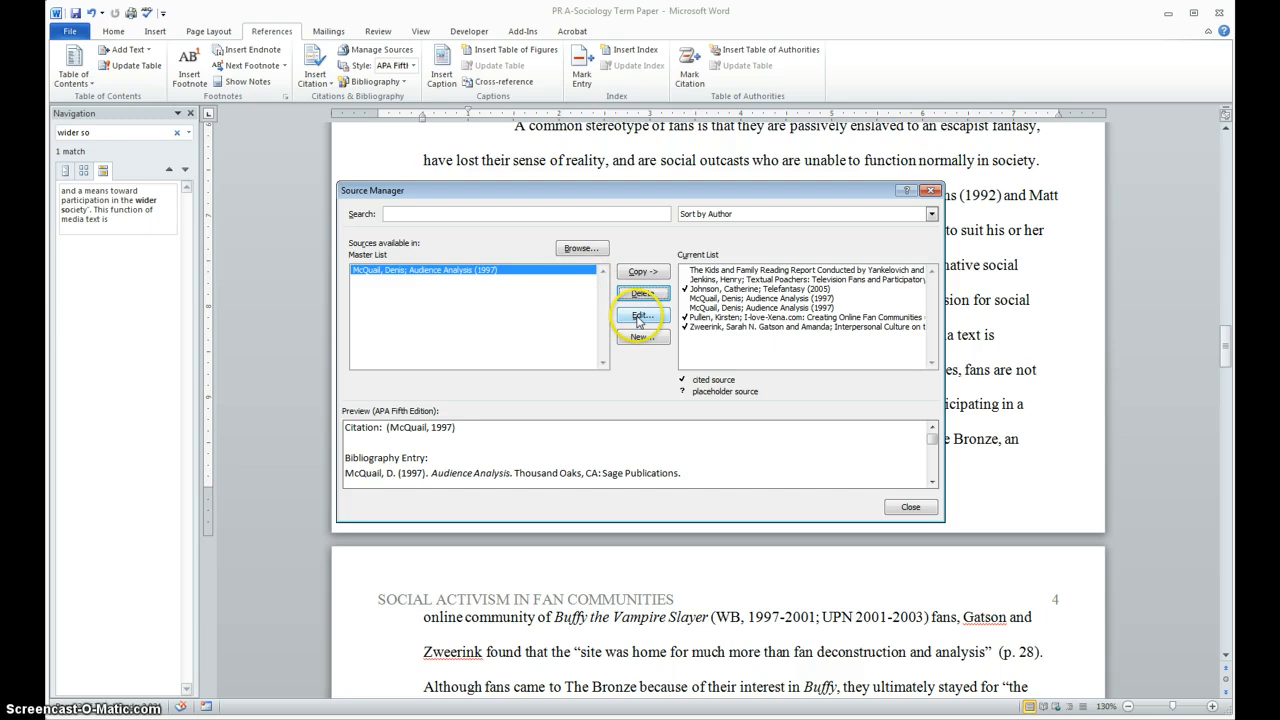
{"action": "mouse_move", "coordinate": [652, 278]}
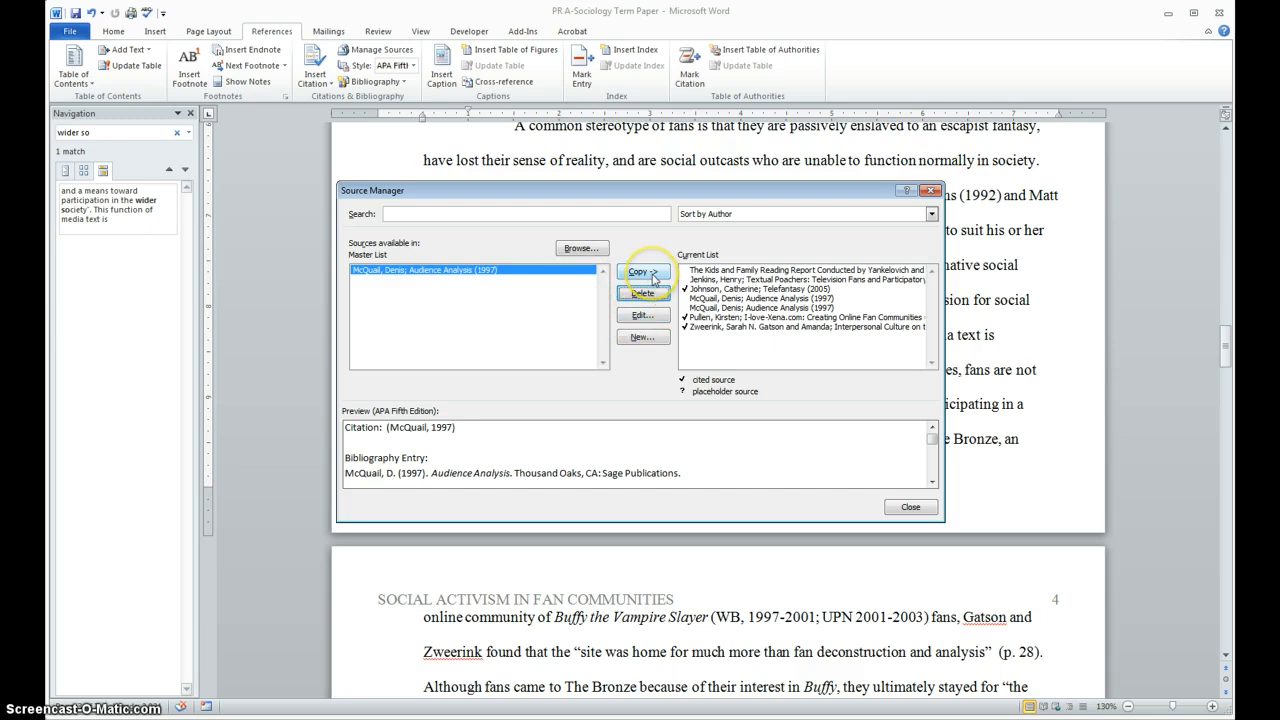
{"action": "left_click", "coordinate": [642, 272]}
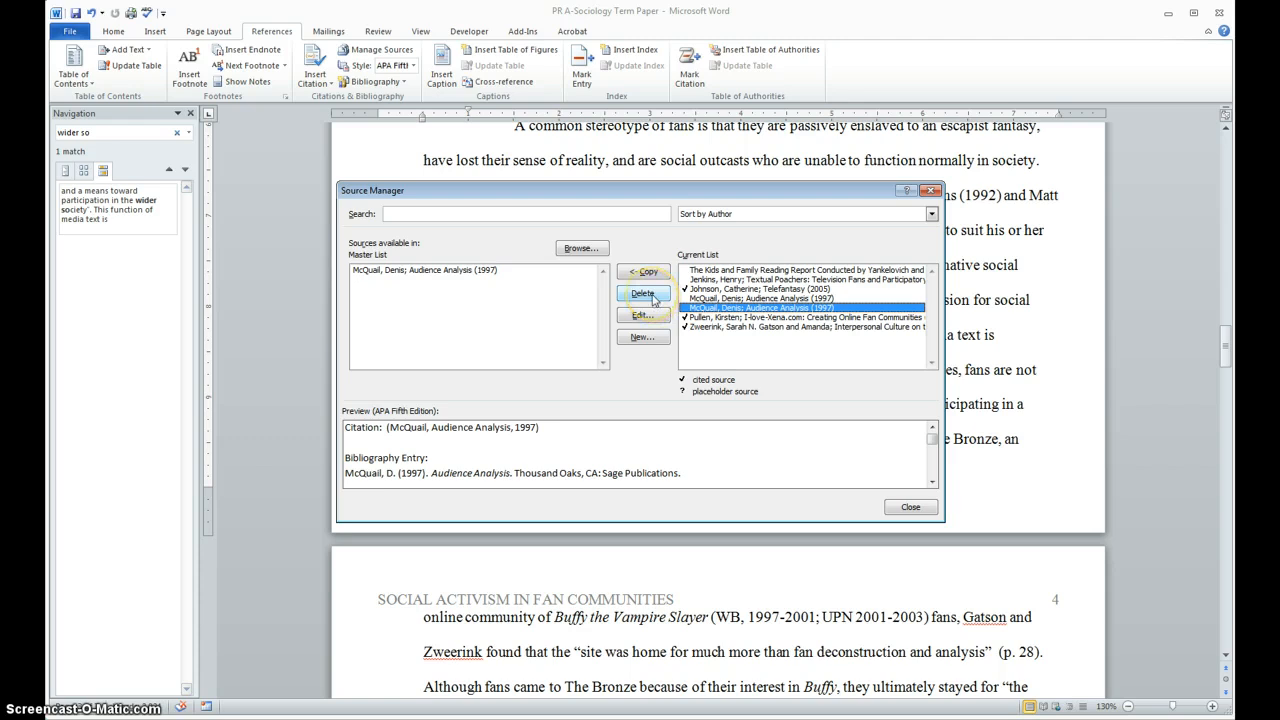
{"action": "left_click", "coordinate": [804, 308]}
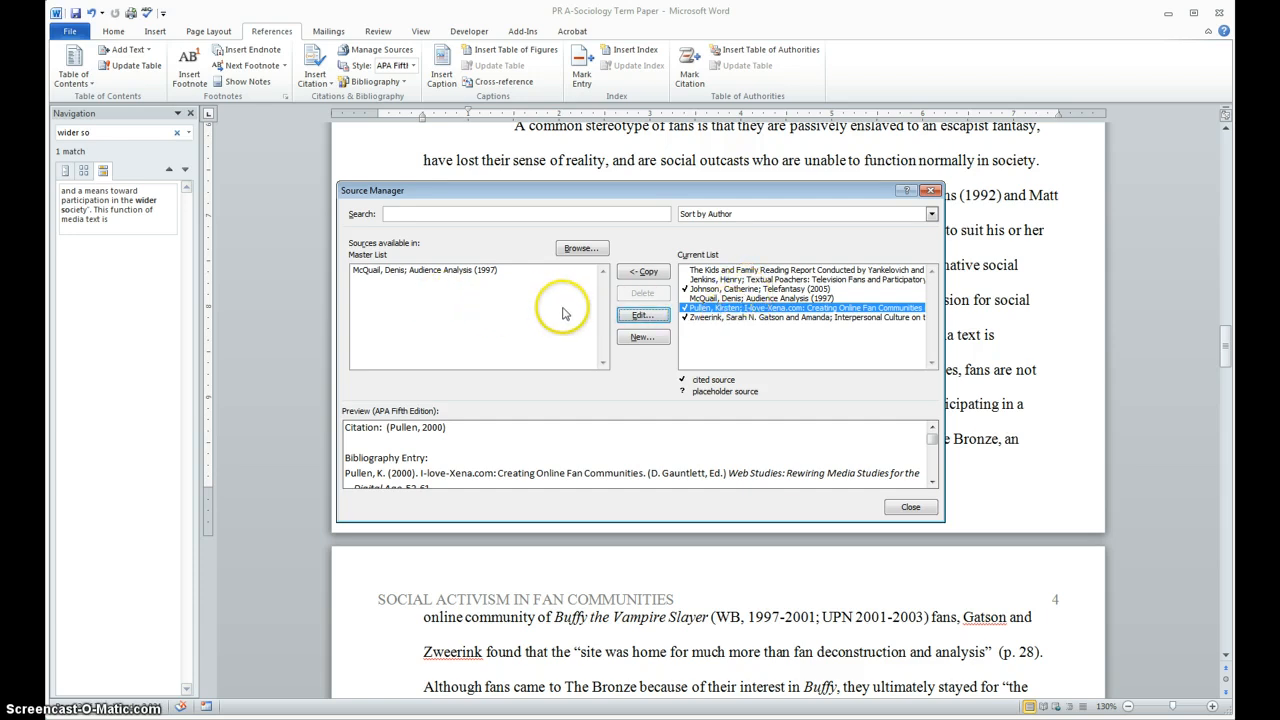
{"action": "mouse_move", "coordinate": [500, 324]}
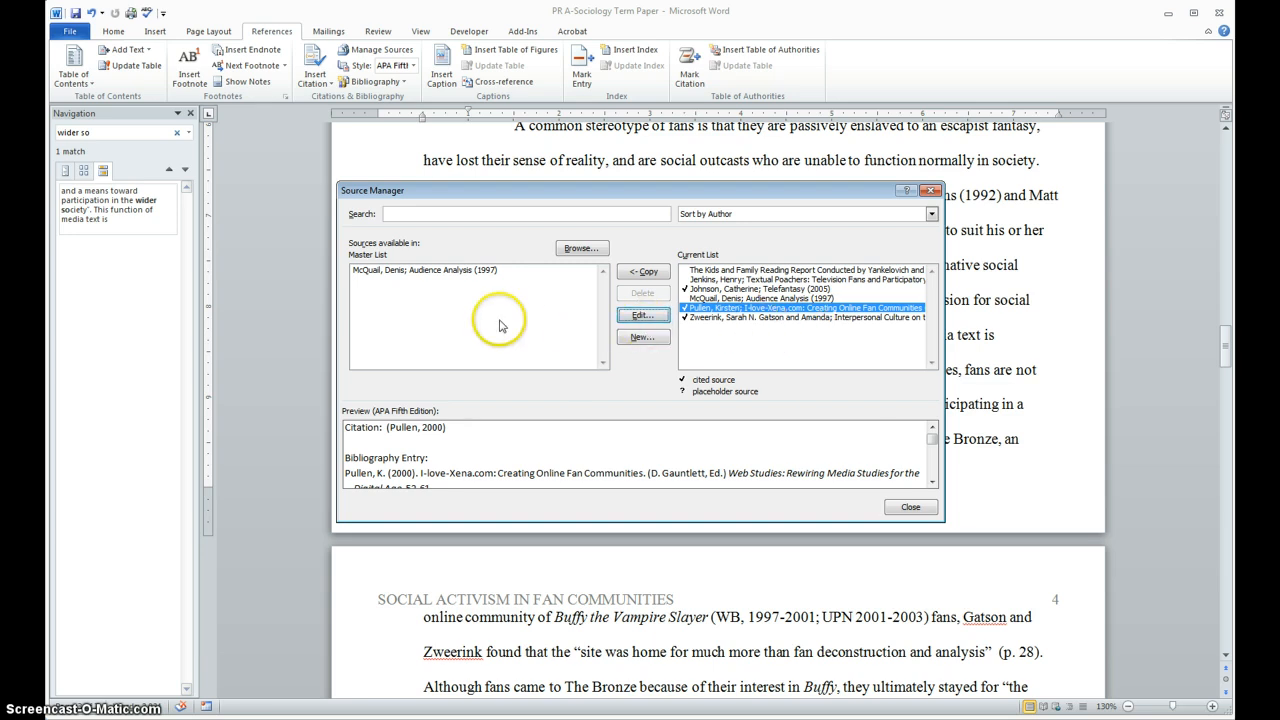
{"action": "mouse_move", "coordinate": [848, 420]}
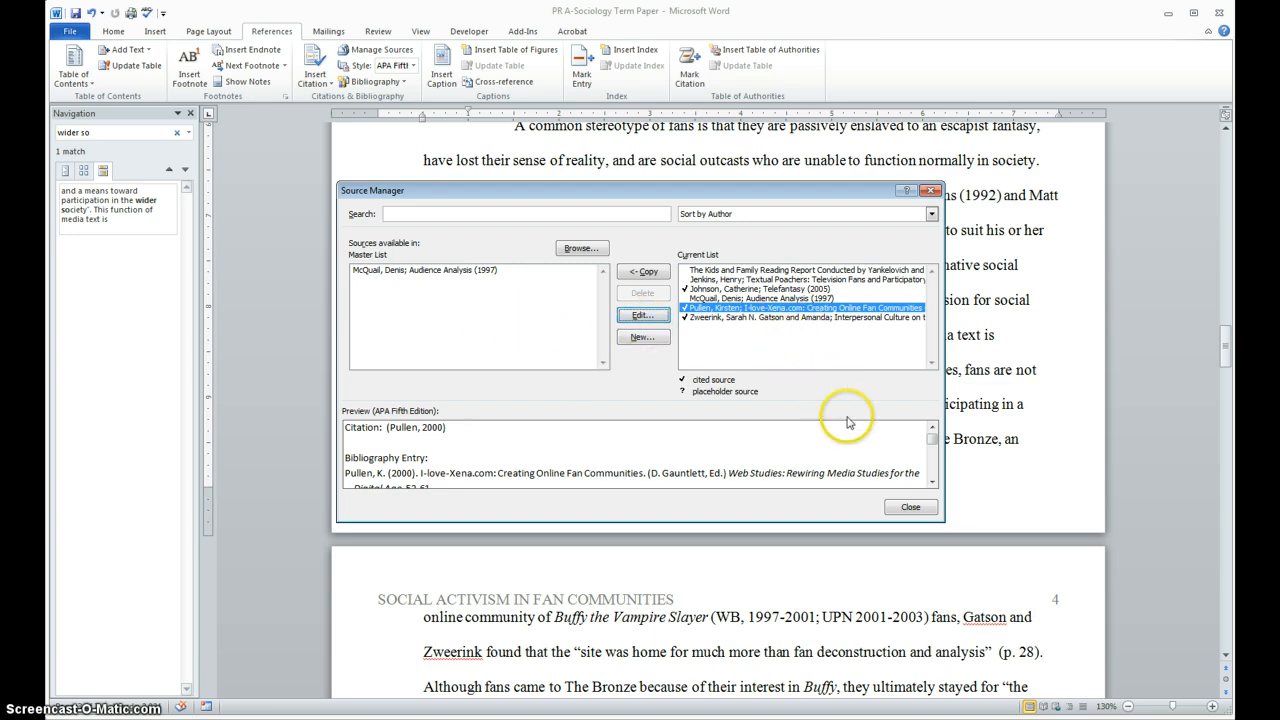
{"action": "left_click", "coordinate": [908, 508]}
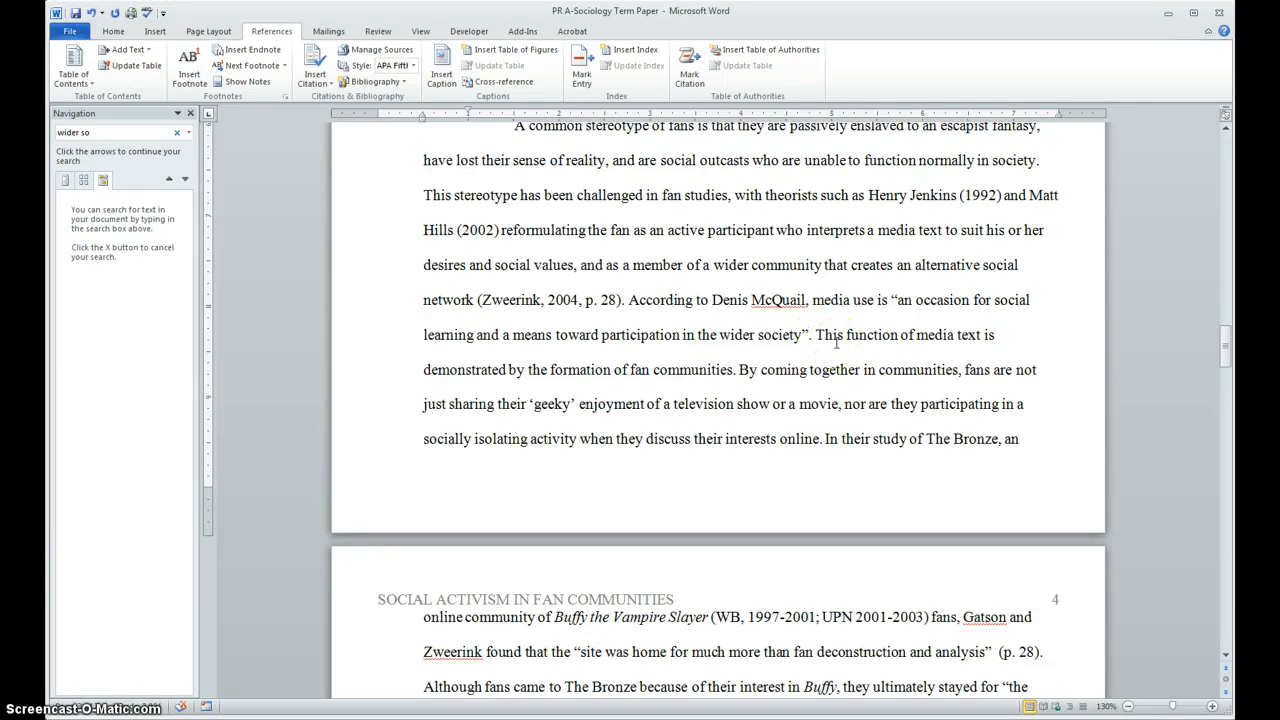
{"action": "left_click", "coordinate": [808, 336]}
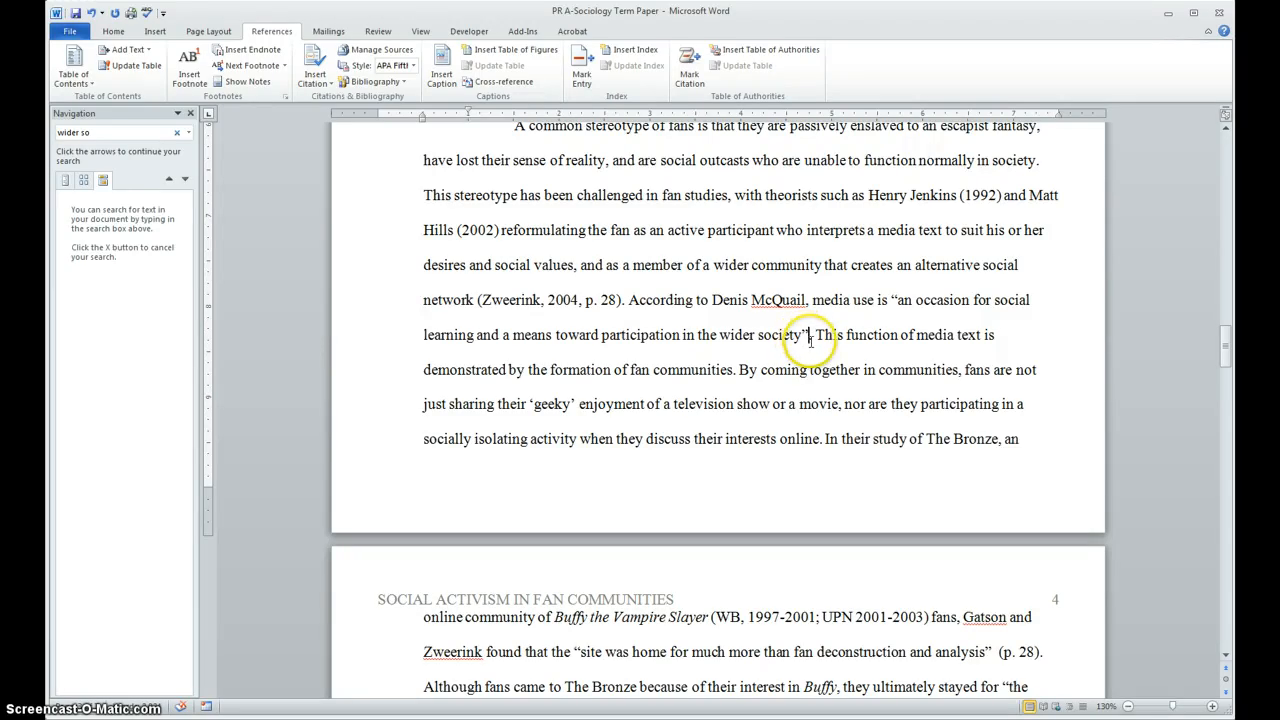
{"action": "mouse_move", "coordinate": [830, 356]}
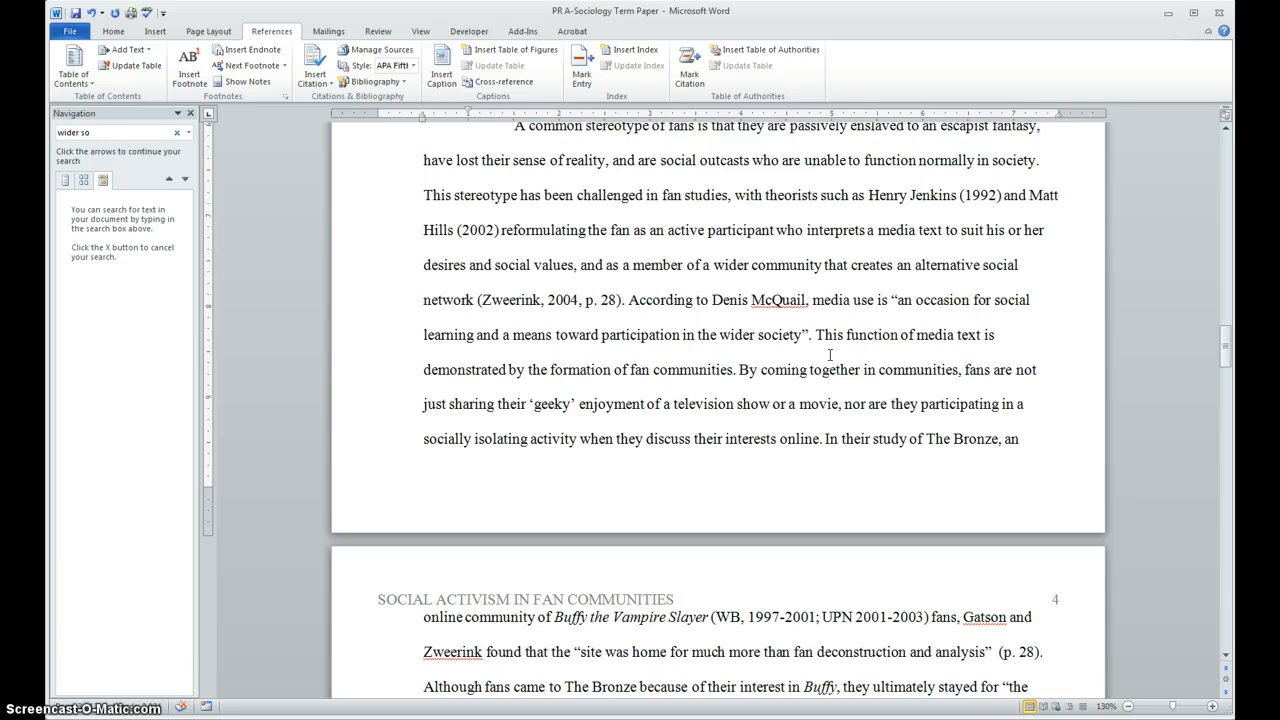
{"action": "left_click", "coordinate": [806, 336]}
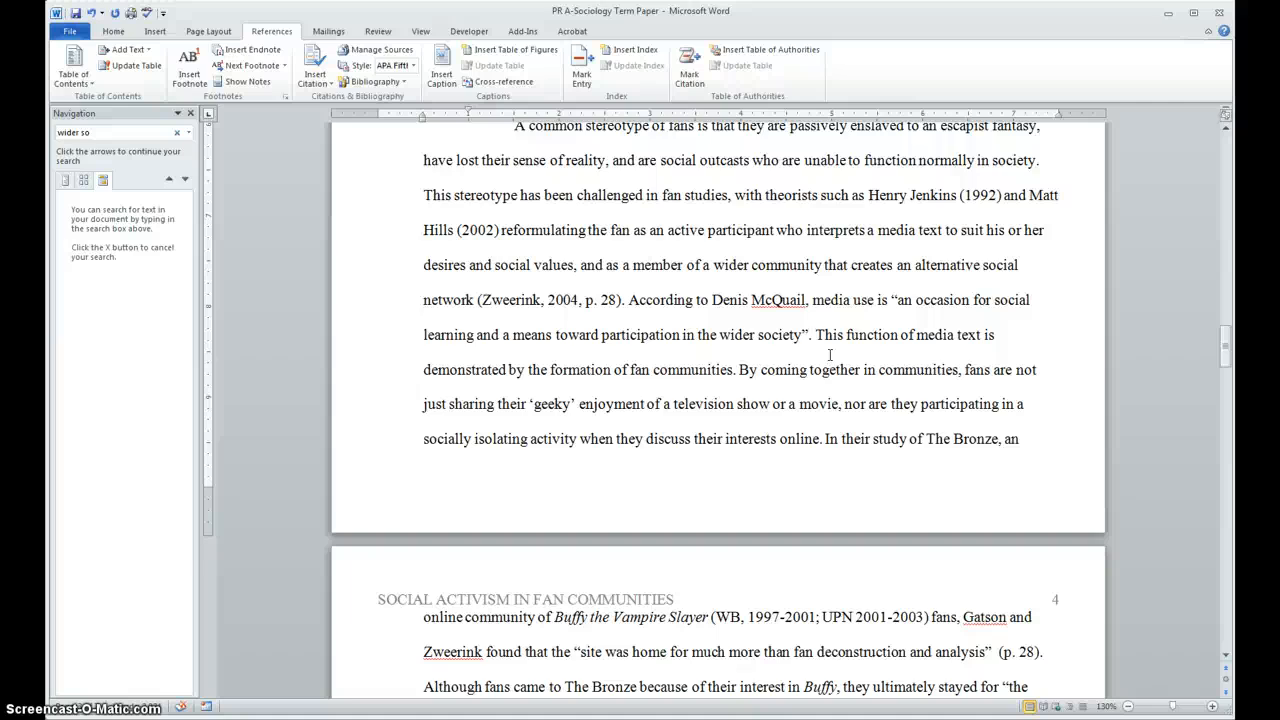
{"action": "left_click", "coordinate": [808, 334]}
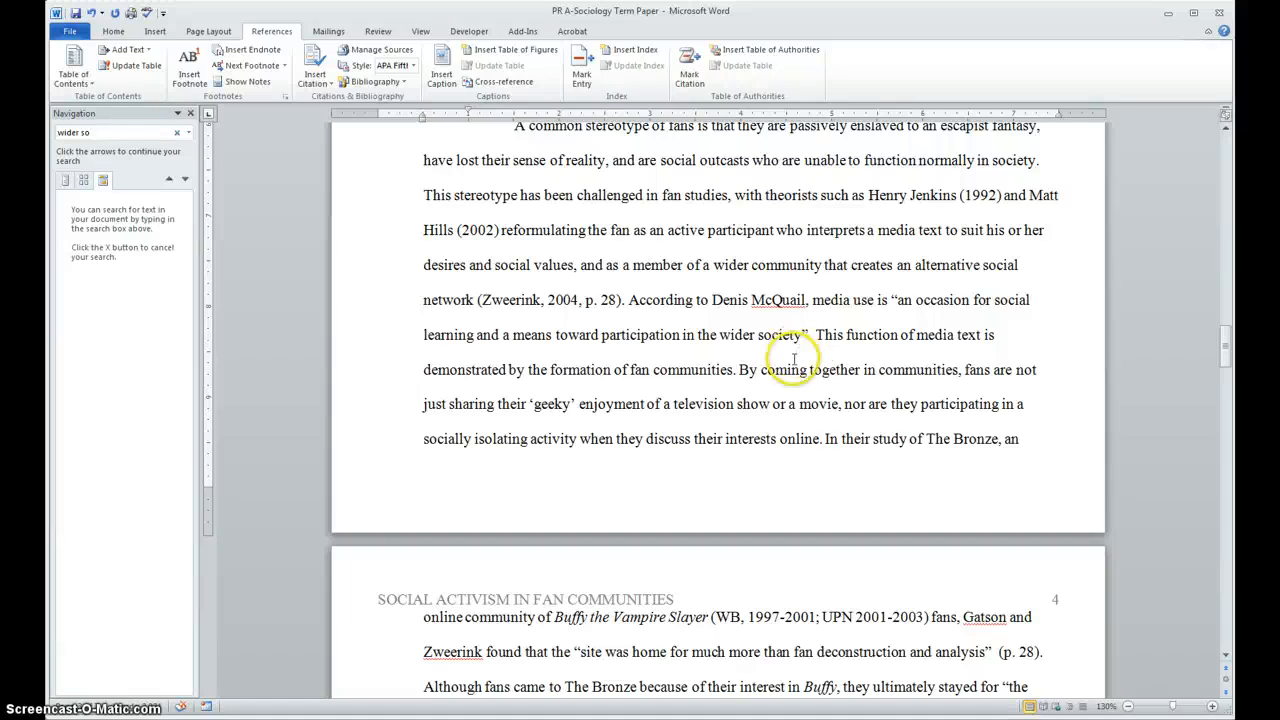
{"action": "mouse_move", "coordinate": [704, 368]}
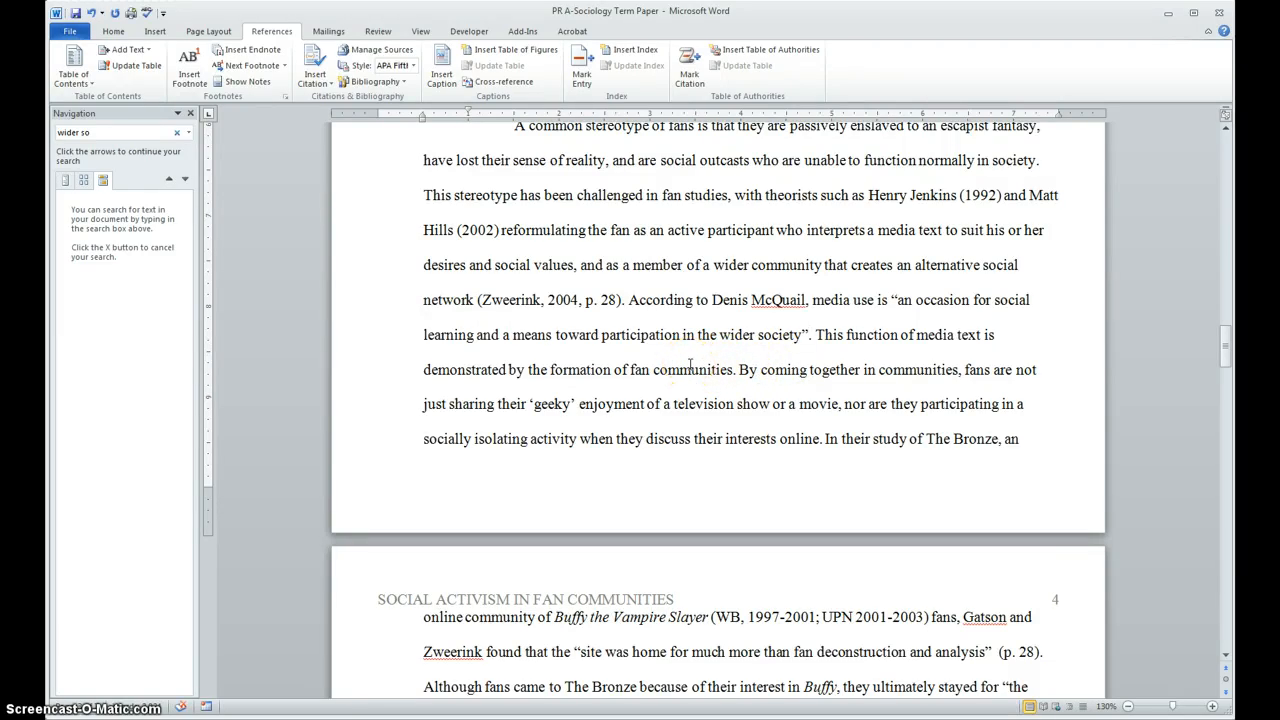
{"action": "left_click", "coordinate": [808, 334]}
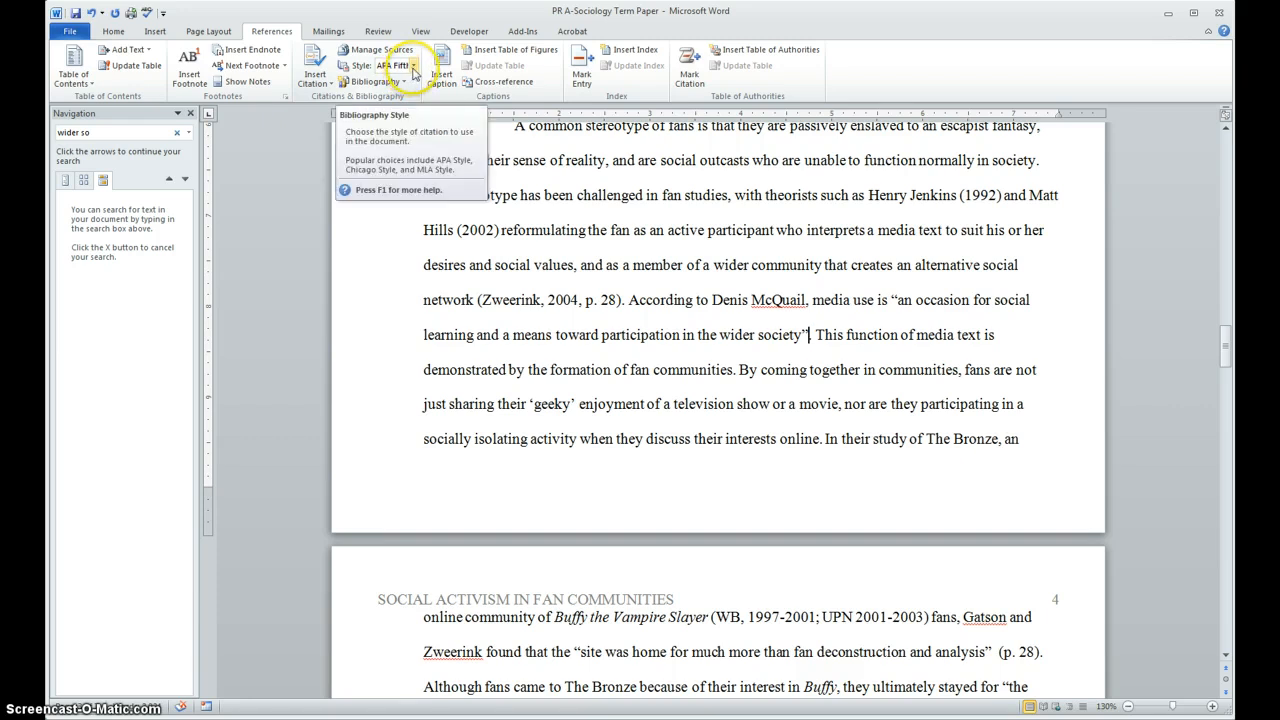
Switch the citation style from APA Fifth Edition to APA Sixth Edition.
{"action": "left_click", "coordinate": [412, 64]}
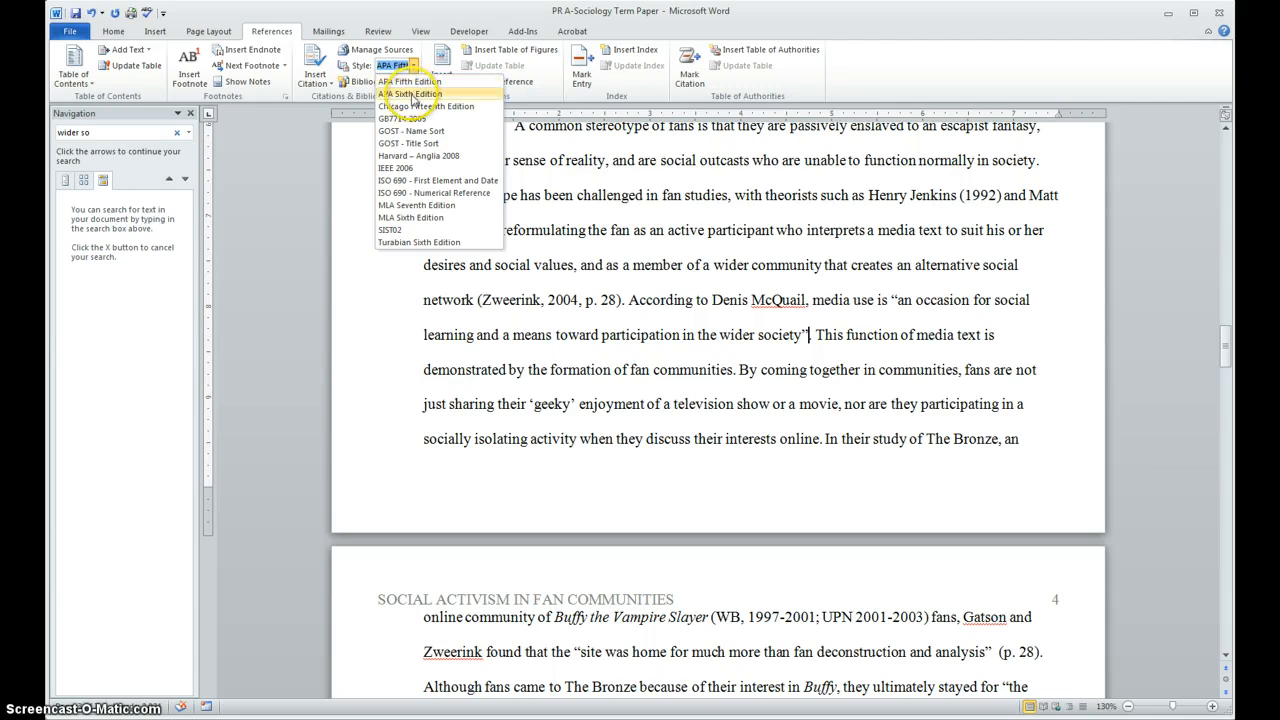
{"action": "mouse_move", "coordinate": [410, 94]}
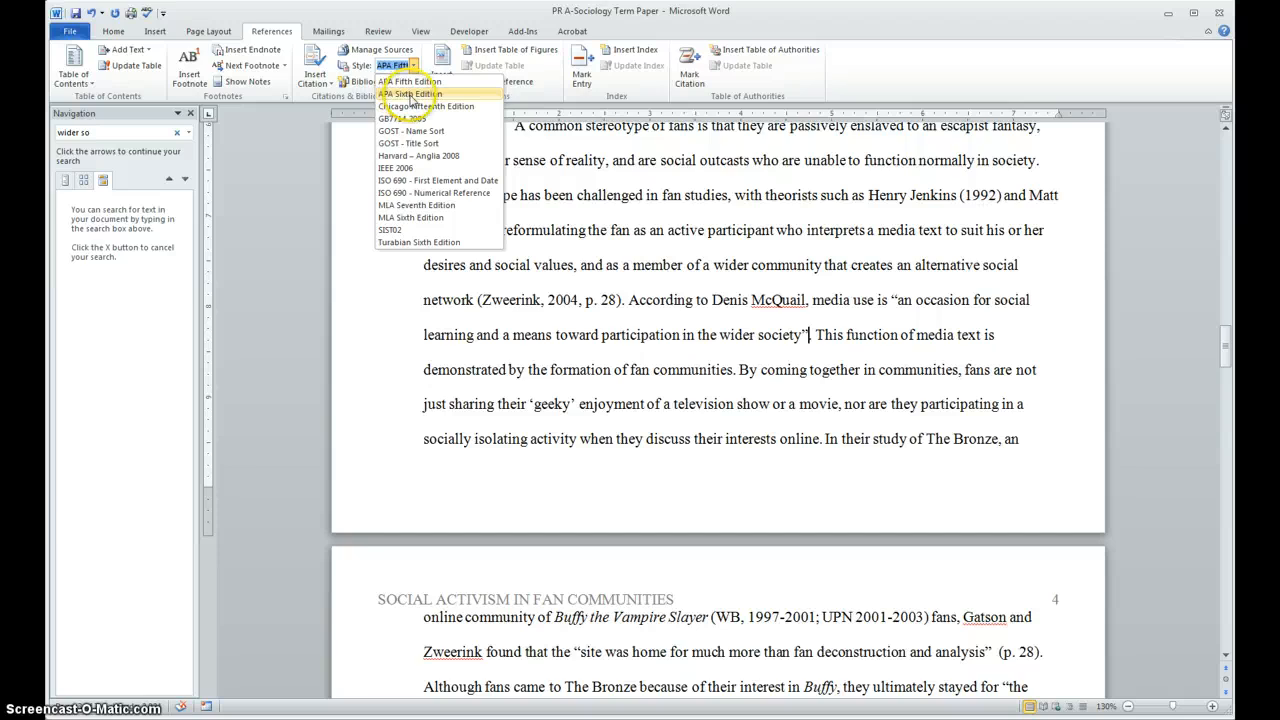
{"action": "left_click", "coordinate": [408, 94]}
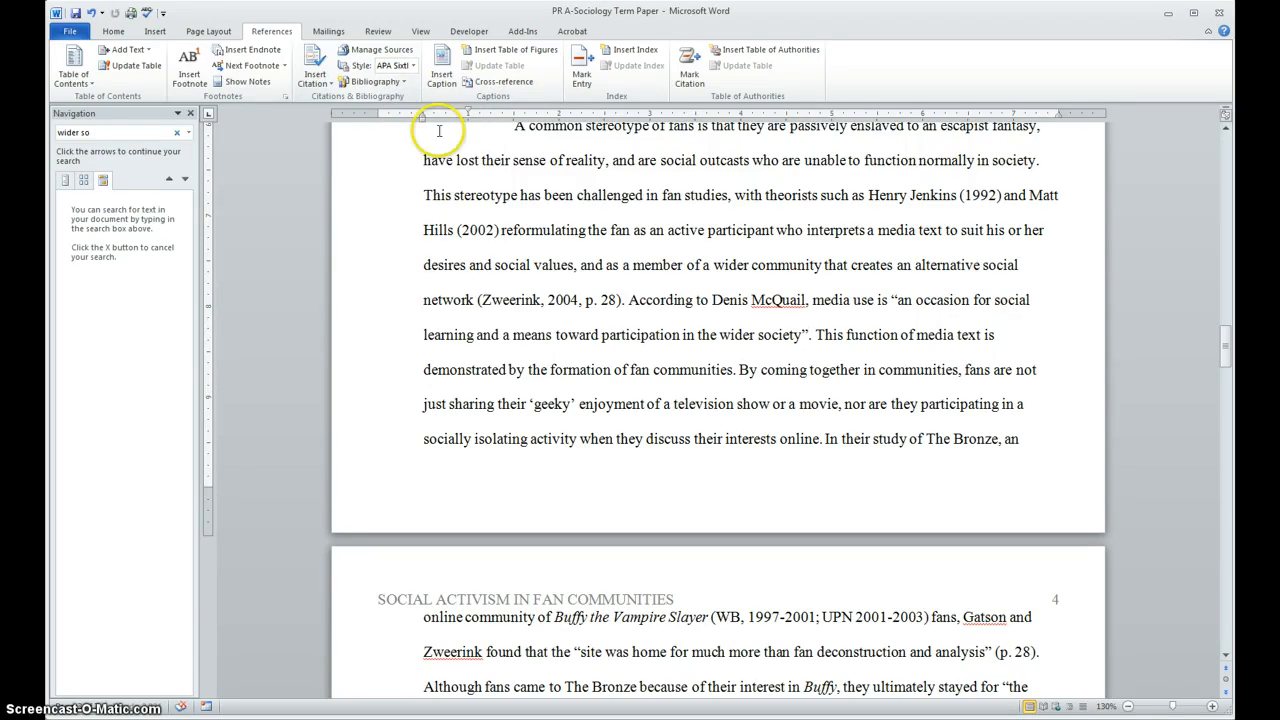
{"action": "mouse_move", "coordinate": [536, 272]}
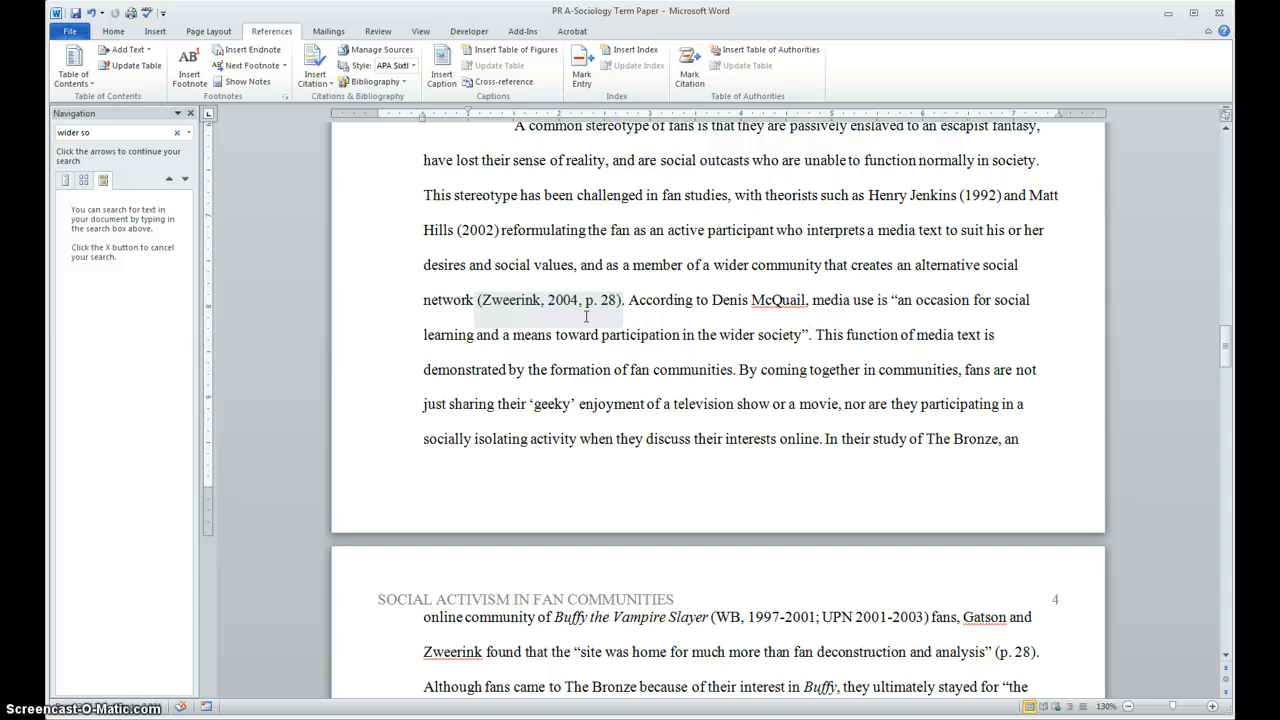
{"action": "mouse_move", "coordinate": [400, 64]}
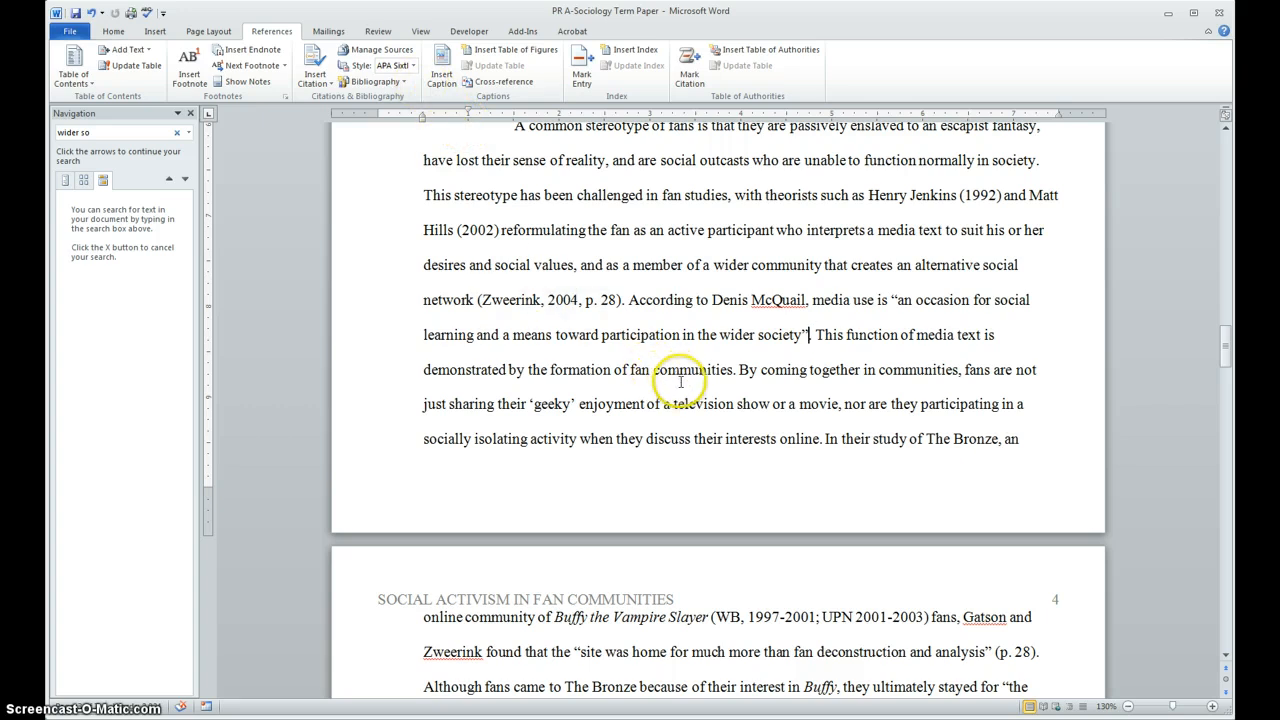
{"action": "mouse_move", "coordinate": [756, 408]}
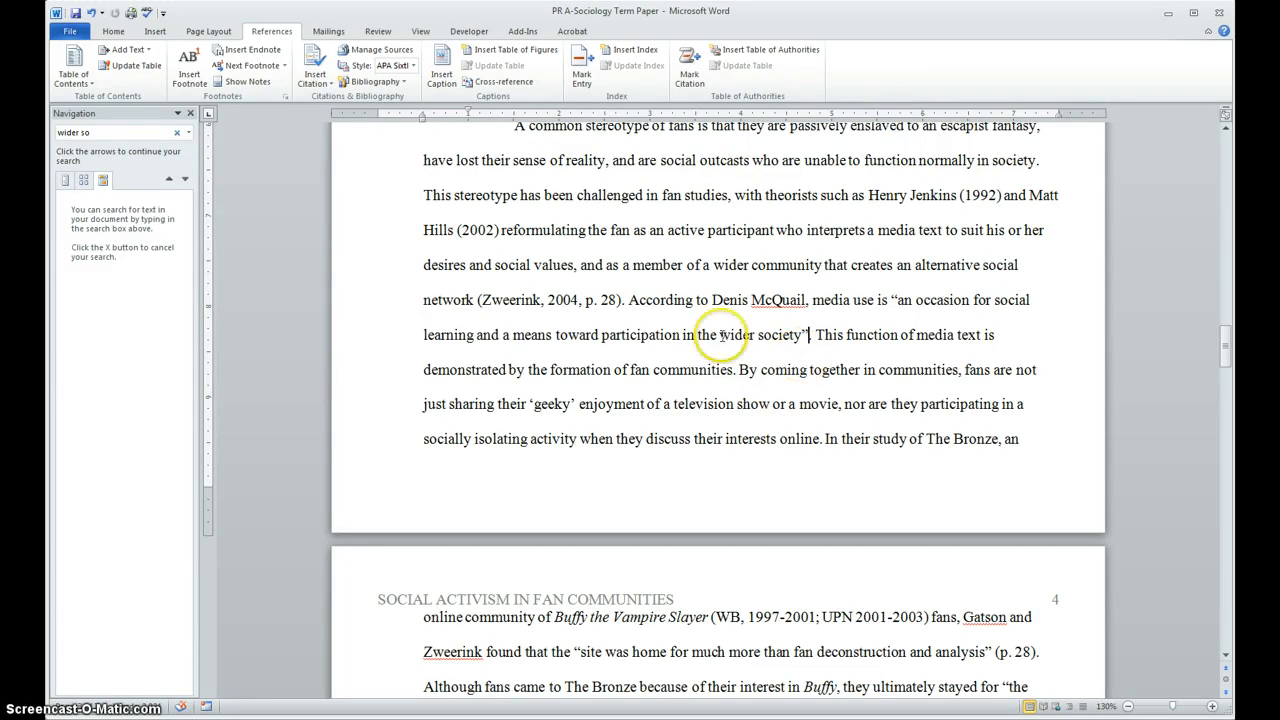
{"action": "mouse_move", "coordinate": [740, 300]}
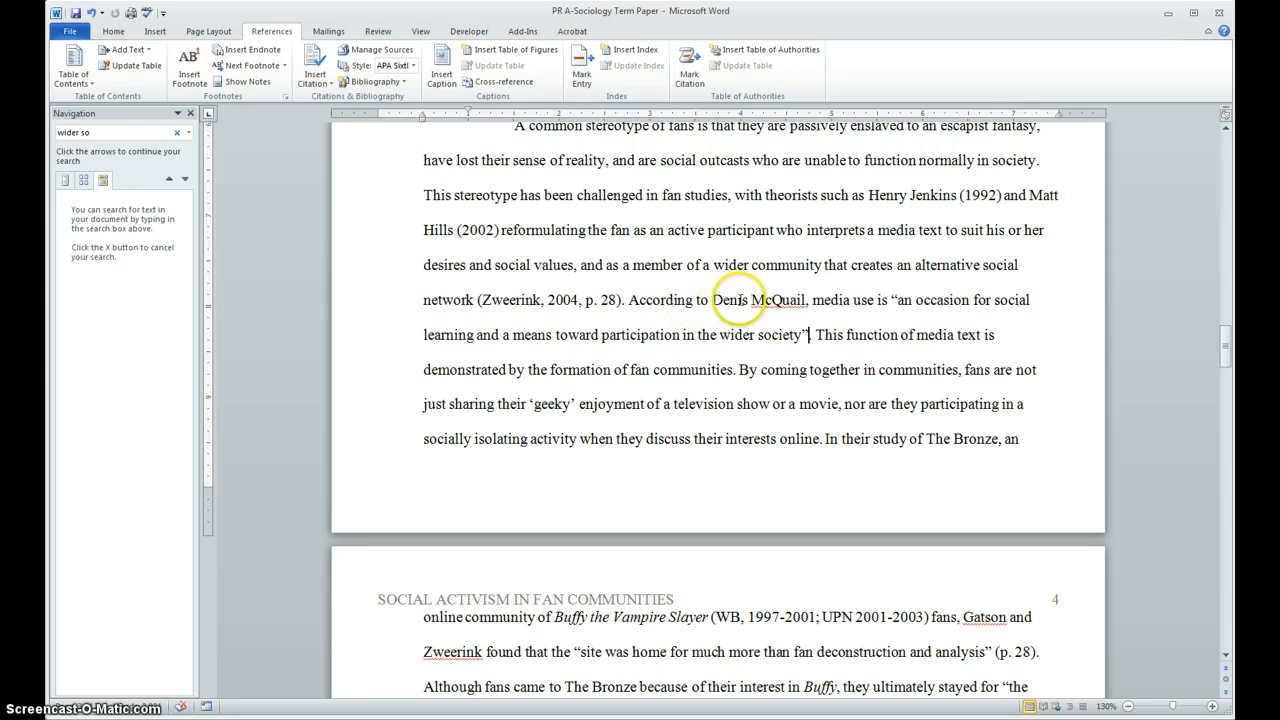
{"action": "mouse_move", "coordinate": [758, 330]}
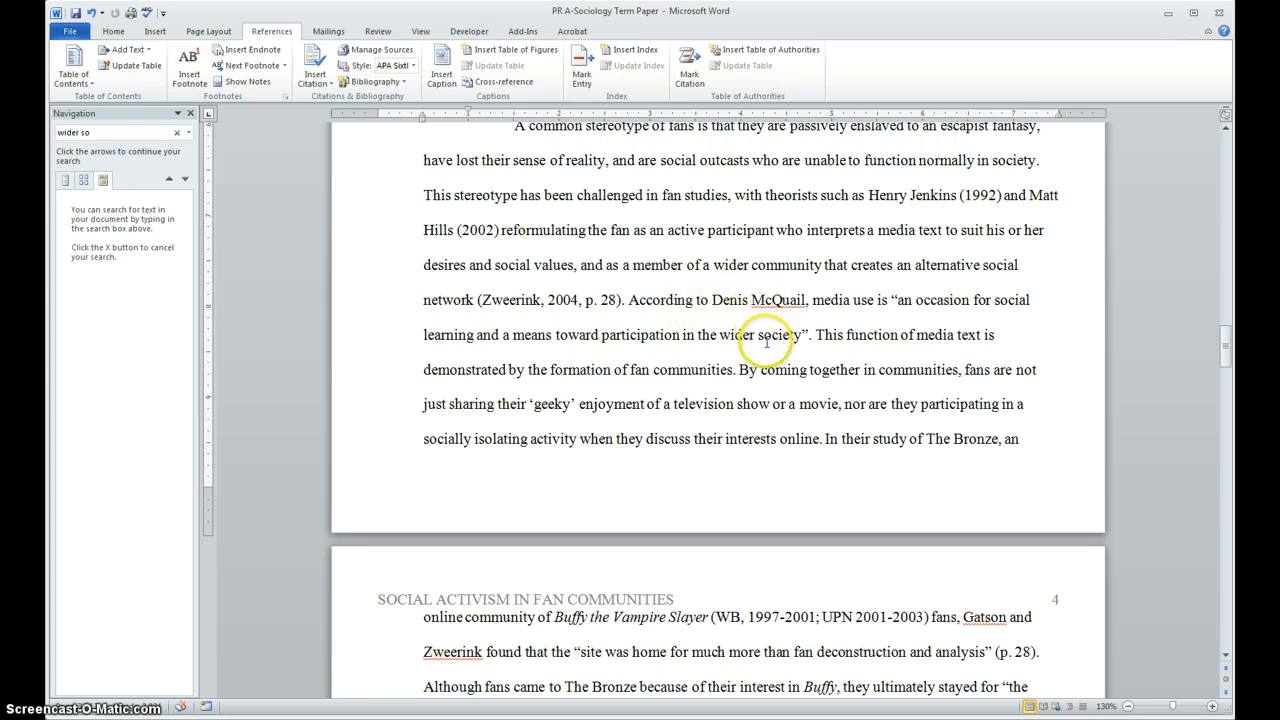
{"action": "mouse_move", "coordinate": [720, 356]}
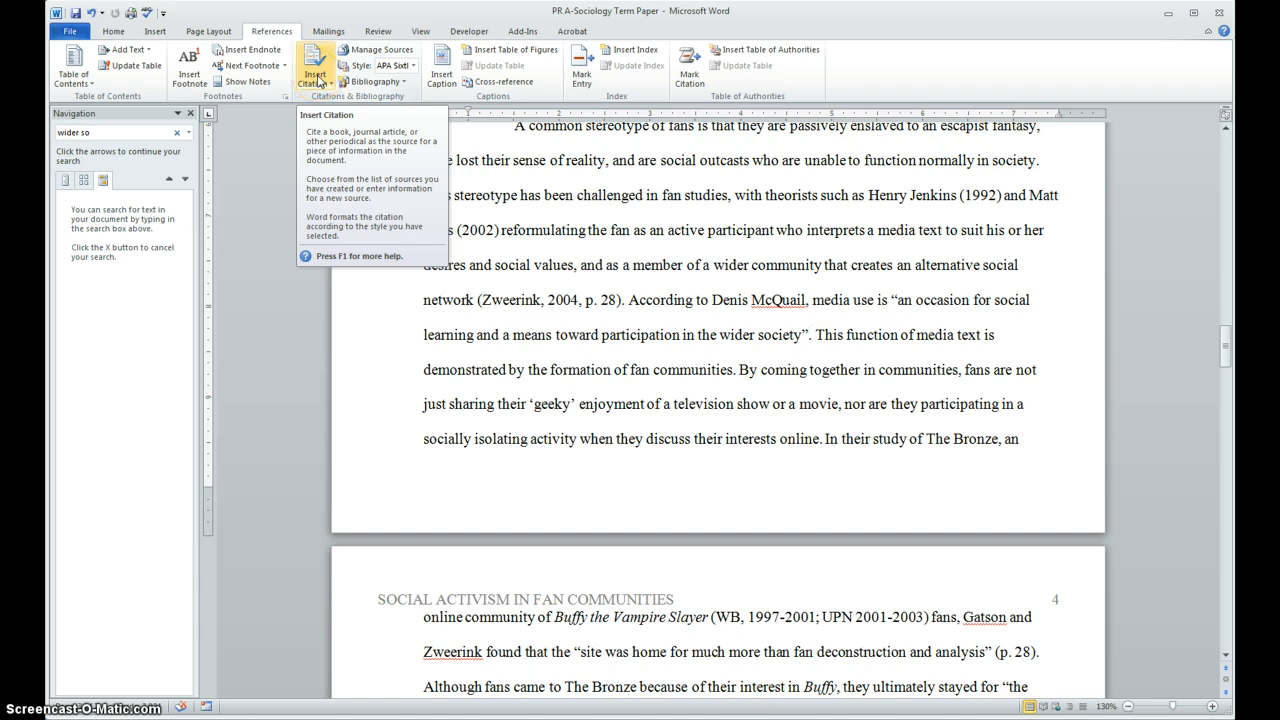
Insert the citation (McQuail, 1997) after the media-use quote.
{"action": "left_click", "coordinate": [316, 66]}
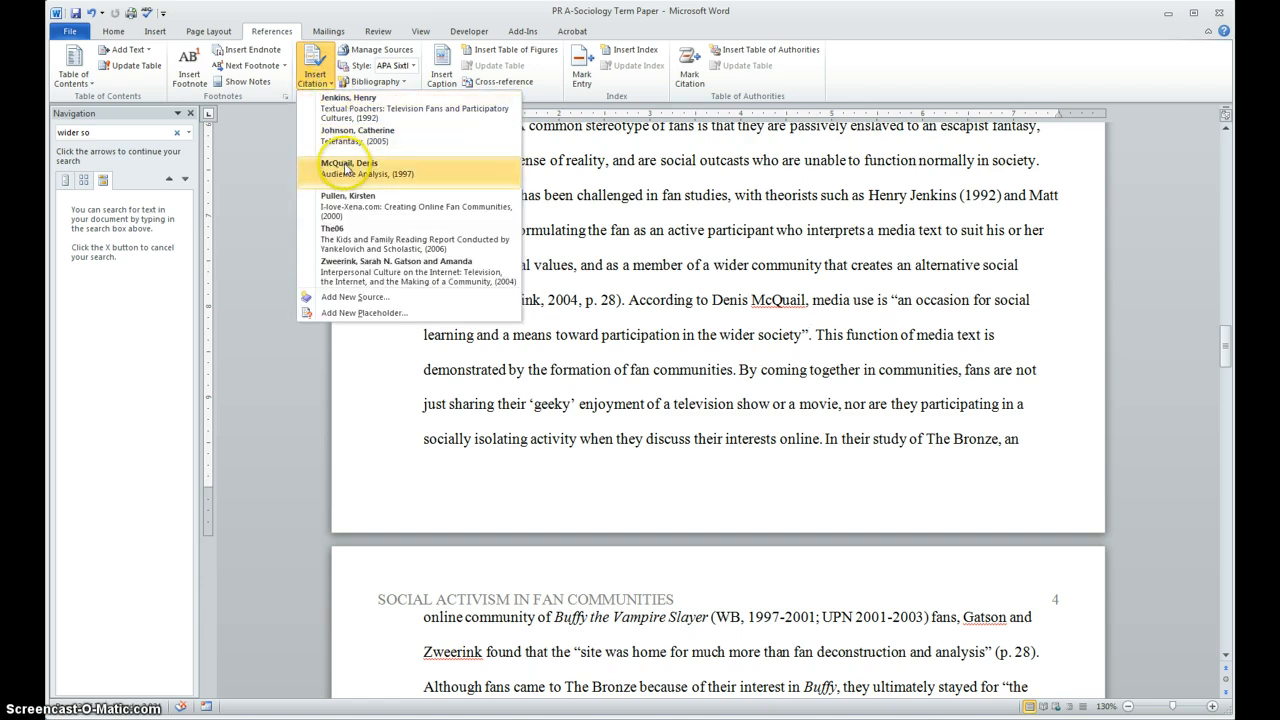
{"action": "left_click", "coordinate": [348, 168]}
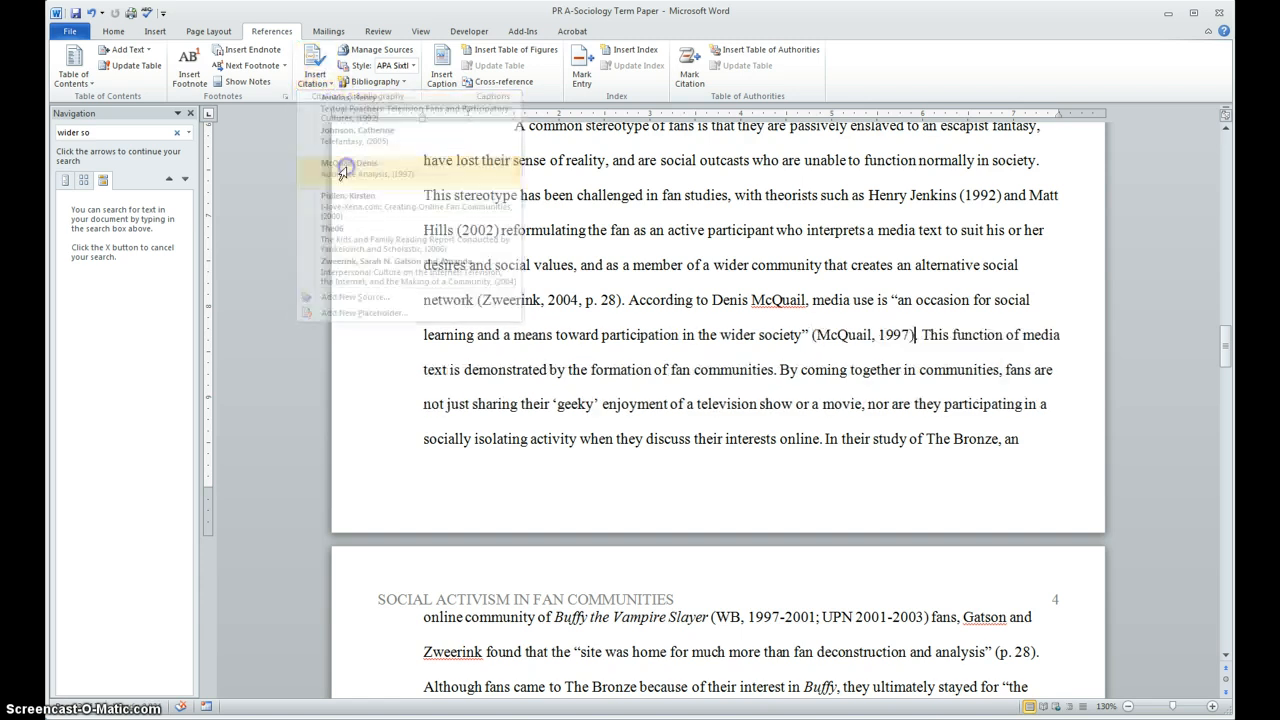
{"action": "left_click", "coordinate": [930, 368]}
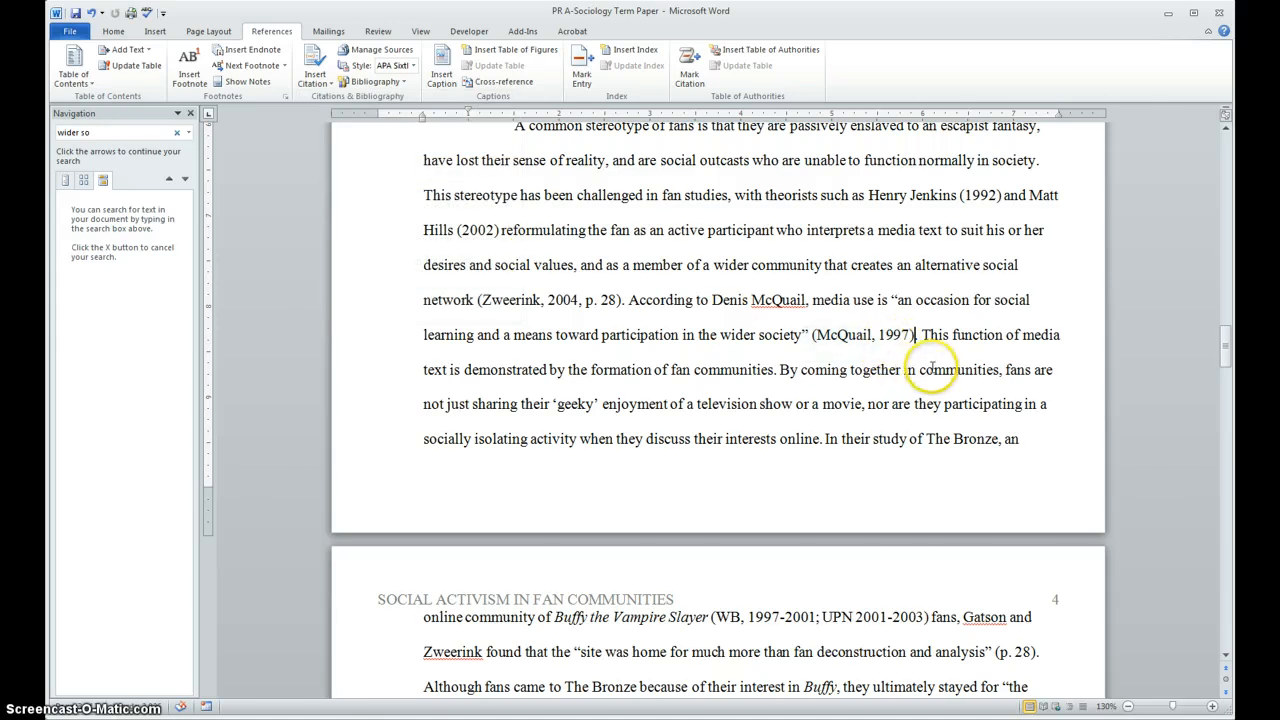
{"action": "mouse_move", "coordinate": [898, 376]}
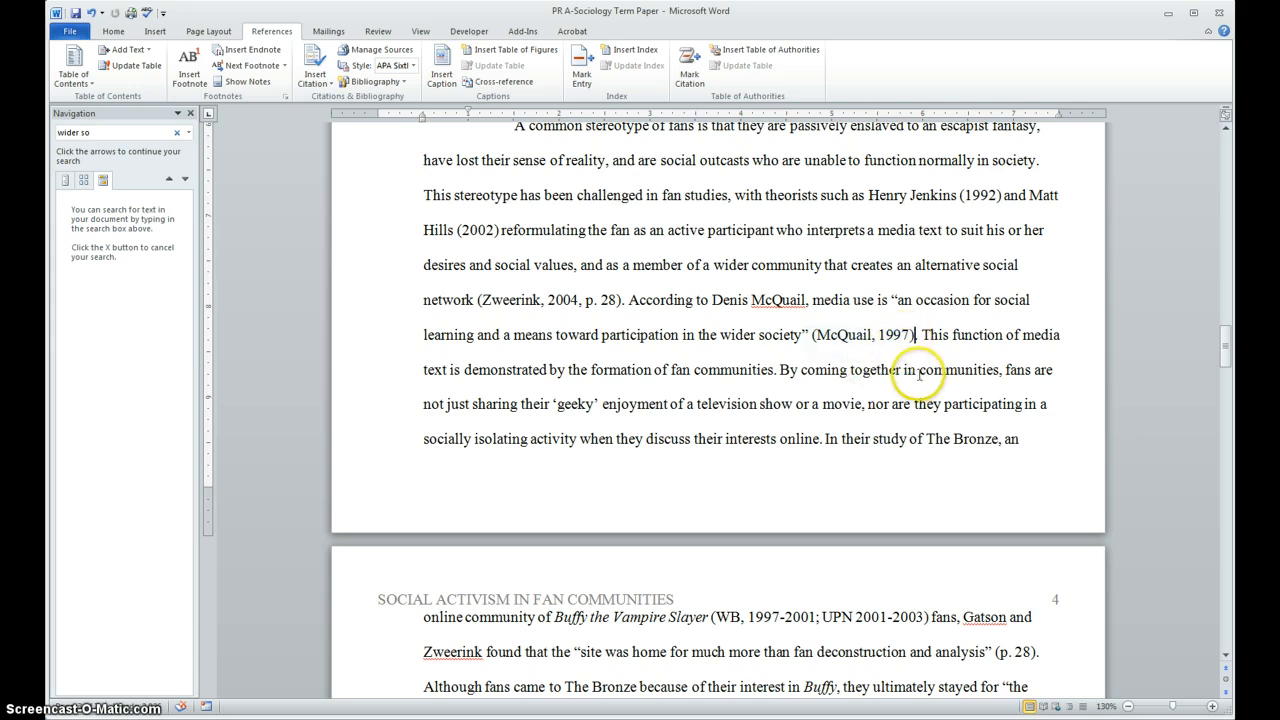
{"action": "mouse_move", "coordinate": [784, 336]}
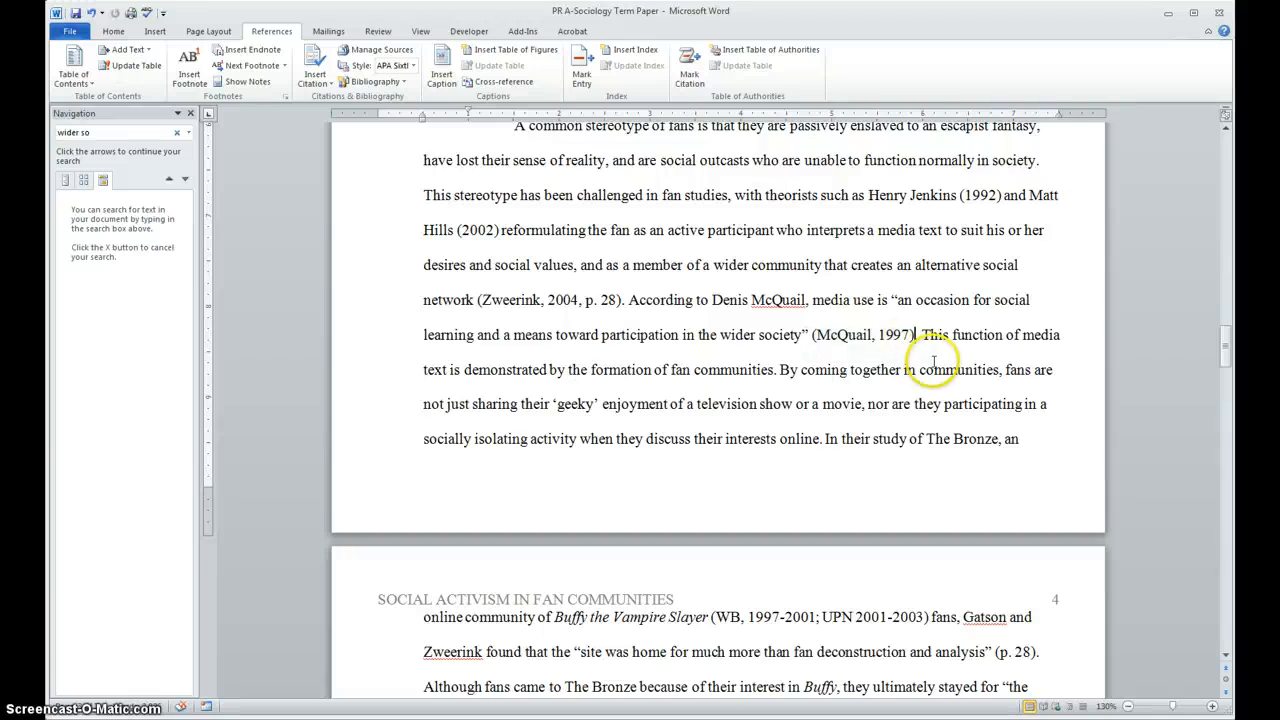
Edit the citation to page 99 with author and title suppressed, giving (1997, p. 99).
{"action": "left_click", "coordinate": [860, 336]}
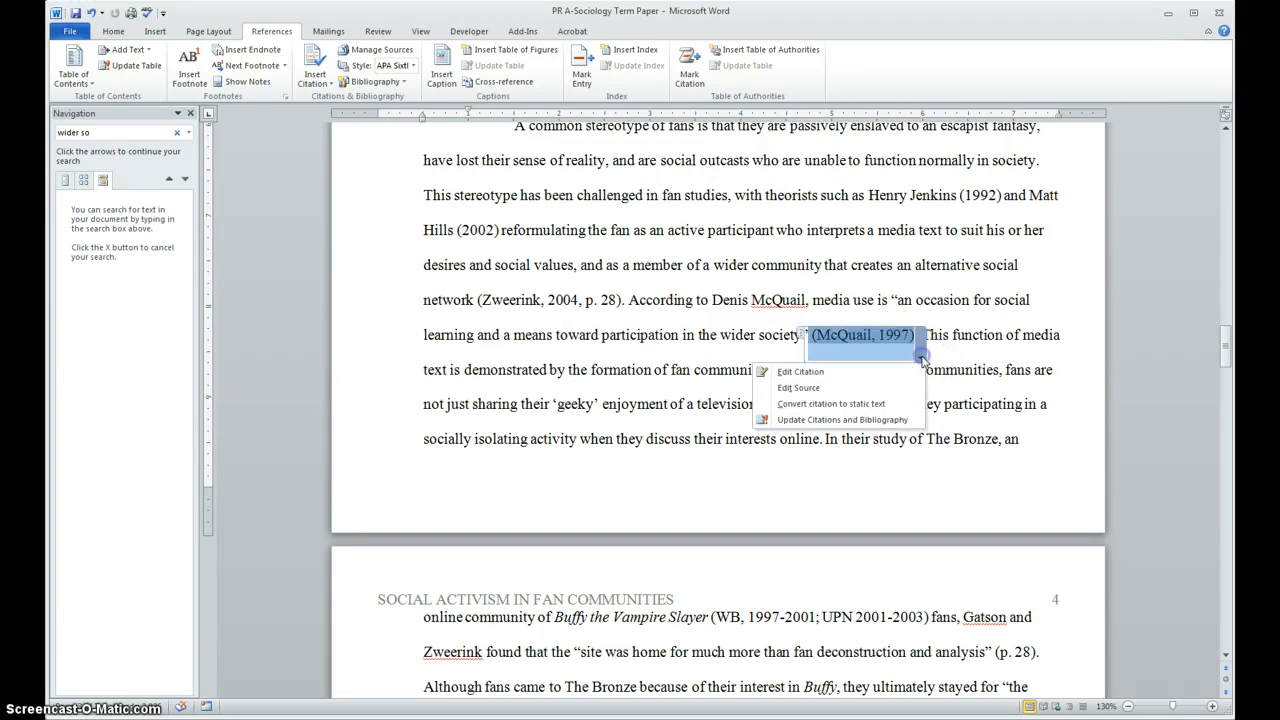
{"action": "mouse_move", "coordinate": [836, 384]}
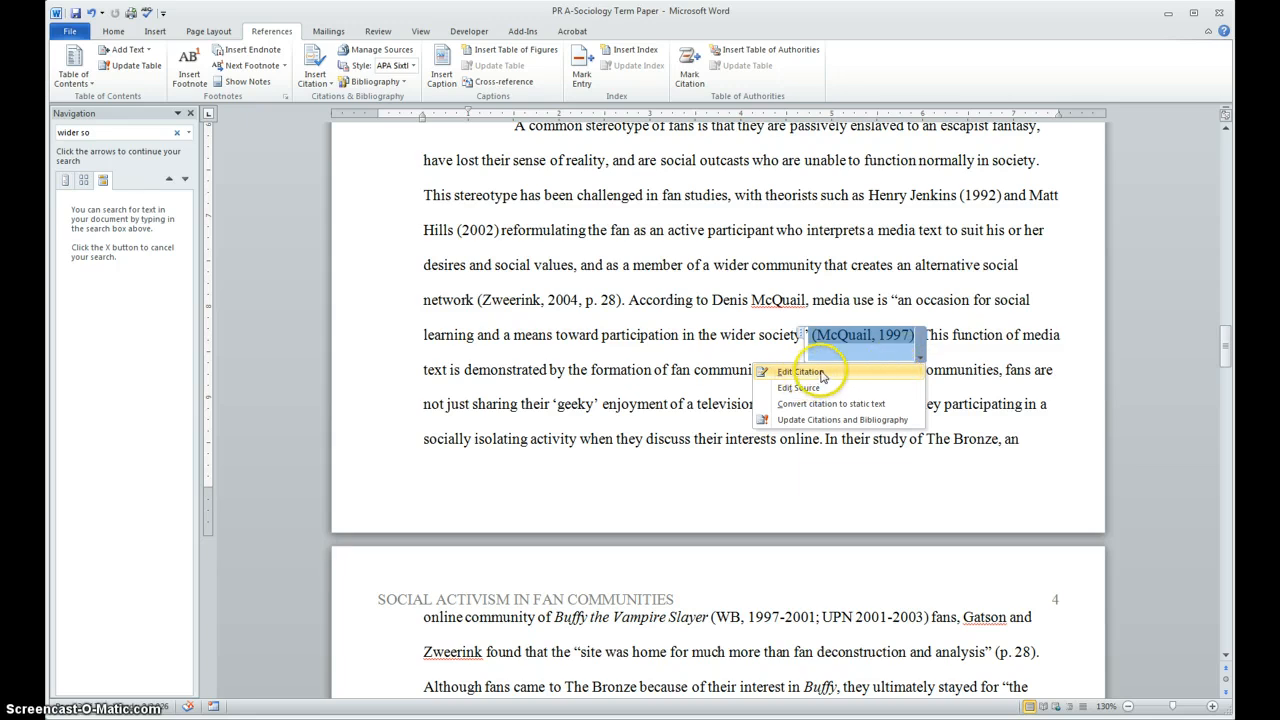
{"action": "left_click", "coordinate": [802, 372]}
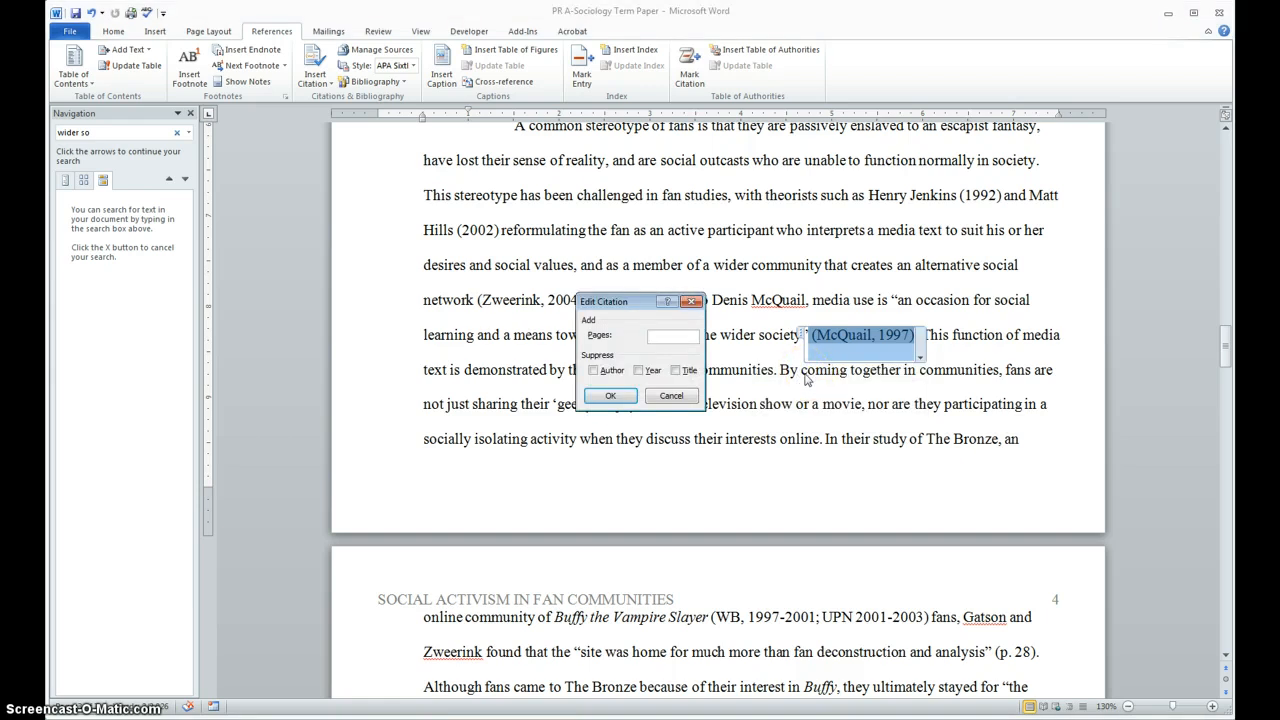
{"action": "type", "text": "9"}
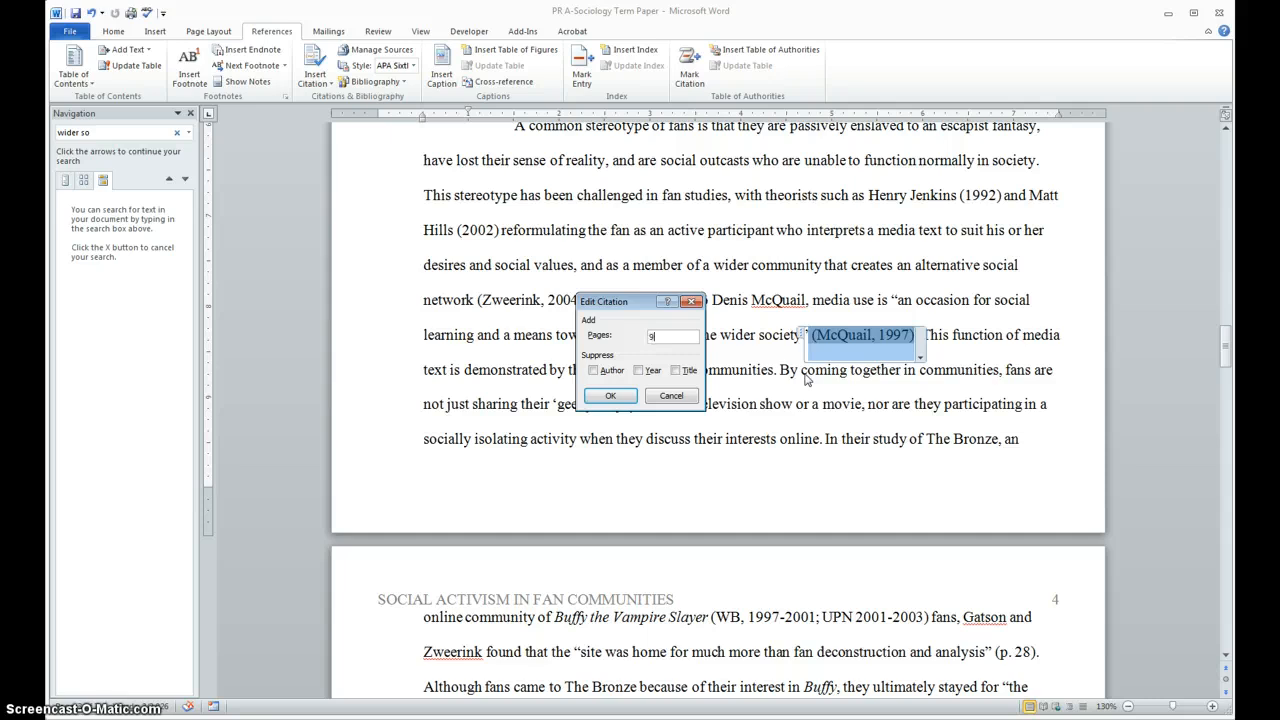
{"action": "type", "text": "9"}
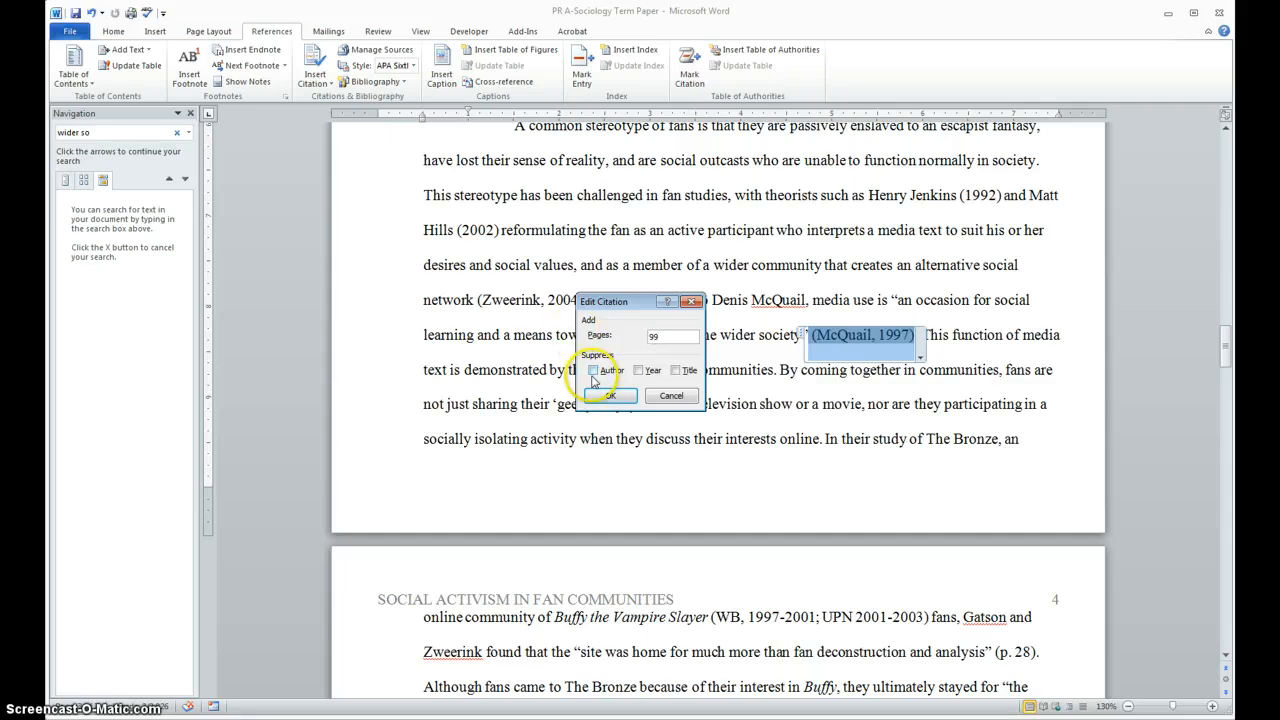
{"action": "left_click", "coordinate": [592, 370]}
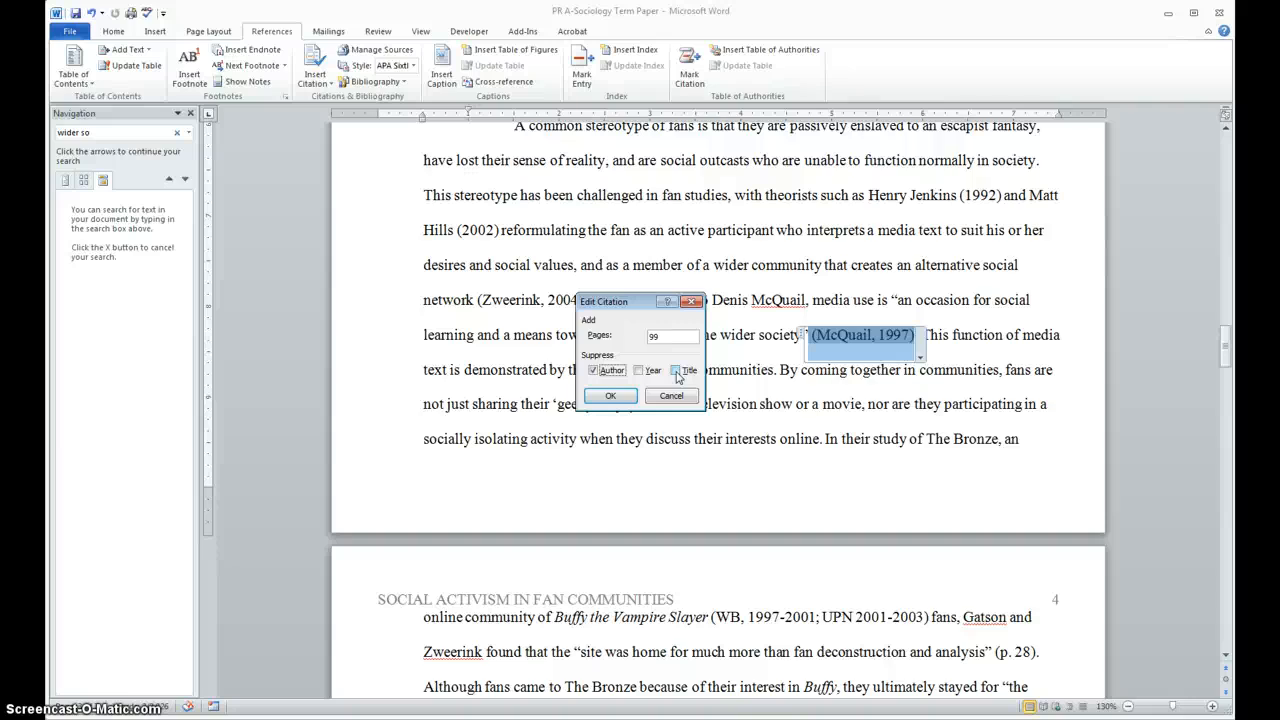
{"action": "left_click", "coordinate": [676, 370]}
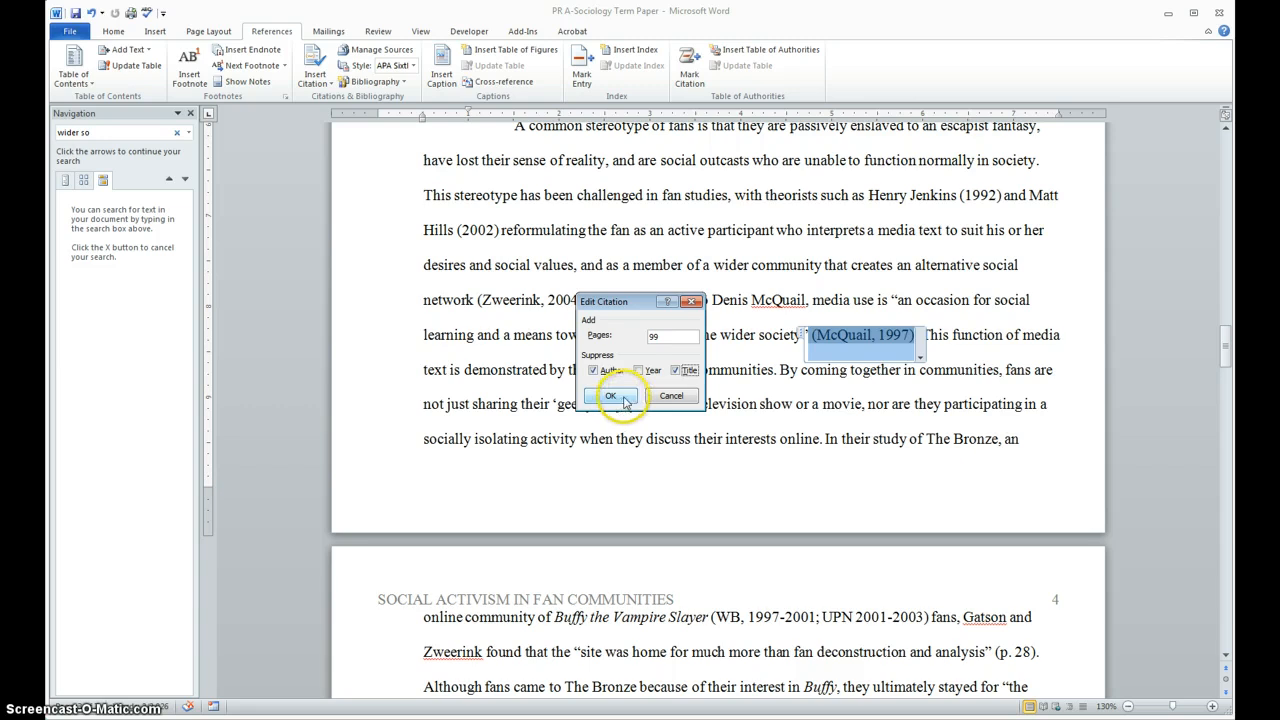
{"action": "left_click", "coordinate": [612, 396]}
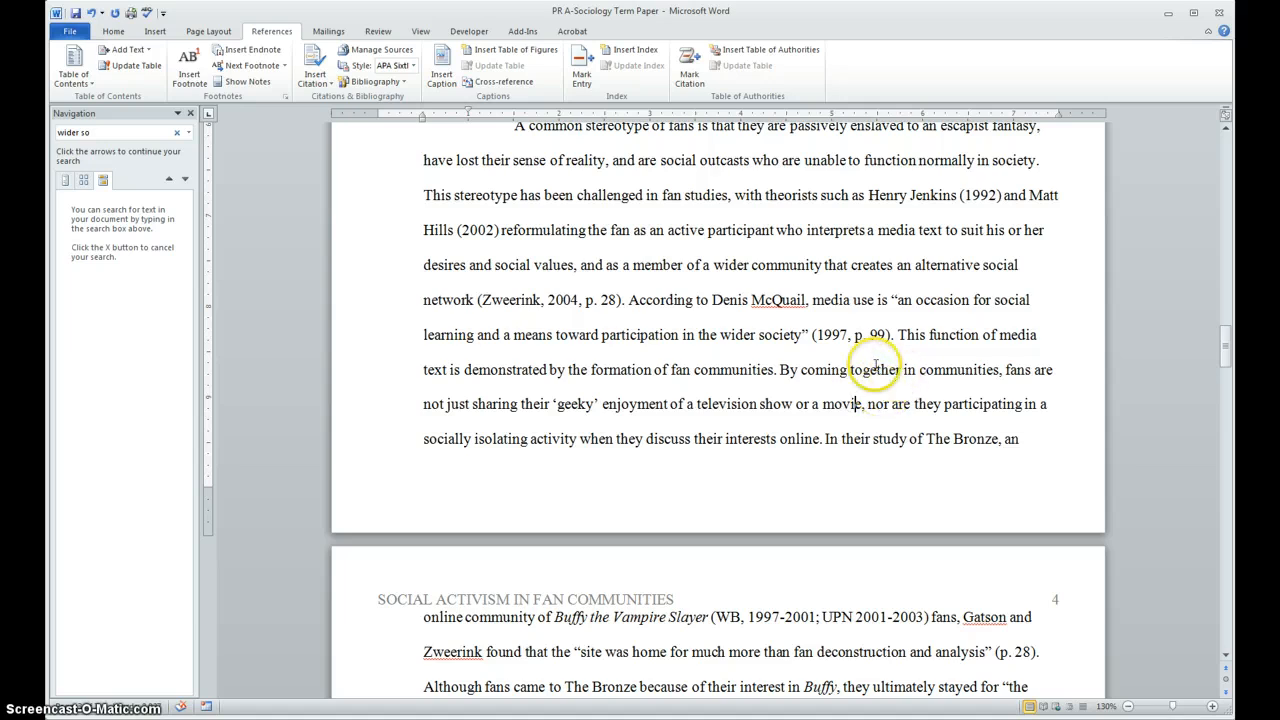
{"action": "mouse_move", "coordinate": [878, 404]}
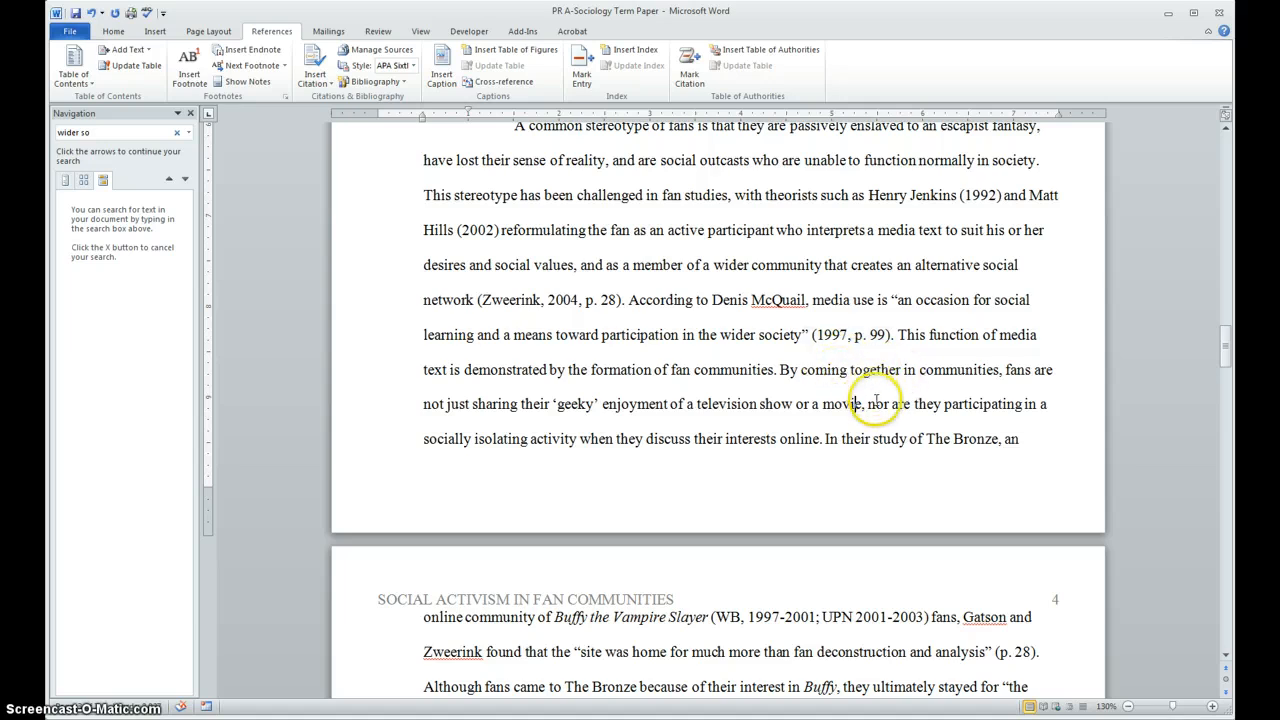
{"action": "mouse_move", "coordinate": [824, 480]}
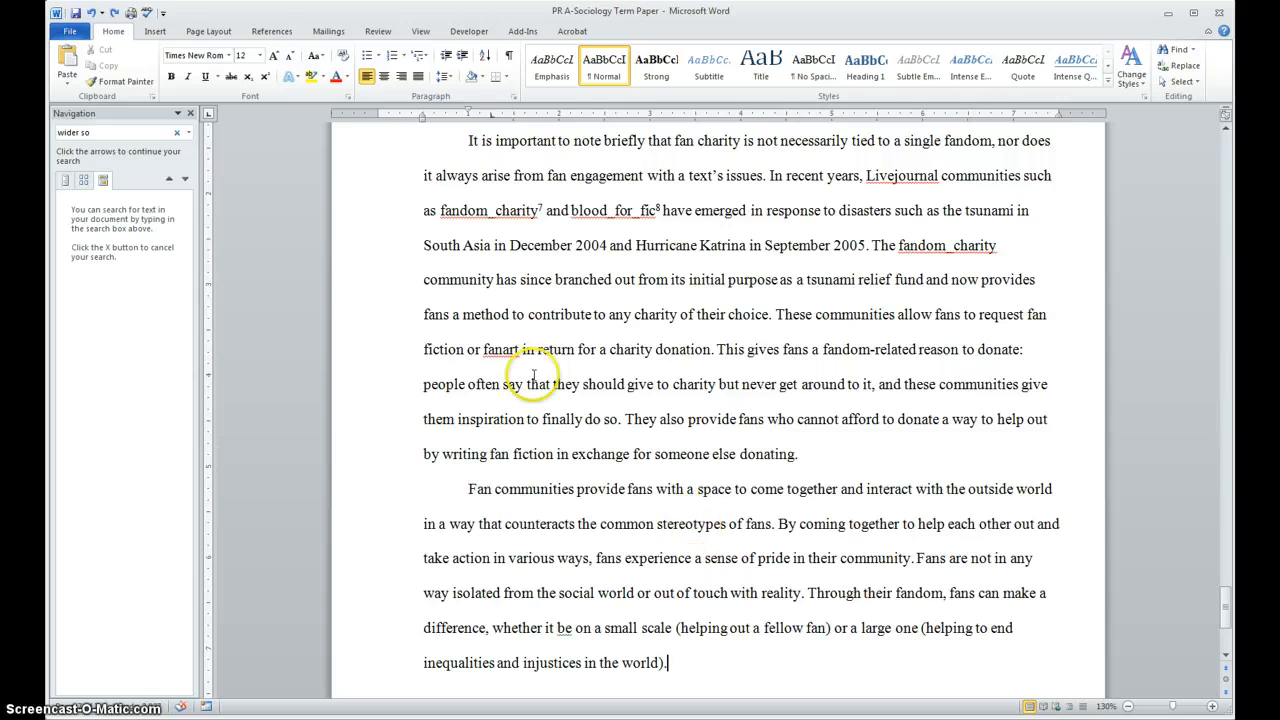
{"action": "mouse_move", "coordinate": [932, 684]}
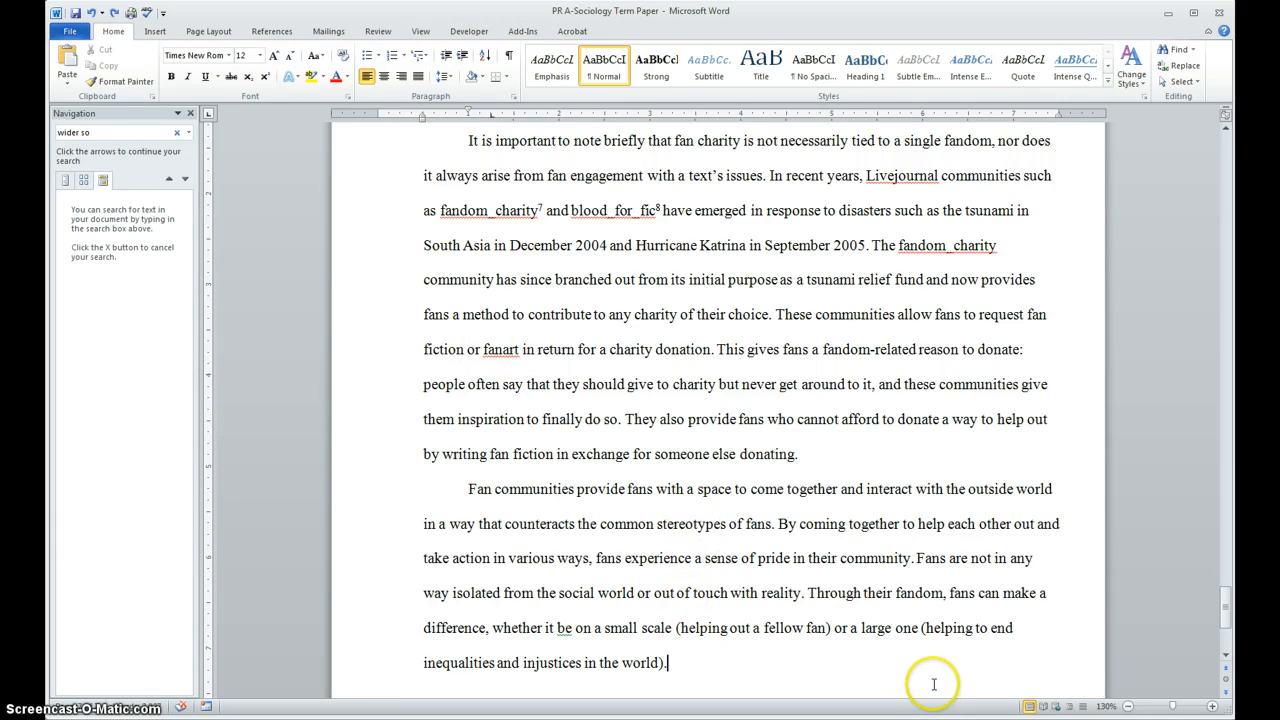
Scroll past the concluding paragraph and footnotes to the top of page 8.
{"action": "scroll", "scroll_direction": "down", "scroll_amount": 3}
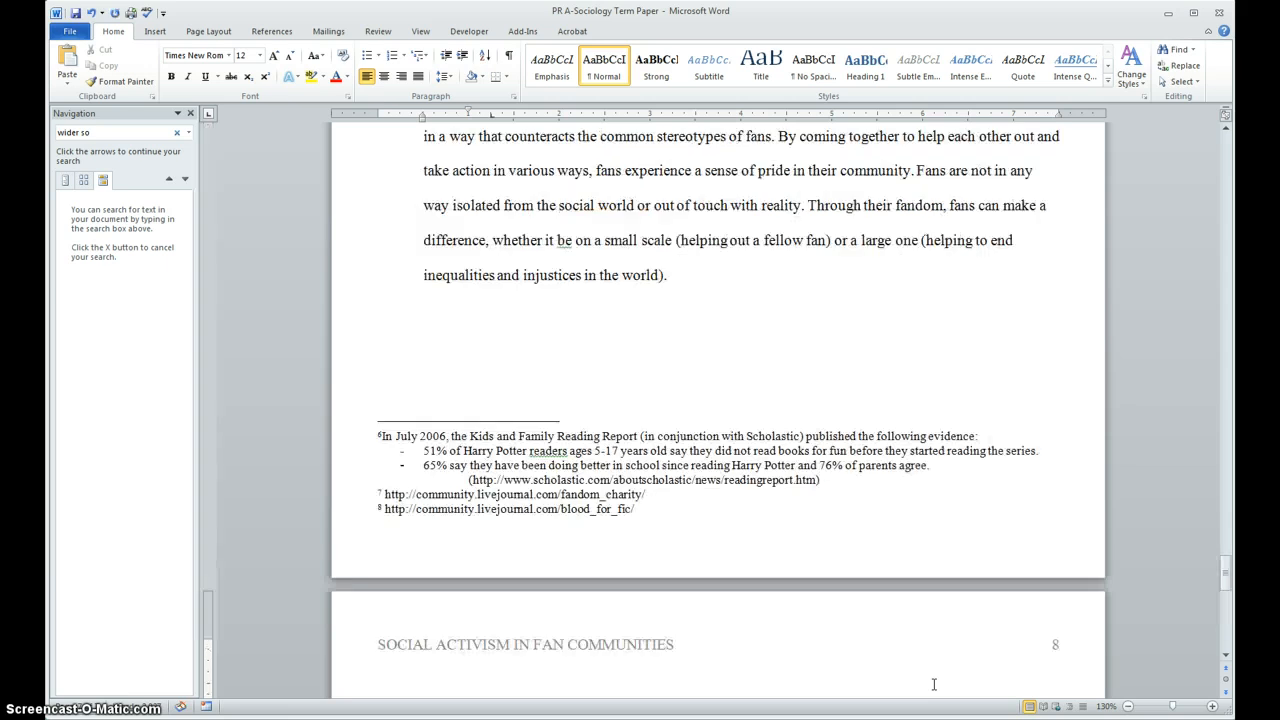
{"action": "mouse_move", "coordinate": [556, 608]}
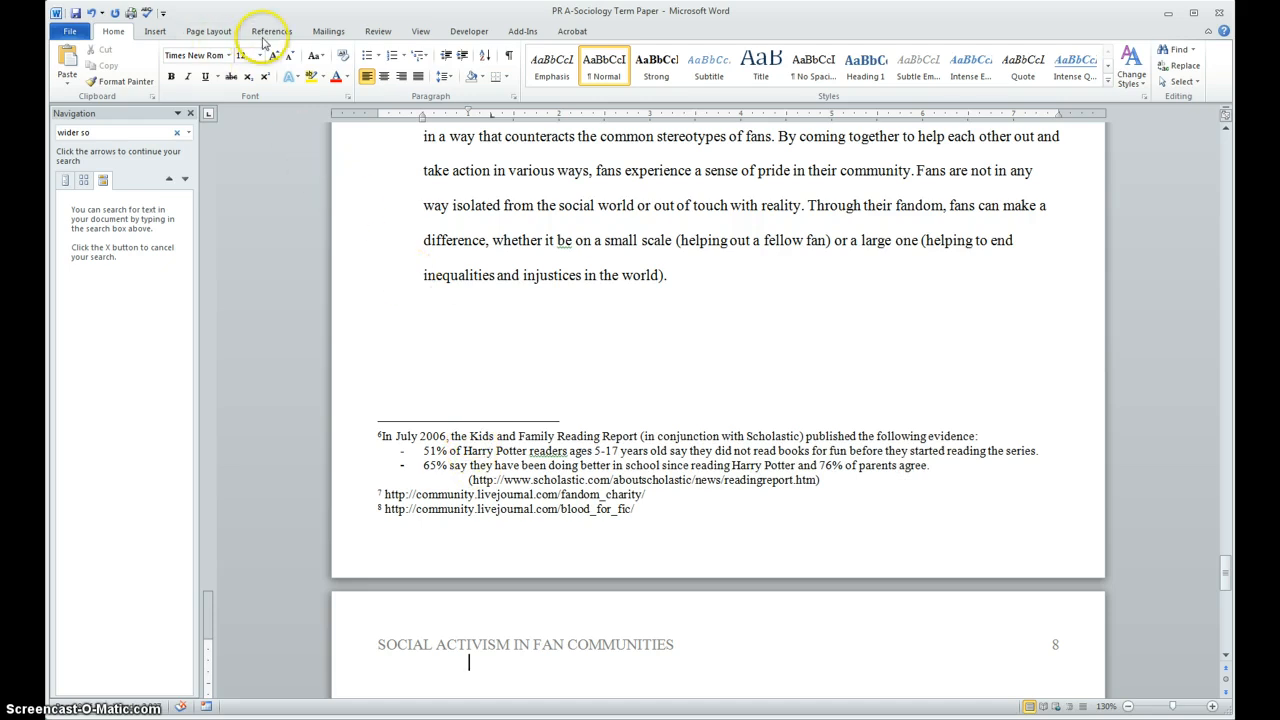
Insert the bibliography on page 8 and set its line spacing to Double.
{"action": "left_click", "coordinate": [272, 32]}
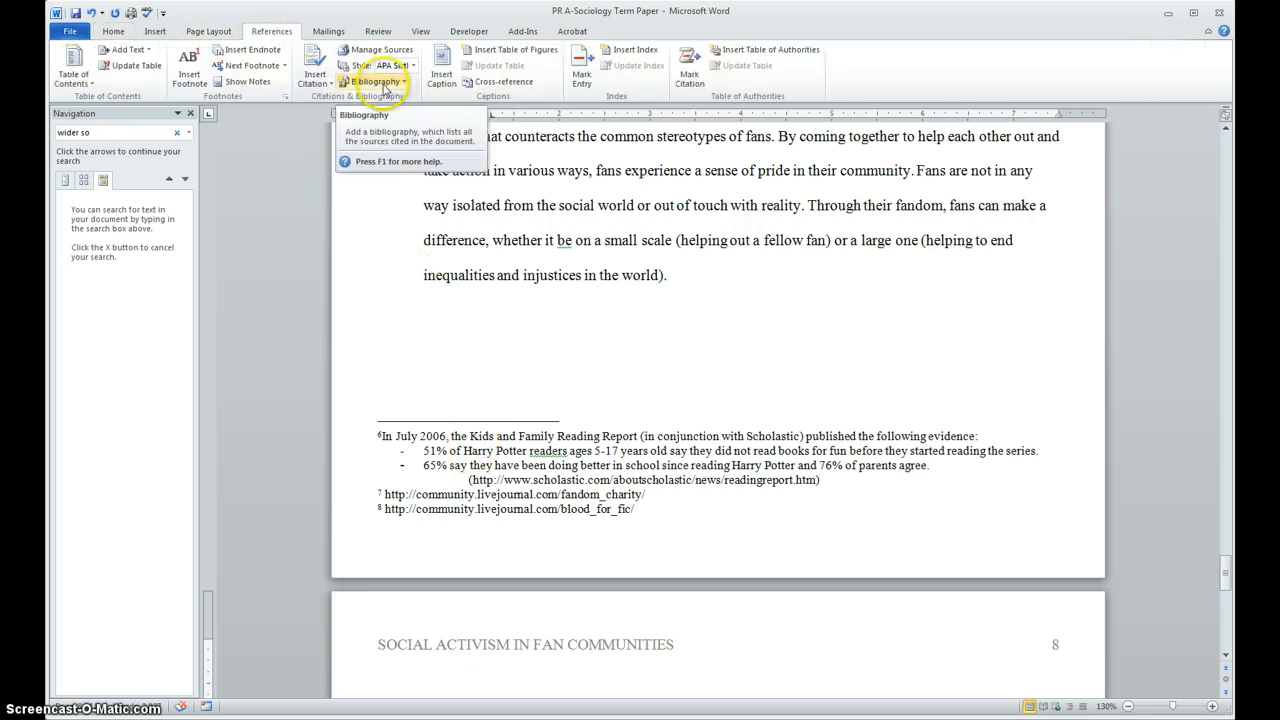
{"action": "left_click", "coordinate": [372, 80]}
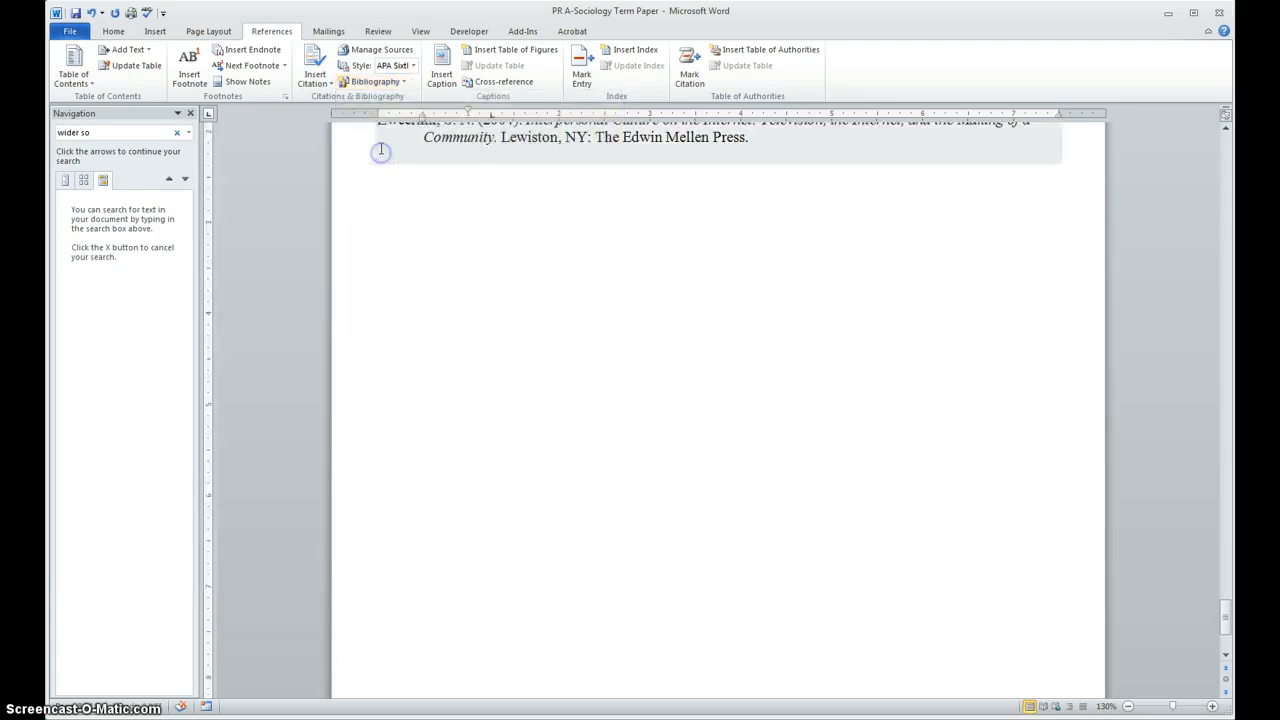
{"action": "scroll", "scroll_direction": "up", "scroll_amount": 3}
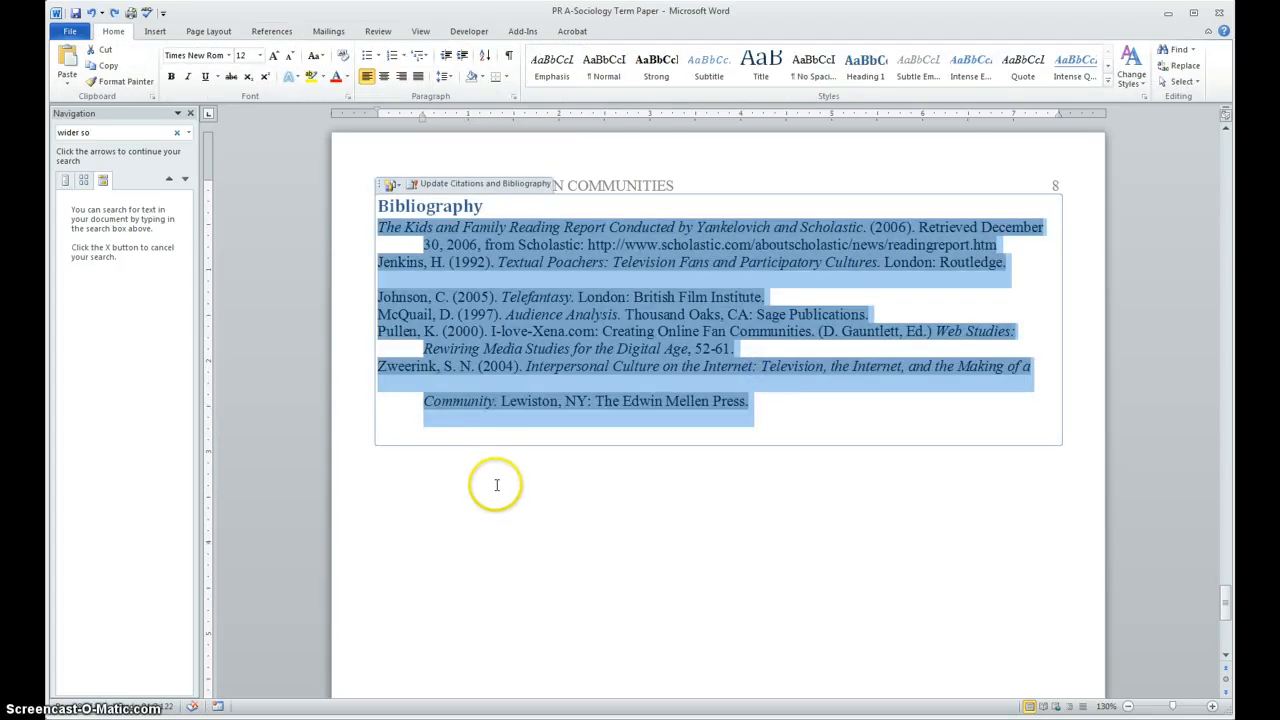
{"action": "mouse_move", "coordinate": [510, 120]}
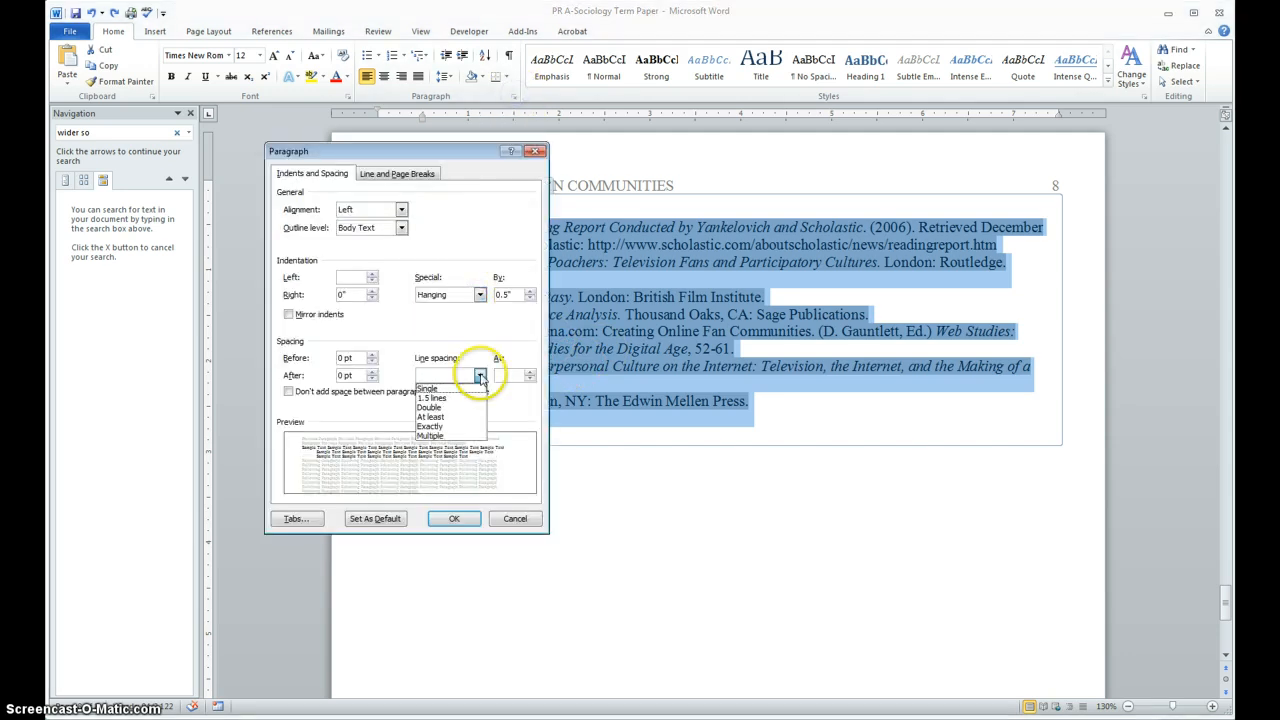
{"action": "left_click", "coordinate": [452, 518]}
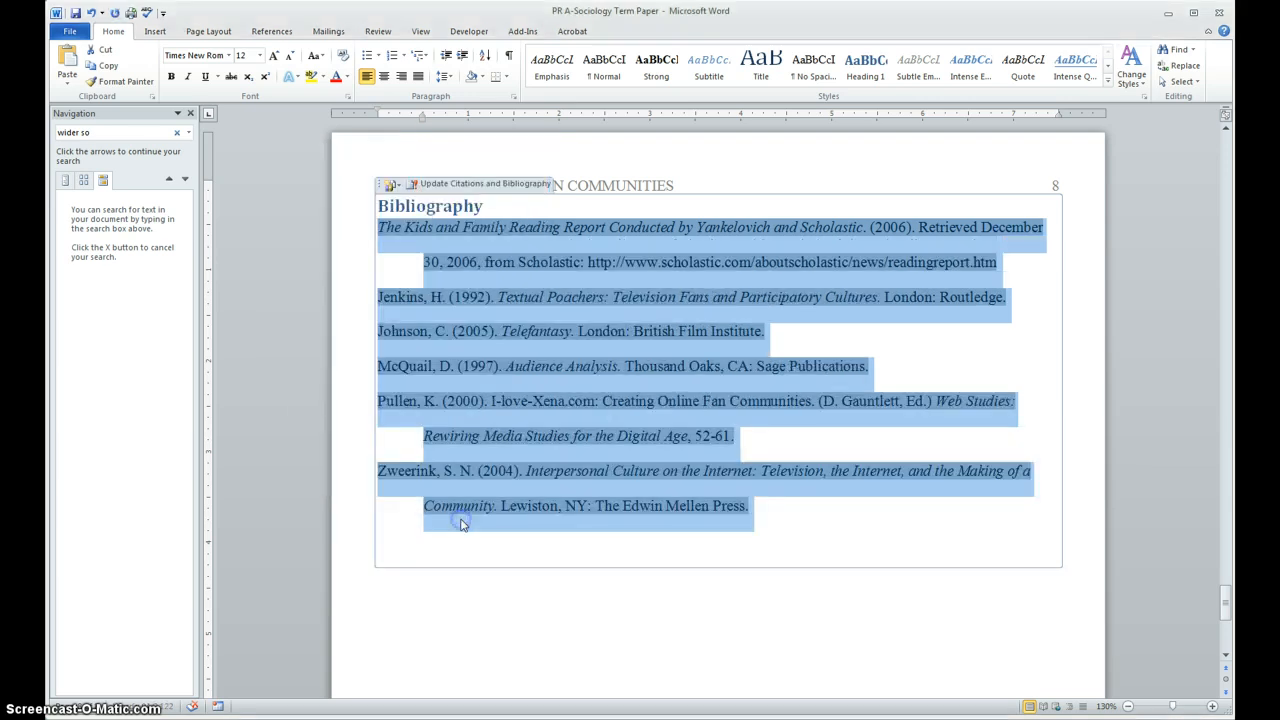
{"action": "left_click", "coordinate": [488, 206]}
{"action": "type", "text": "References"}
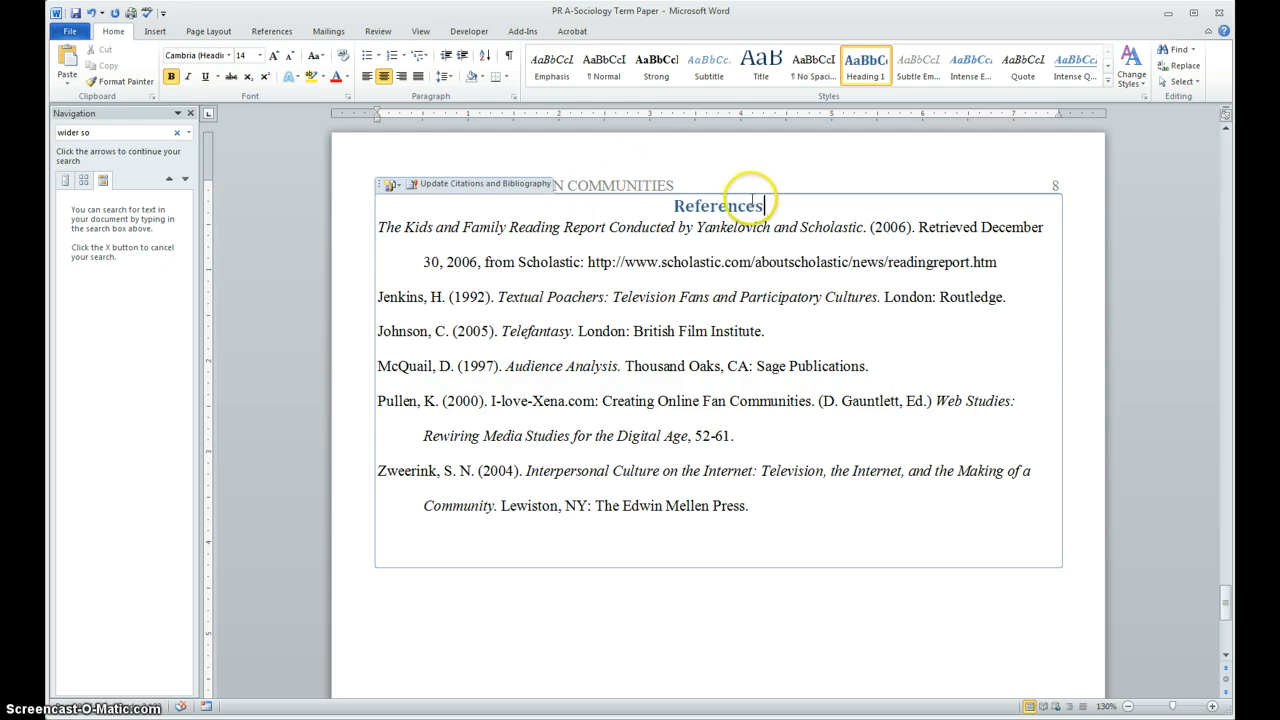
Retype the heading as 'References:', centered in Normal body-text style.
{"action": "double_click", "coordinate": [716, 206]}
{"action": "type", "text": ":"}
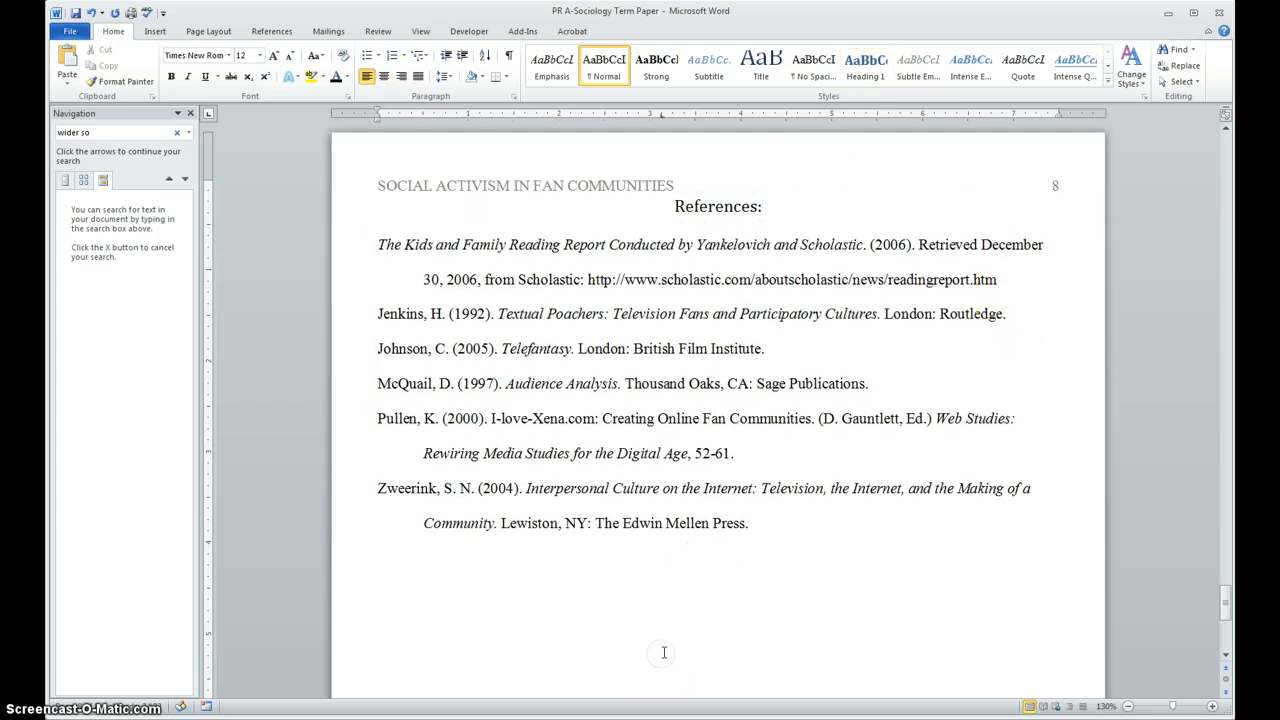
{"action": "mouse_move", "coordinate": [720, 628]}
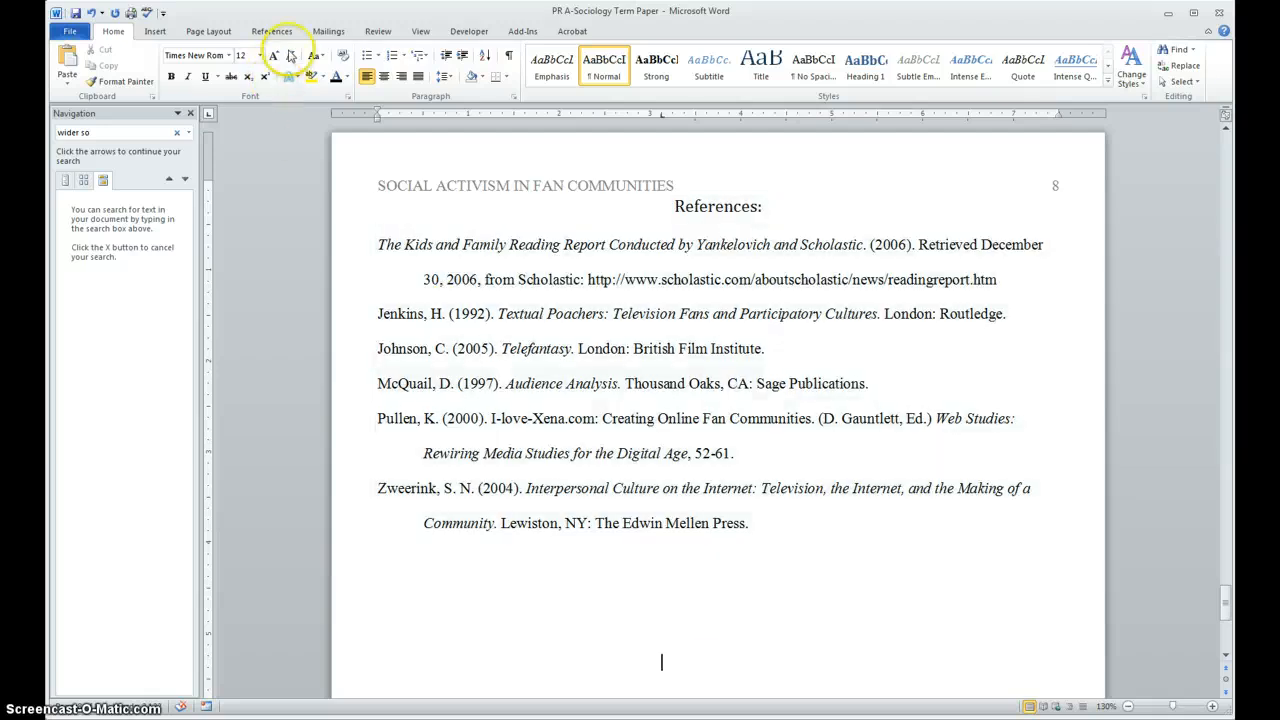
{"action": "left_click", "coordinate": [272, 32]}
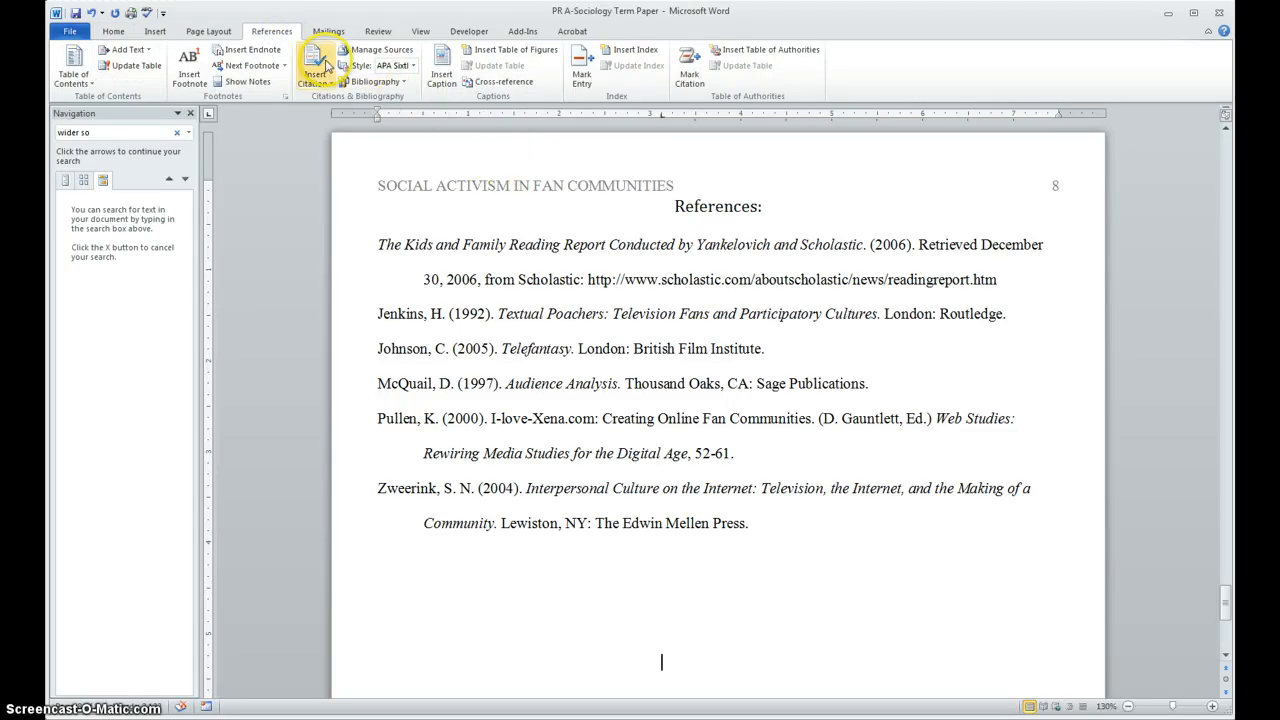
{"action": "mouse_move", "coordinate": [384, 48]}
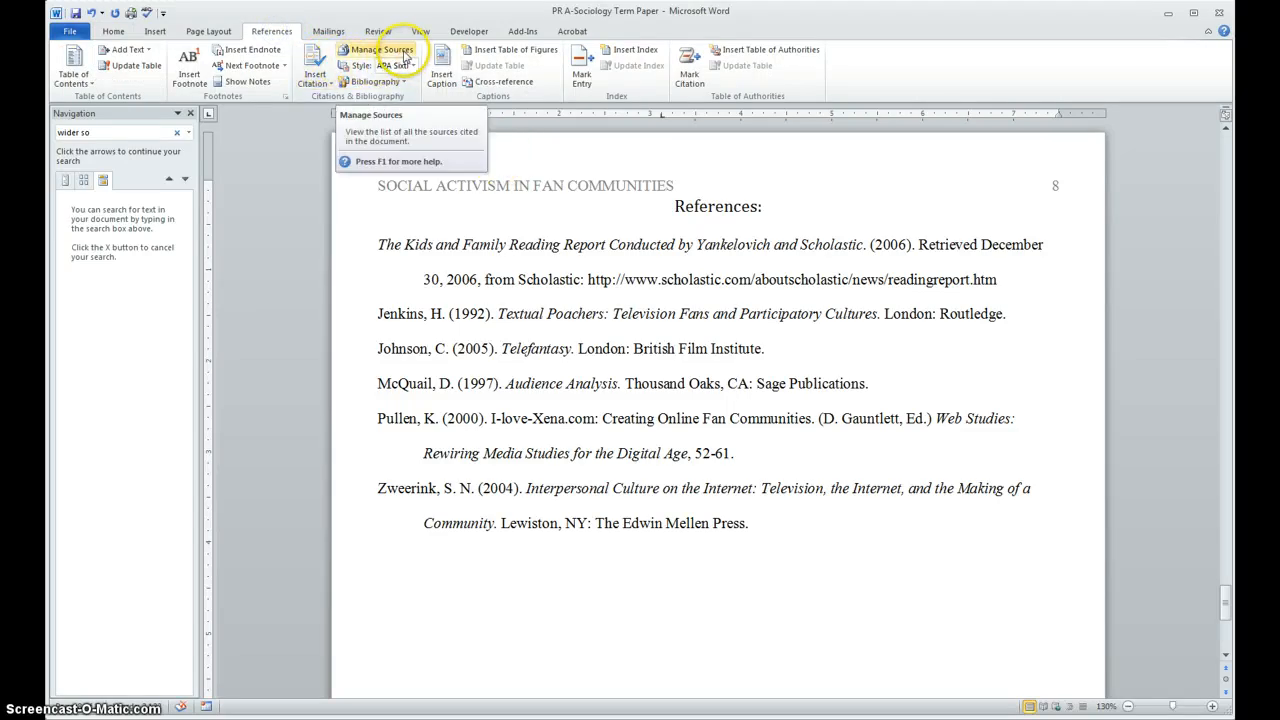